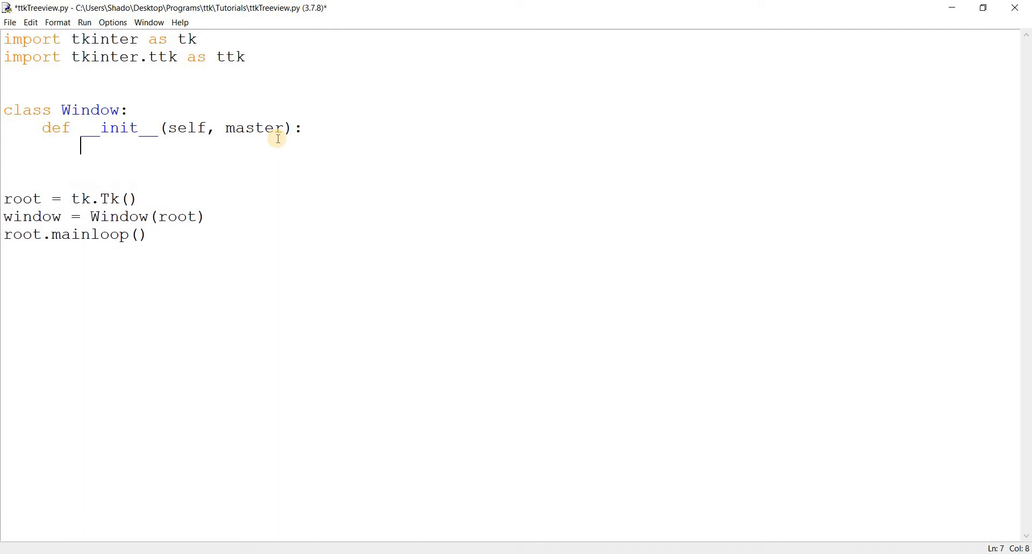
Step: Write treeview = ttk.Treeview(master, columns, height = 20) in the Window constructor
text(treeview)
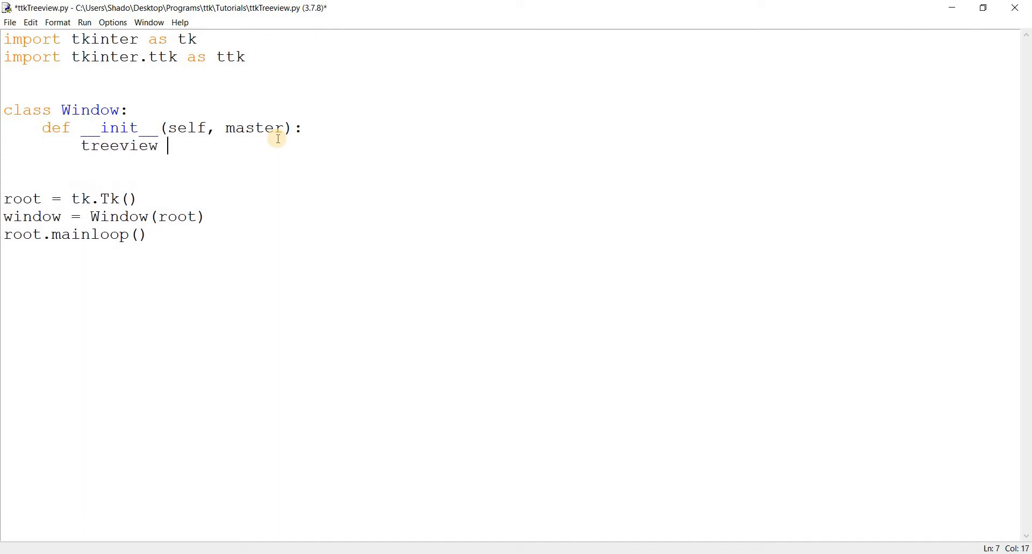
text(= ttk)
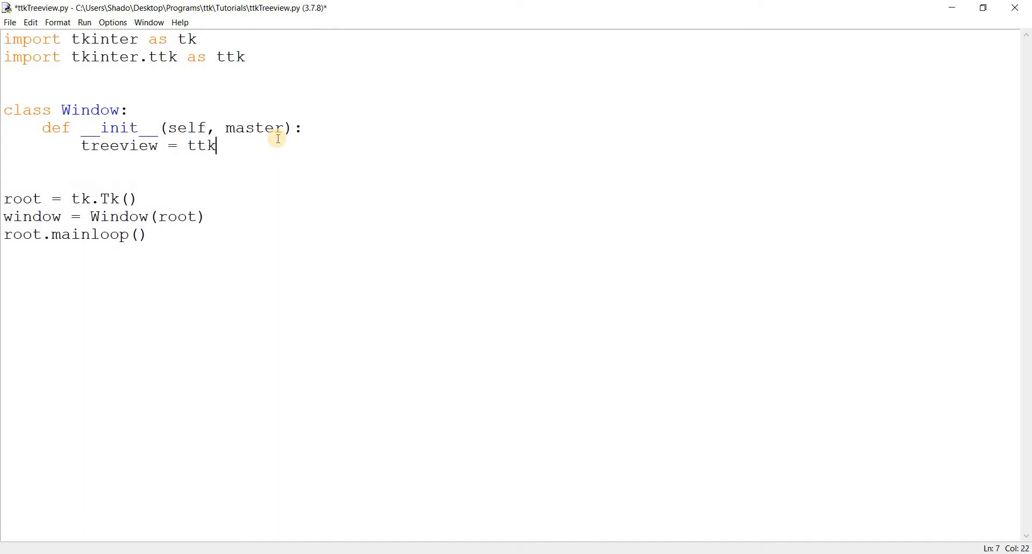
text(.Tree)
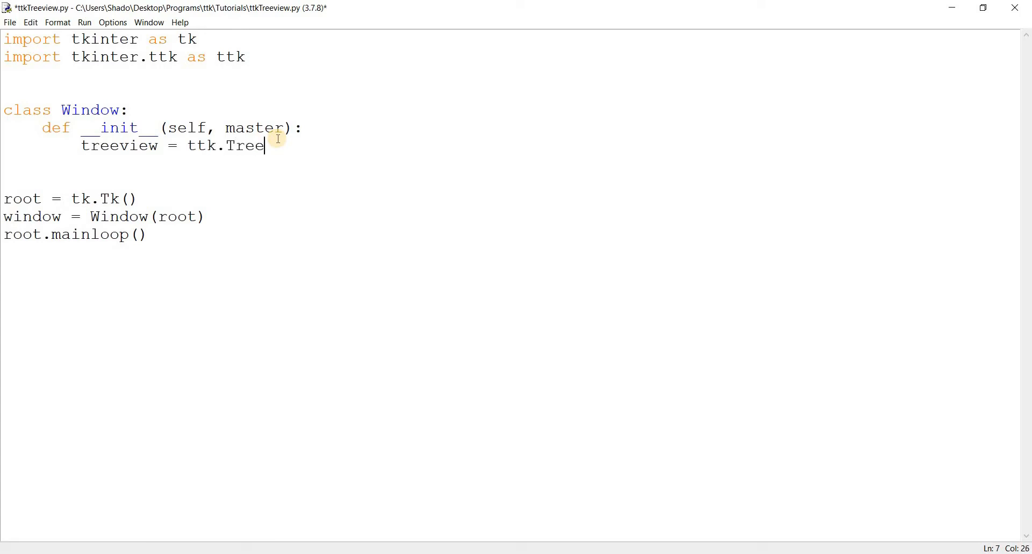
text(view)
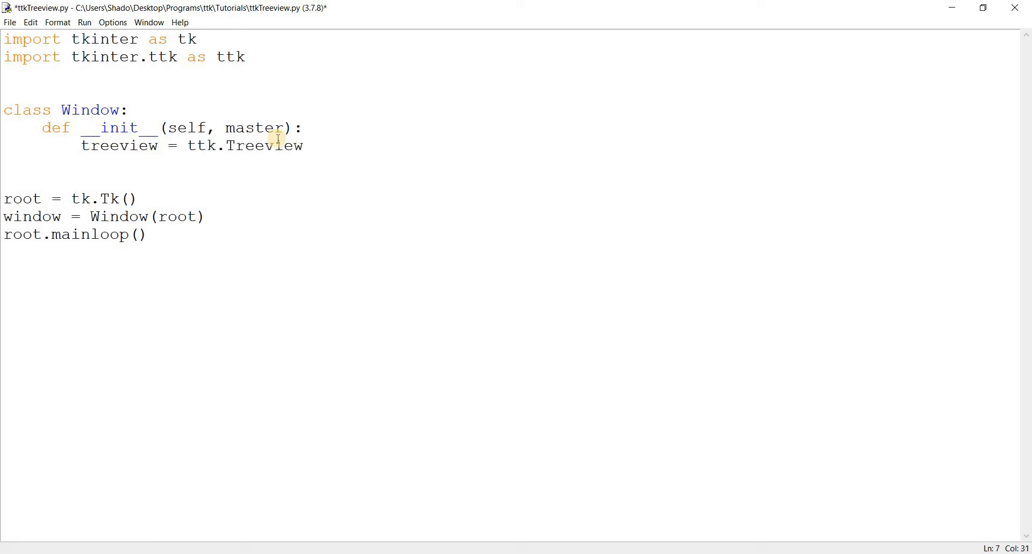
text((master,)
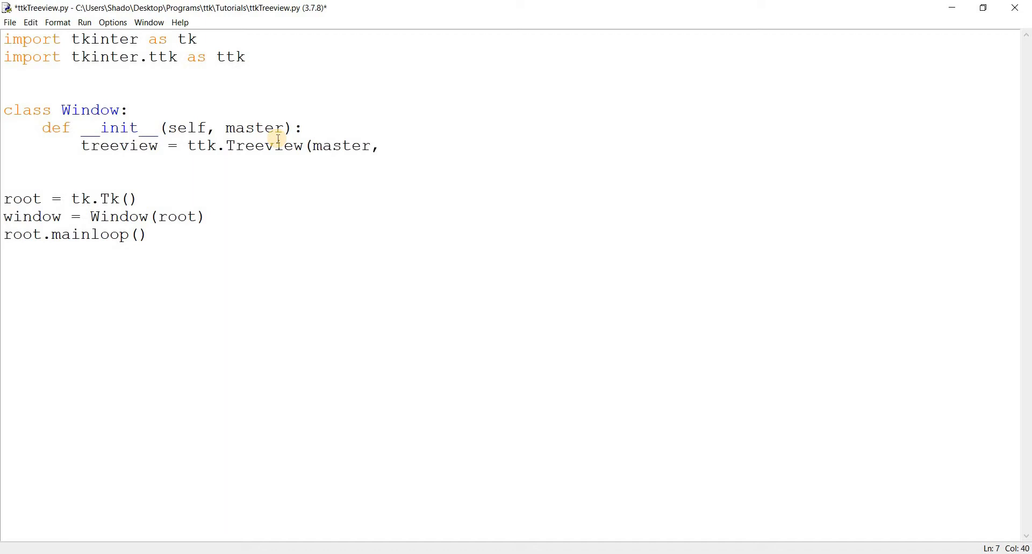
text(c)
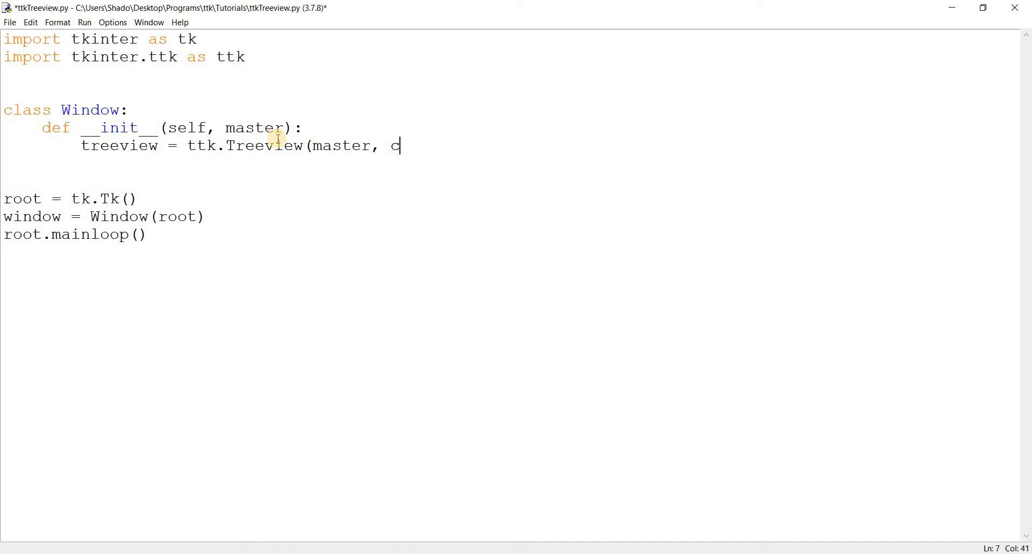
text(olu)
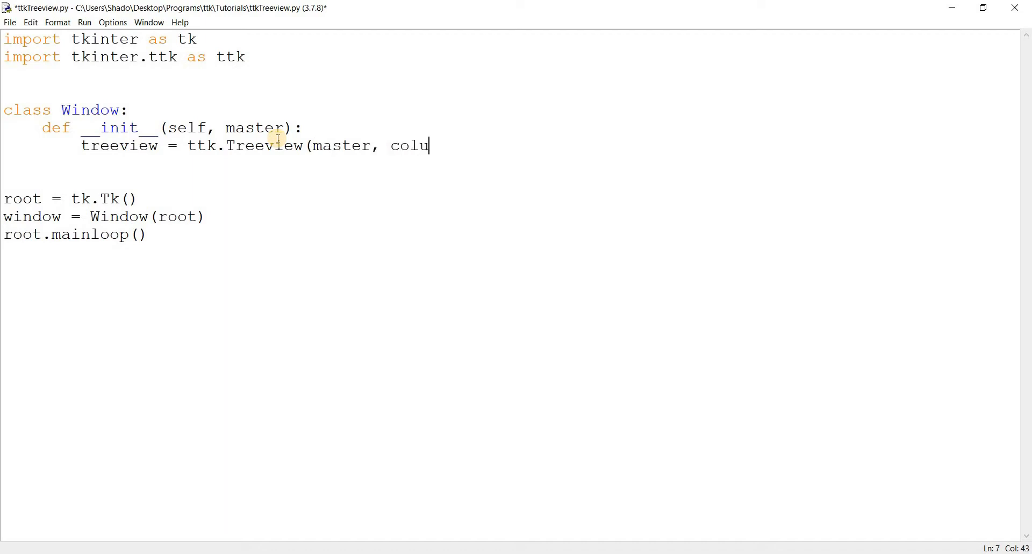
text(mns,)
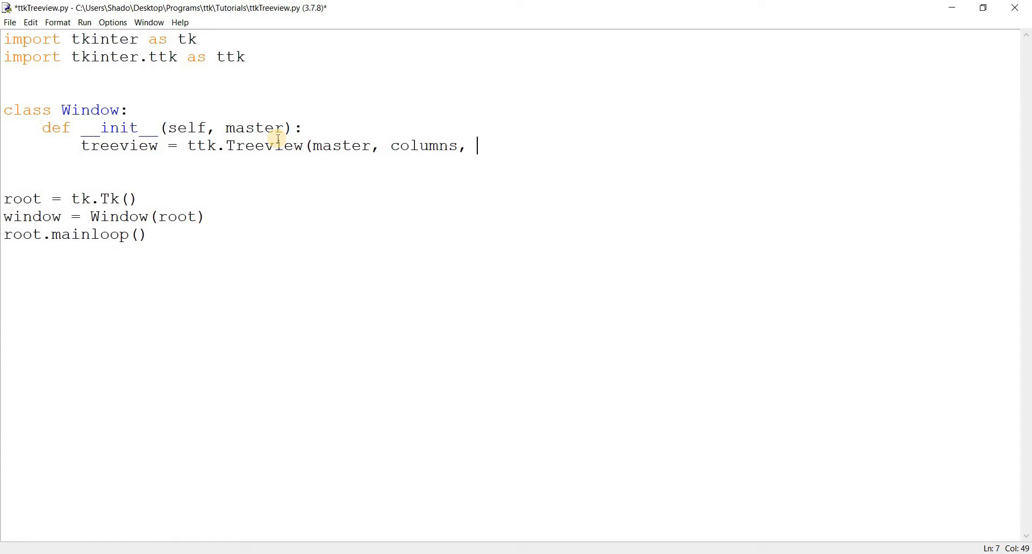
text(height)
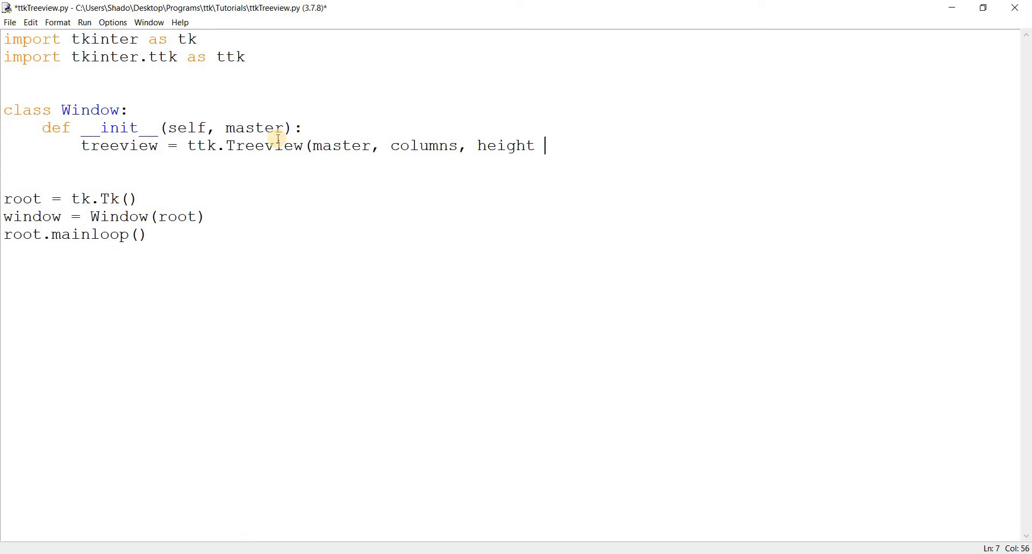
text(= 20)
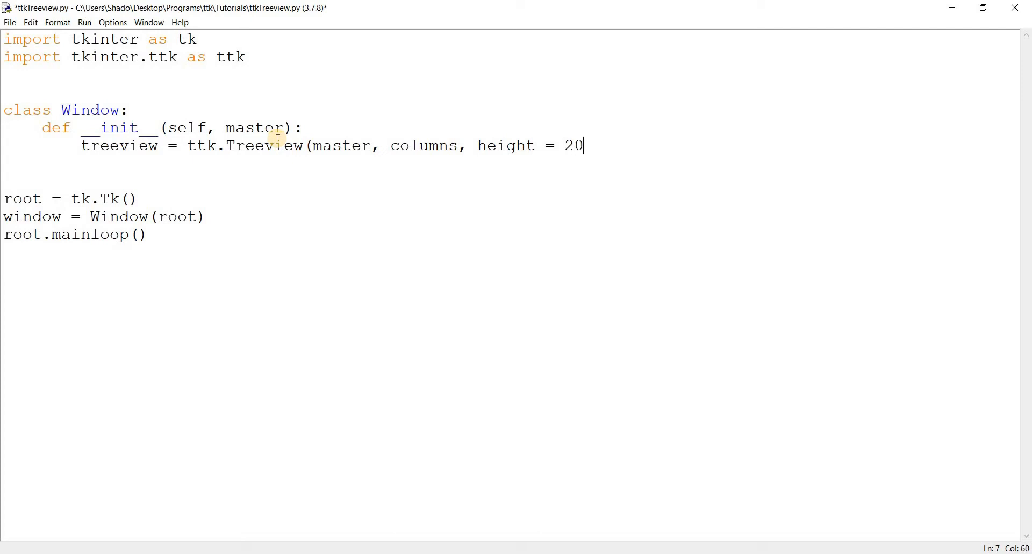
text())
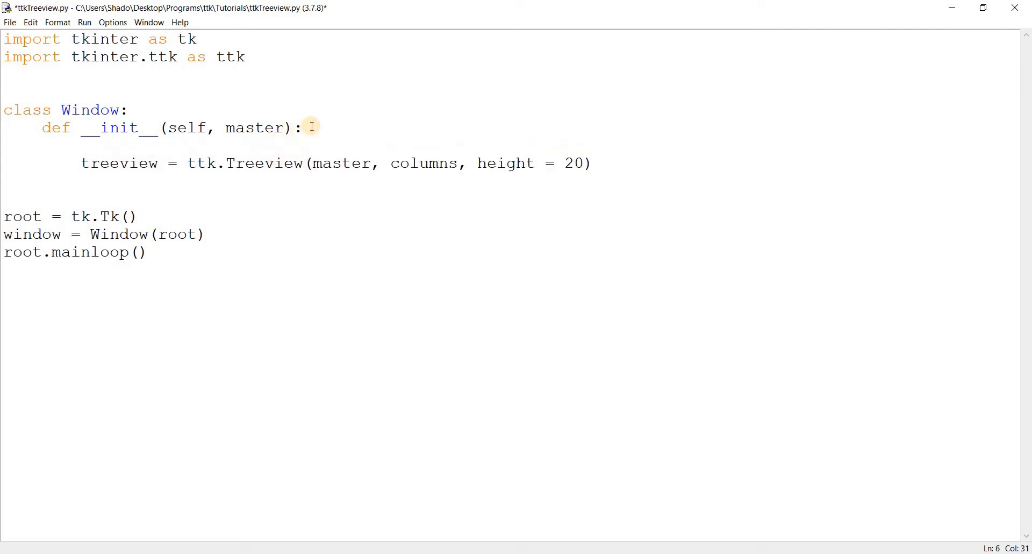
Step: Define cols = ('name', 'email', 'salary') above the Treeview line
text(cols =)
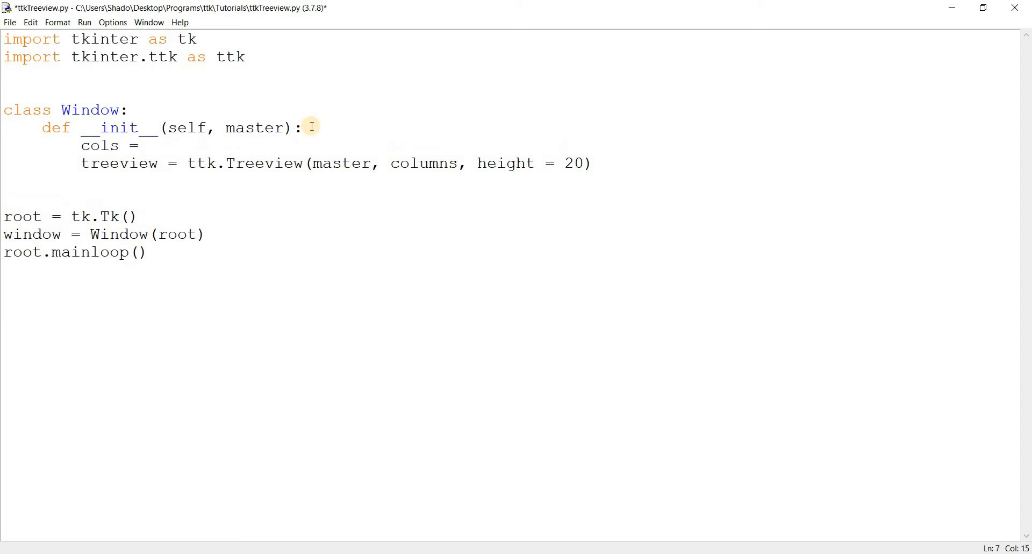
text((')
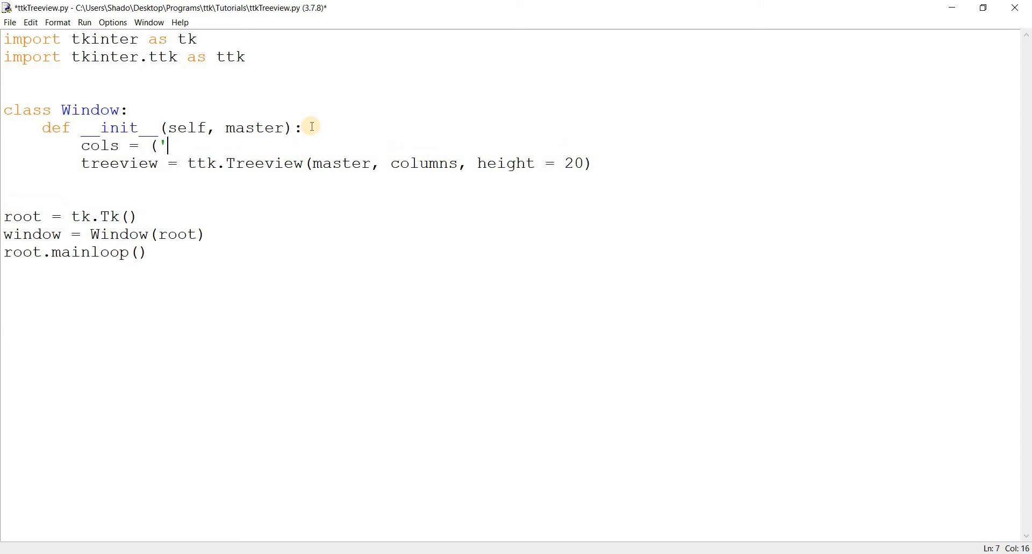
text(', ')
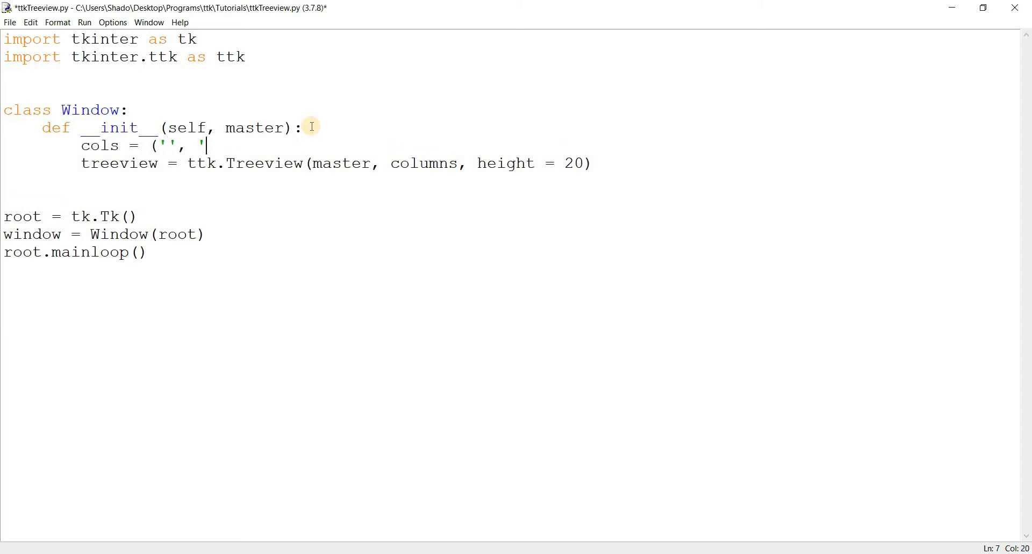
key(BackSpace)
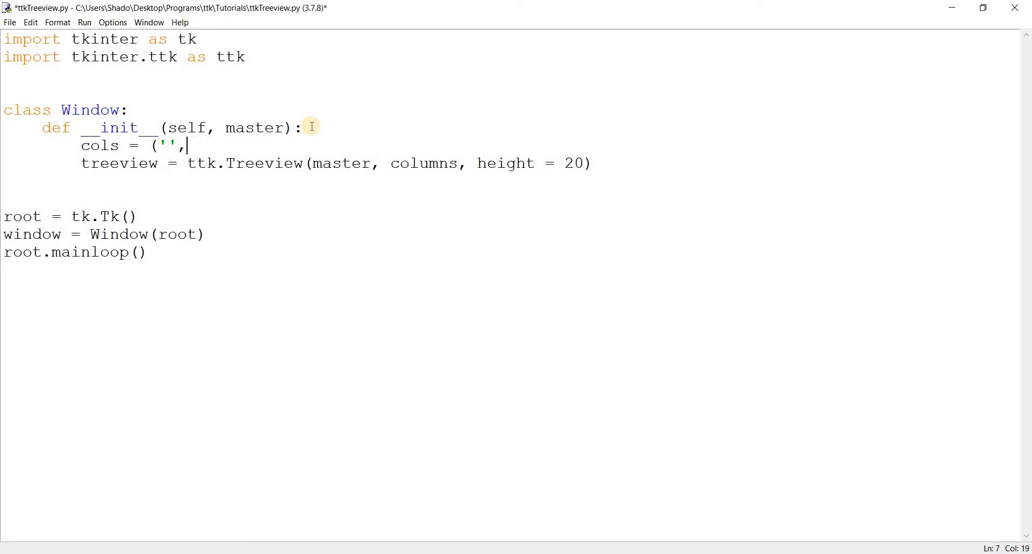
key(BackSpace)
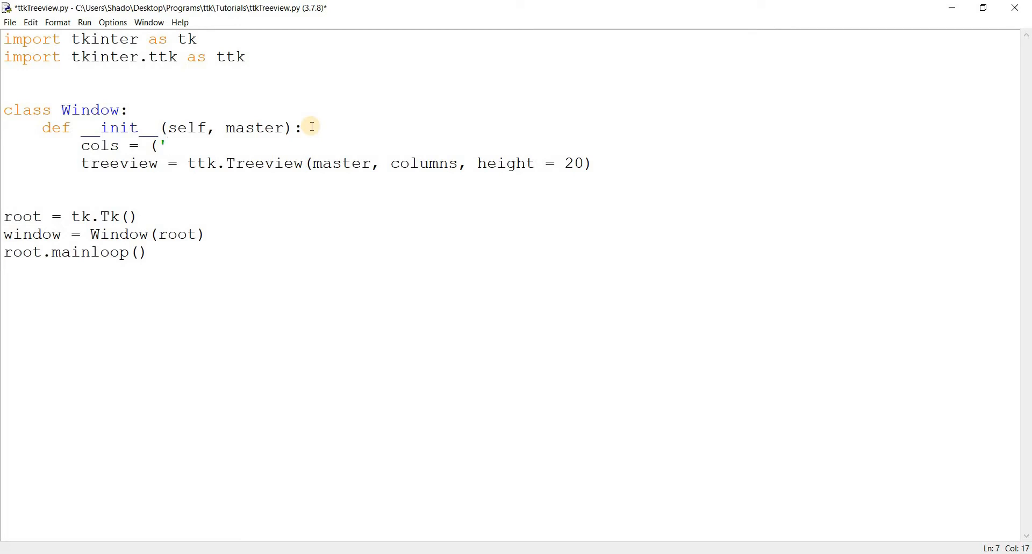
click(167, 145)
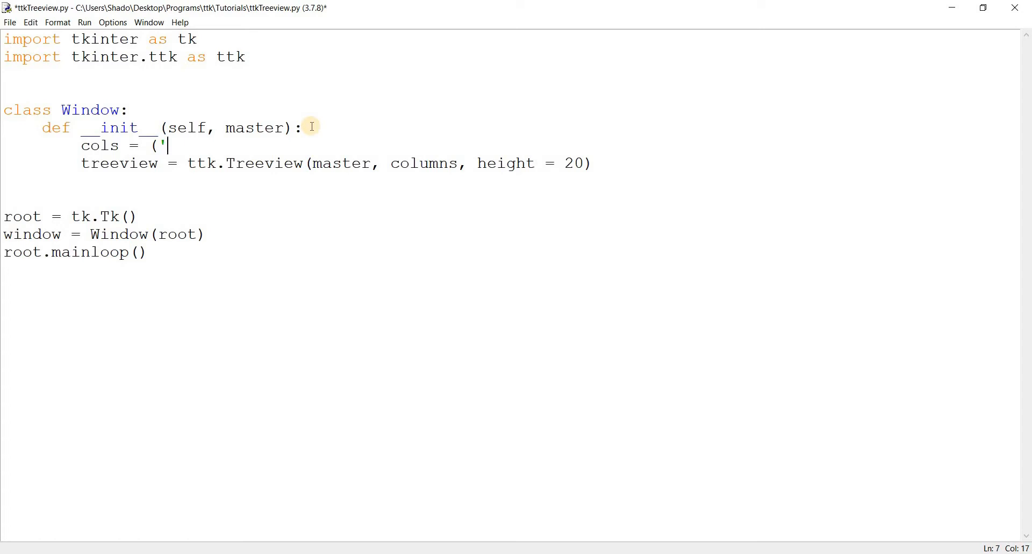
text(na)
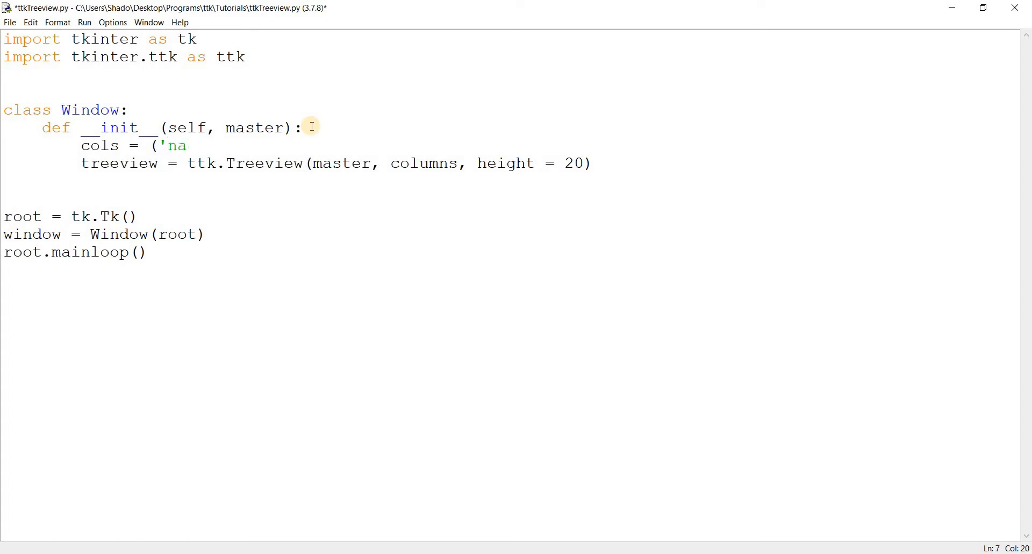
text(me', 'emai)
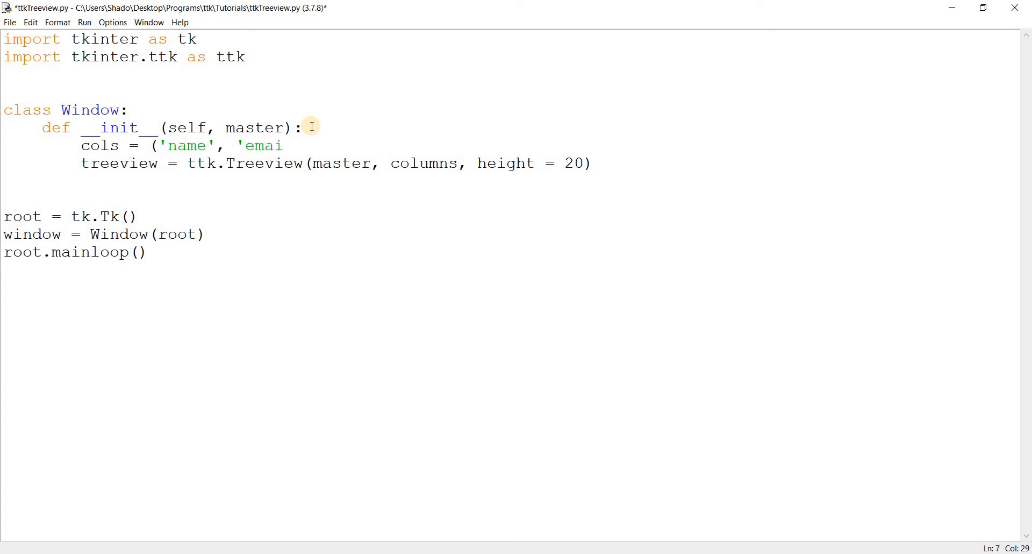
text(l', 'salary'))
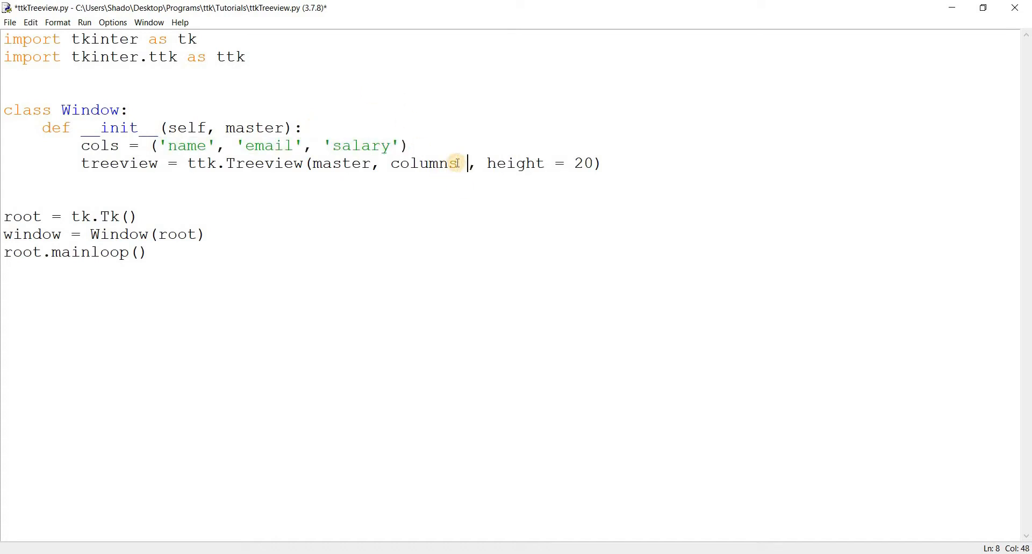
Step: Pass the tuple to the Treeview as columns = cols
text(= cols)
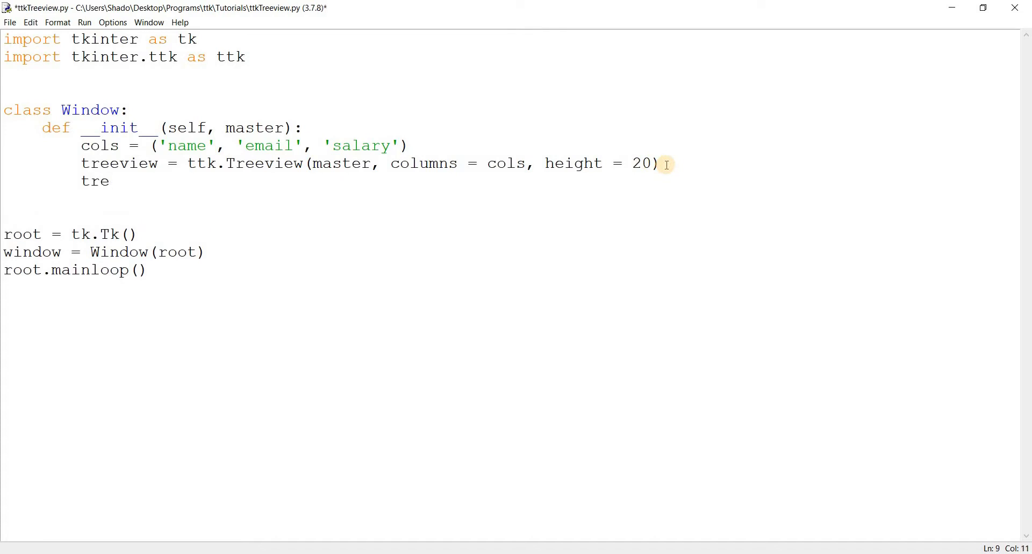
Step: Pack the Treeview with padx = 5, pady = 5 and run the script
text(eview.pack(pa)
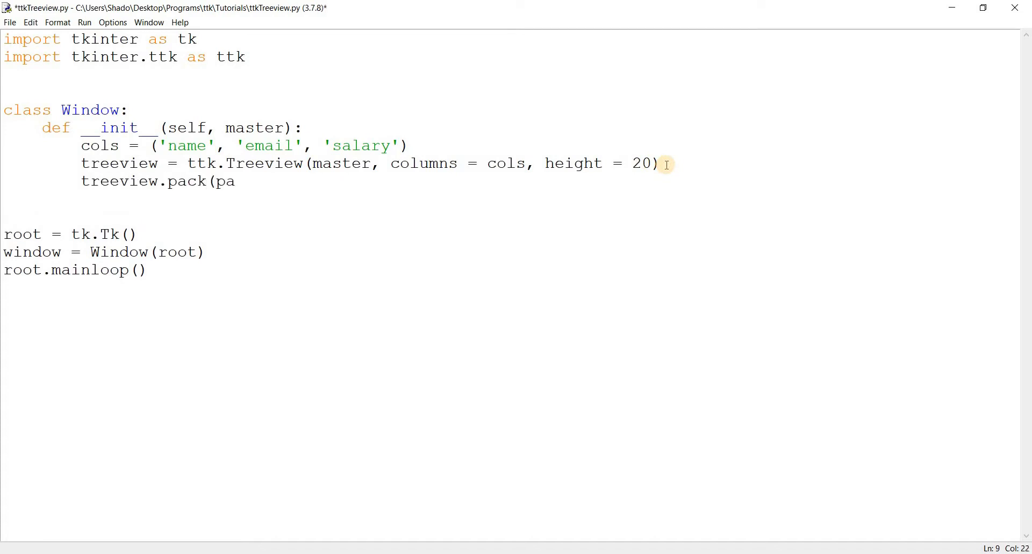
text(dx = 5, pady)
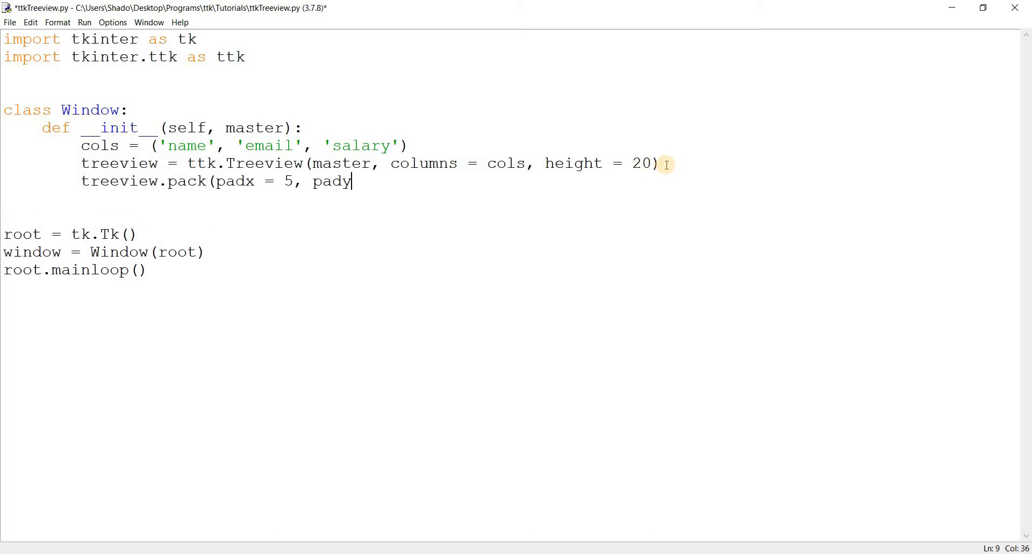
text(= 5))
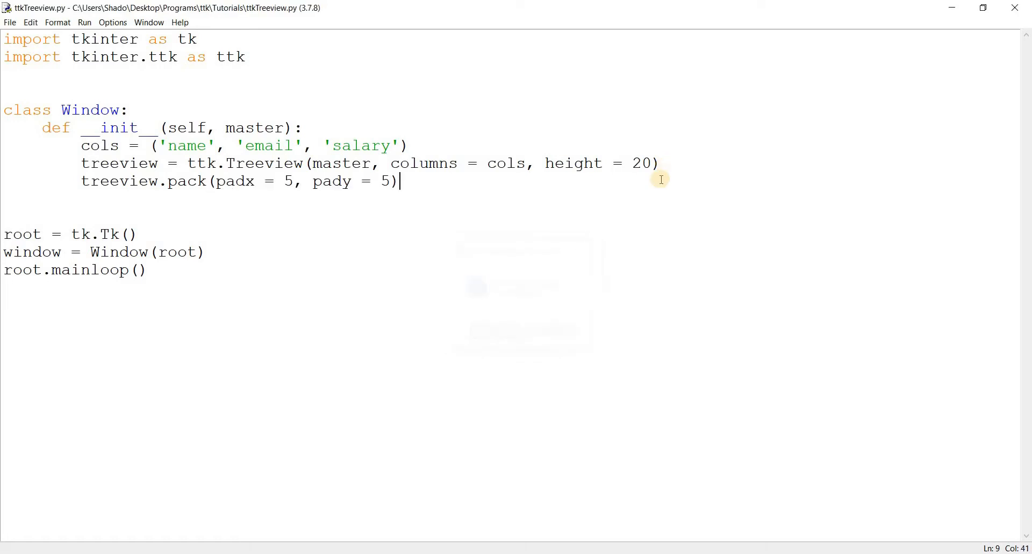
key(F5)
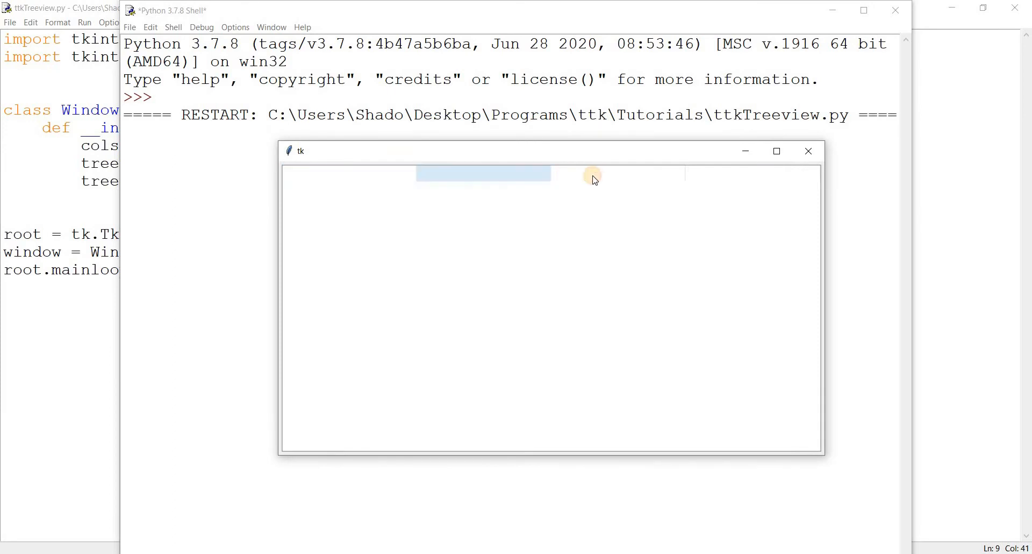
mouse_move(756, 179)
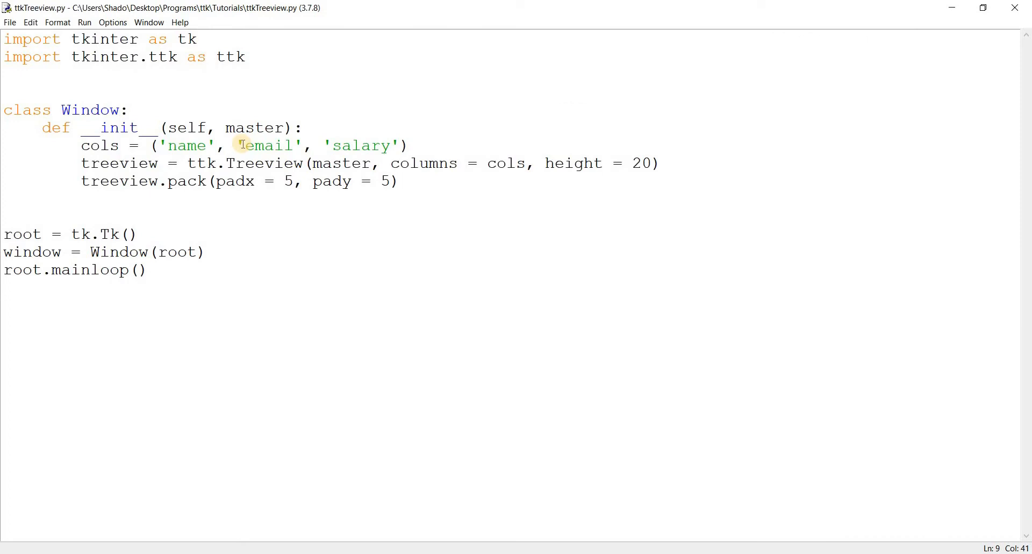
Step: Delete 'name' from the cols tuple, leaving only 'email' and 'salary', and save
click(400, 180)
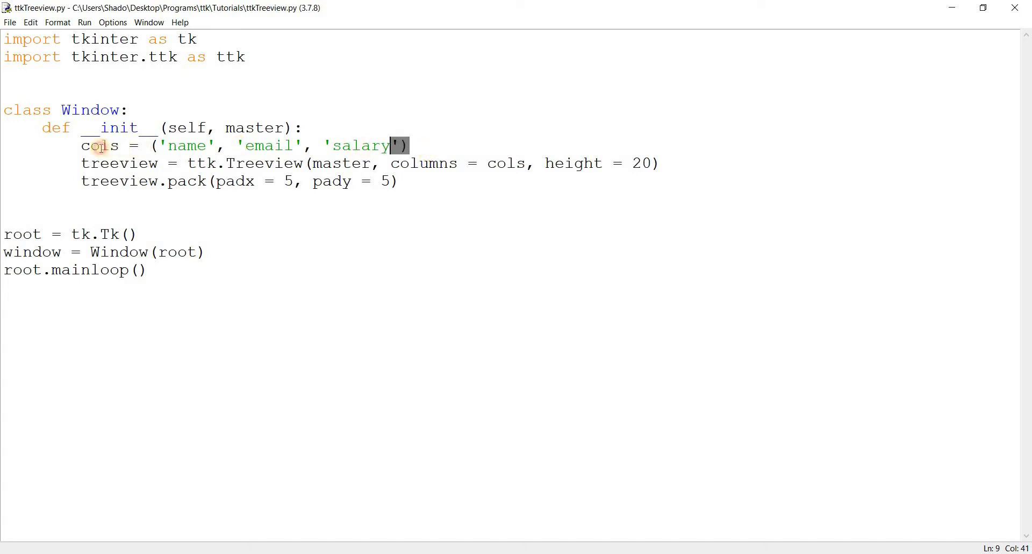
click(98, 164)
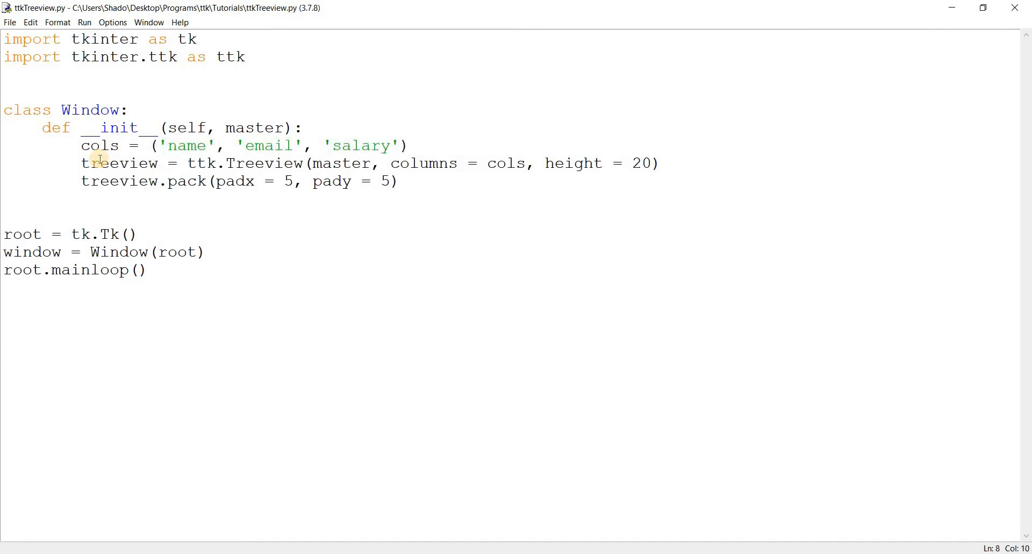
key(F5)
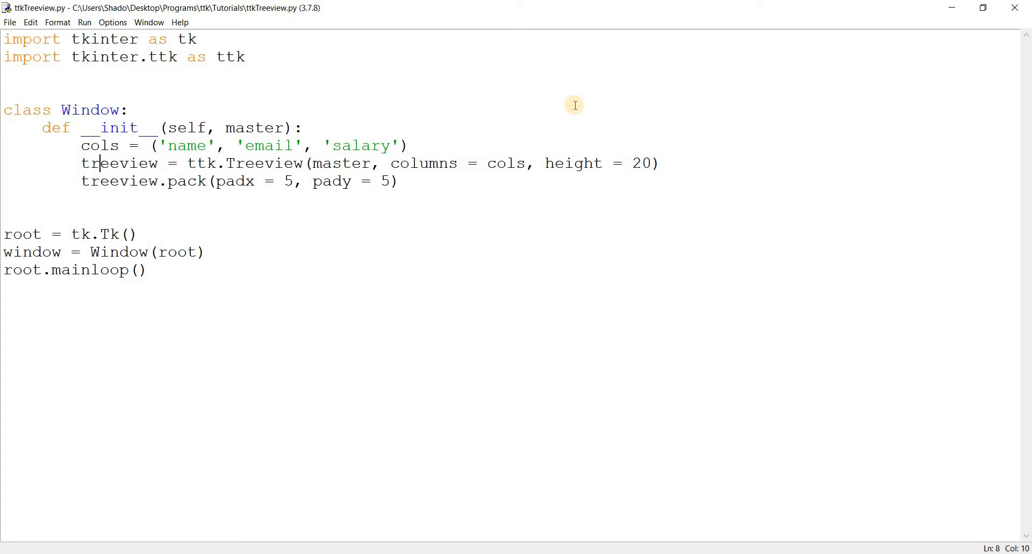
mouse_move(217, 33)
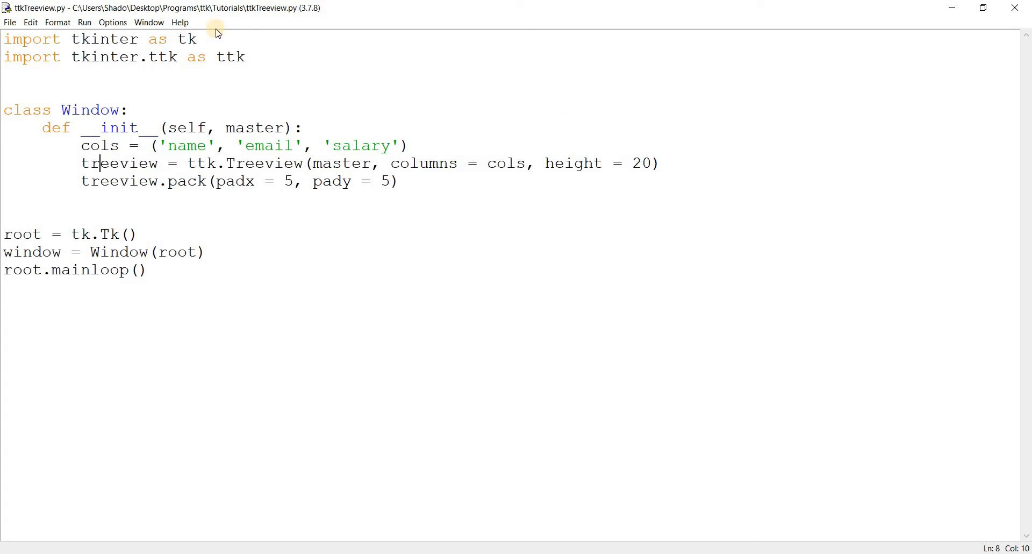
double_click(186, 145)
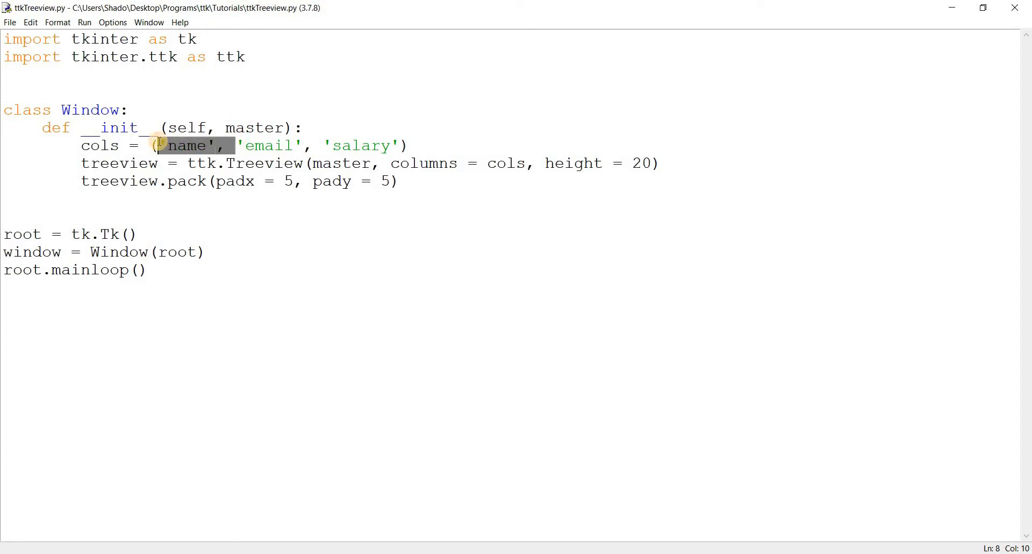
key(Delete)
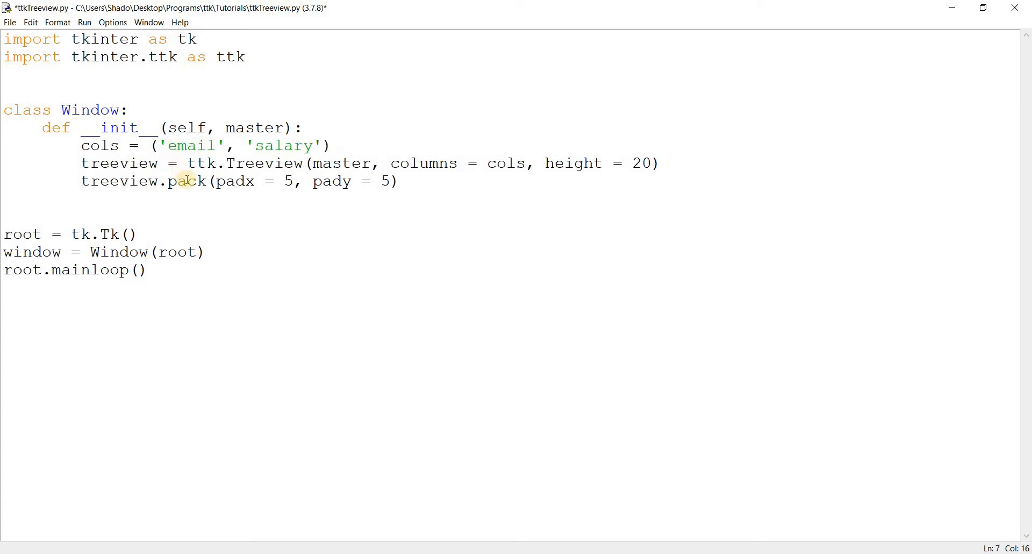
key(ctrl+s)
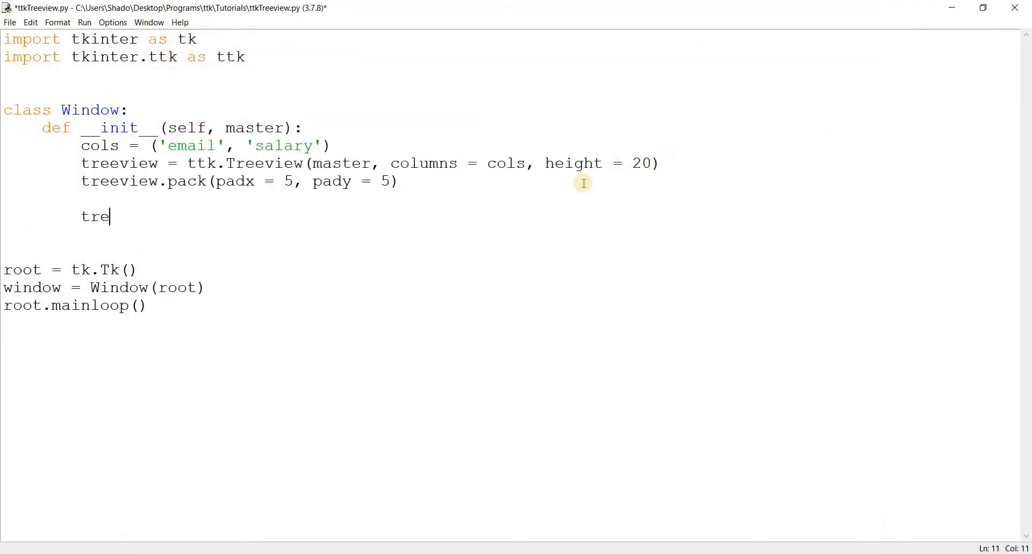
Step: Add treeview.heading('#0', text = "Name") for the tree's first column
text(eview.hea)
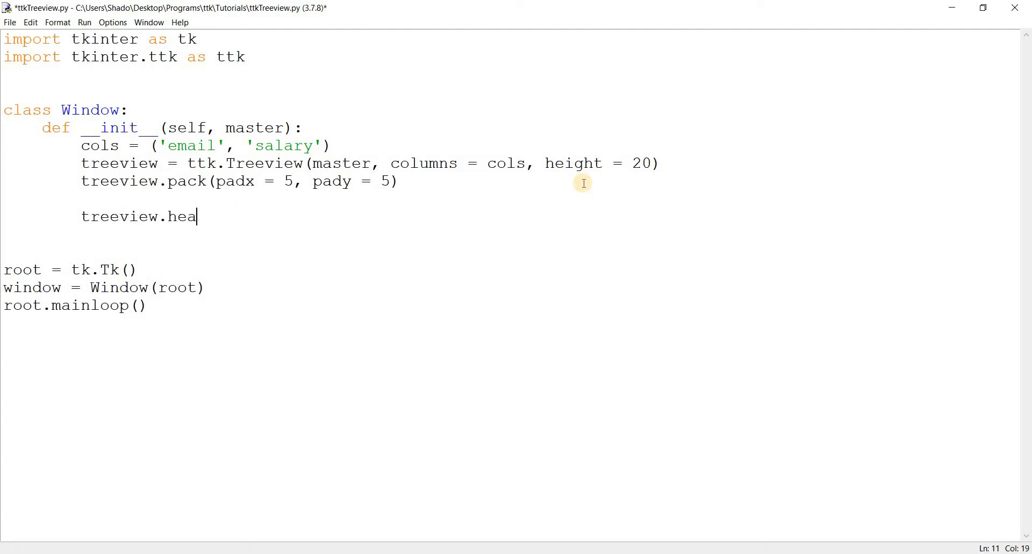
text(ding(')
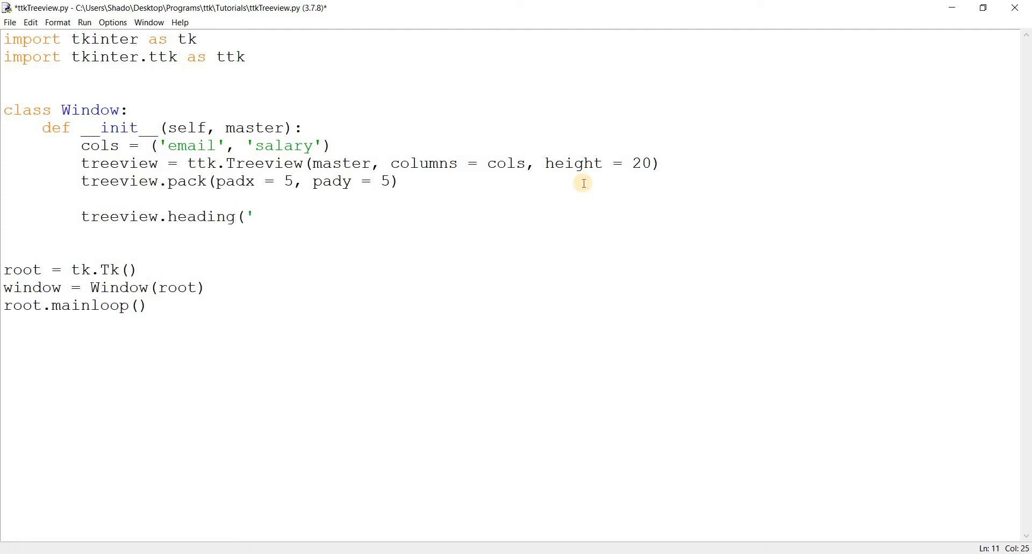
text(#)
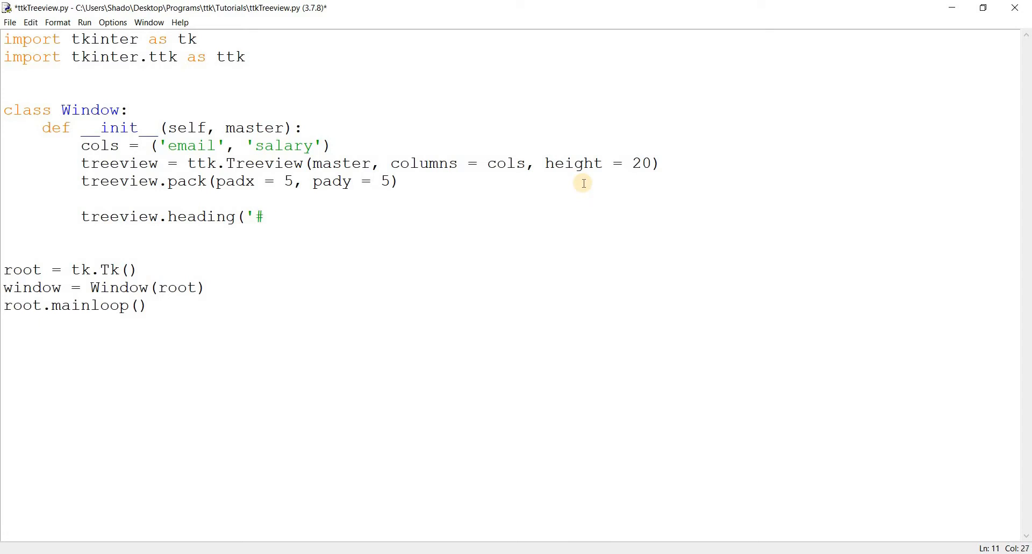
text(0)
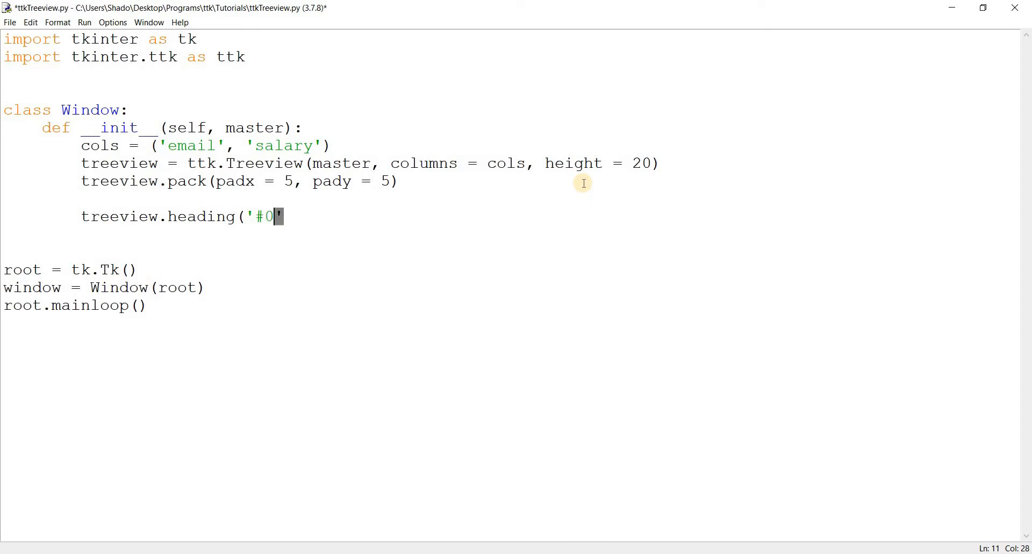
text(')
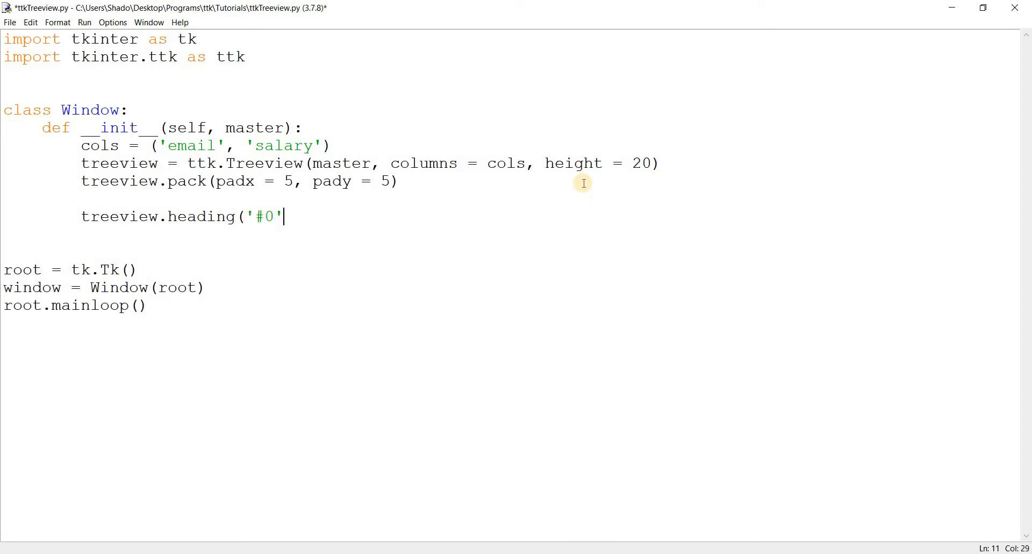
text(, text =)
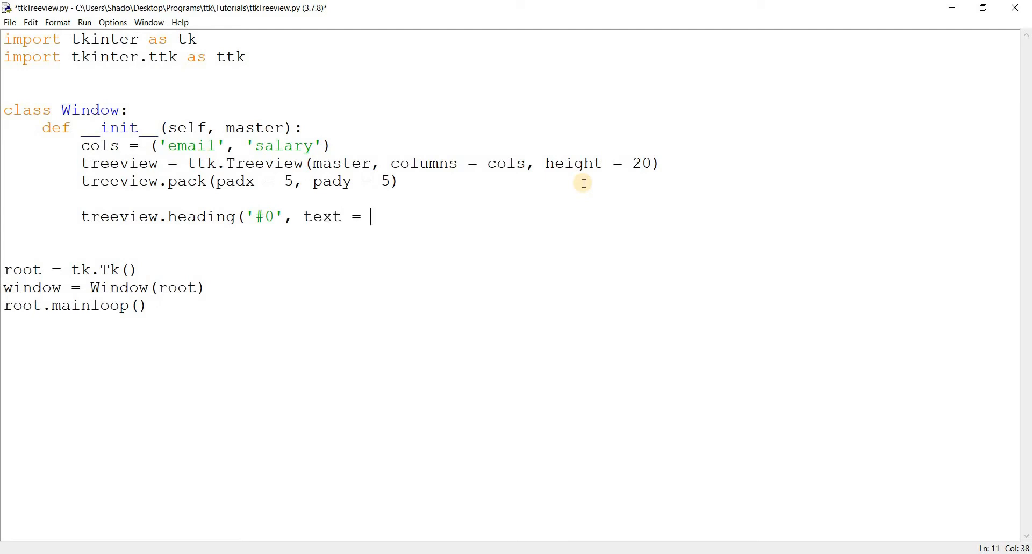
text(")
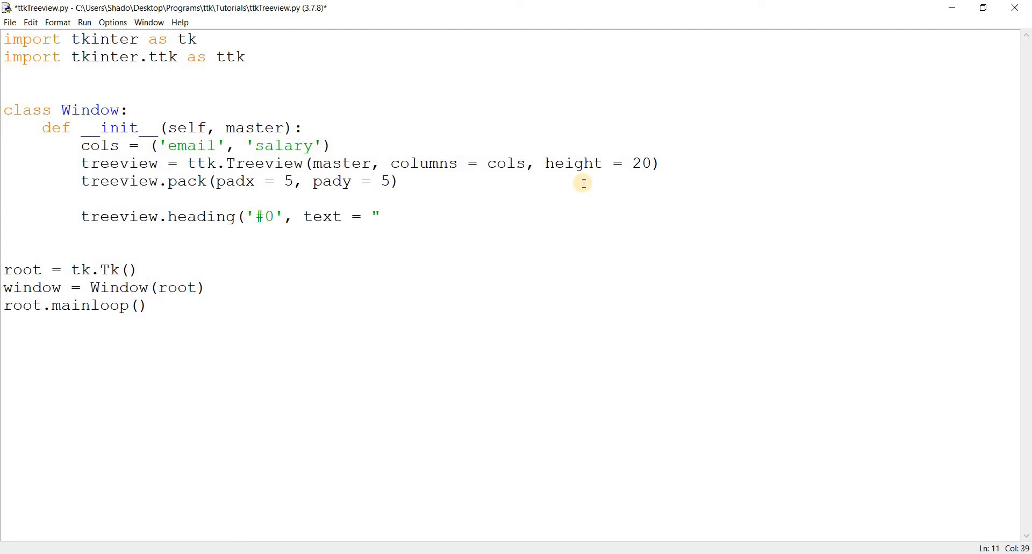
text(Name")
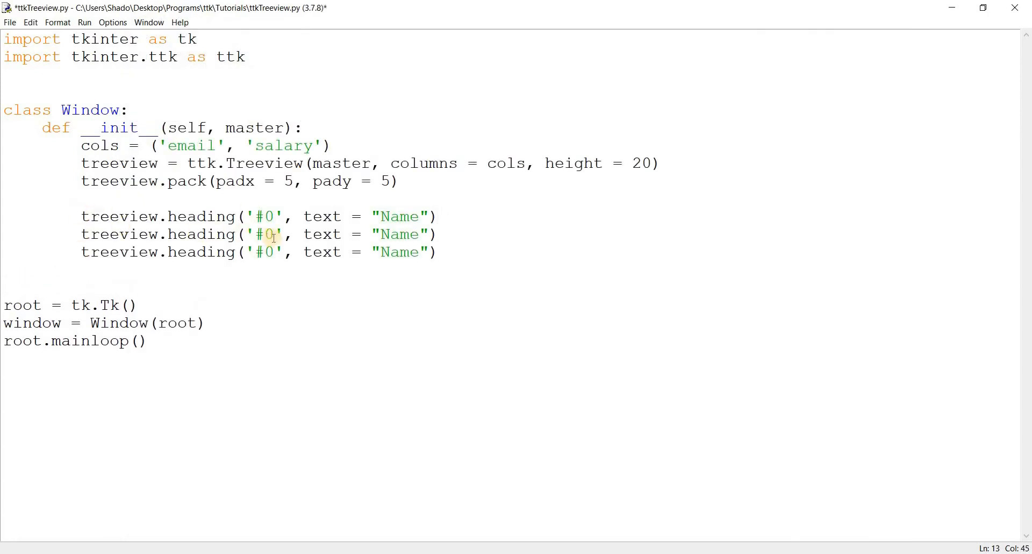
Step: Add heading calls labelling 'email' as Email and 'salary' as Salary, then save
text(email)
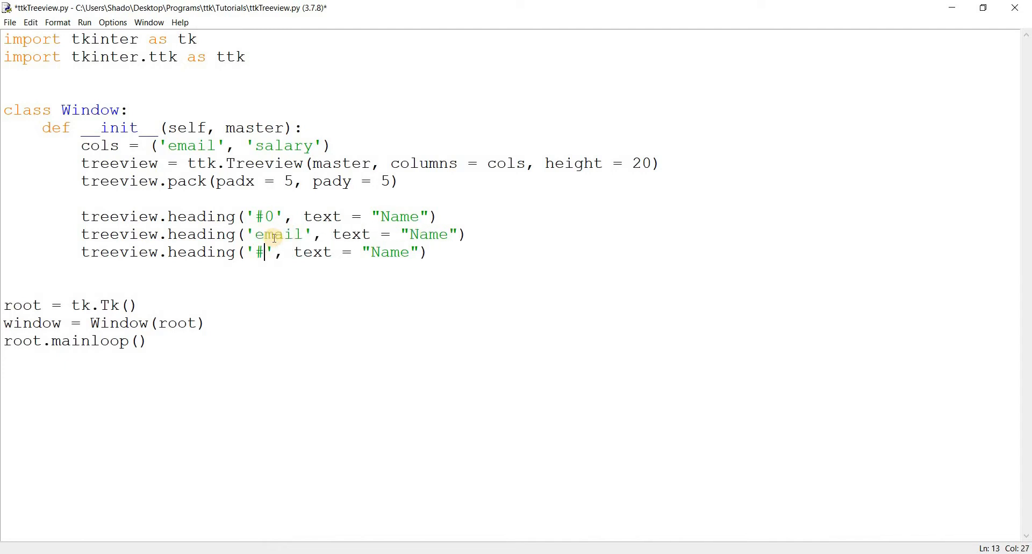
text(salary)
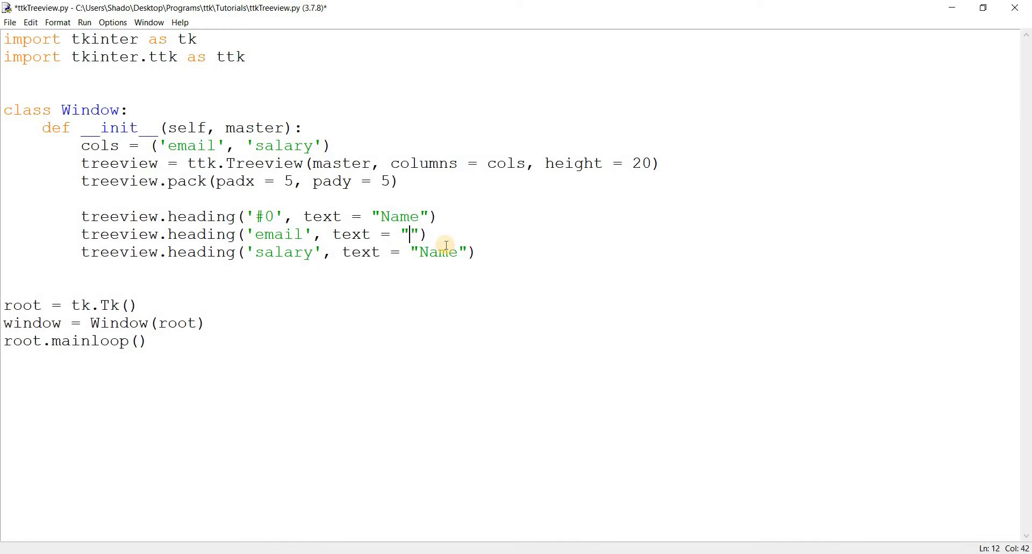
text(Email)
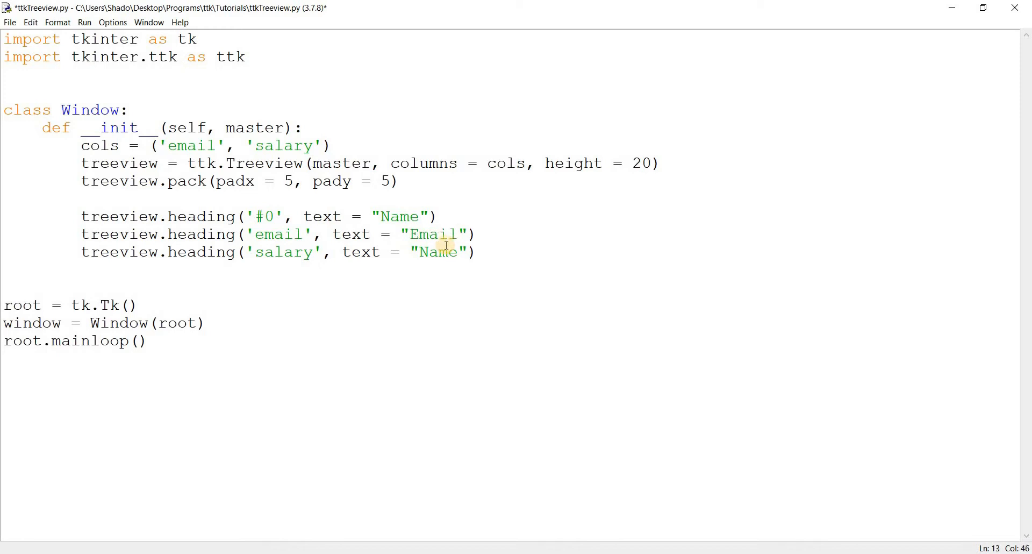
key(BackSpace)
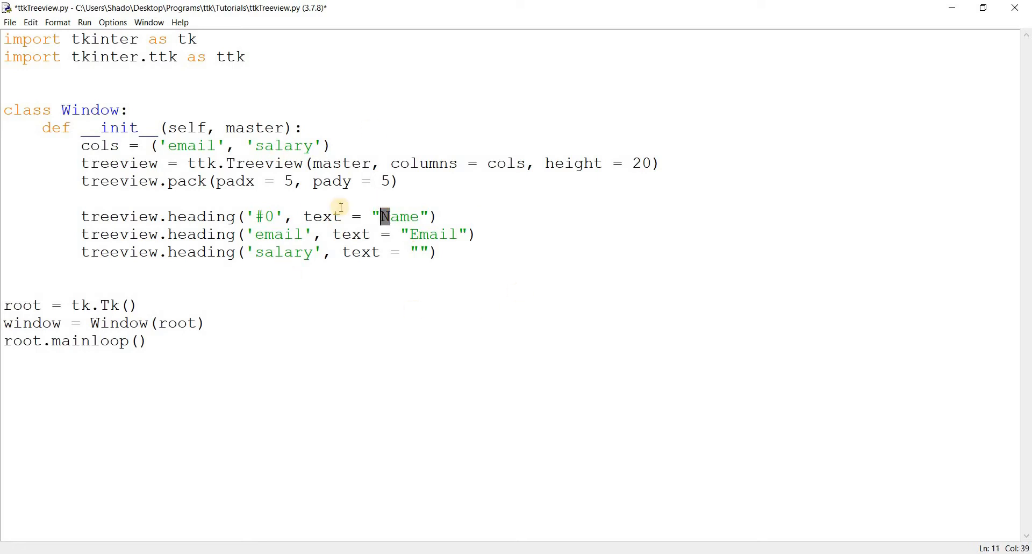
double_click(276, 233)
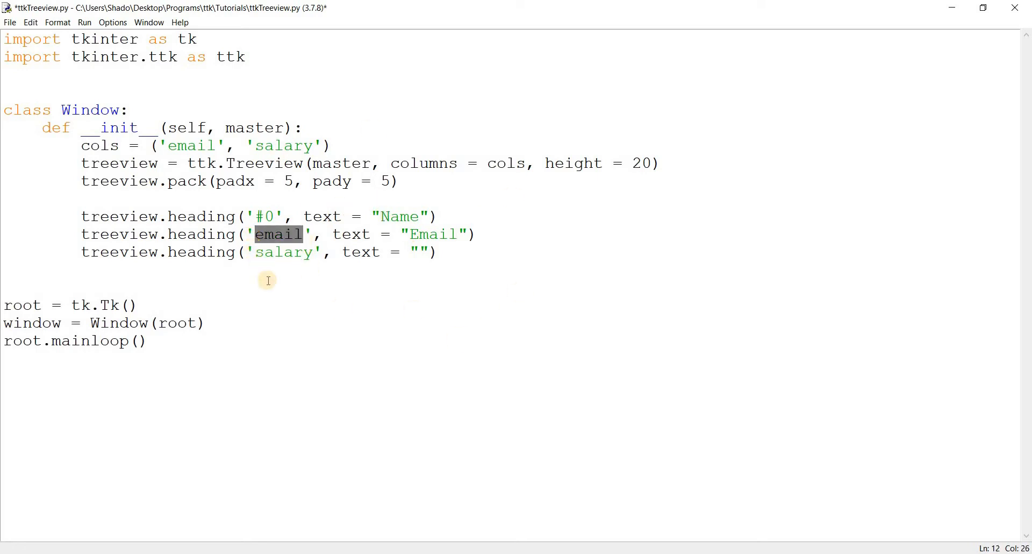
mouse_move(310, 253)
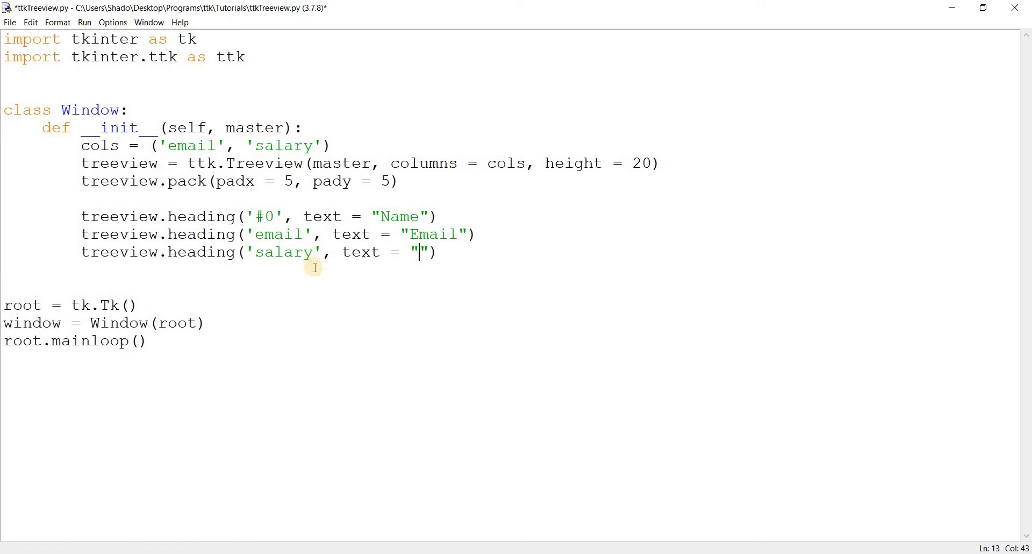
mouse_move(396, 265)
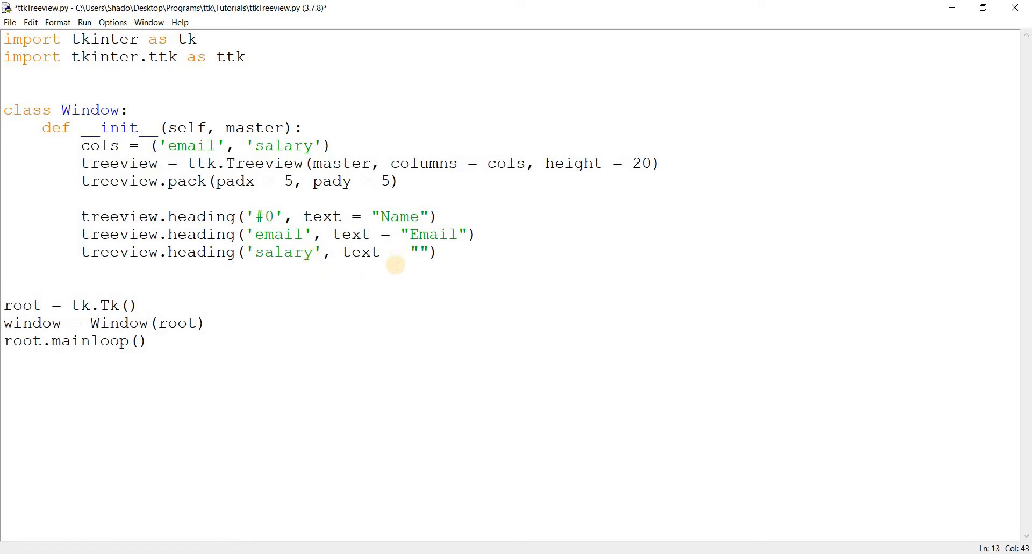
text(Salary)
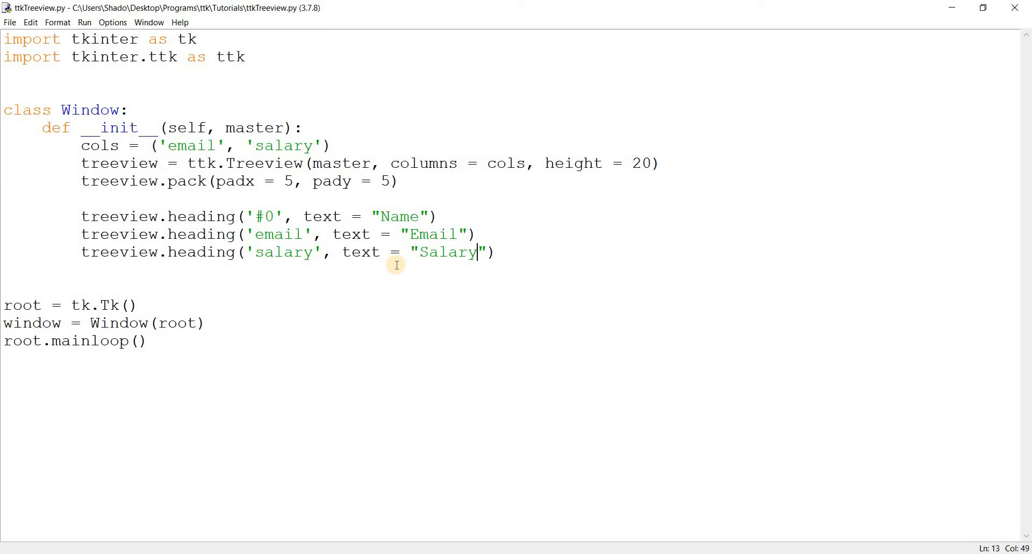
key(F5)
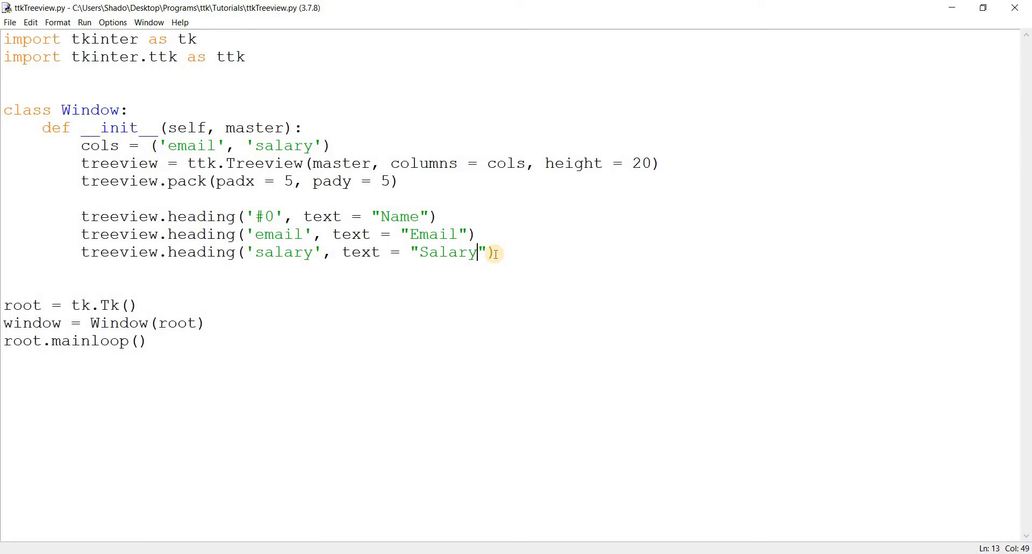
mouse_move(331, 424)
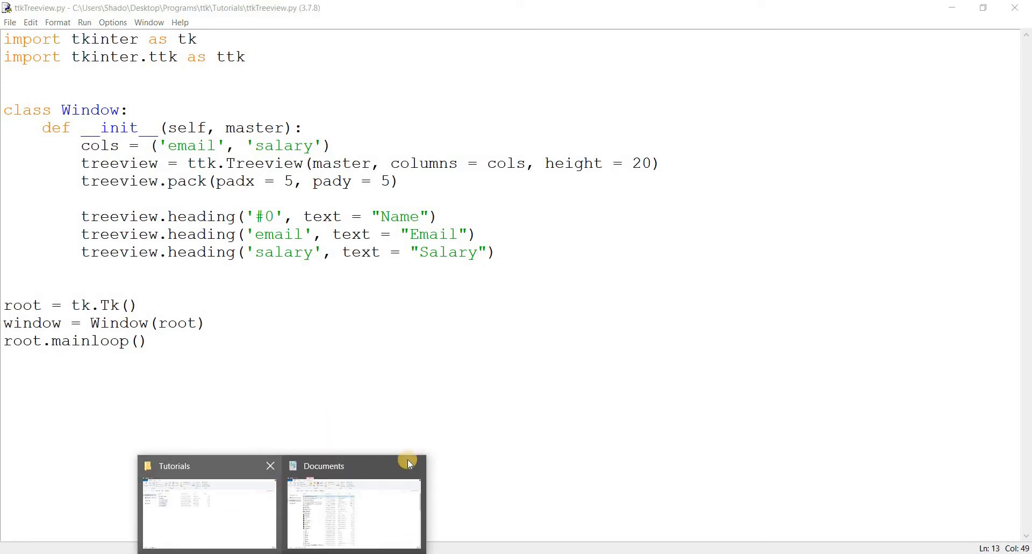
Step: View data.txt's comma-separated name, email and salary records in Notepad
click(208, 503)
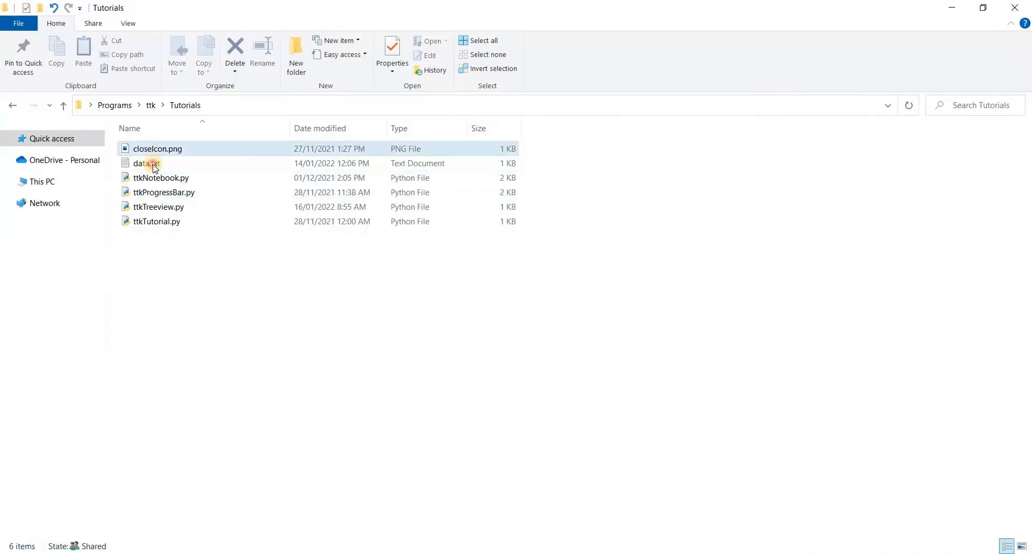
double_click(146, 163)
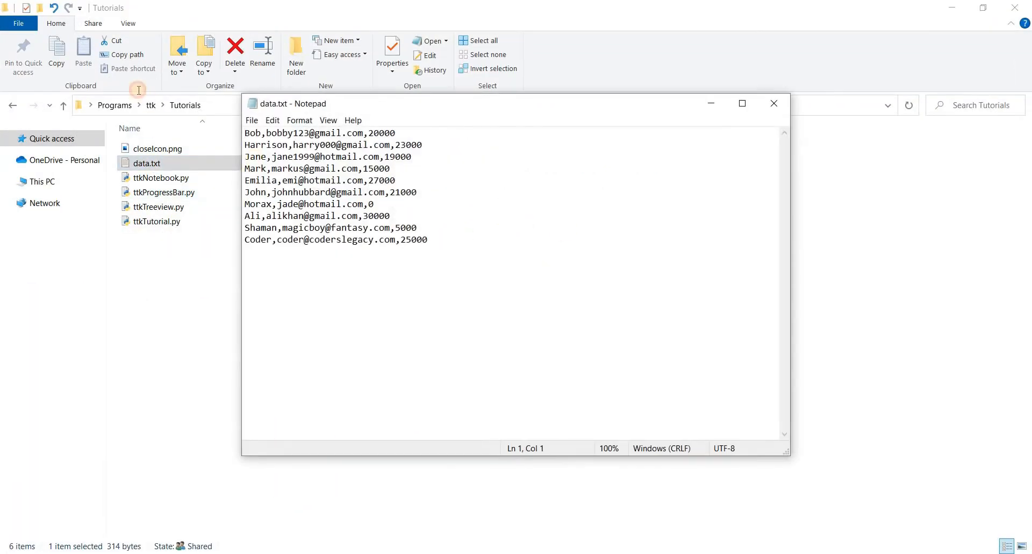
key(ctrl+a)
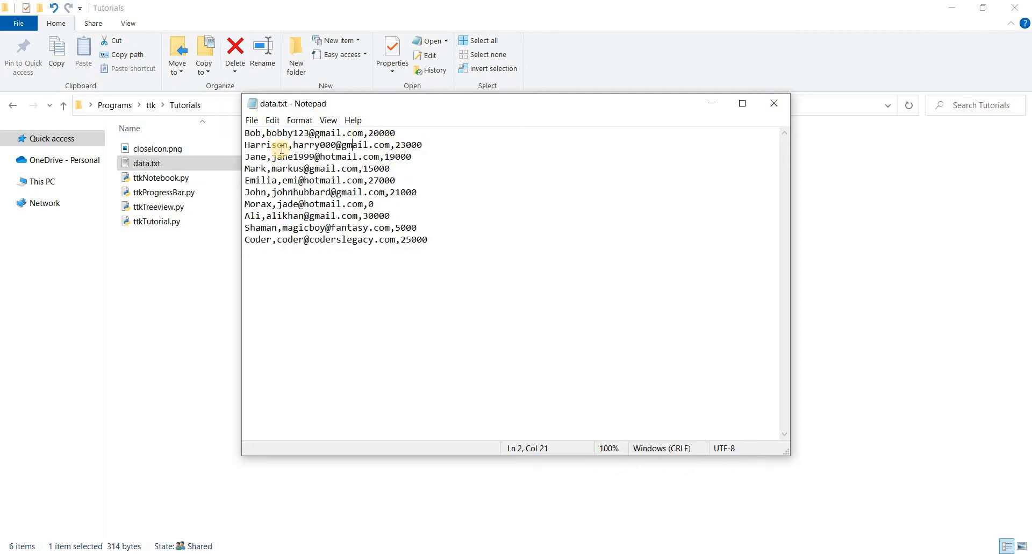
click(289, 144)
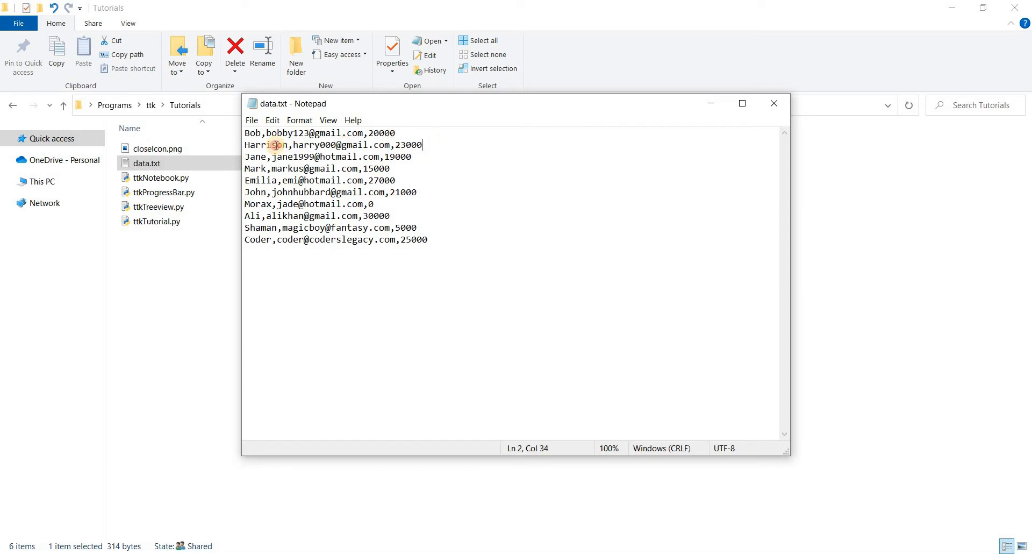
double_click(251, 132)
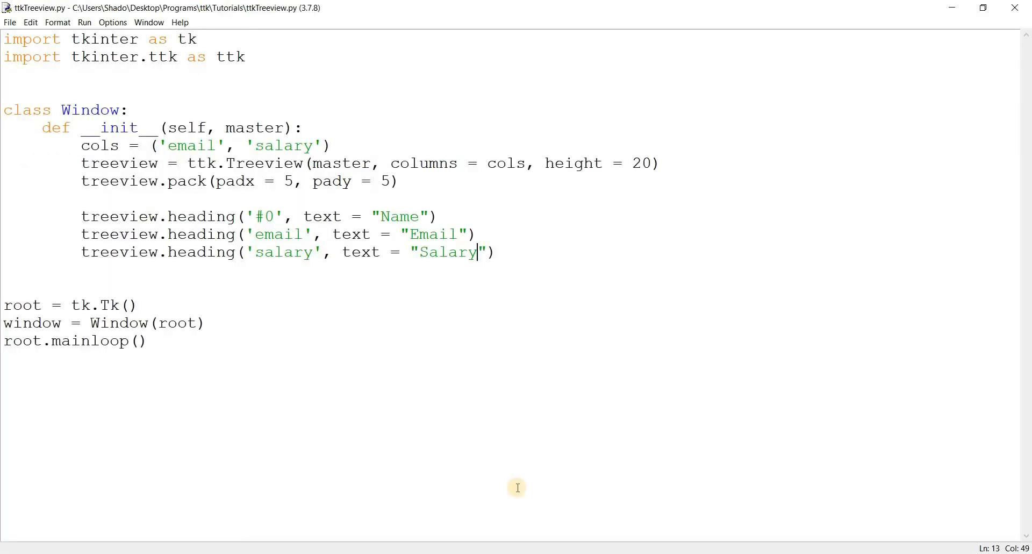
mouse_move(500, 250)
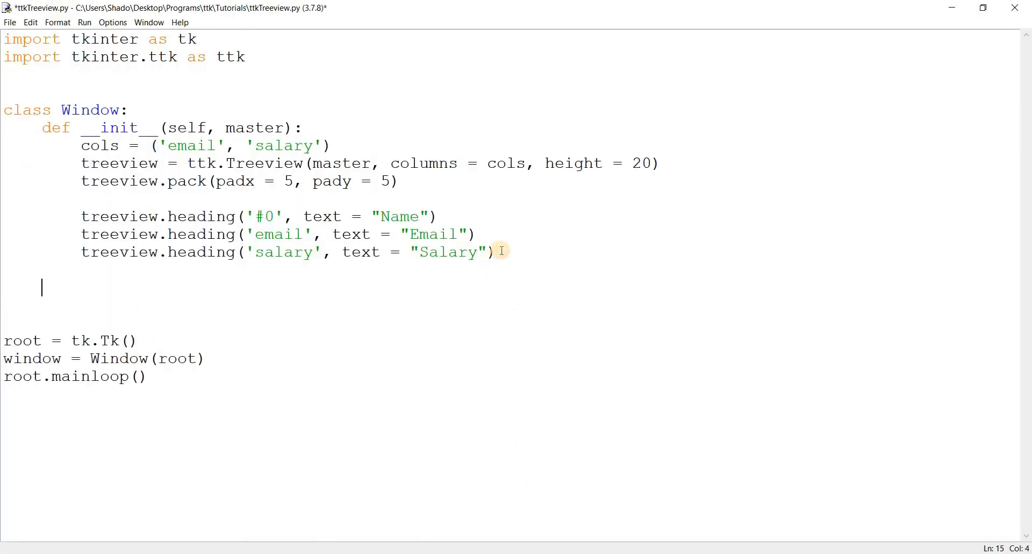
Step: Define read_data(self) that opens data.txt in 'r' mode
text(def)
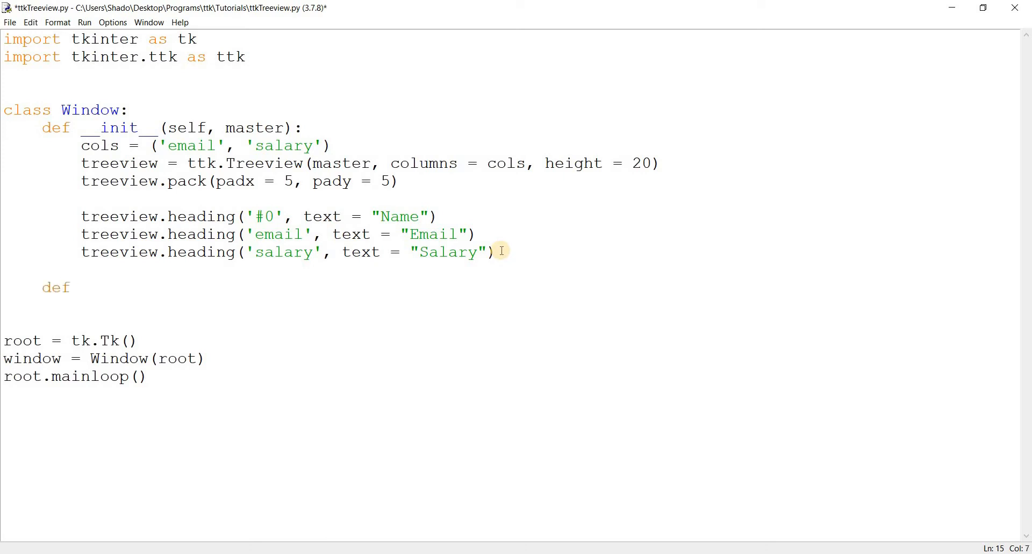
text(read_data)
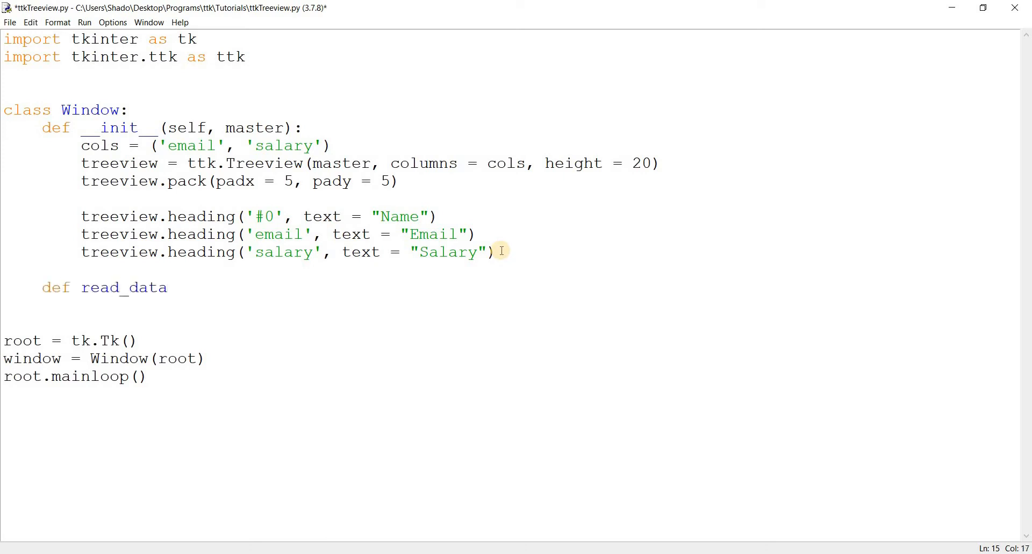
text((self):)
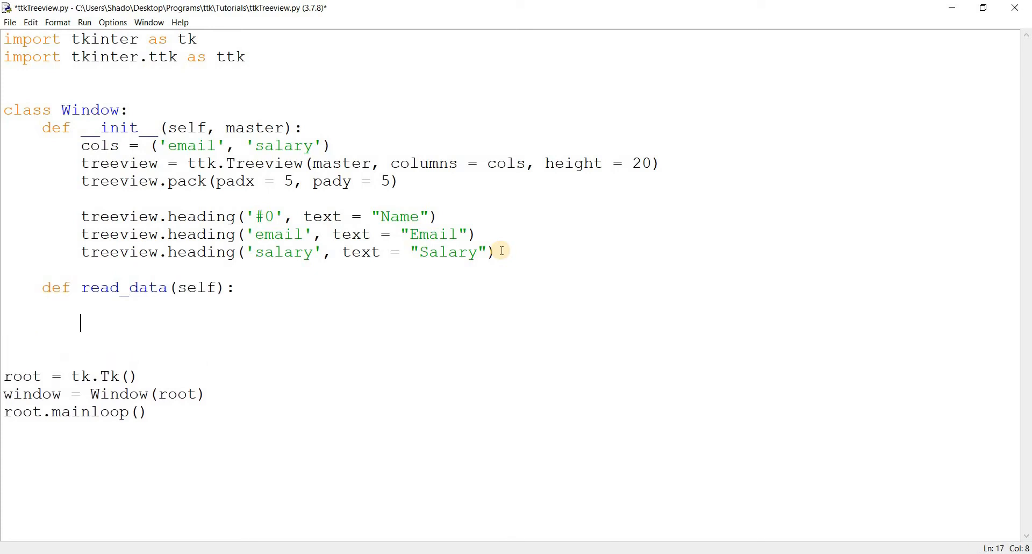
text(file = open()
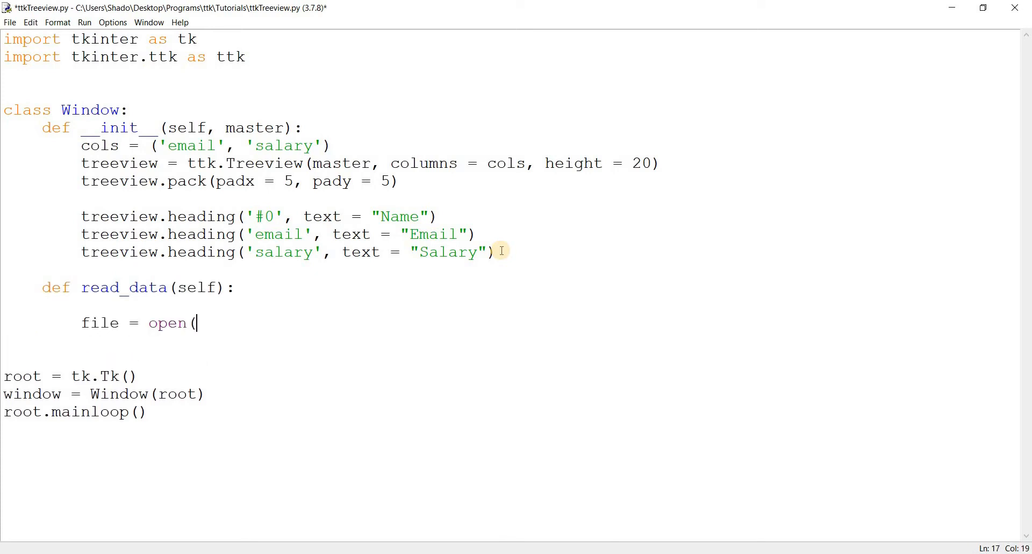
text(()
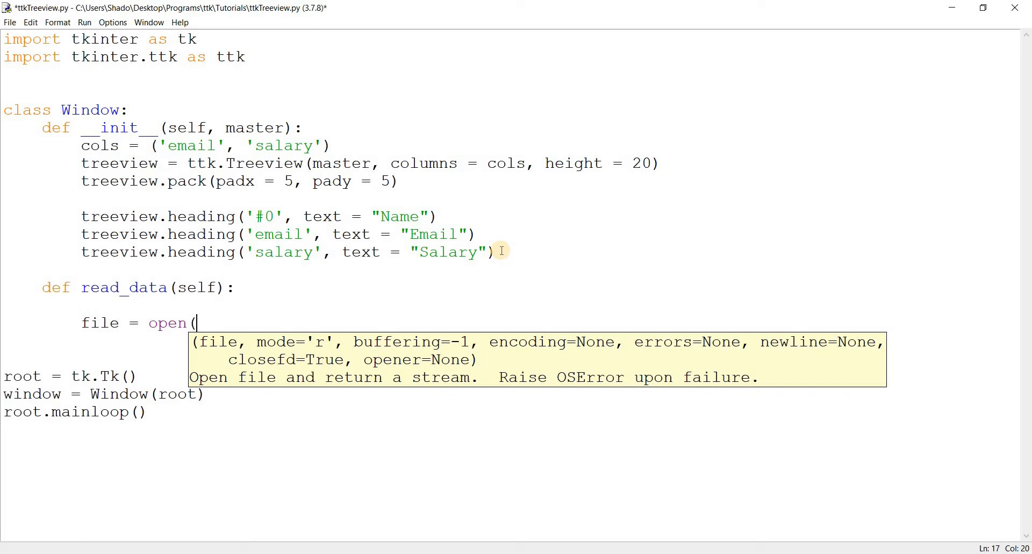
text("dat)
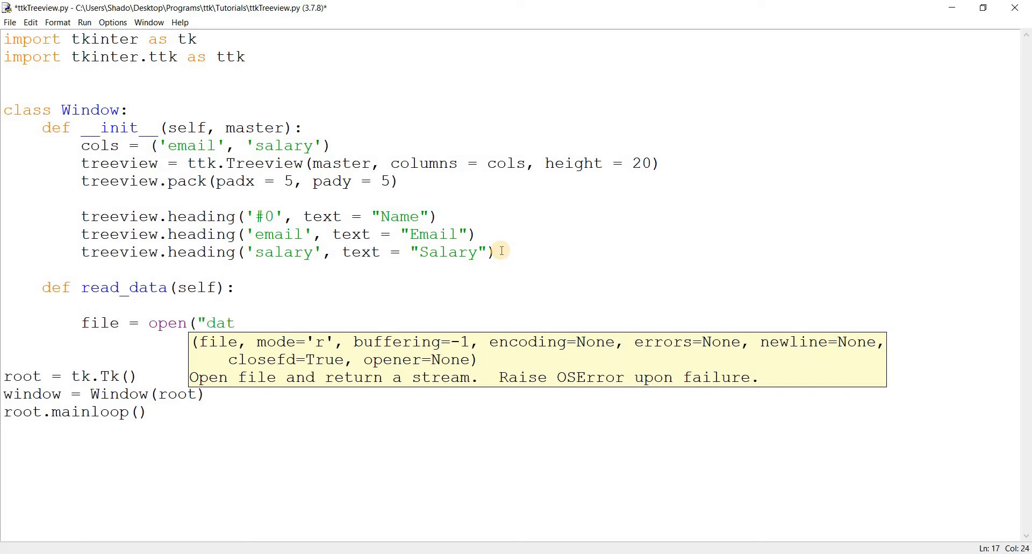
text(a.txt")
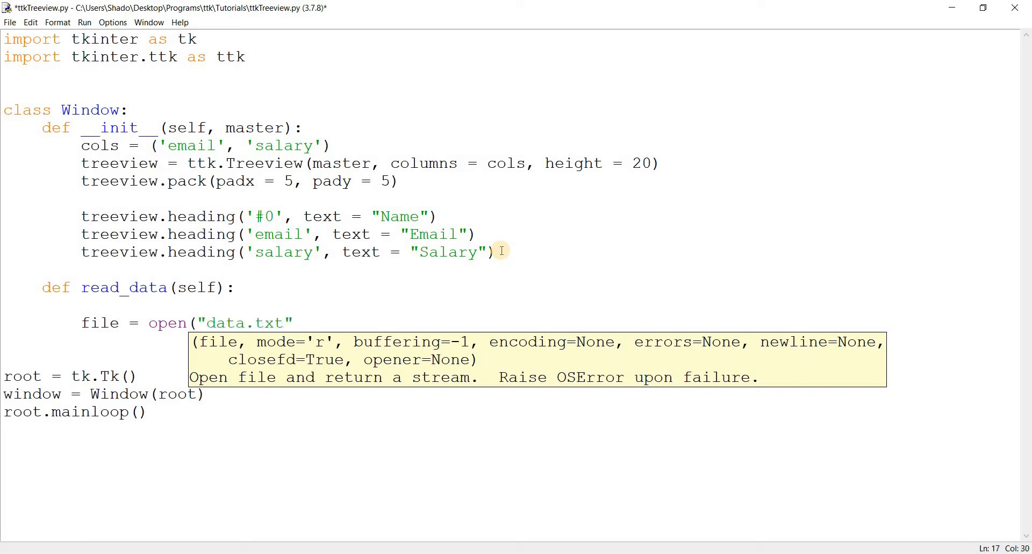
text(,)
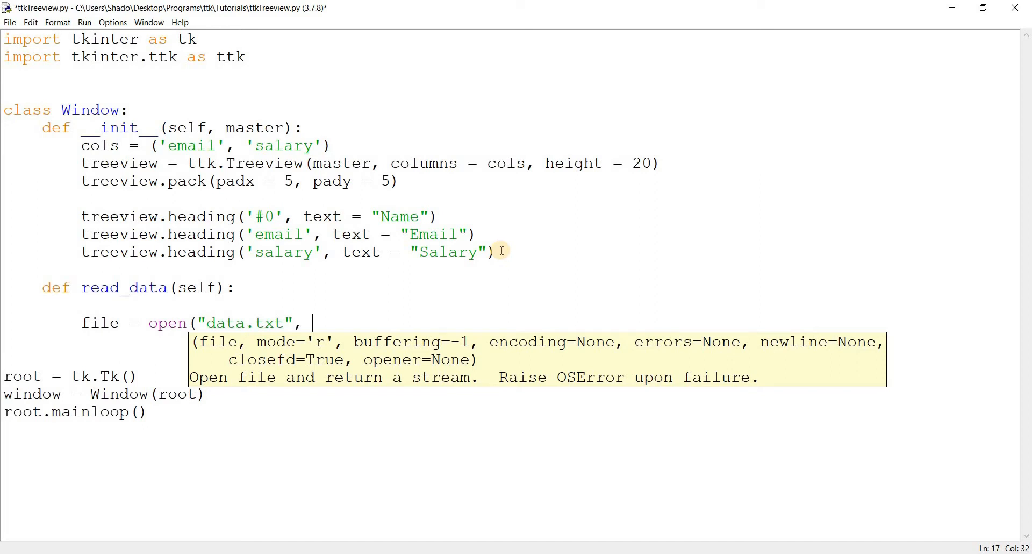
text(')
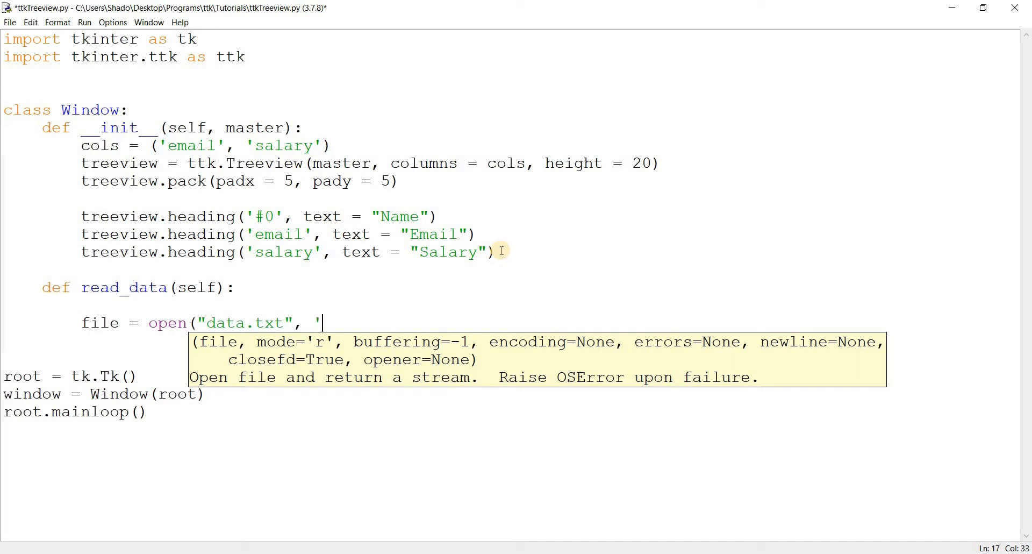
text(r)
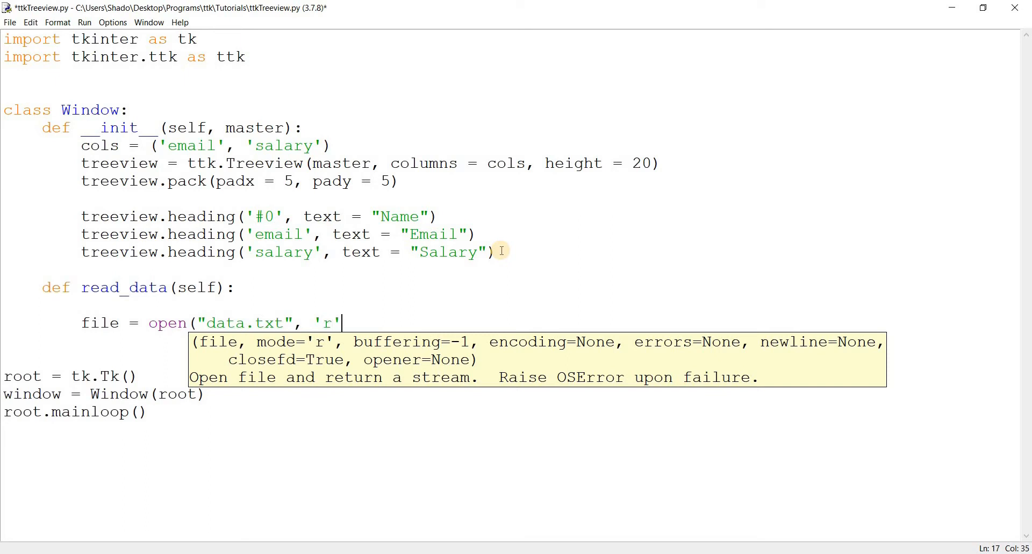
text())
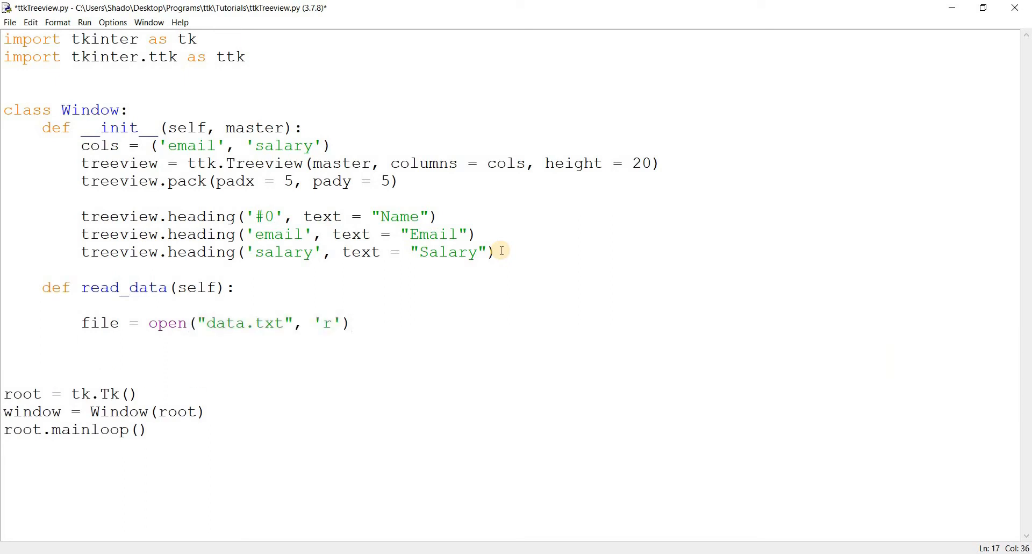
Step: Loop over the file printing each line, and call self.read_data() in the constructor
text(for)
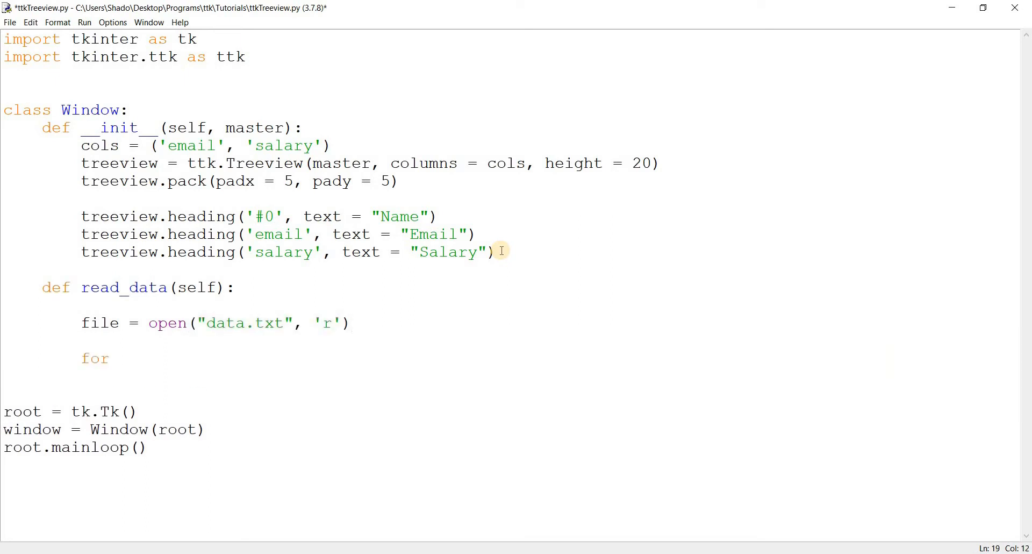
text(line in)
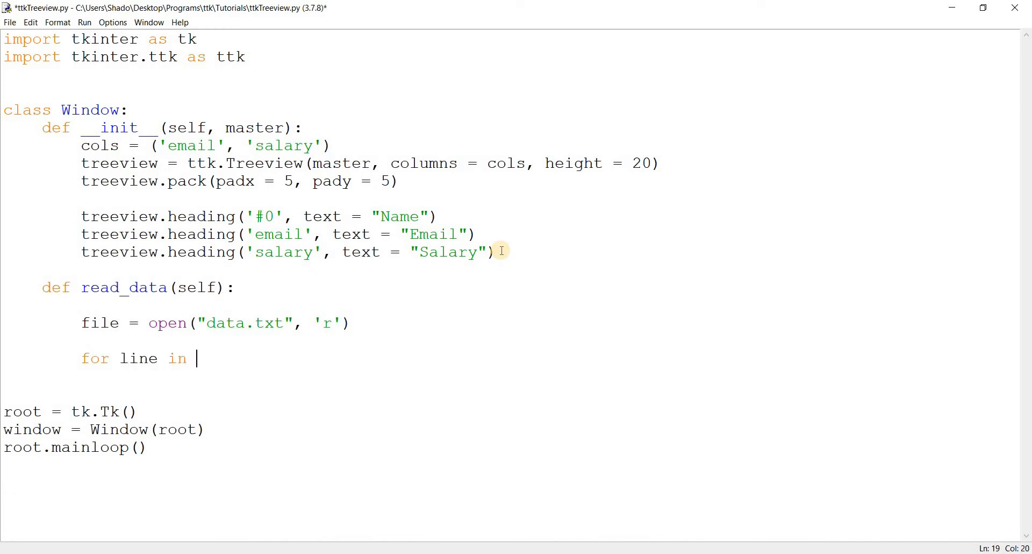
text(file)
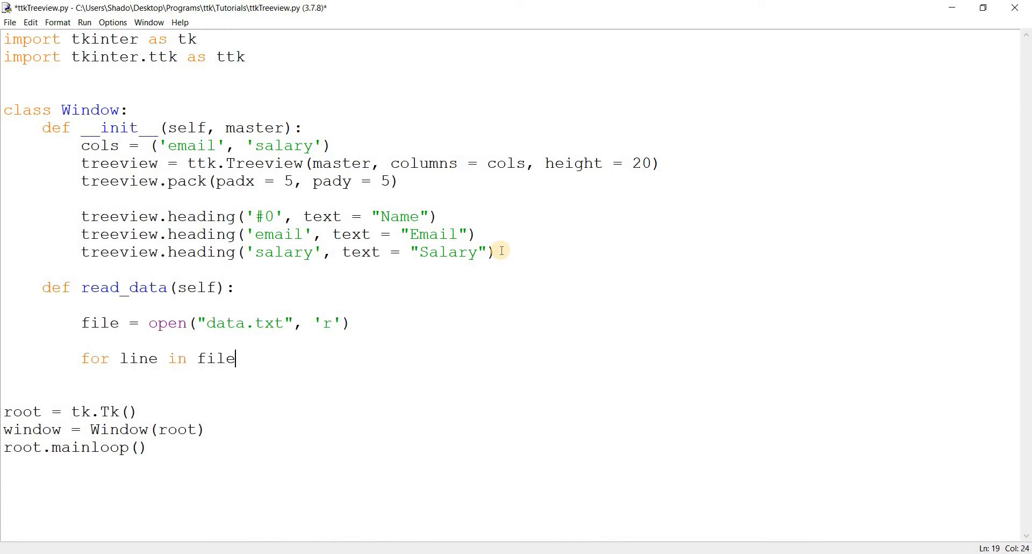
text(:)
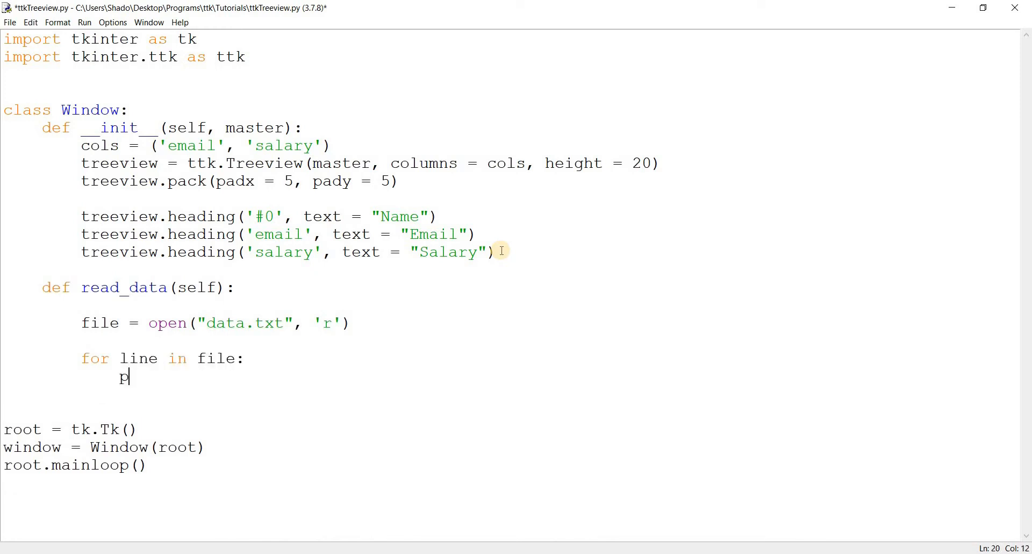
text(rint(L)
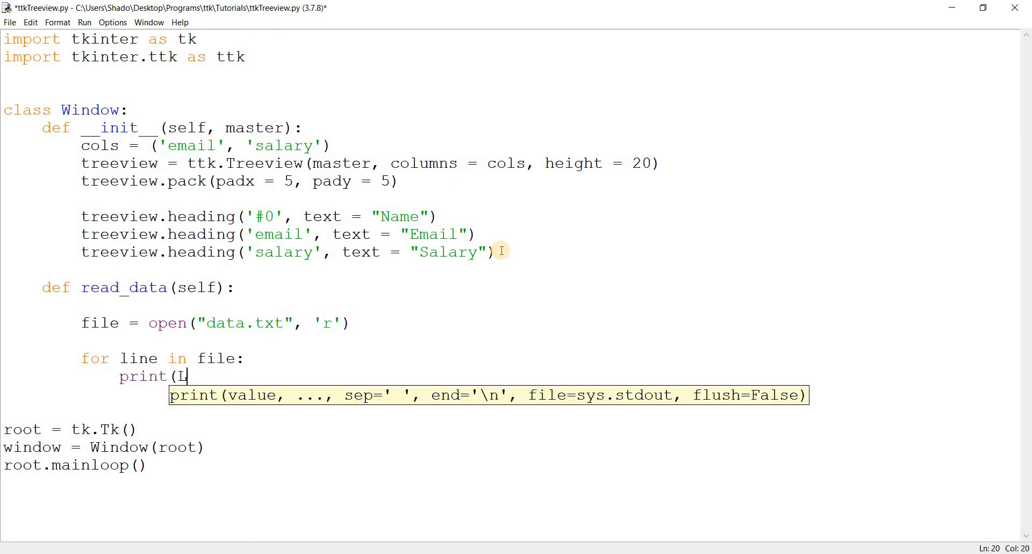
text(ine))
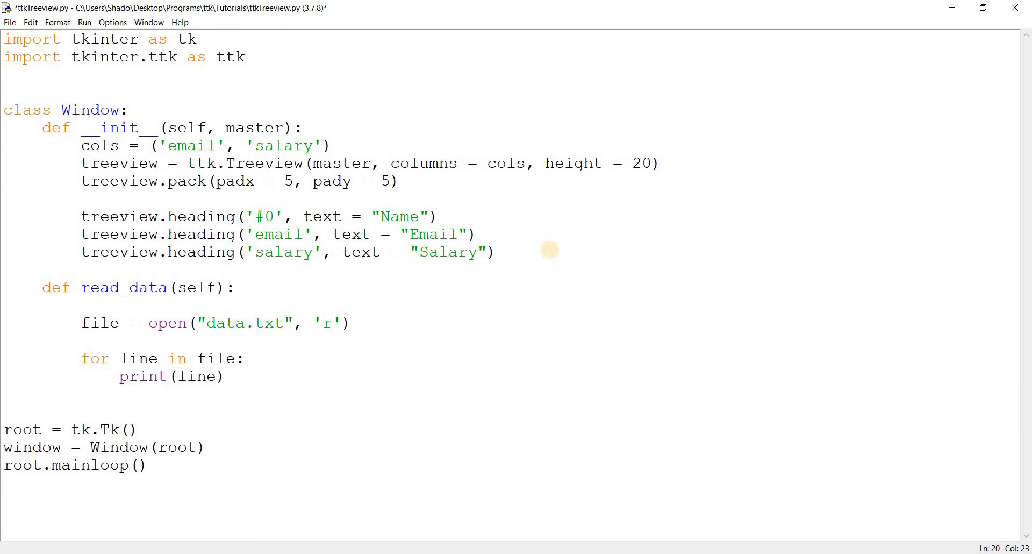
text(read_d)
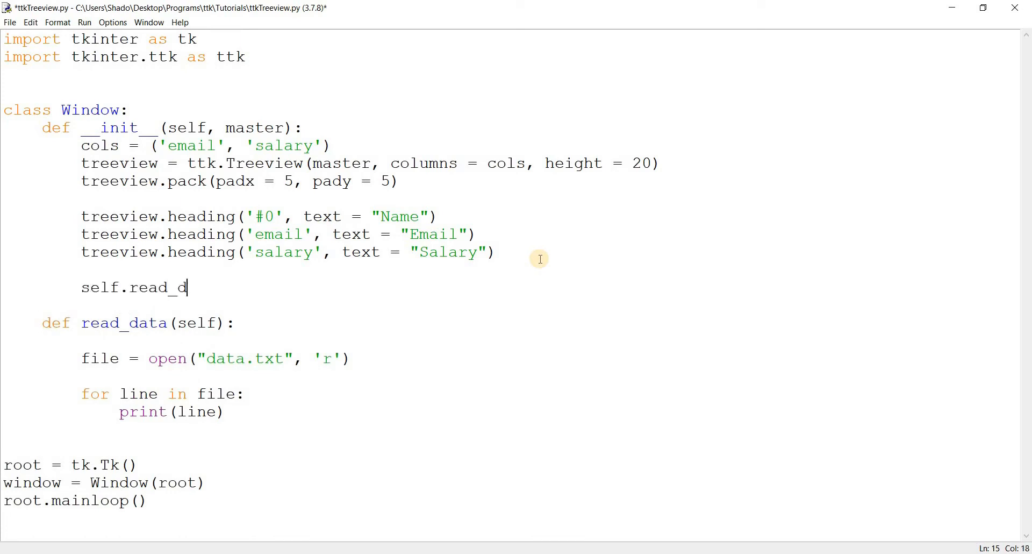
text(ata())
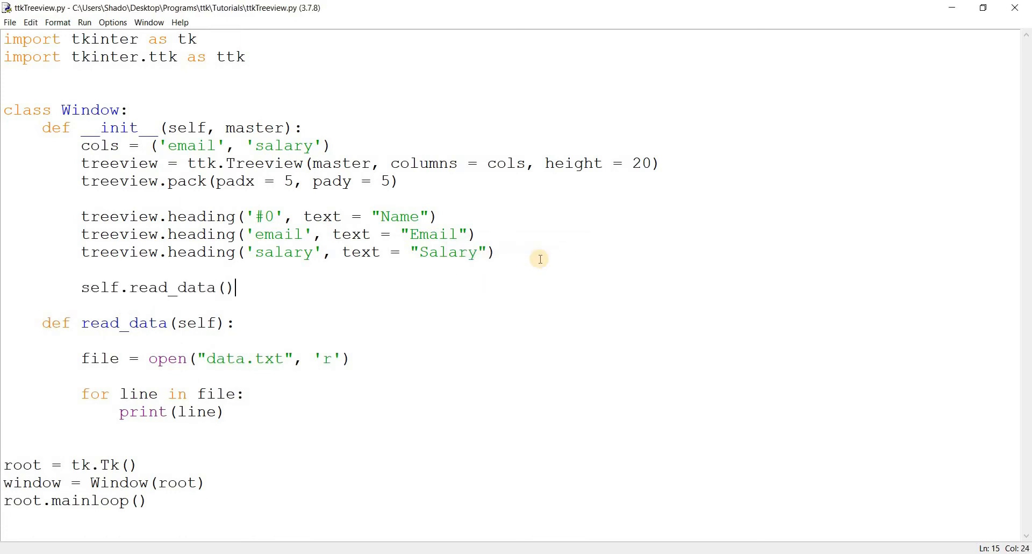
Step: Run the script so every data.txt record prints in the shell
key(F5)
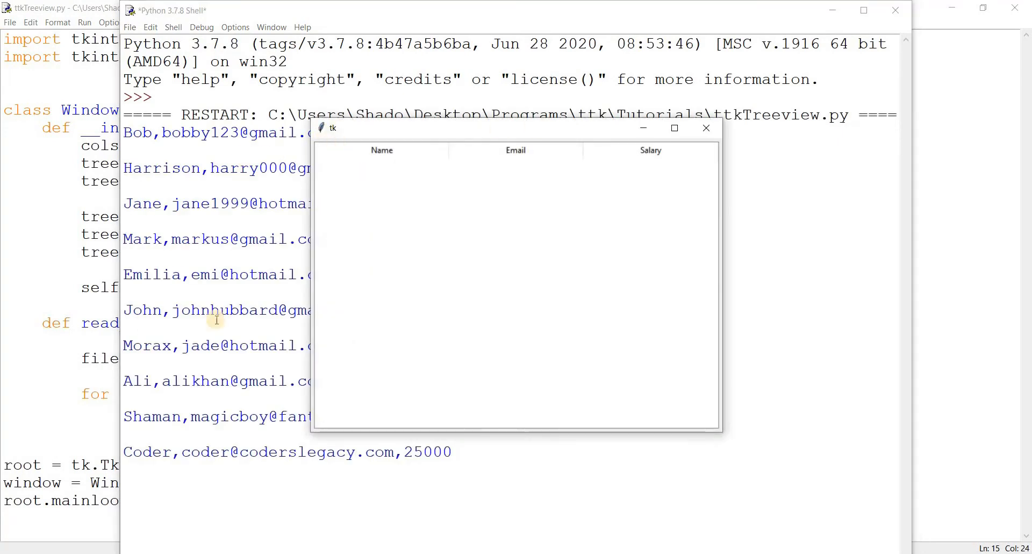
click(705, 128)
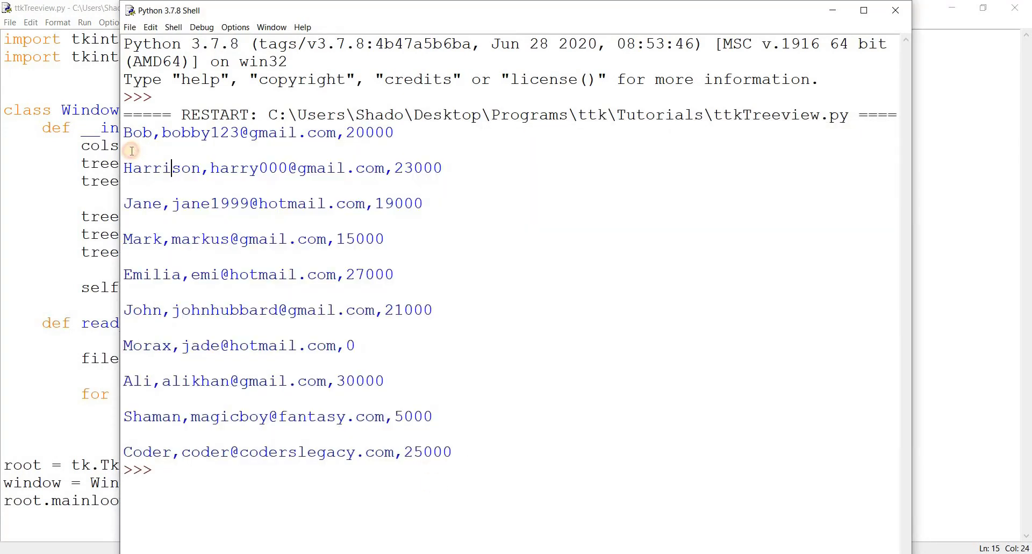
mouse_move(895, 10)
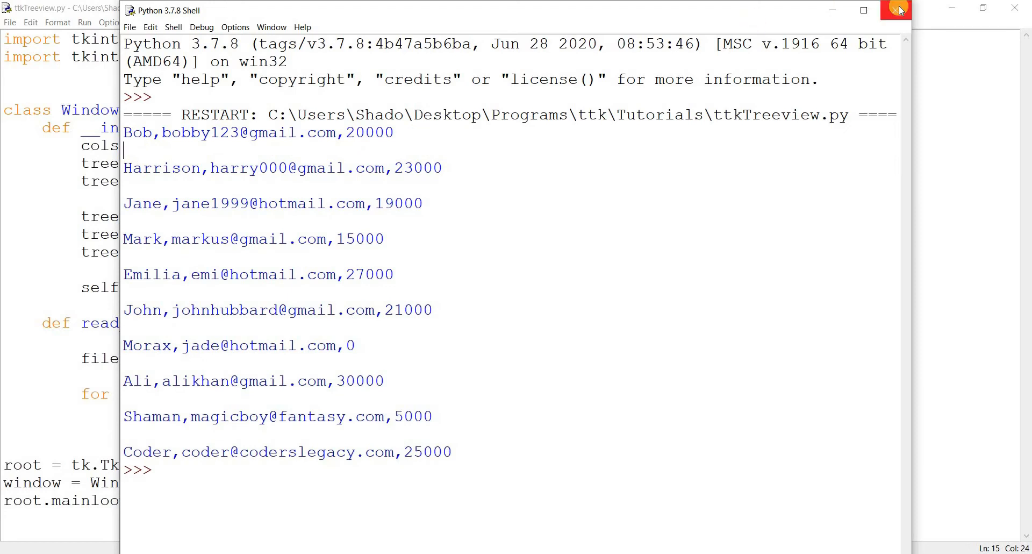
mouse_move(896, 11)
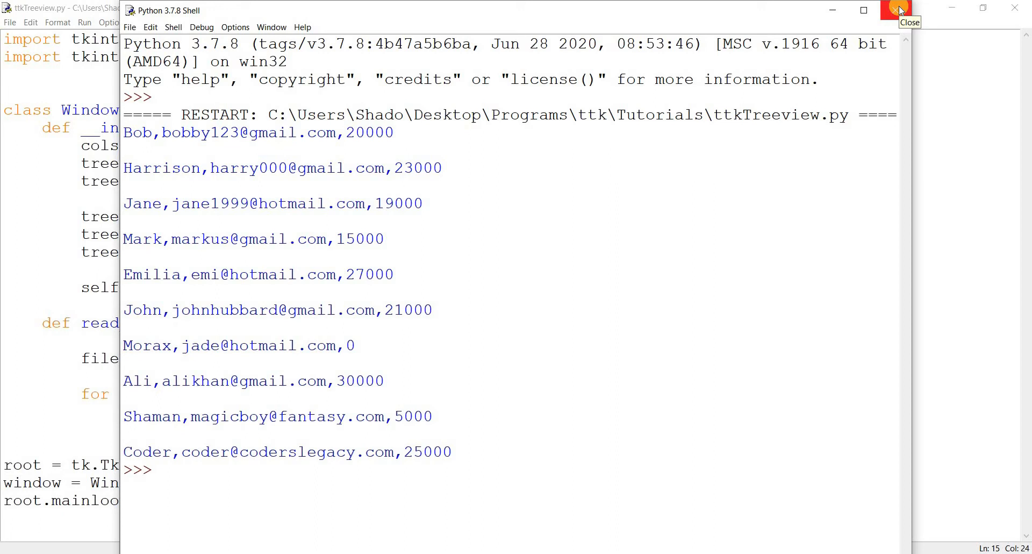
mouse_move(589, 112)
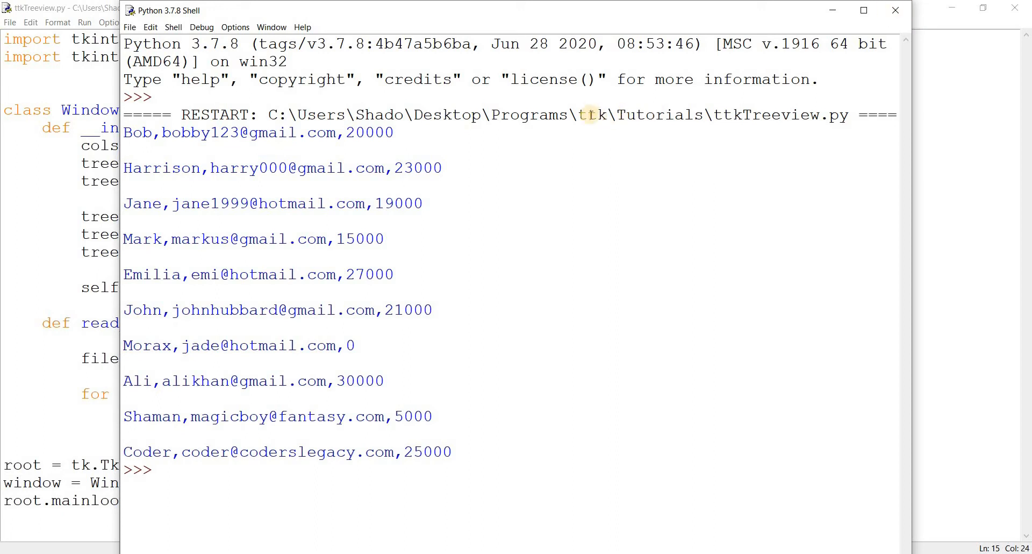
mouse_move(592, 120)
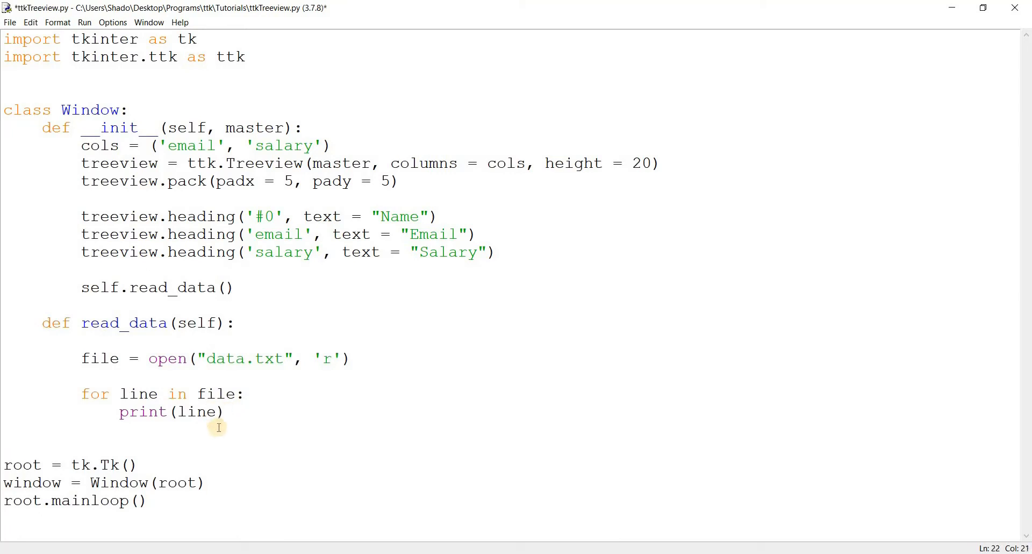
Step: Change the print call to print(line.rstrip().split(',')) and start a run
text(.strp())
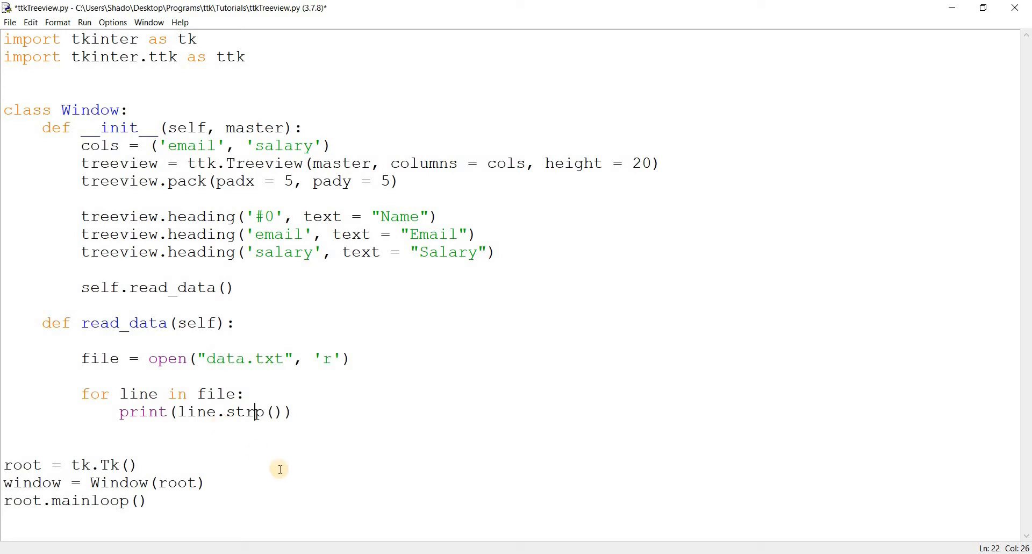
text(r)
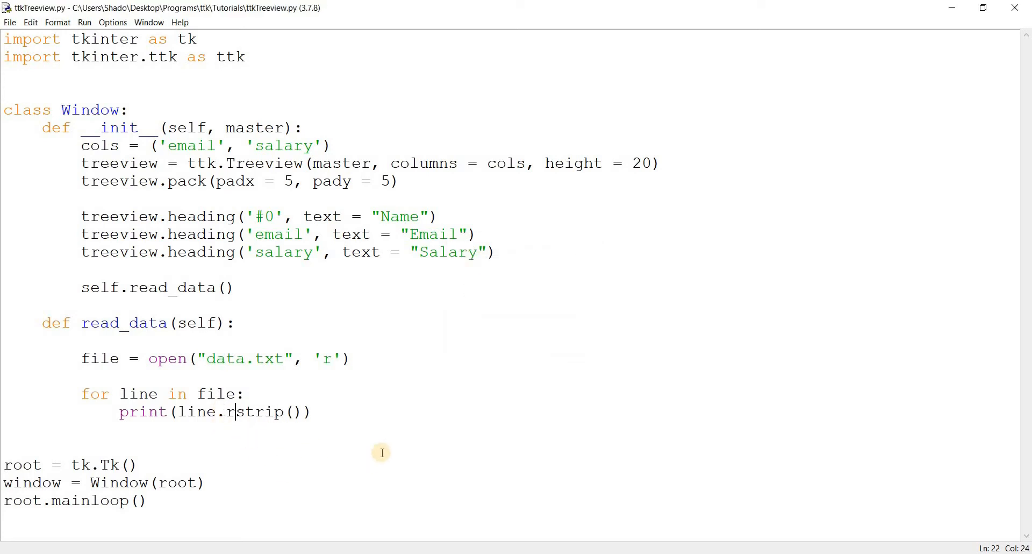
key(F5)
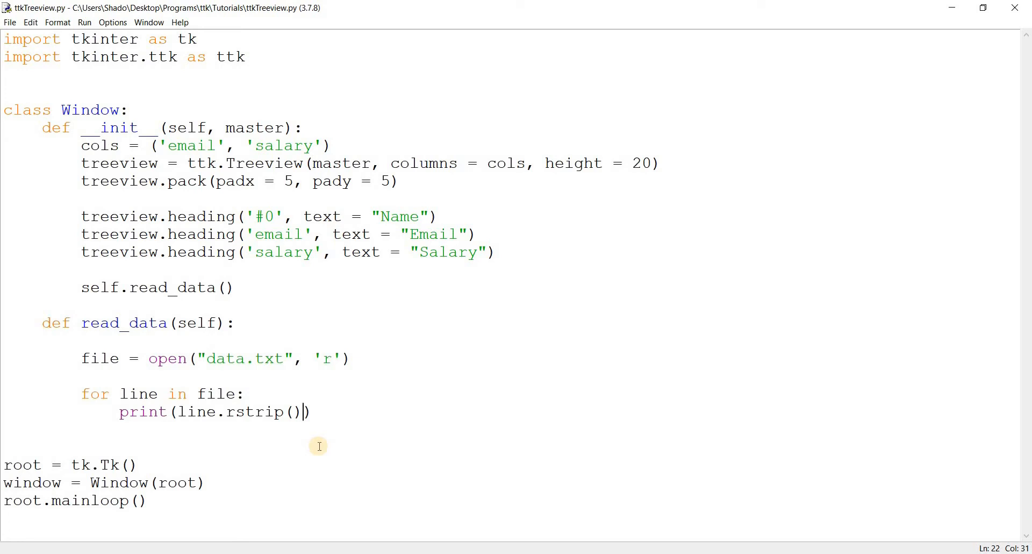
text(.s)
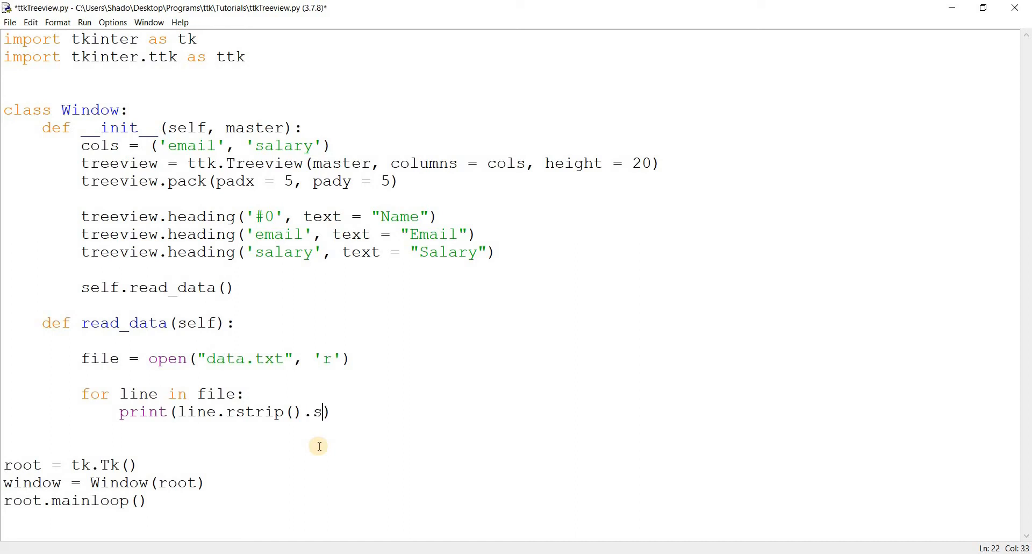
text(p)
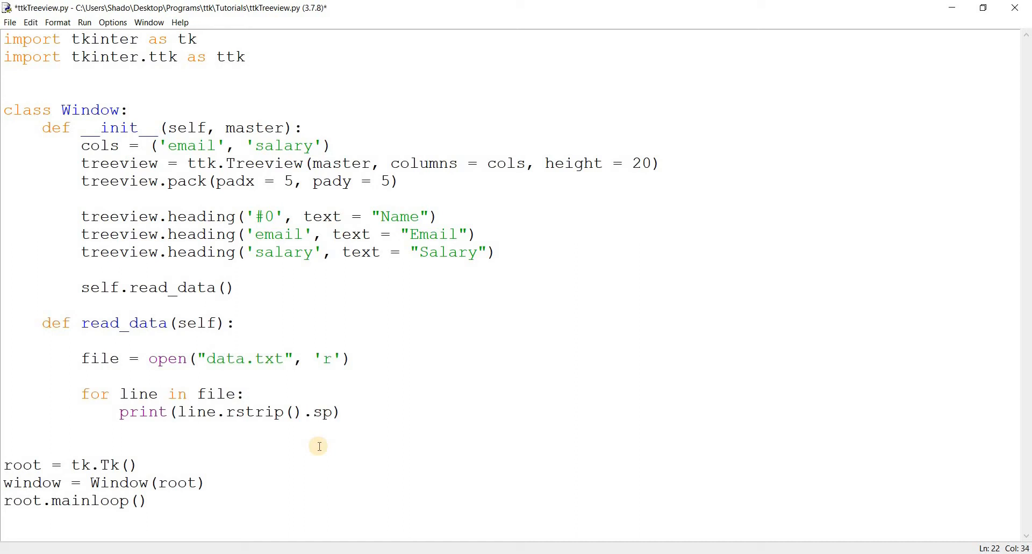
text(lit(',')
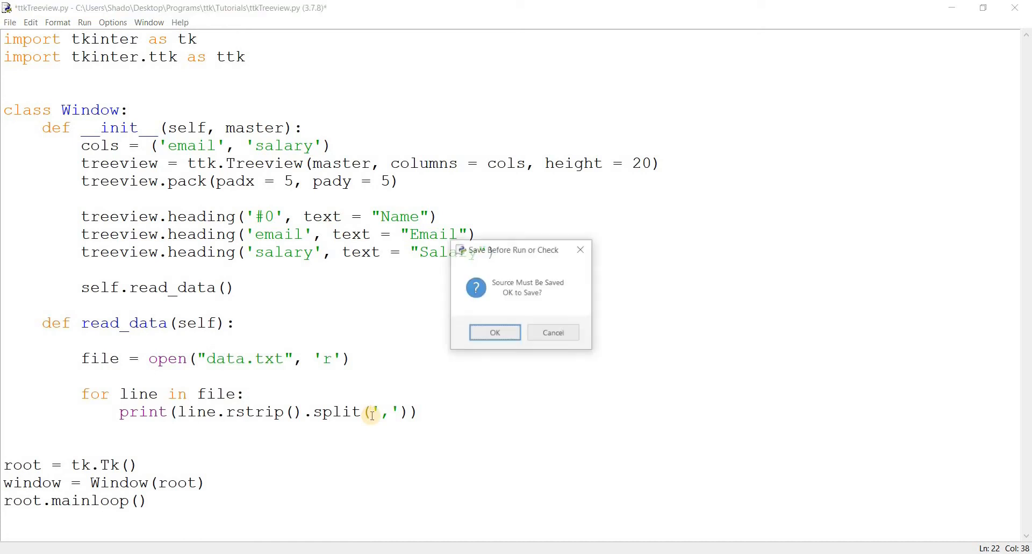
Step: Confirm Save Before Run so each record prints as a name, email, salary list
click(494, 332)
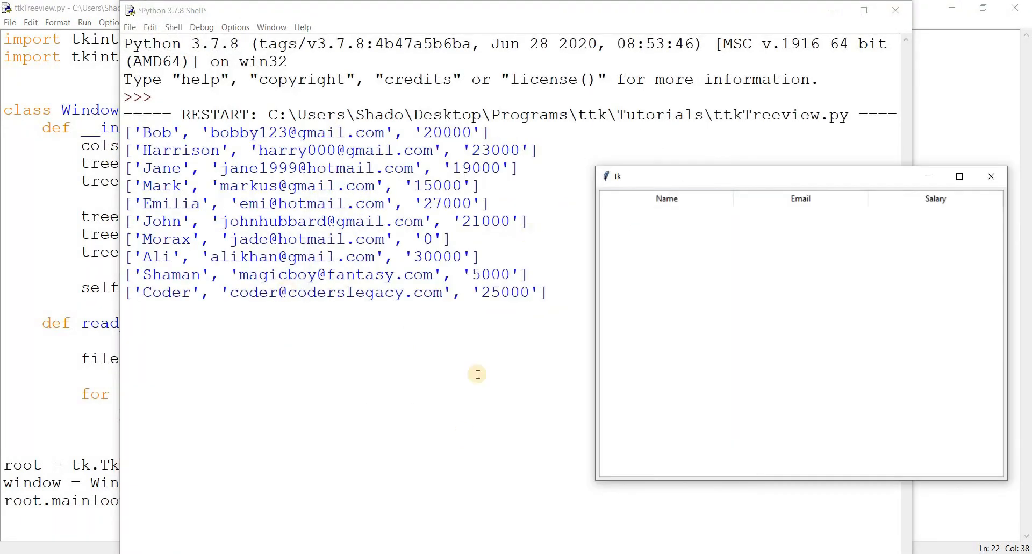
mouse_move(183, 133)
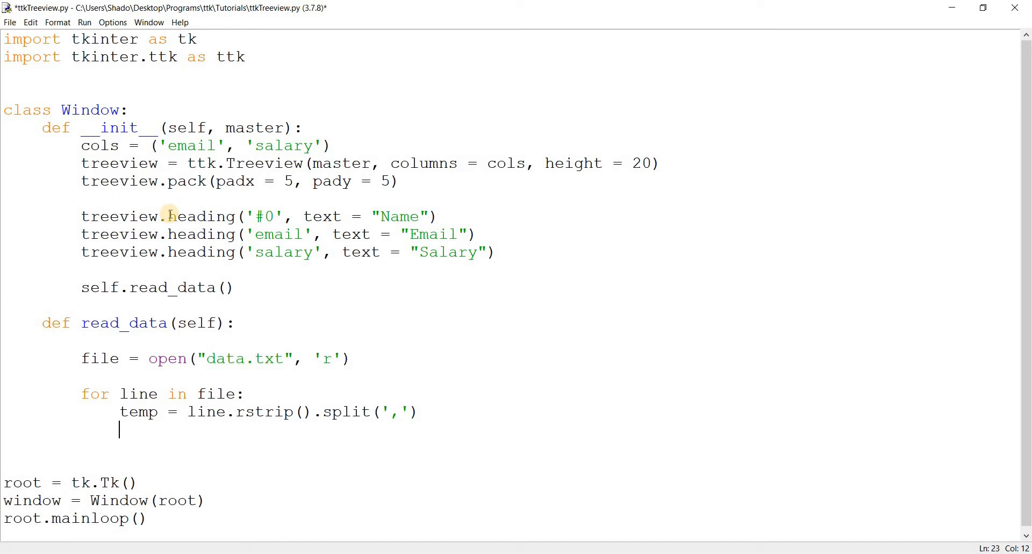
Step: Write treeview.insert('' , tk.END as the start of the row insert inside the read_data loop
text(treeviw)
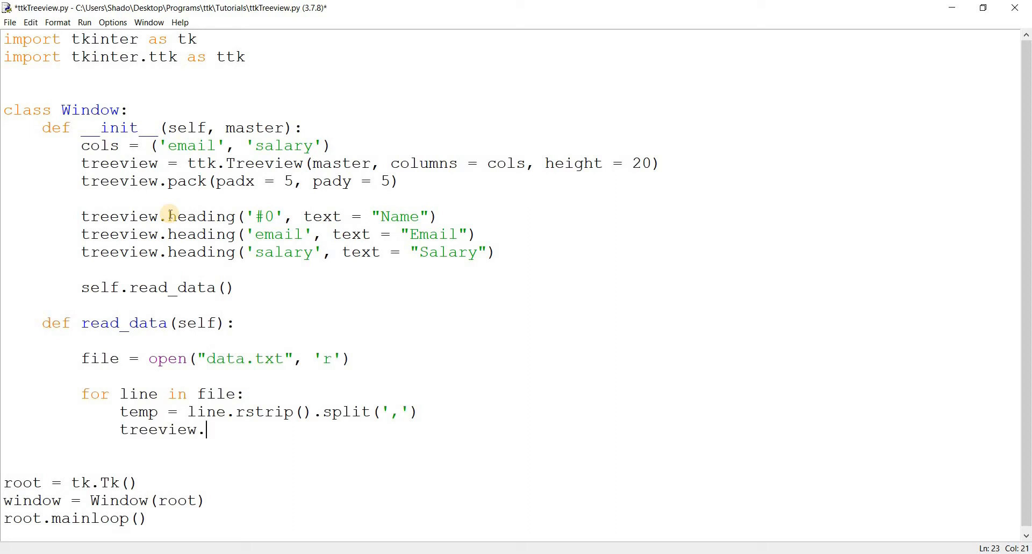
text(in)
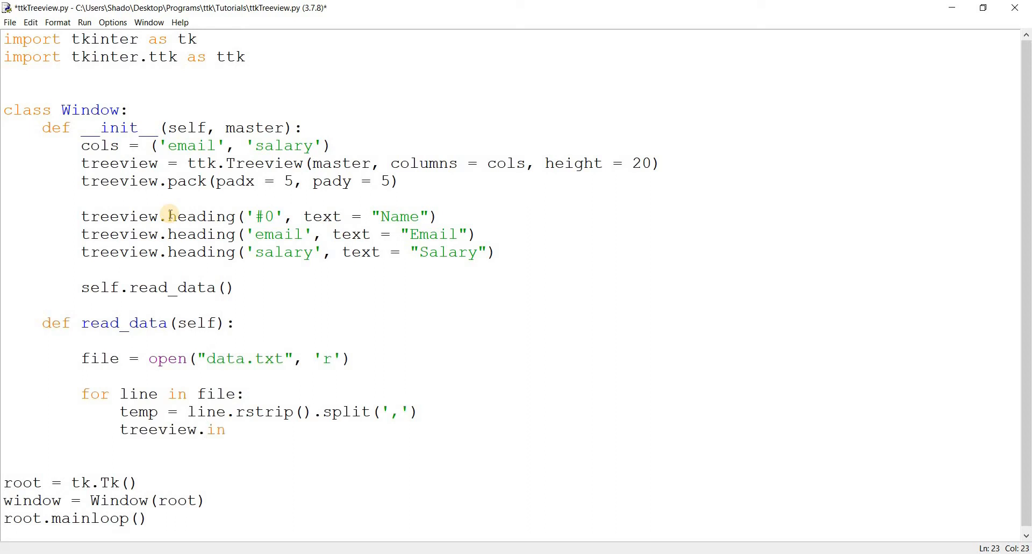
text(sert()
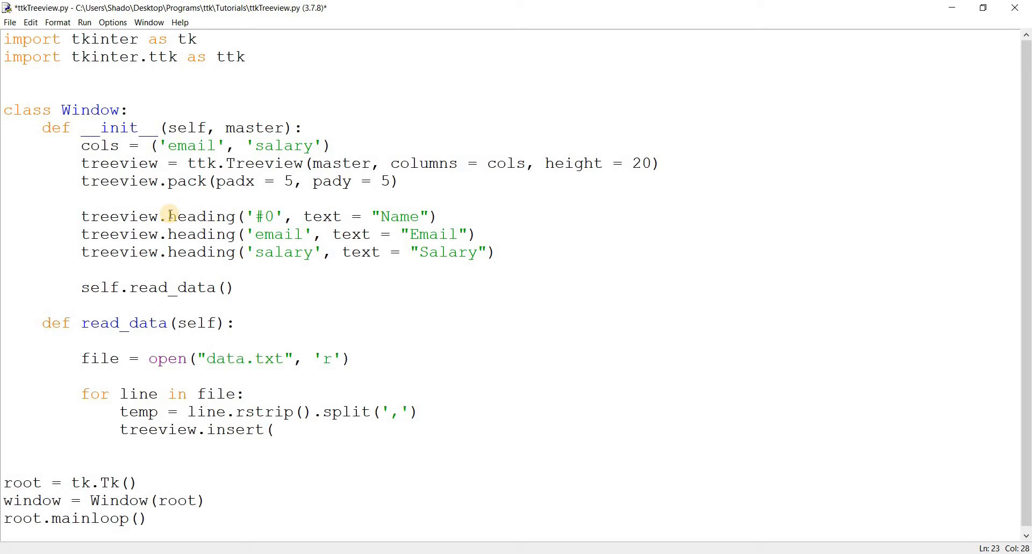
text(0)
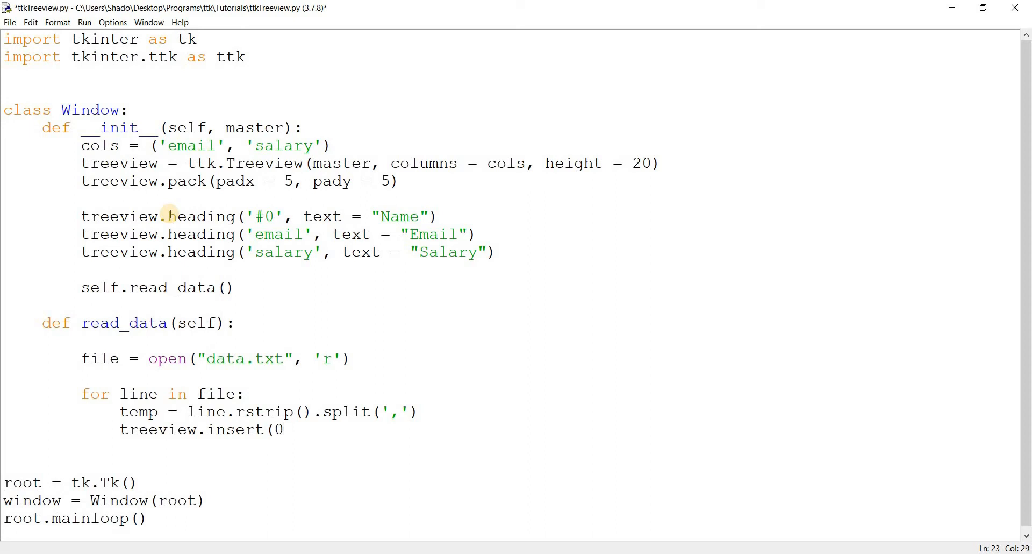
text('',)
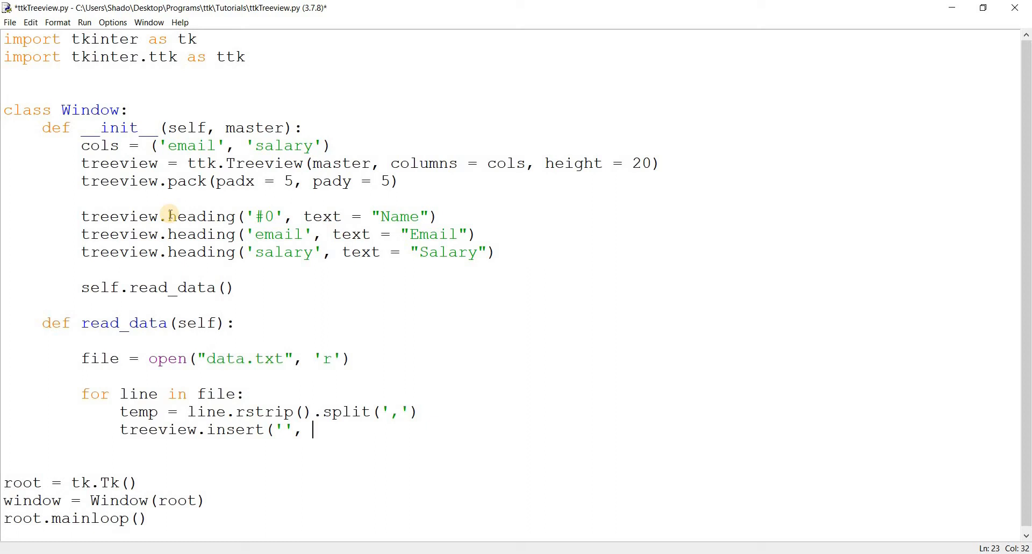
text(t)
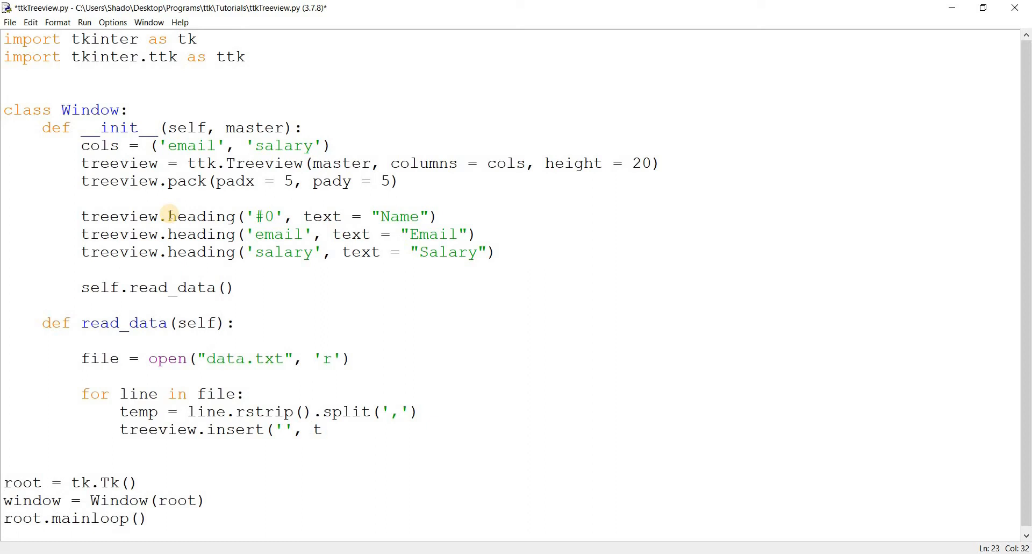
text(k.END)
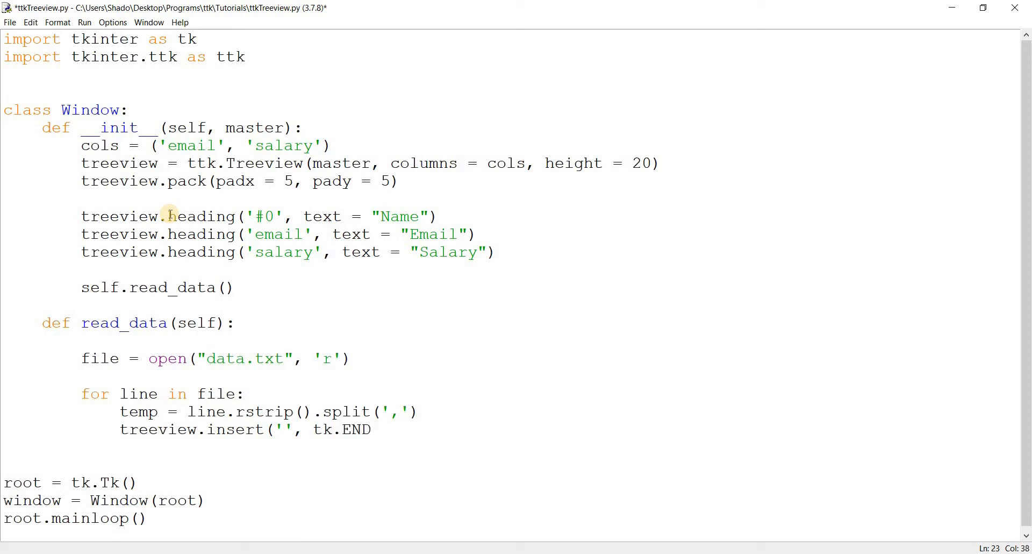
click(372, 429)
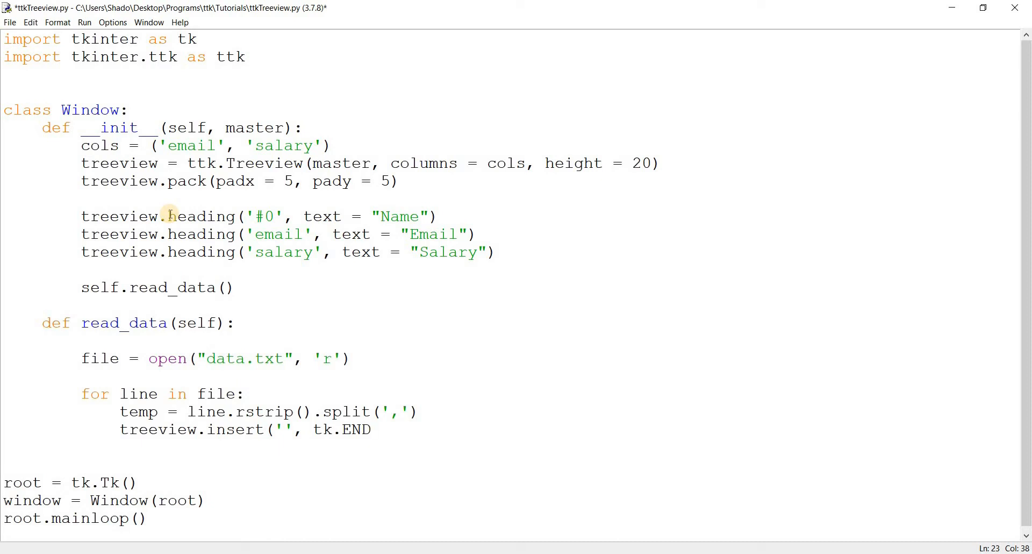
click(372, 429)
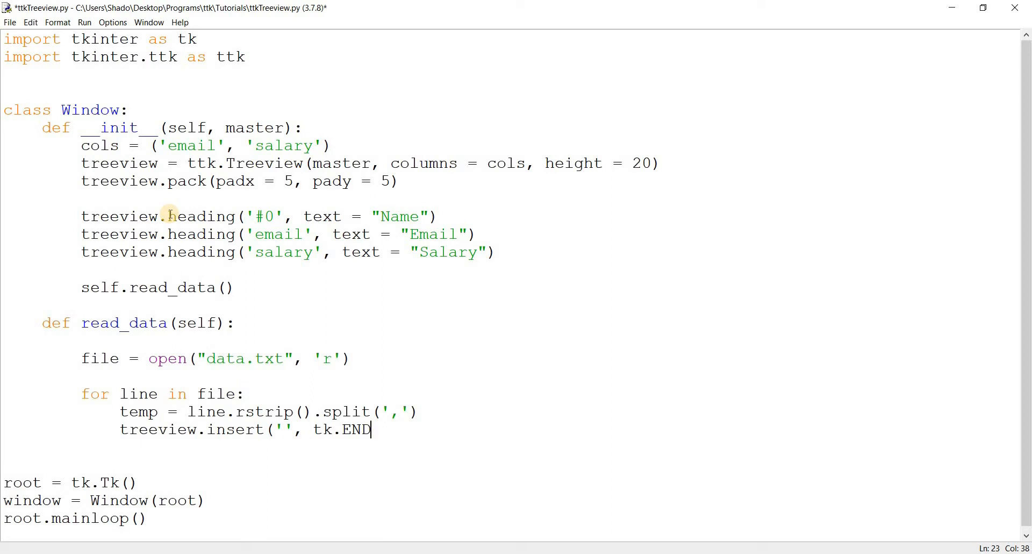
Step: Add an iid argument after tk.END in the insert call and highlight it to explain it
text(,)
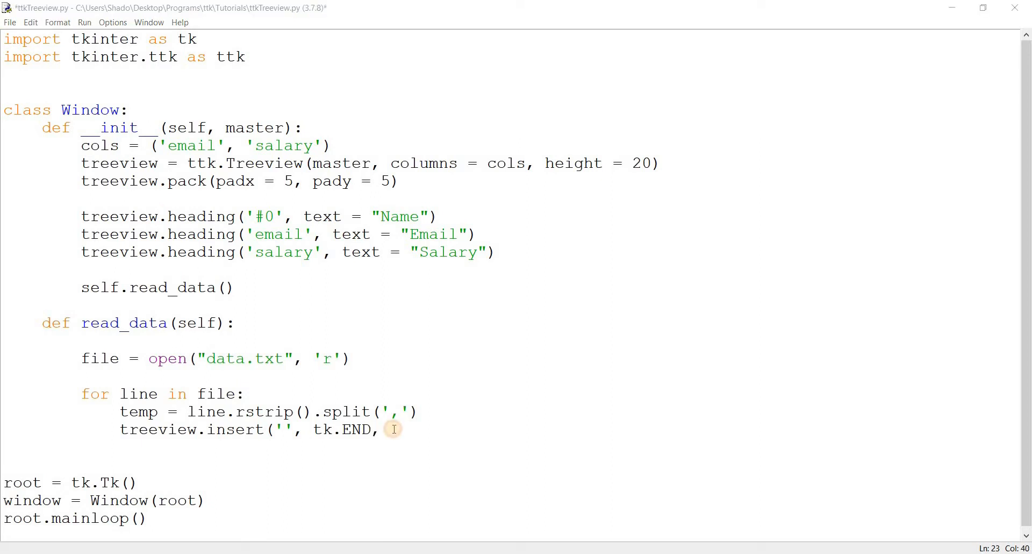
text(iid)
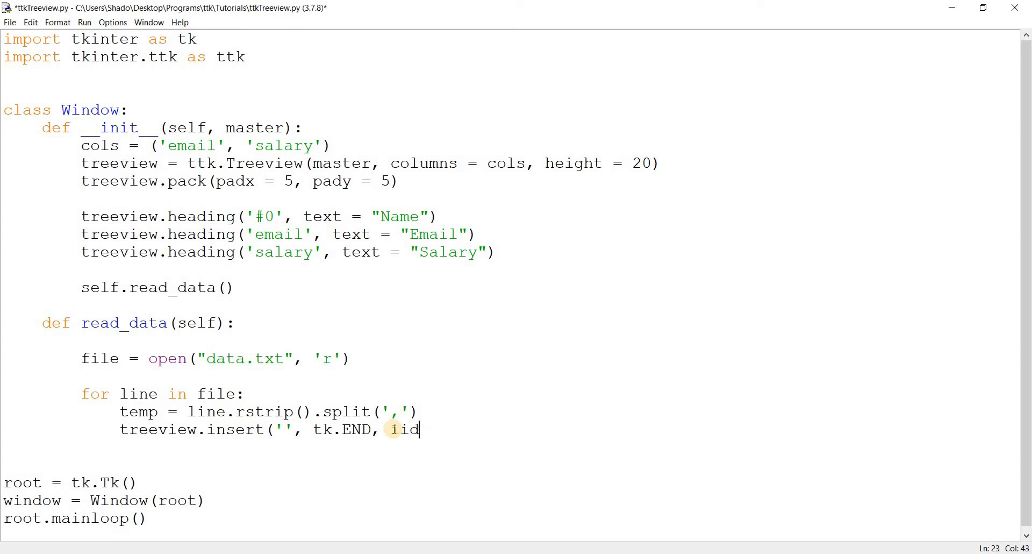
double_click(404, 429)
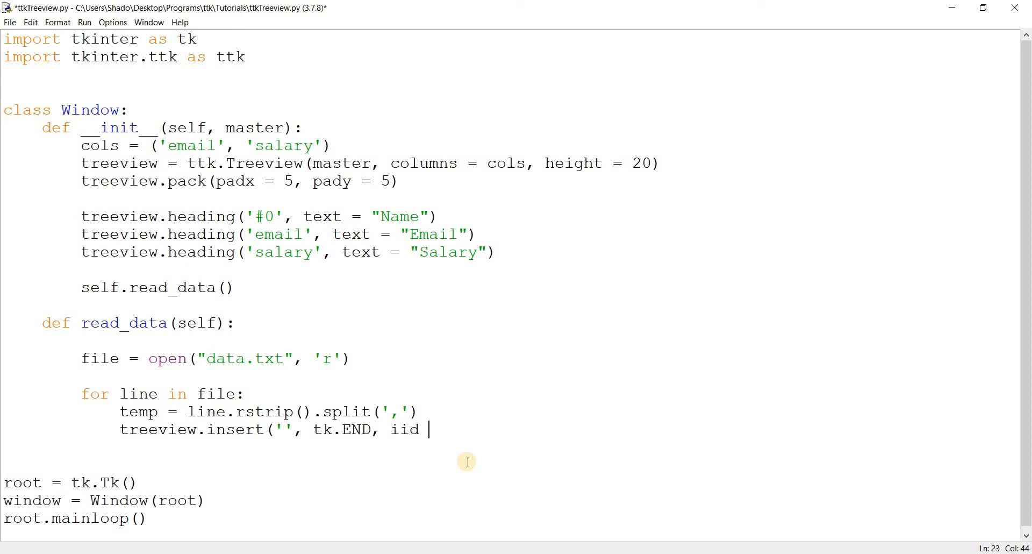
double_click(404, 428)
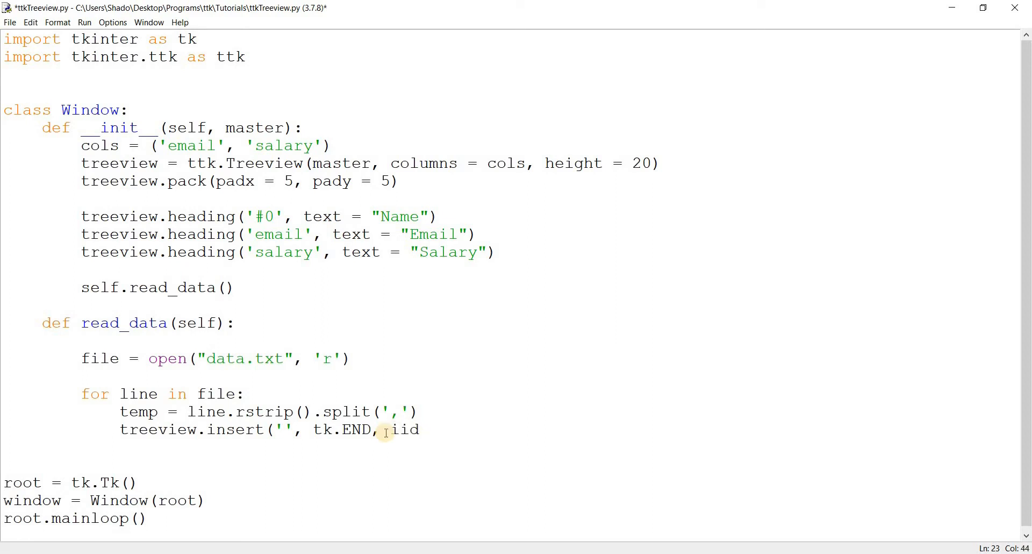
mouse_move(247, 394)
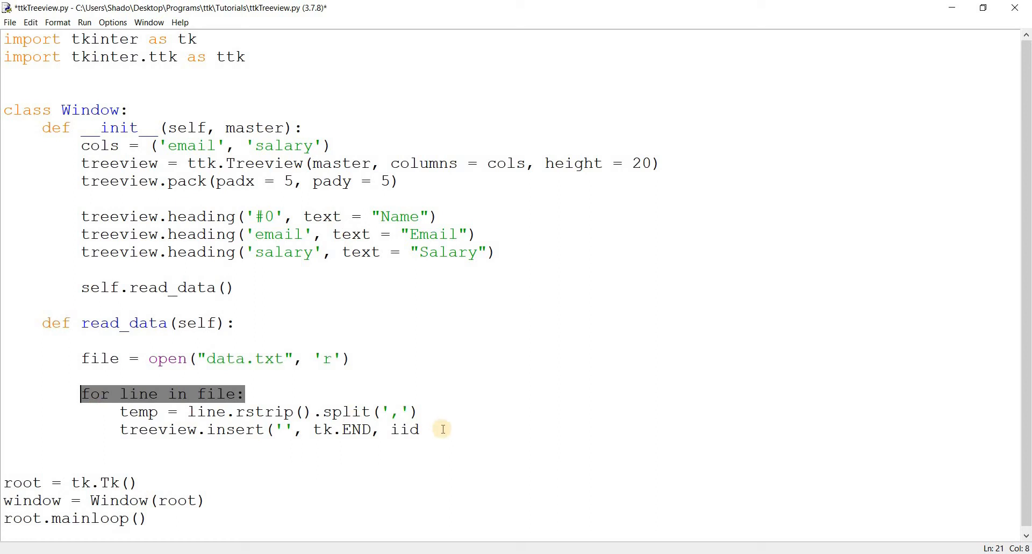
mouse_move(217, 429)
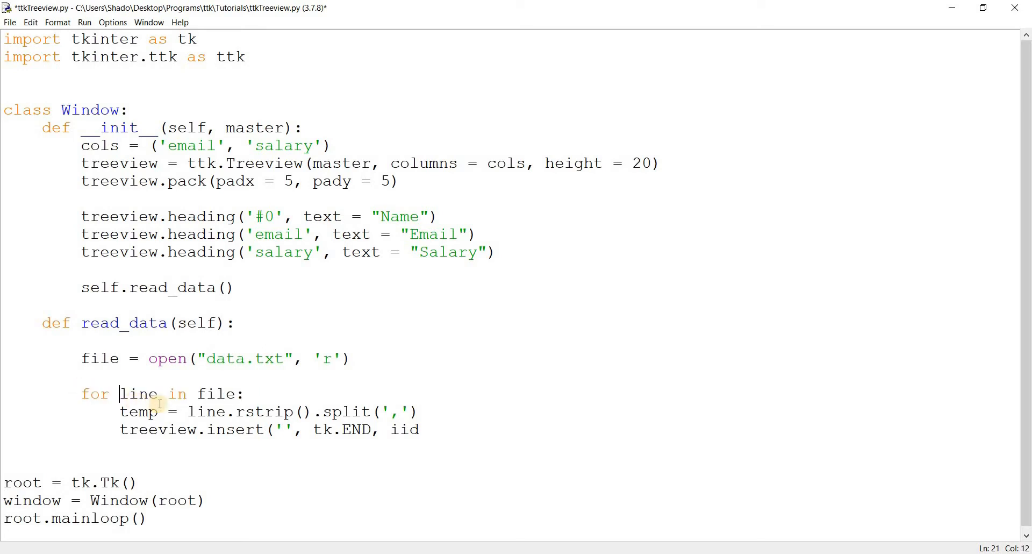
Step: Change the loop header to for index, line in enumerate(file): and point out its parts
text(index,)
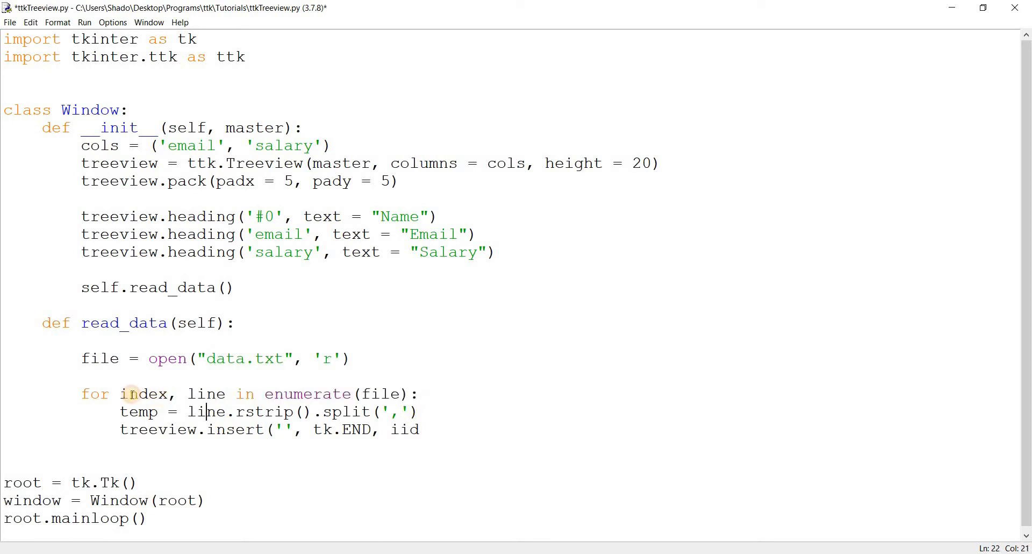
double_click(143, 393)
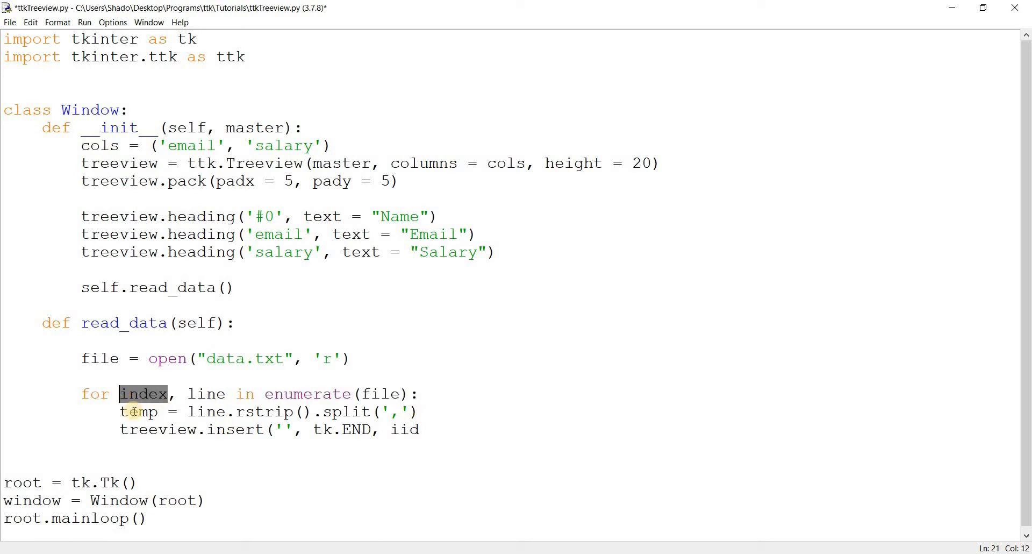
click(139, 411)
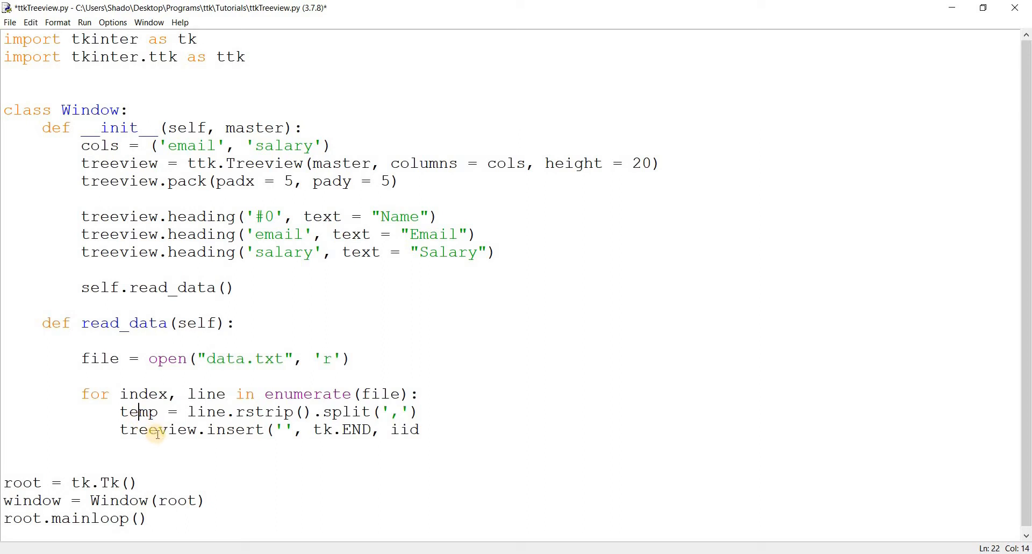
mouse_move(285, 388)
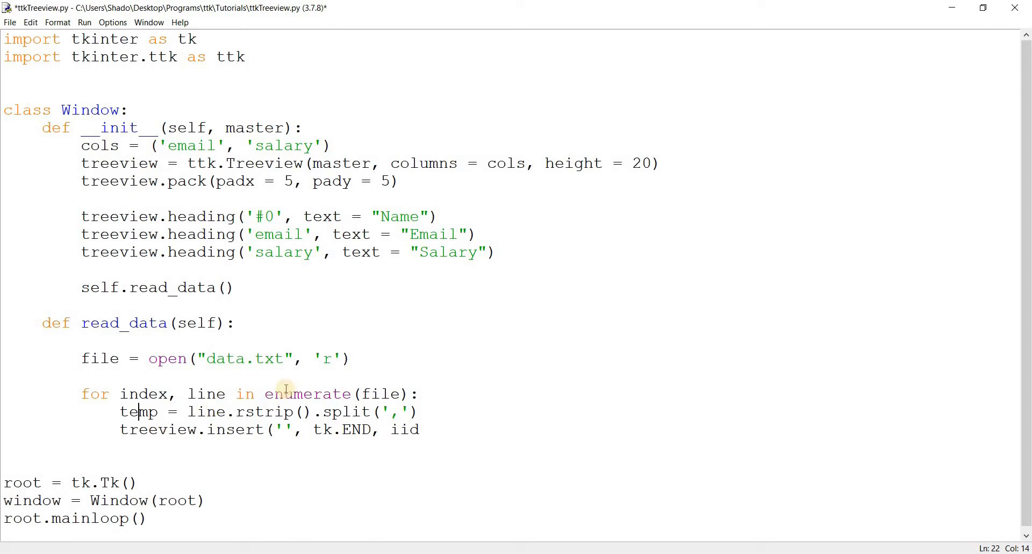
double_click(307, 393)
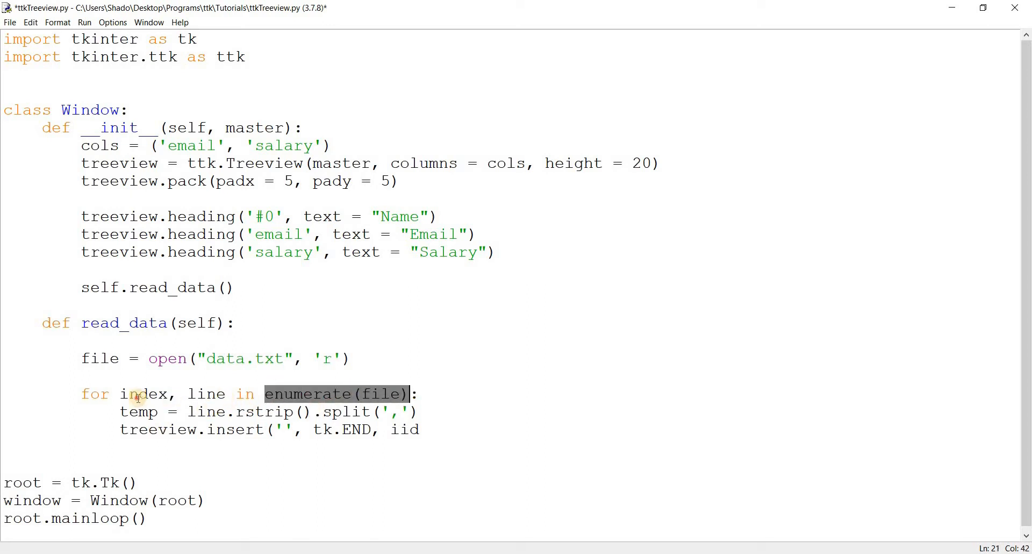
click(183, 394)
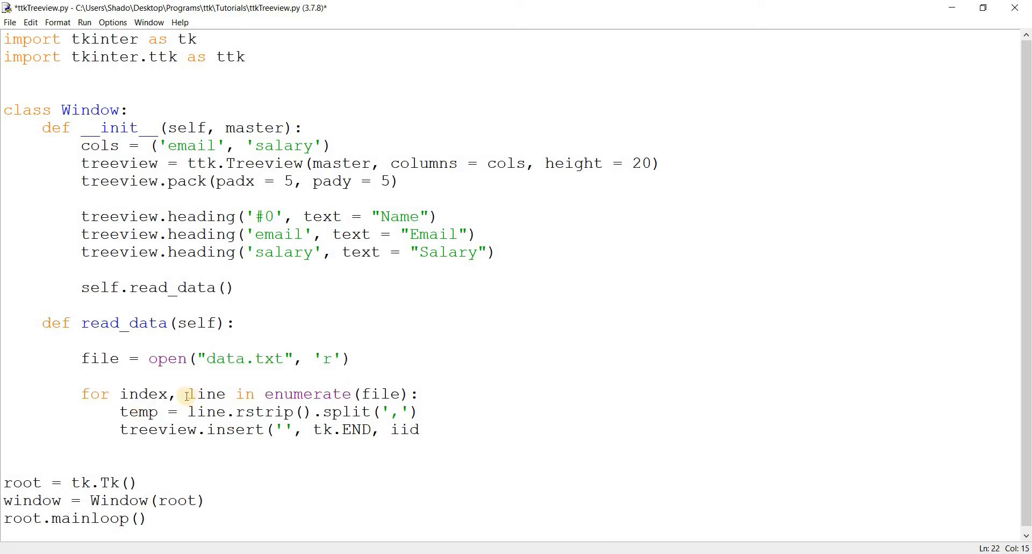
double_click(206, 394)
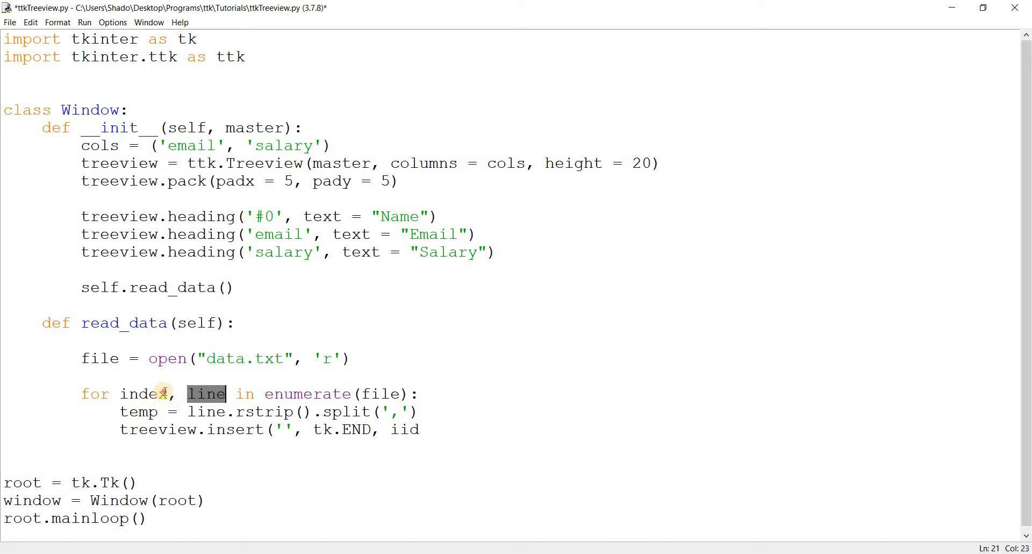
double_click(141, 394)
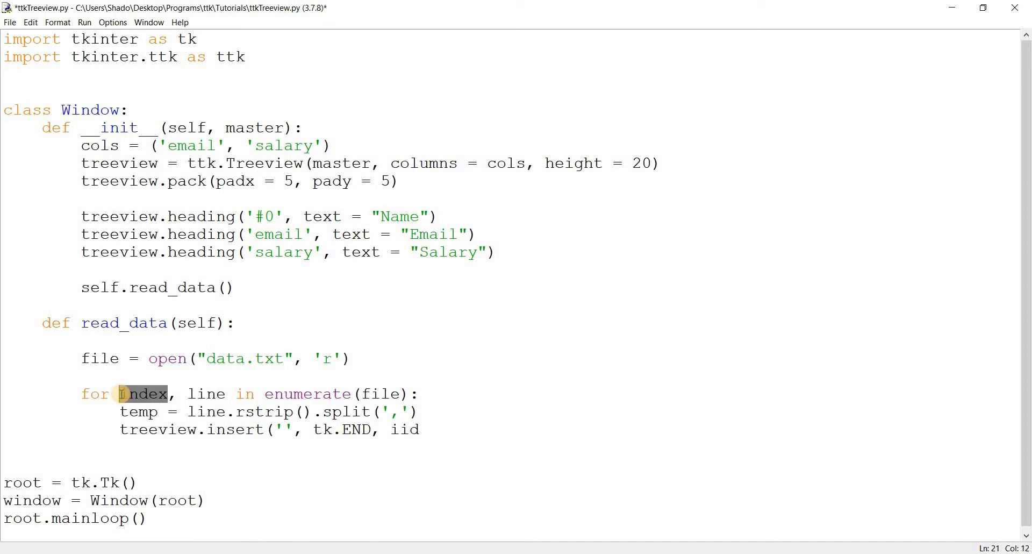
mouse_move(428, 429)
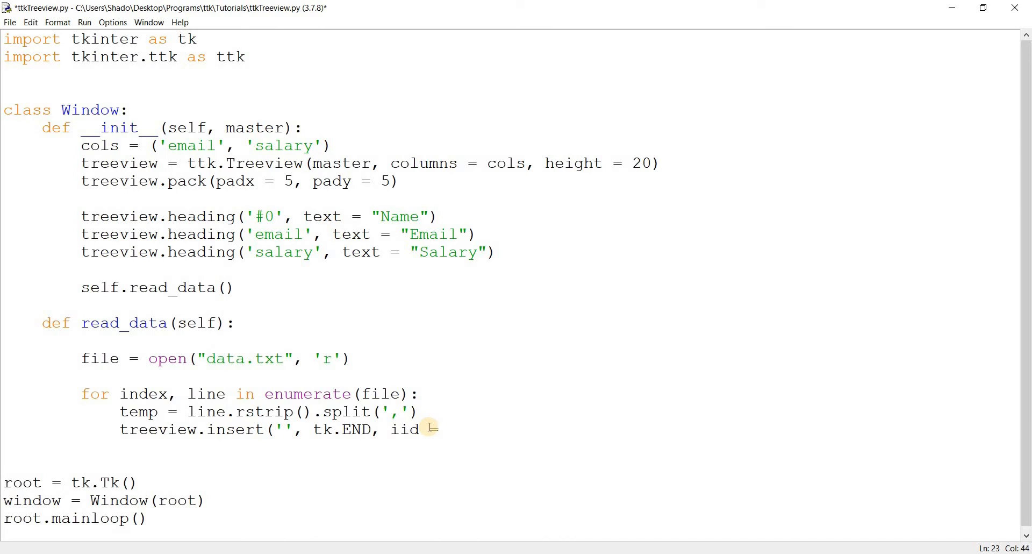
Step: Pass iid = index and text = values[0], then start the values = values argument
text(index,)
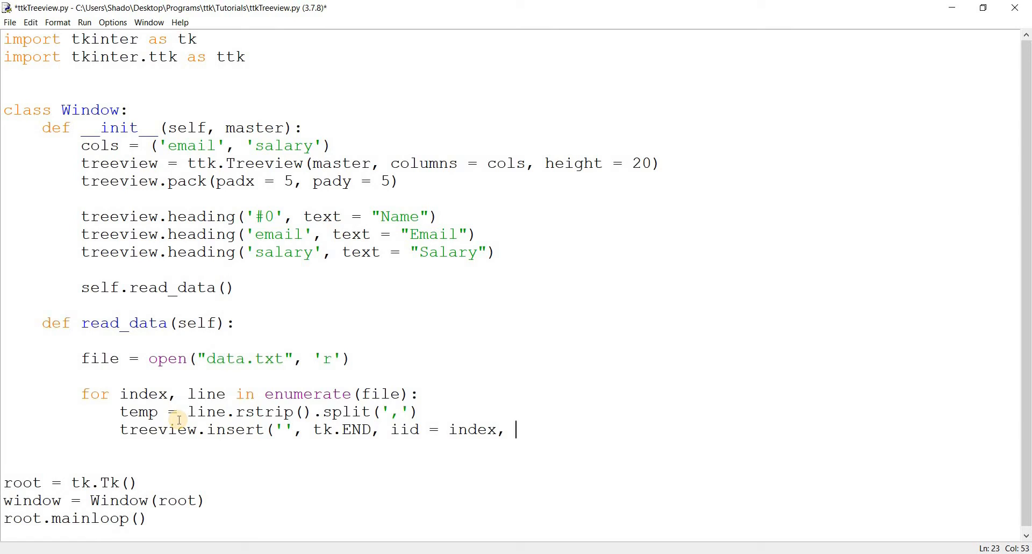
text(text =)
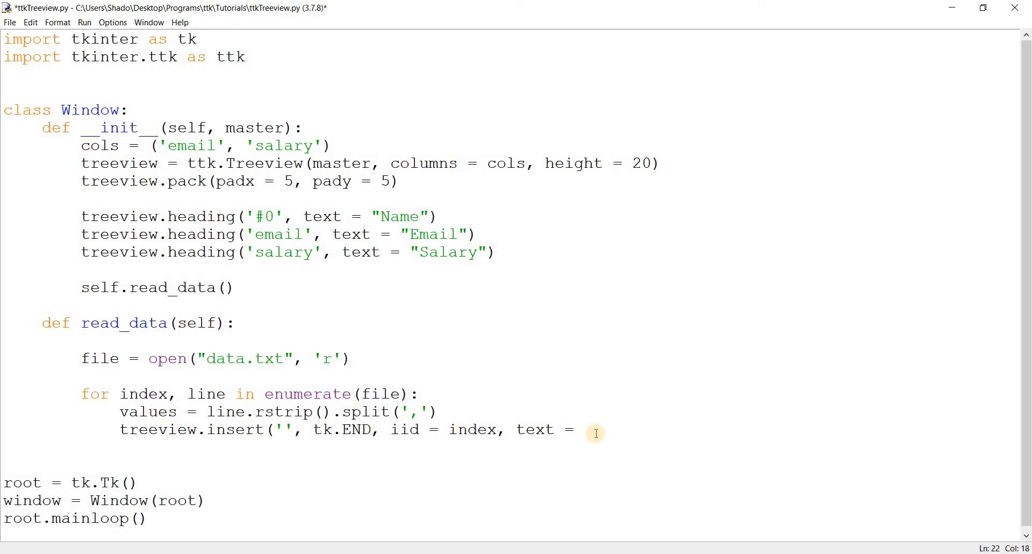
text(values[)
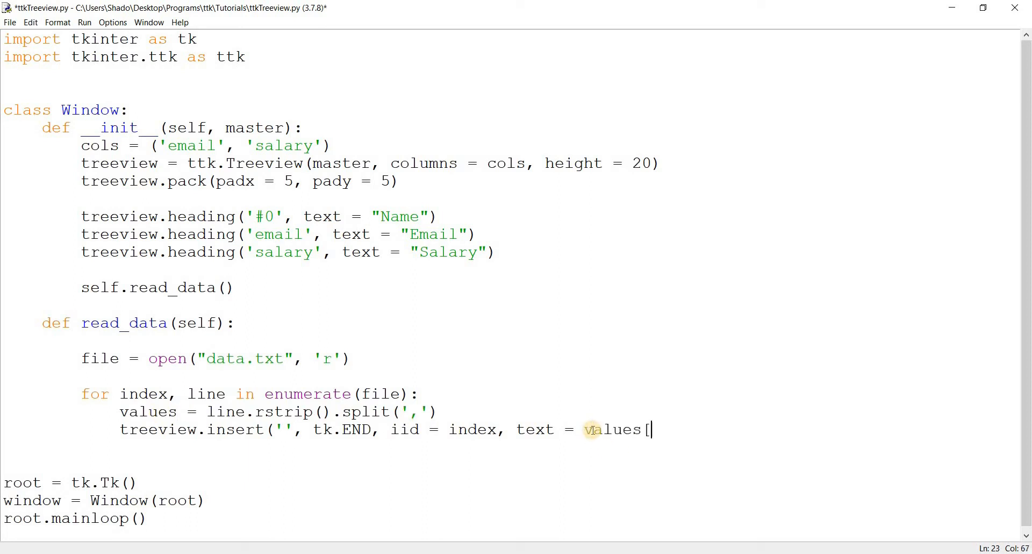
text(0])
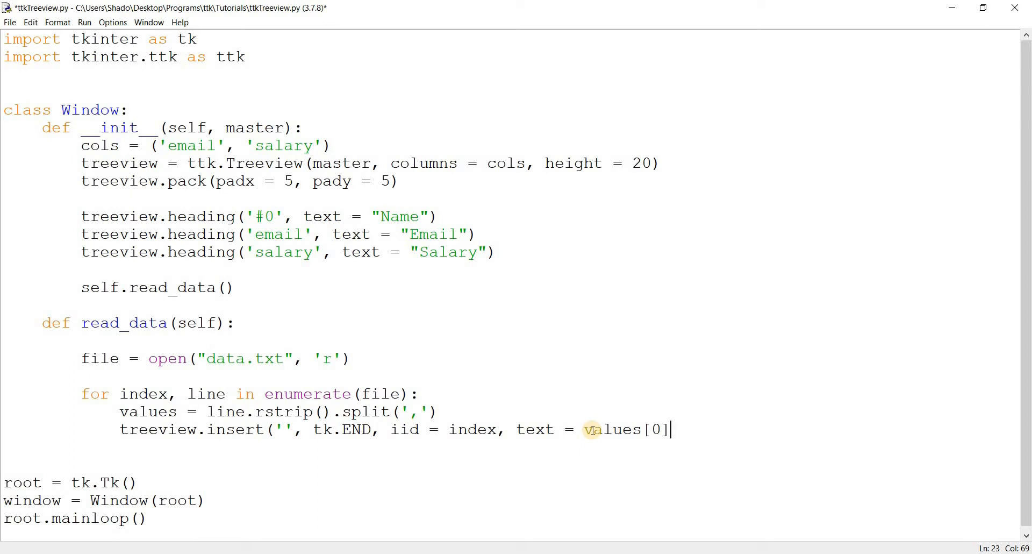
text(, values)
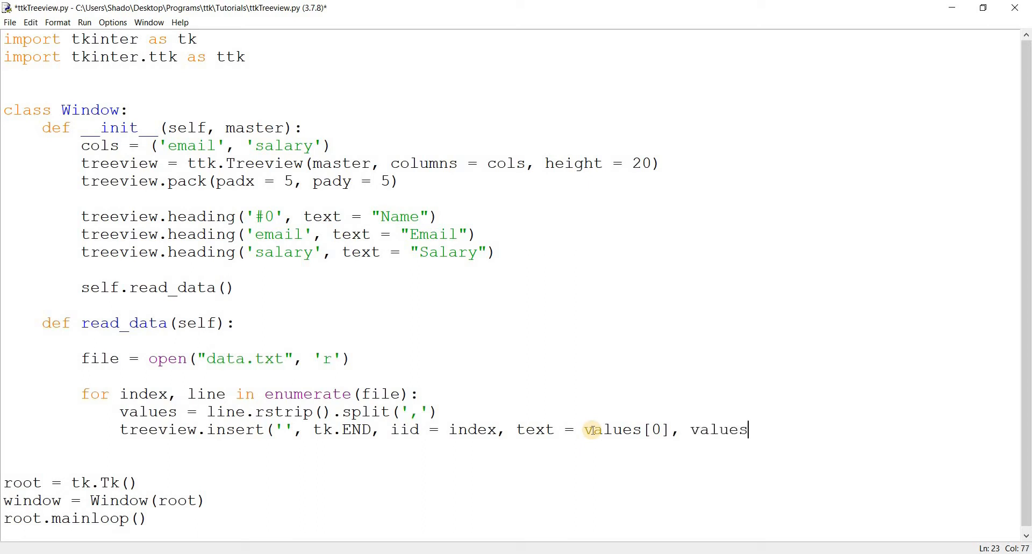
text(=)
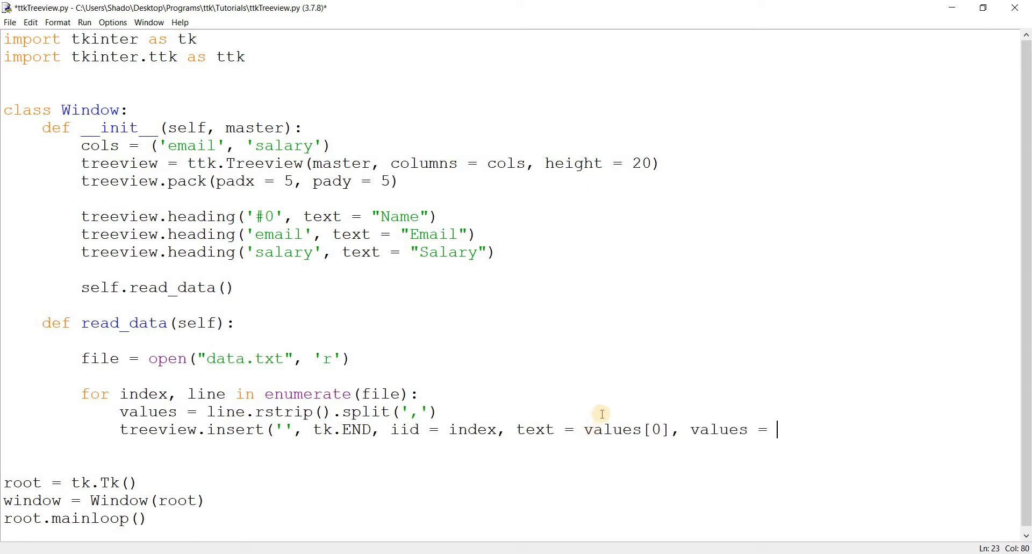
mouse_move(741, 447)
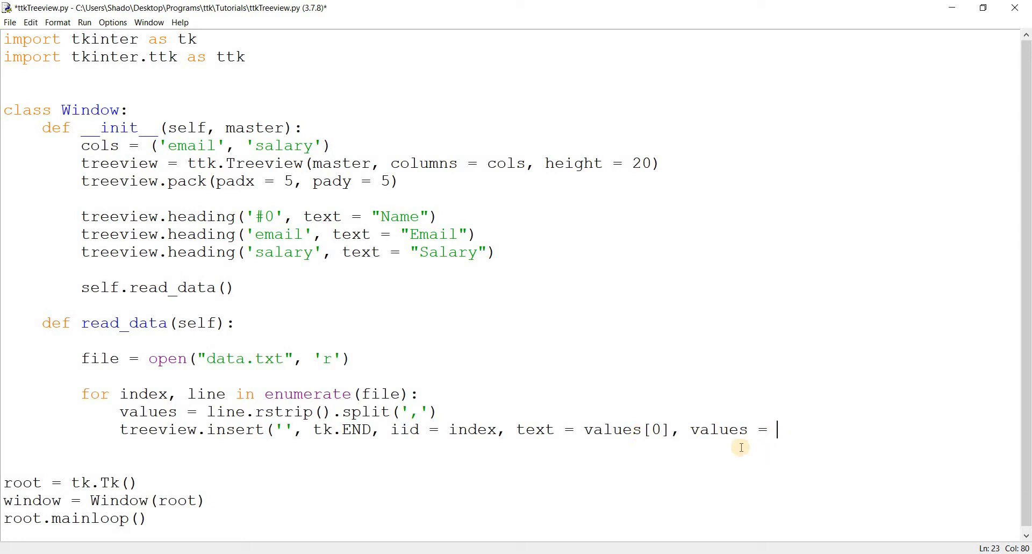
mouse_move(776, 476)
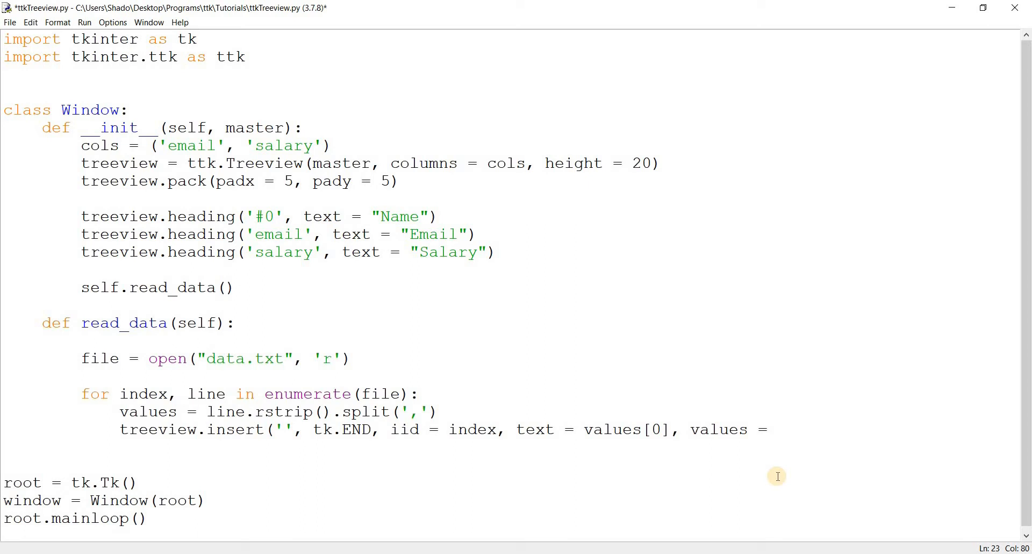
text(values)
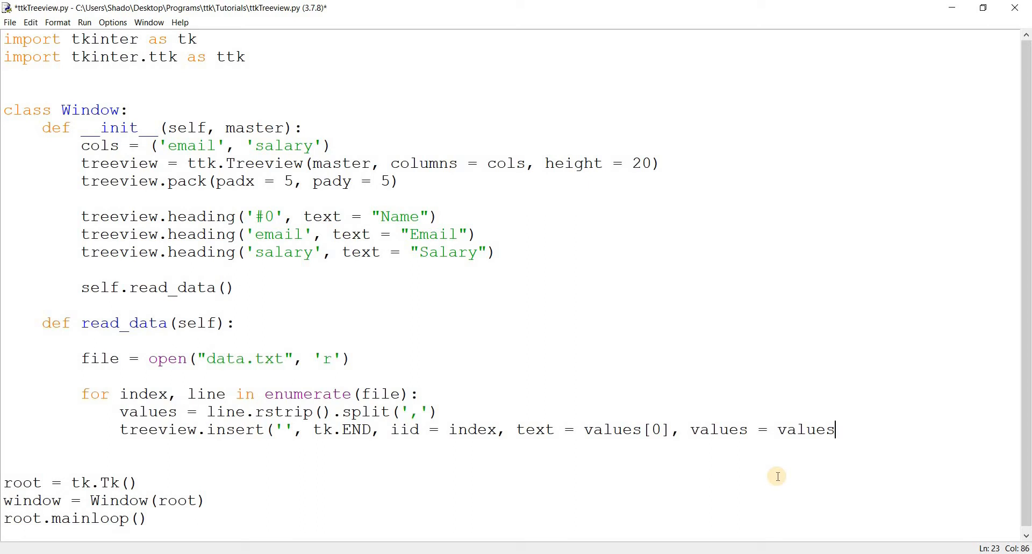
mouse_move(517, 394)
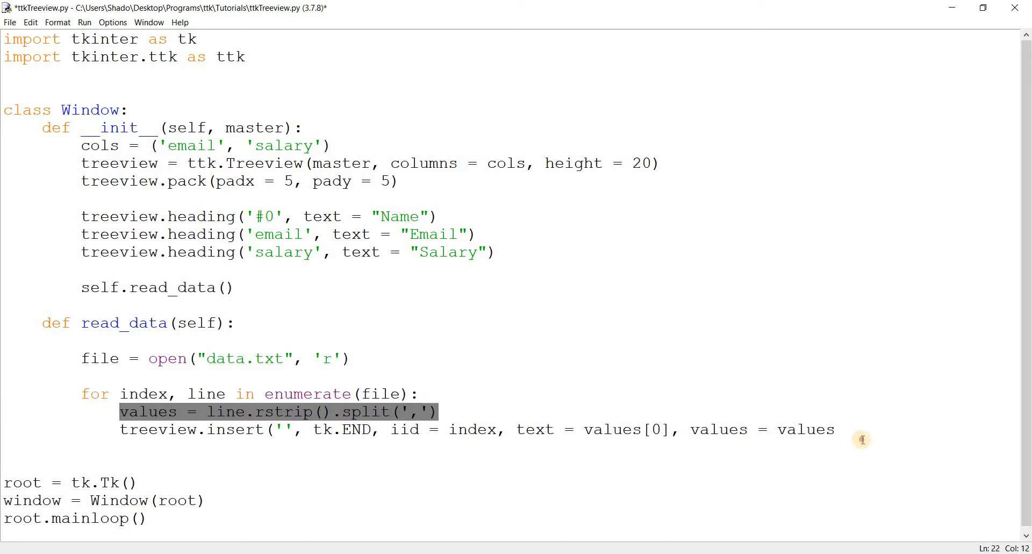
Step: Finish the call with values = values[1:] for the Email and Salary columns and close the parenthesis
click(850, 429)
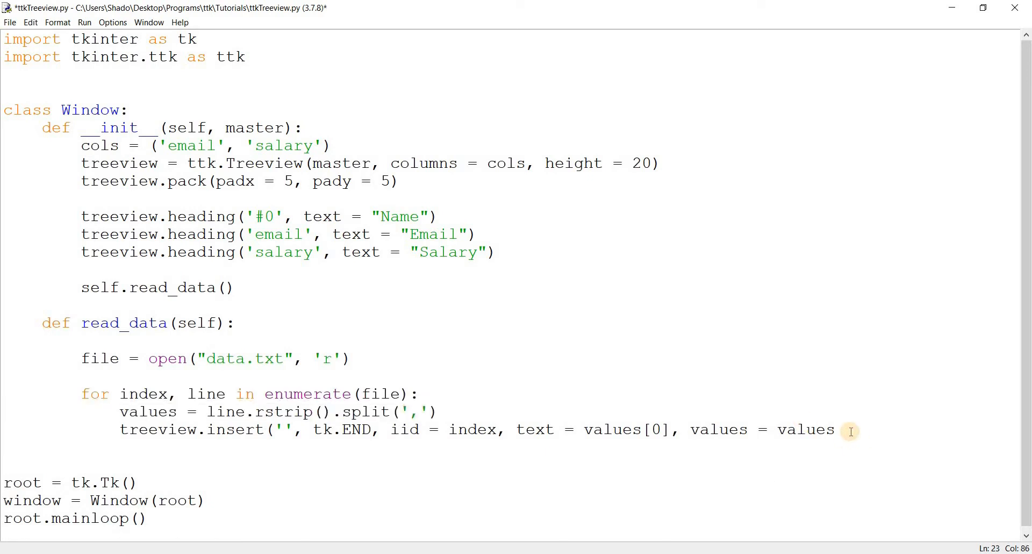
text([)
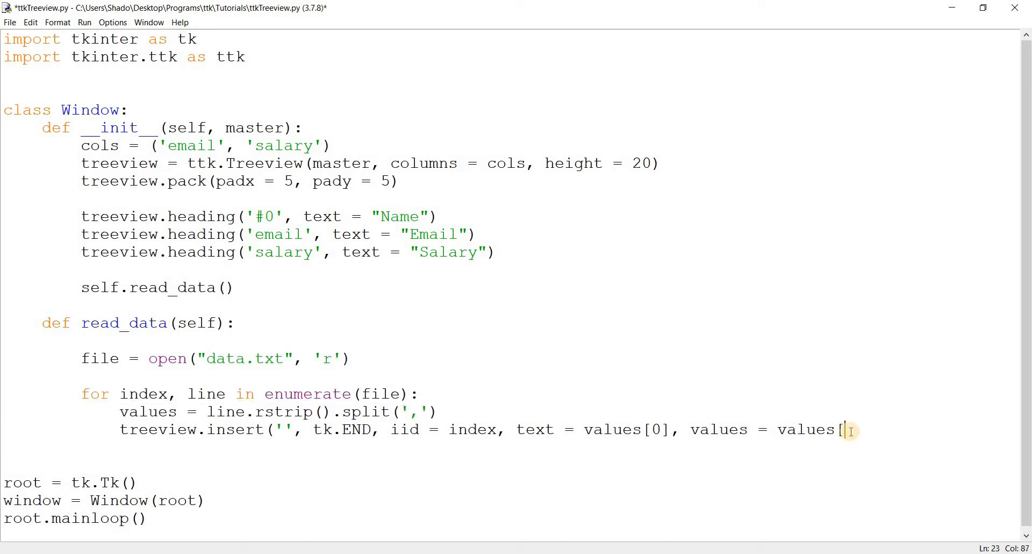
text(1:)
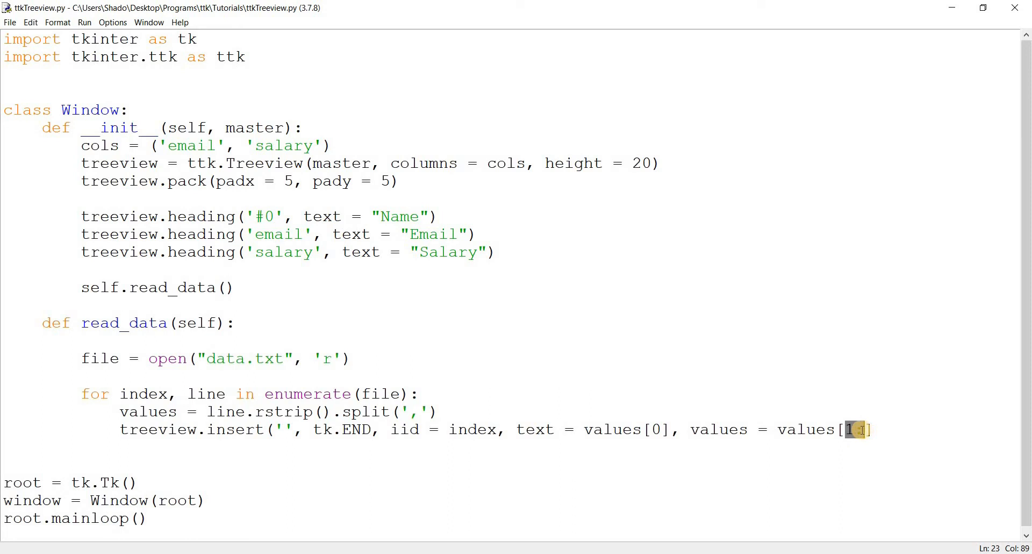
text(:)
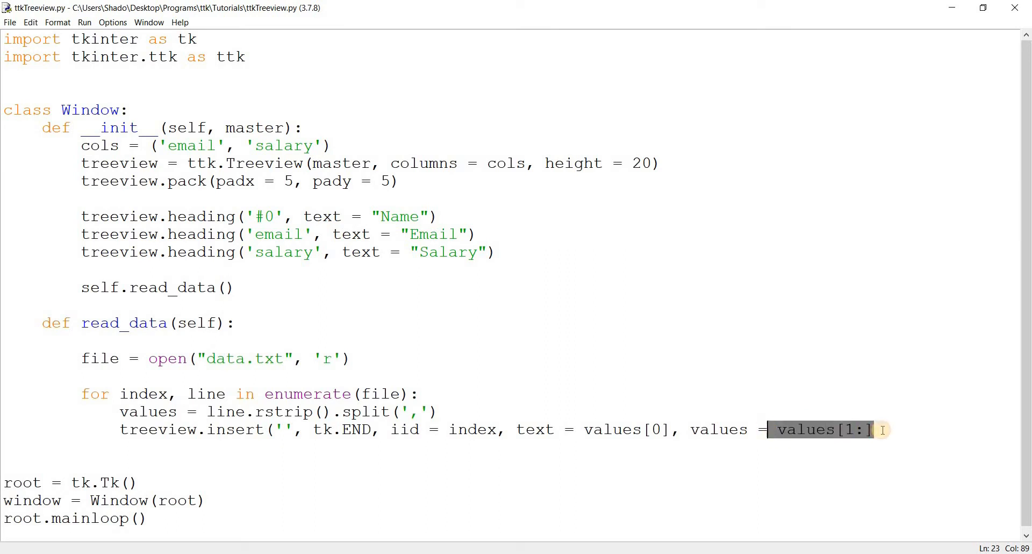
click(875, 429)
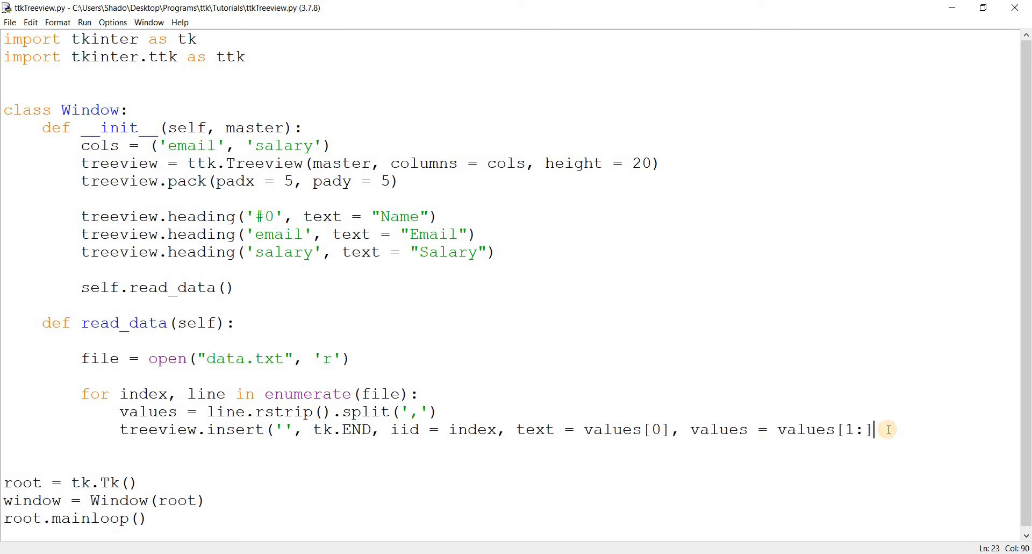
text())
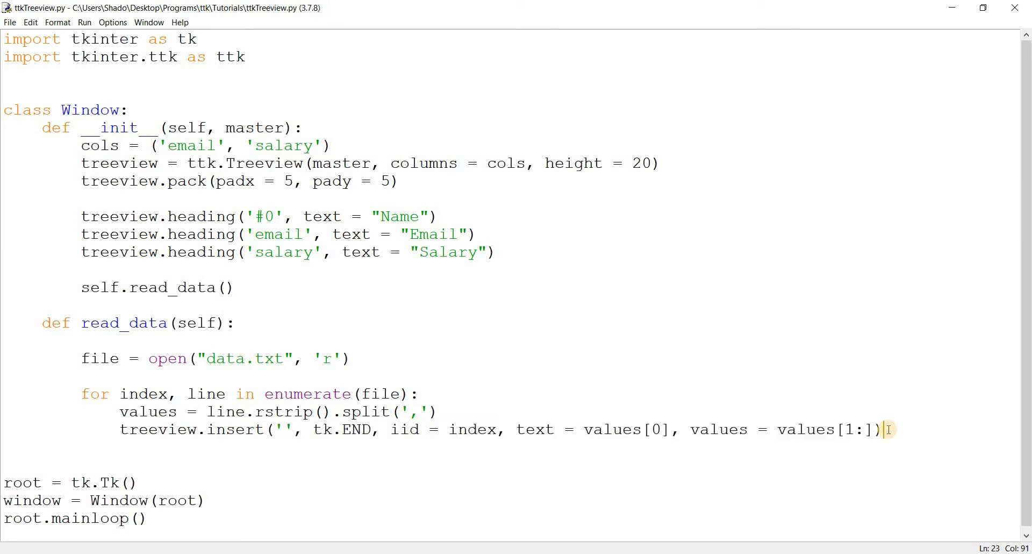
double_click(806, 429)
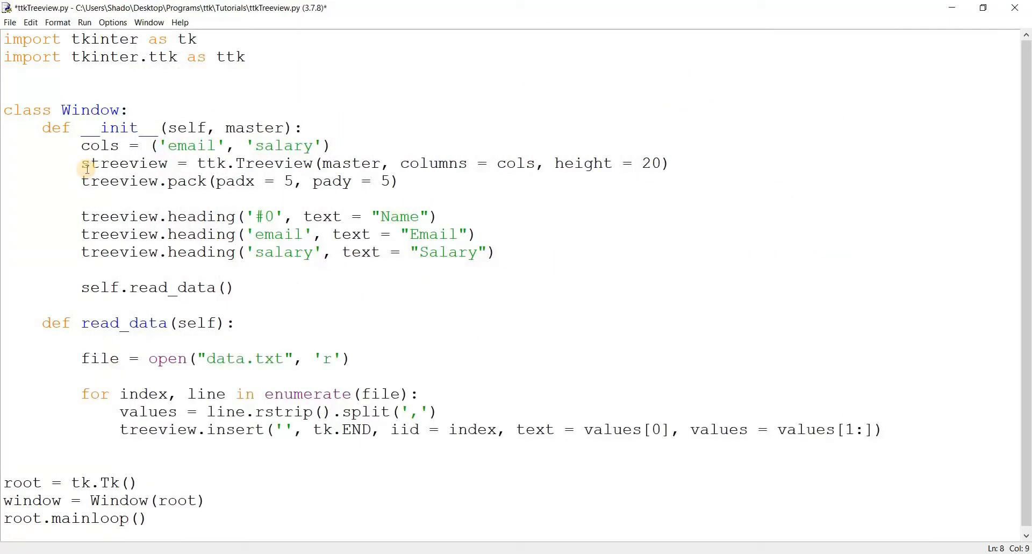
Step: Prefix the treeview references with self. so it becomes an instance attribute, then save
text(self.)
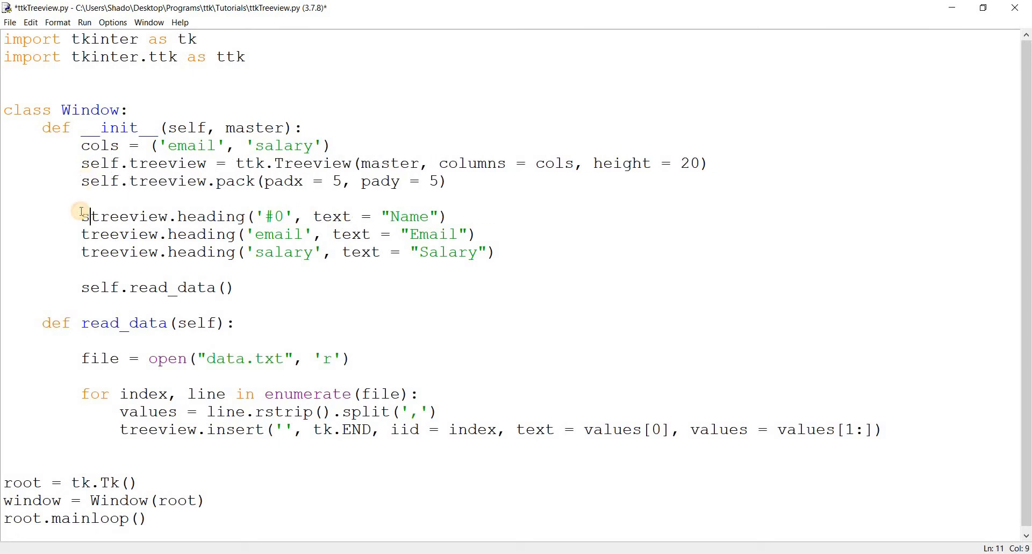
text(self.)
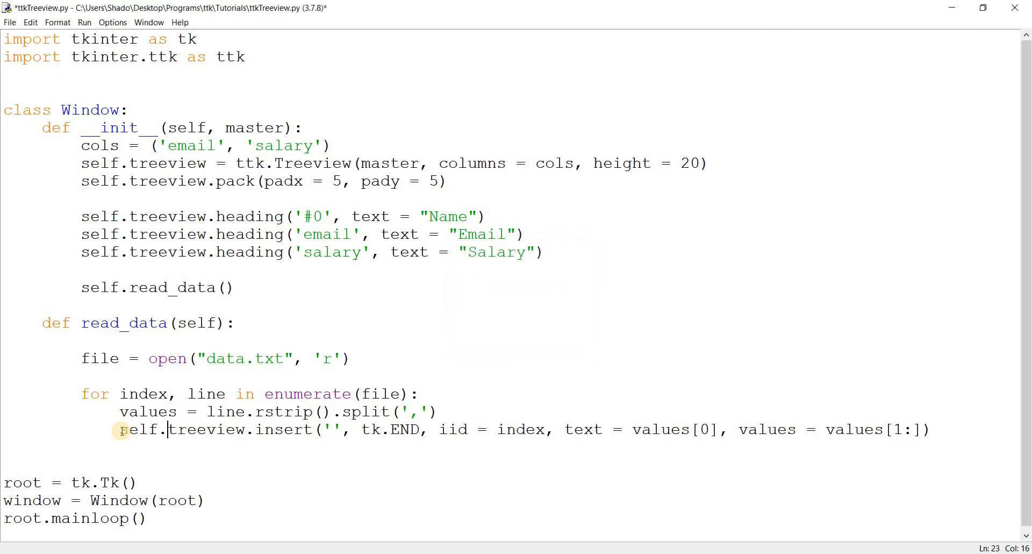
key(ctrl+s)
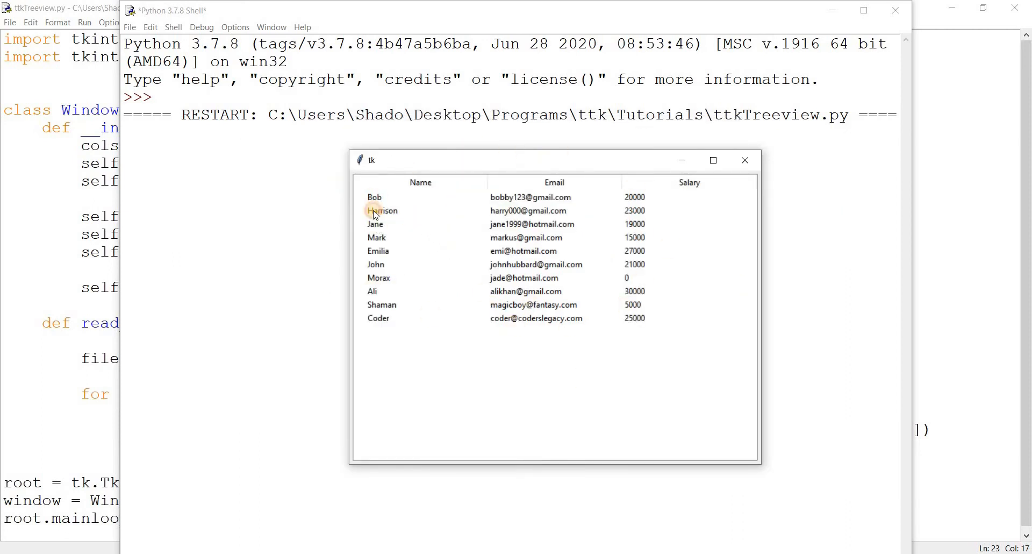
Step: Select the Coder record in the running ten-row employee table
click(377, 318)
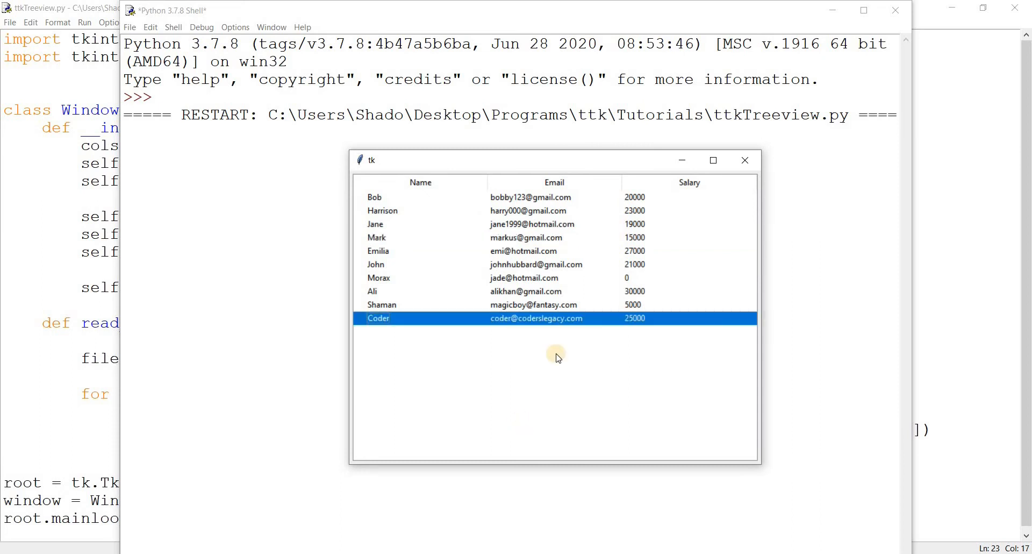
mouse_move(731, 161)
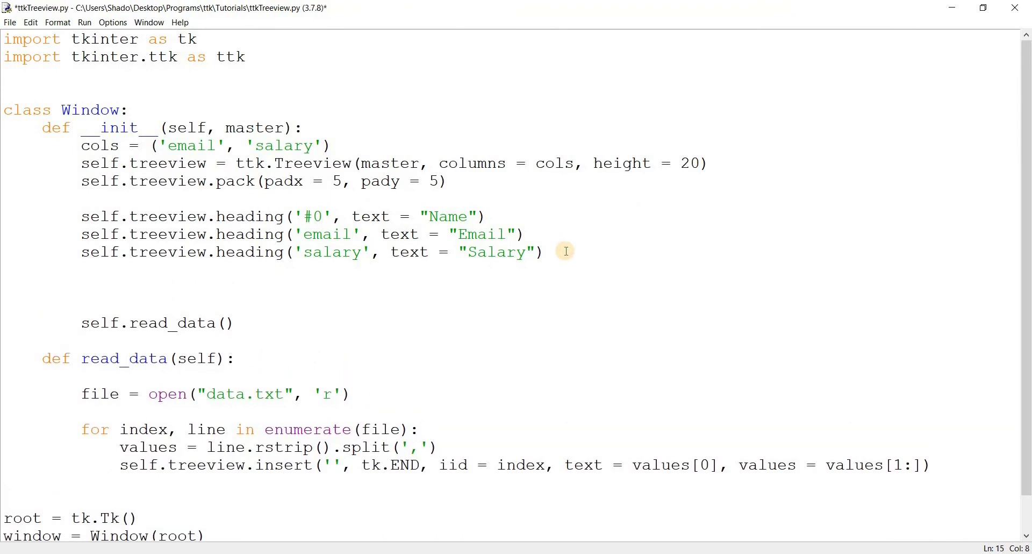
Step: Create an Add Record ttk.Button on master and pack it with padx = 5, pady = 5
text(button =)
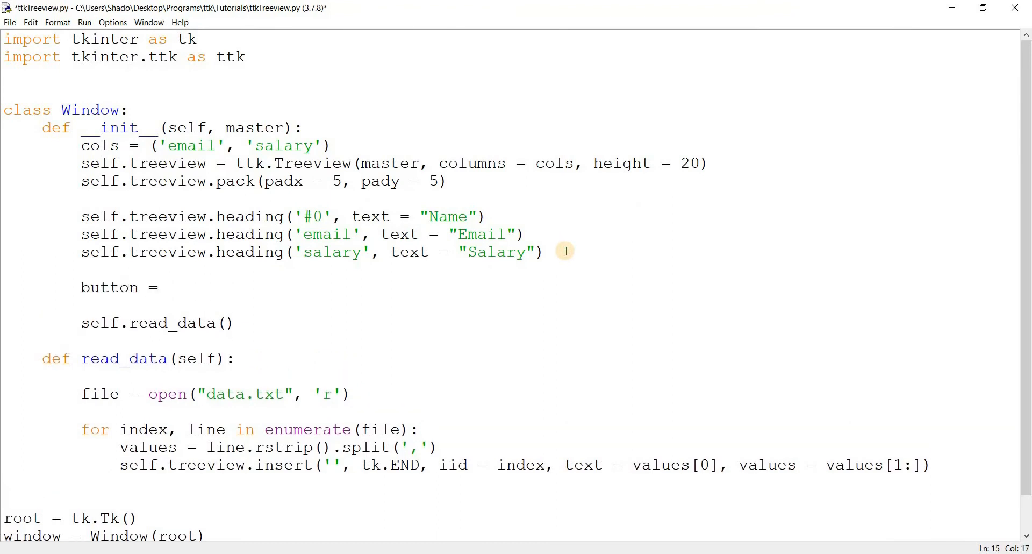
text(tk.Button()
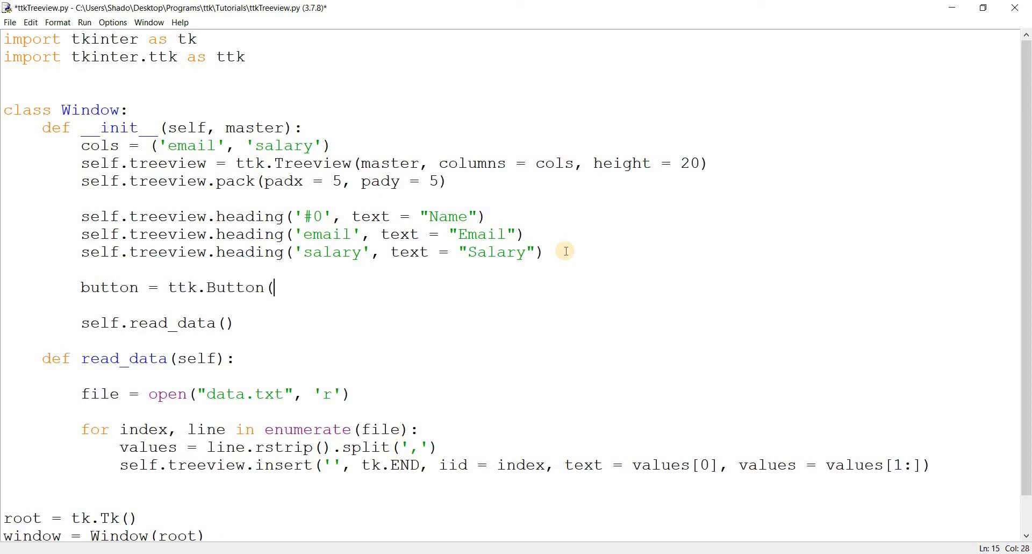
text(maste)
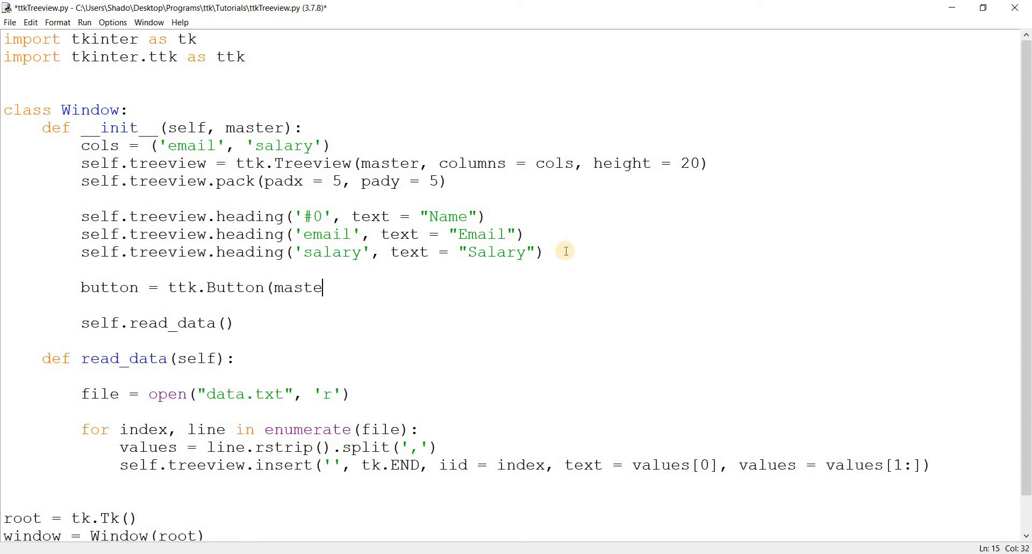
text(, text = ")
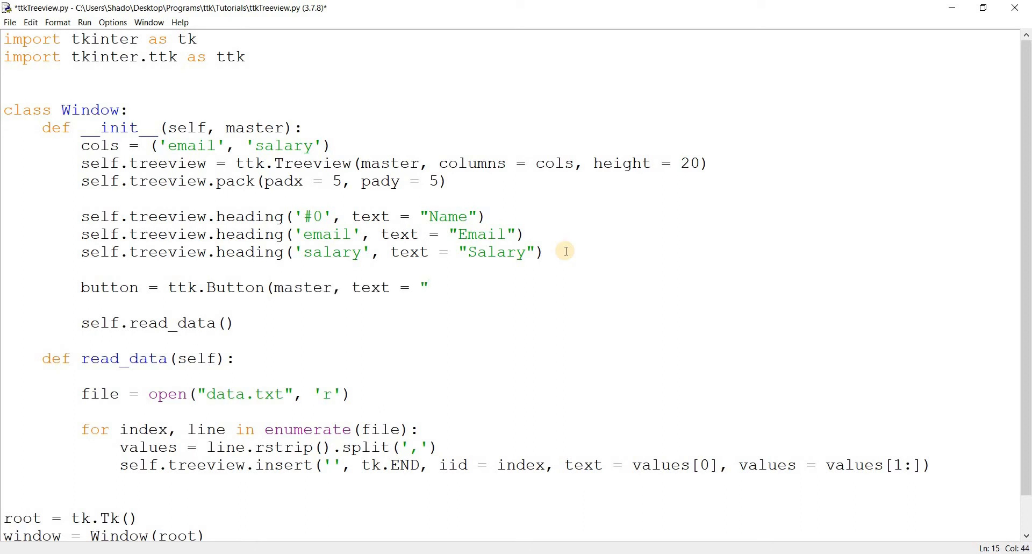
text(Add Record"))
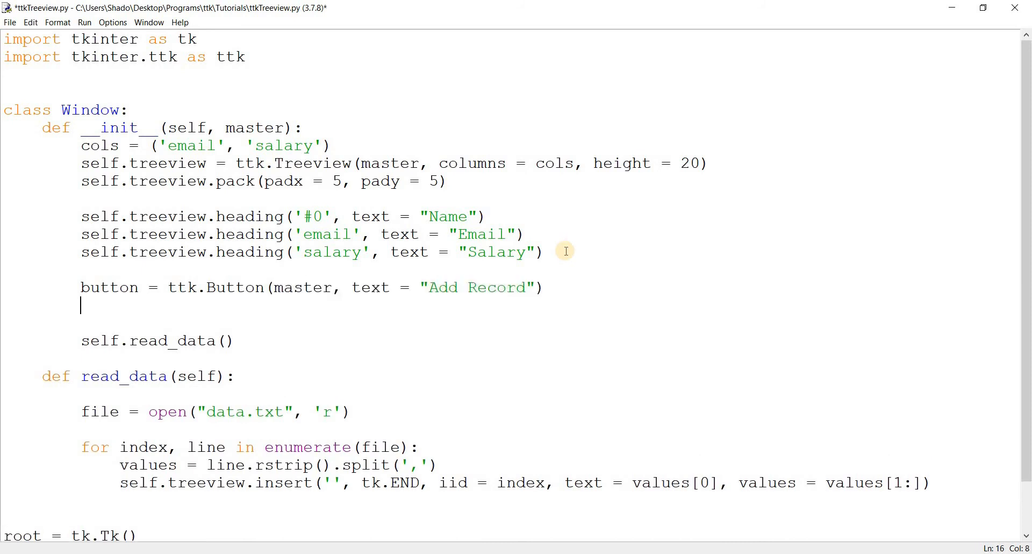
text(button.pack)
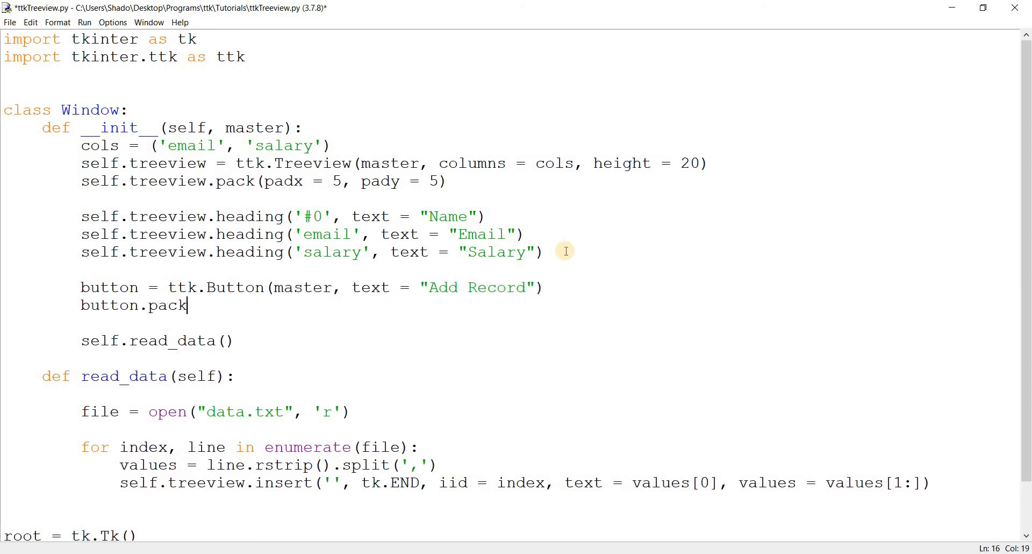
text((padx = 5,)
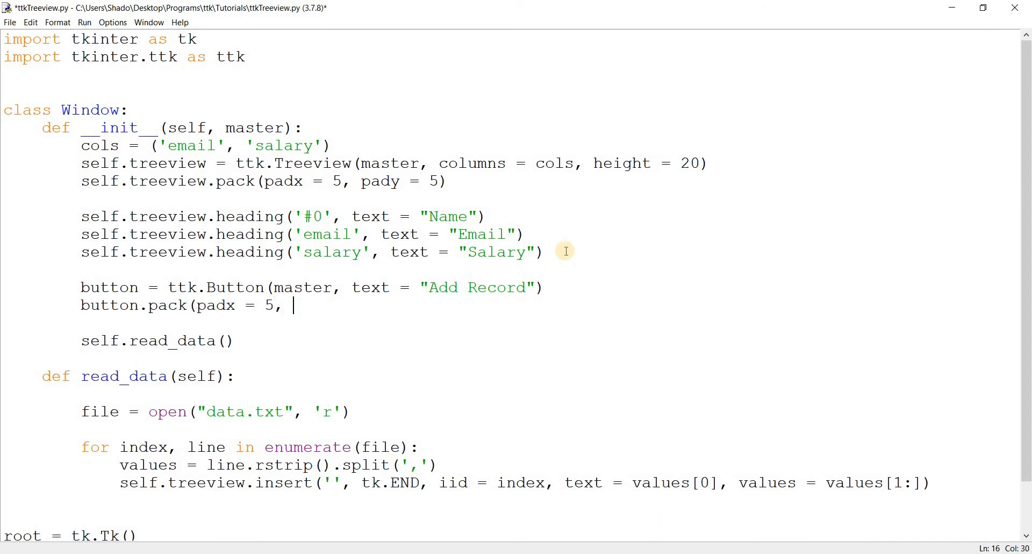
text(pady = 5)
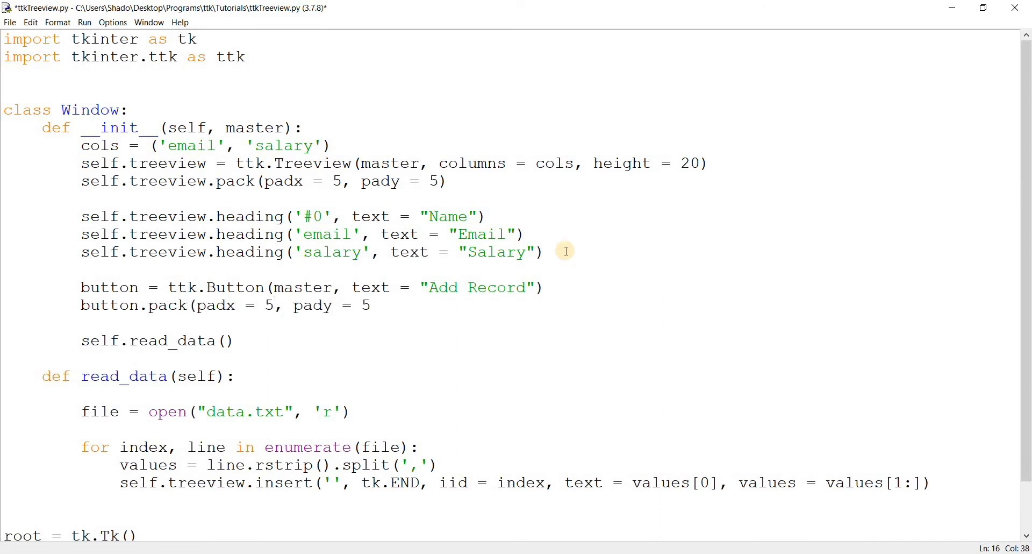
Step: Create a Delete Record button packed with padx = 5, pady = 5 and a side = tk. option
text(button = ttk.Bu)
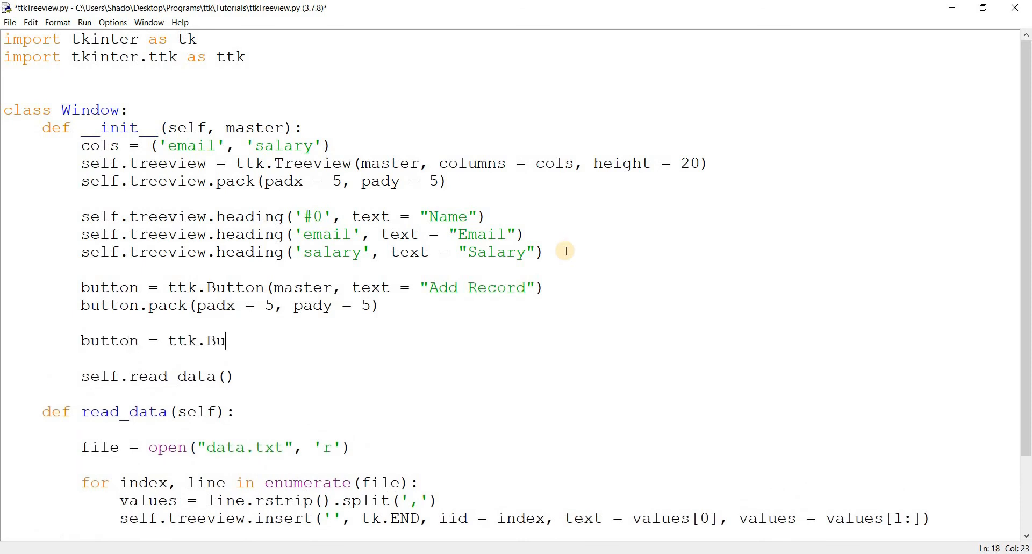
text(tton(master,)
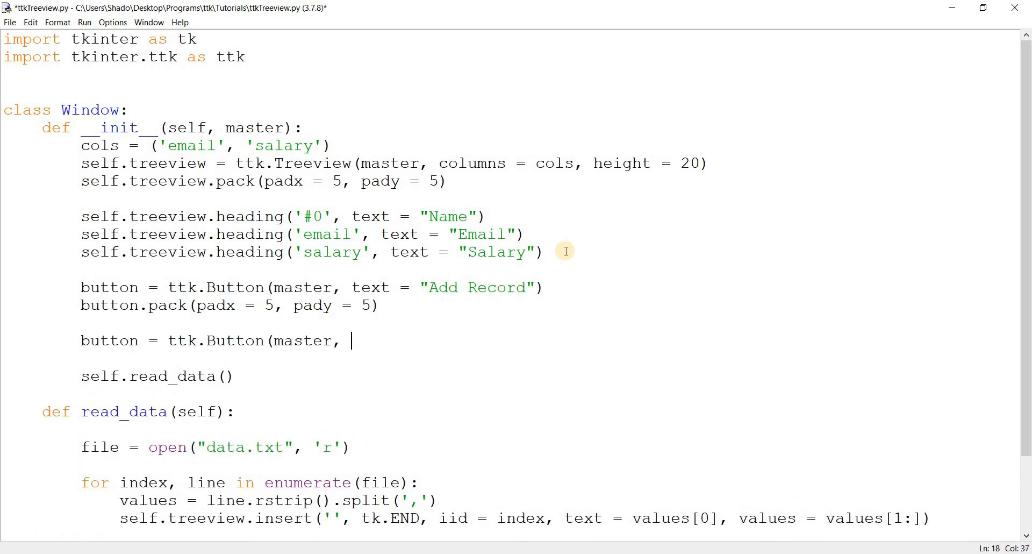
text(text = "Dele)
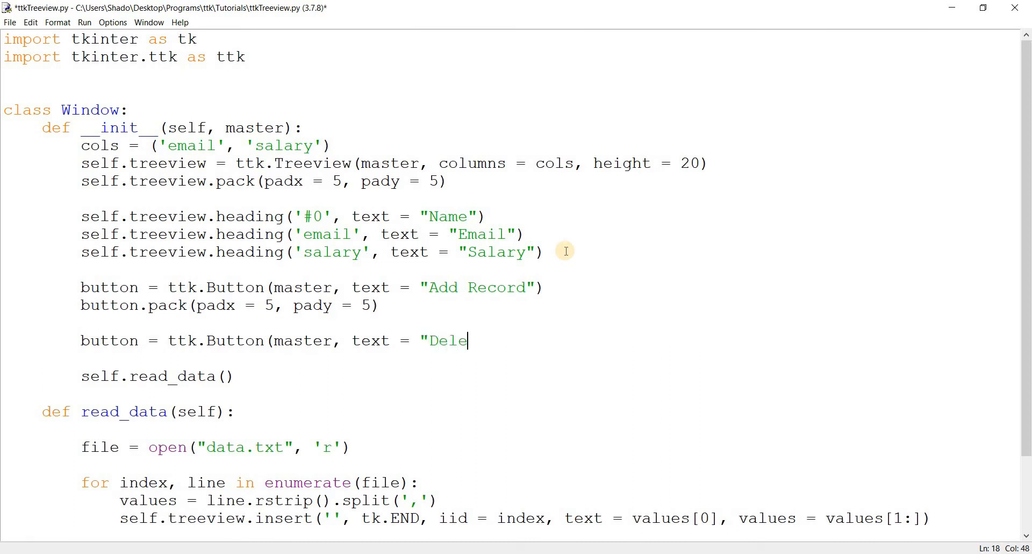
text(te Records")
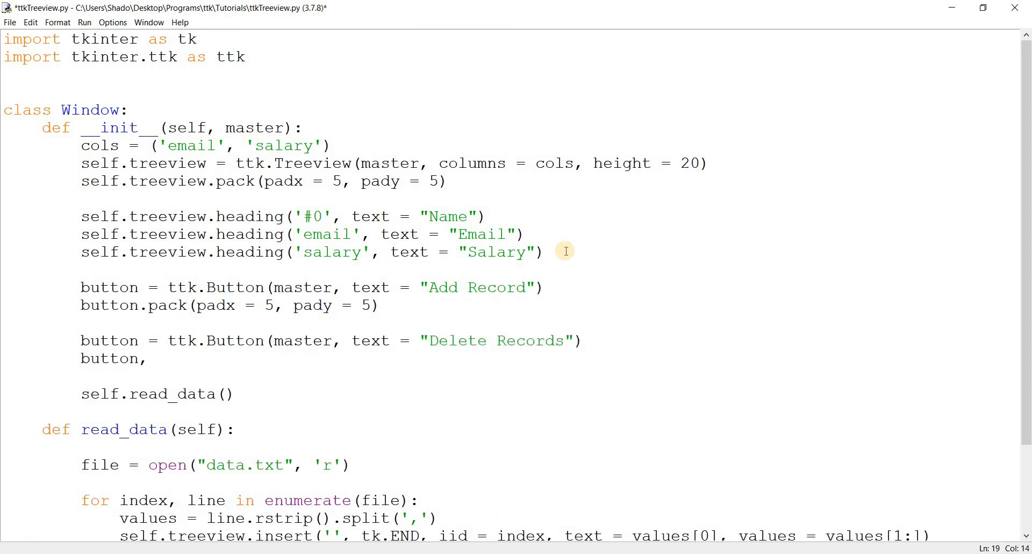
text(.pack(pad)
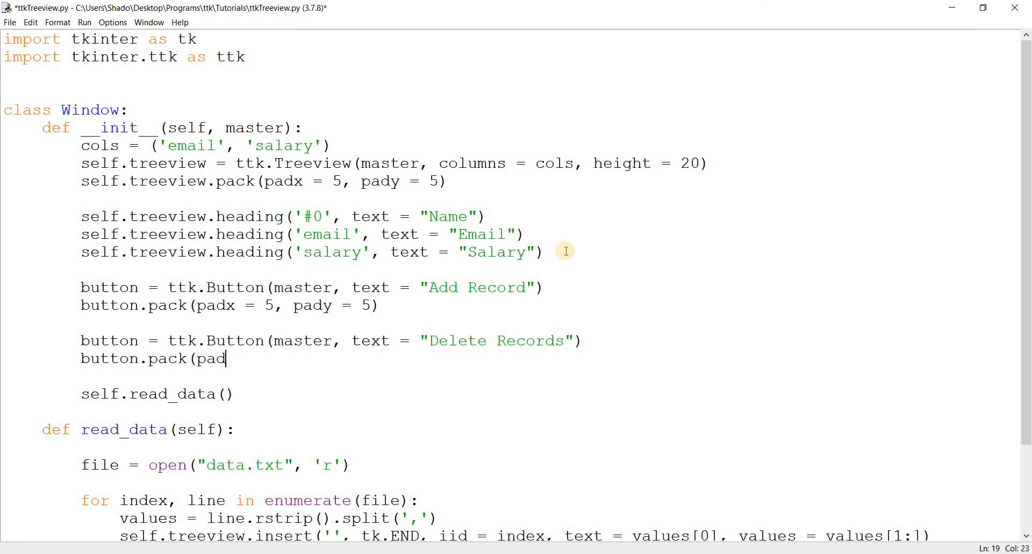
text(x = 5, pa)
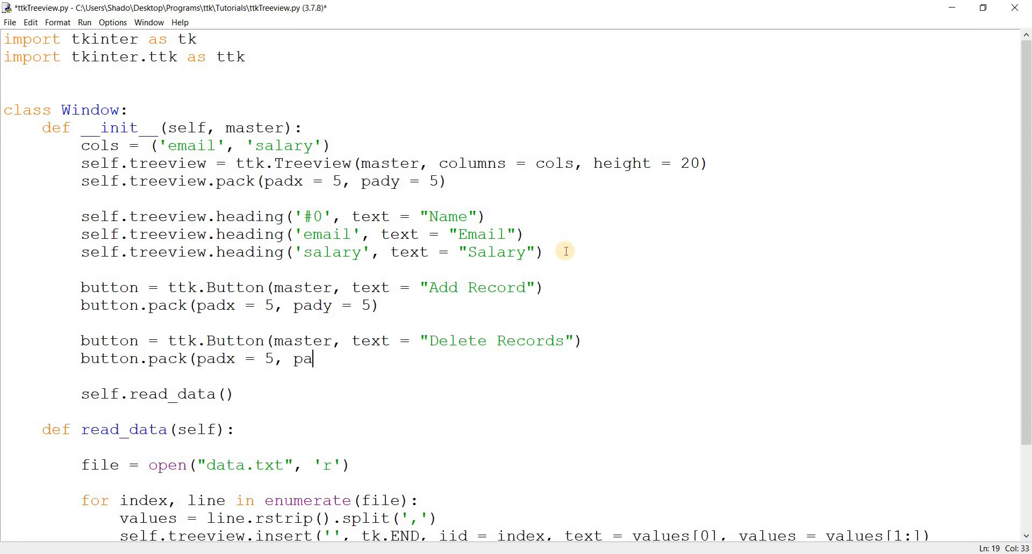
text(dy = 5))
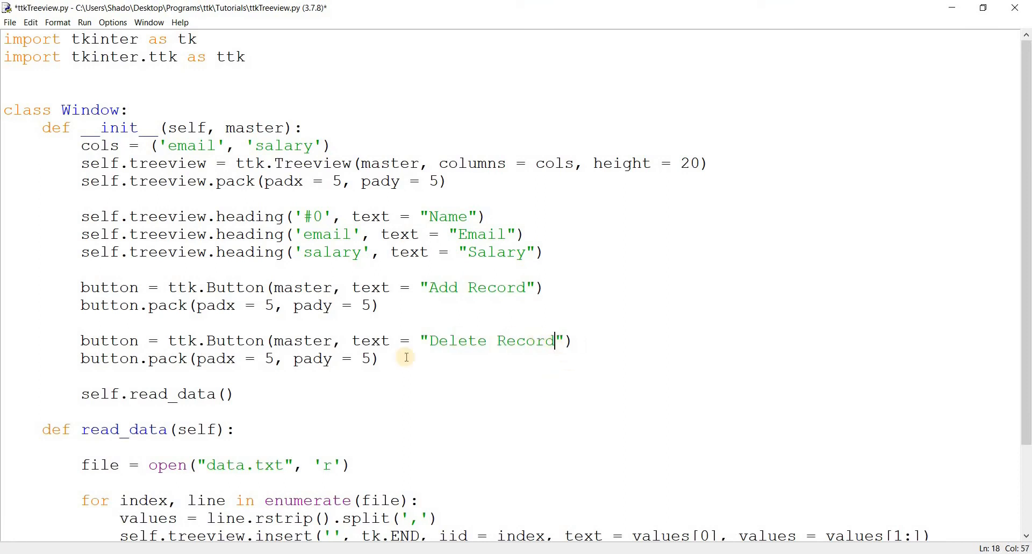
text(, sid)
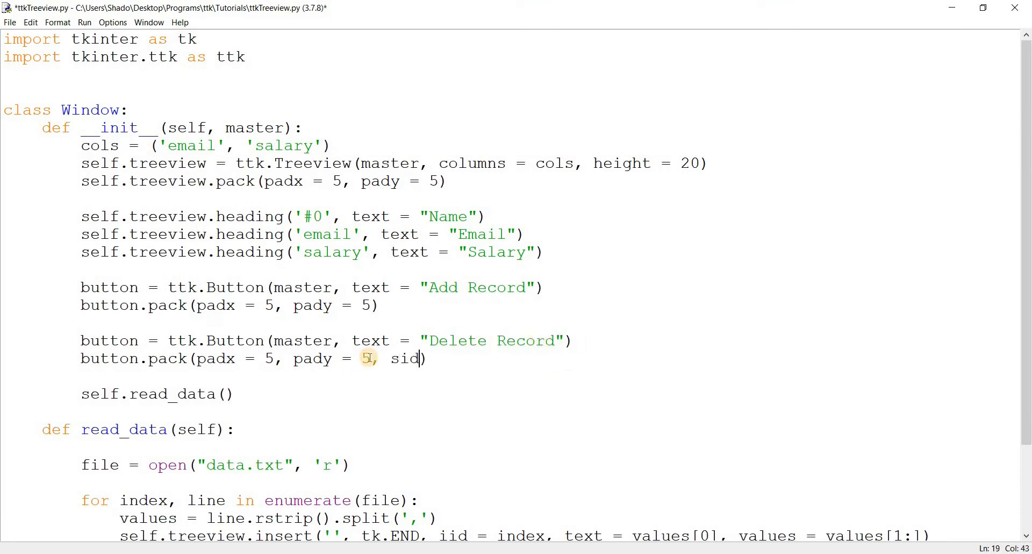
text(e = tk.)
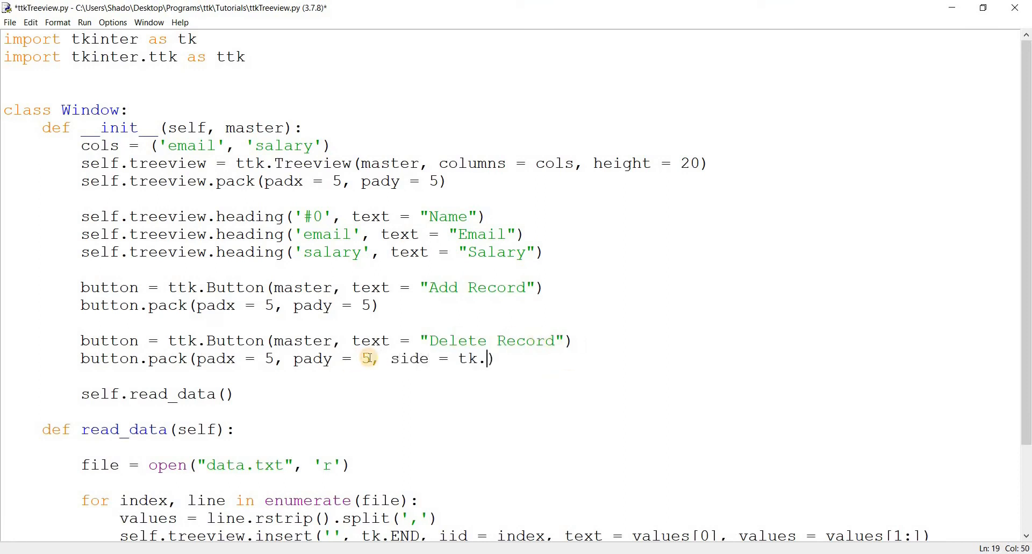
Step: Switch the button packing from tk.LEFT to side = tk.RIGHT for both buttons, then save and run
text(LEFT)
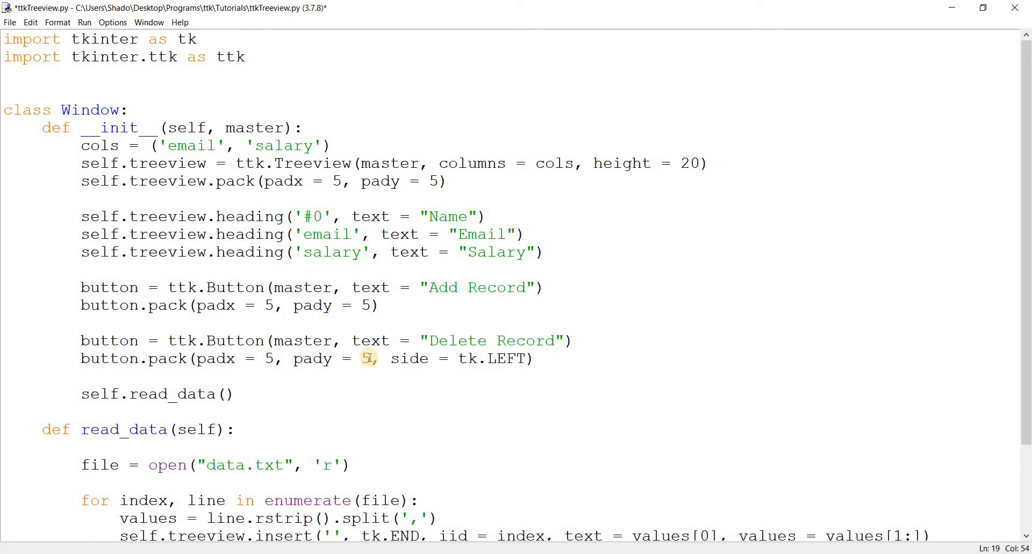
key(F5)
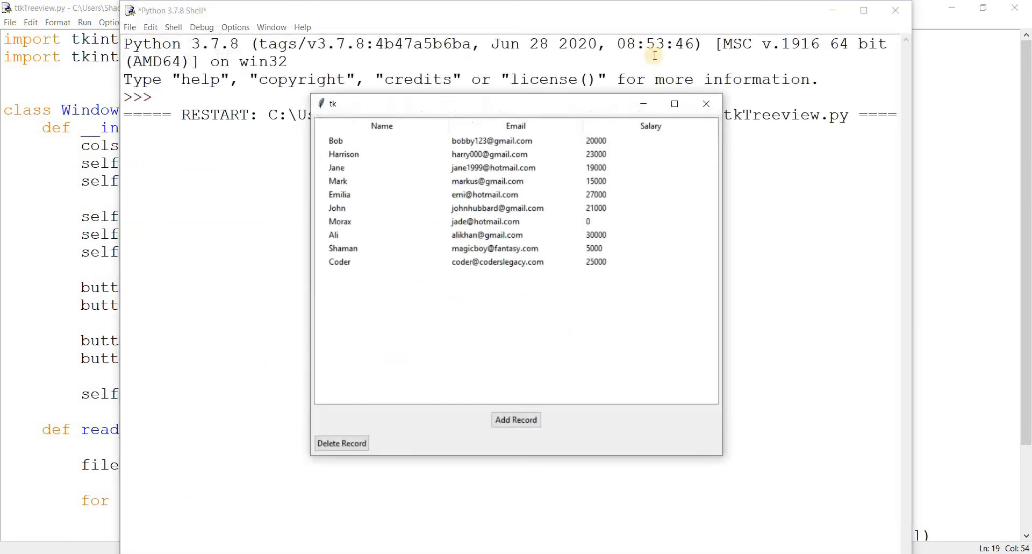
click(706, 103)
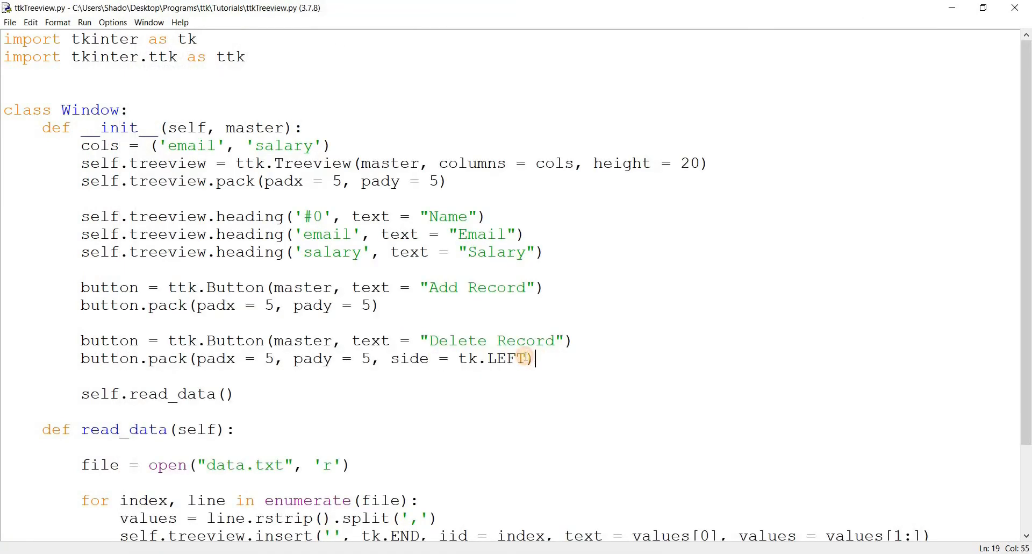
text(RIGHT)
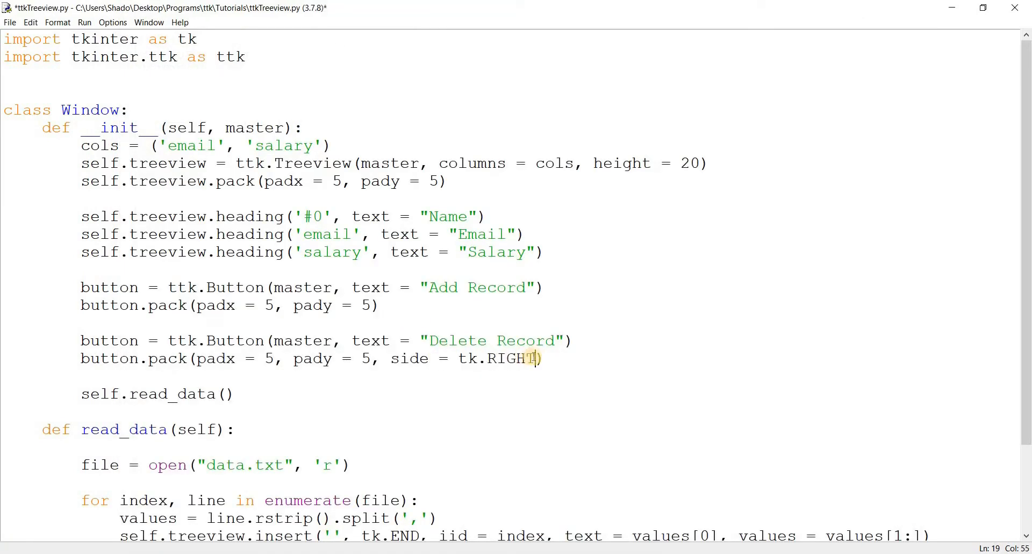
drag(536, 358, 371, 358)
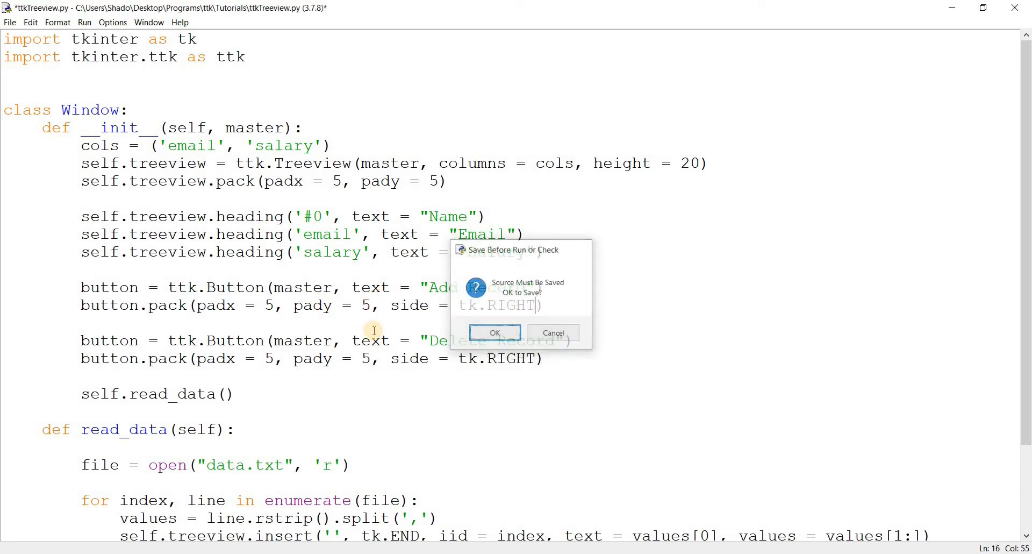
click(494, 333)
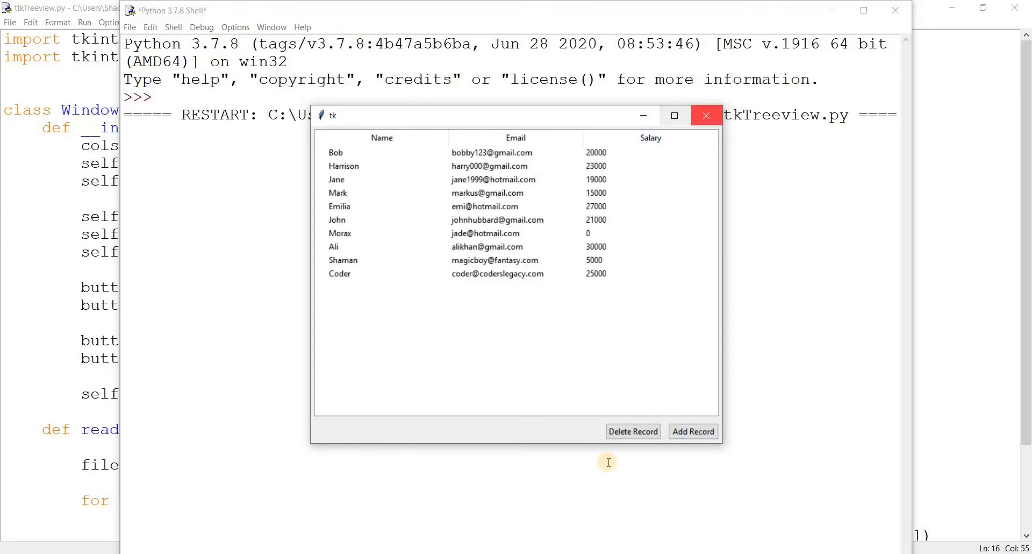
mouse_move(631, 431)
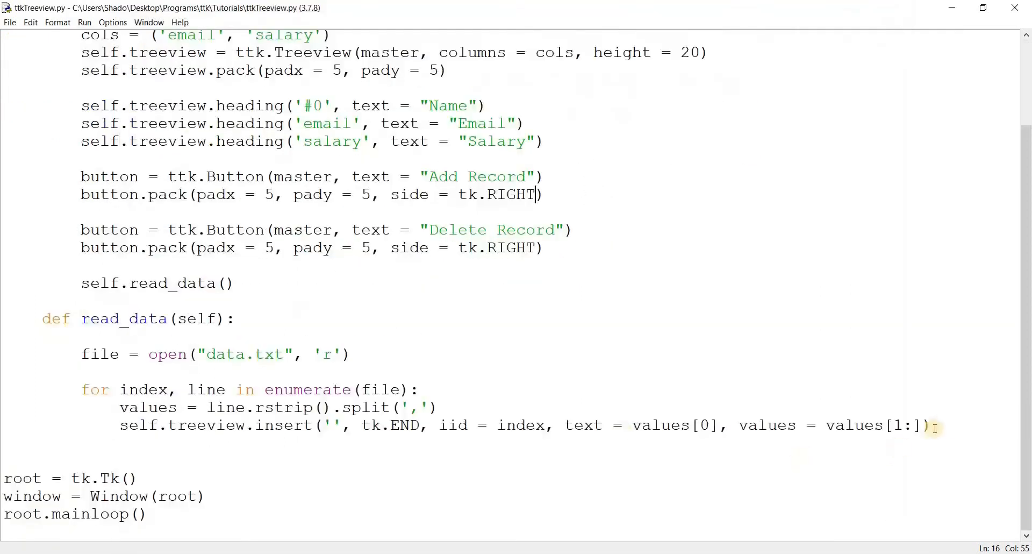
Step: Define a delete_record(self) method below read_data and start its body
text(d)
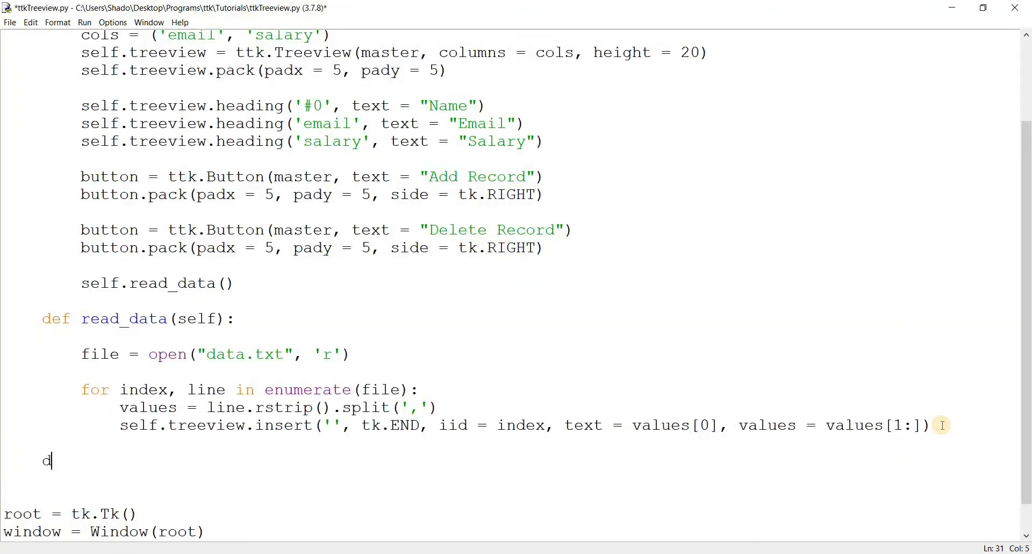
text(ef delete)
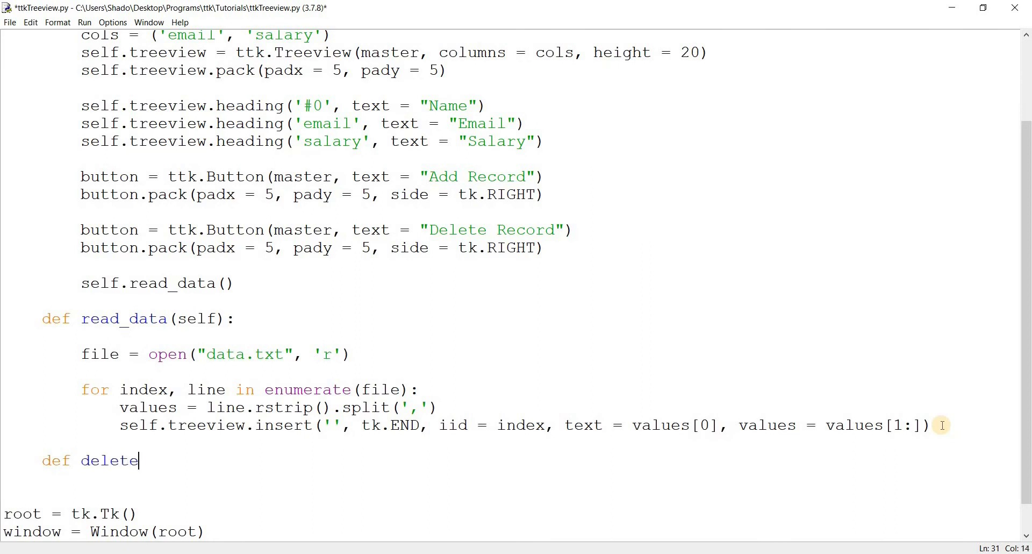
text(_record)
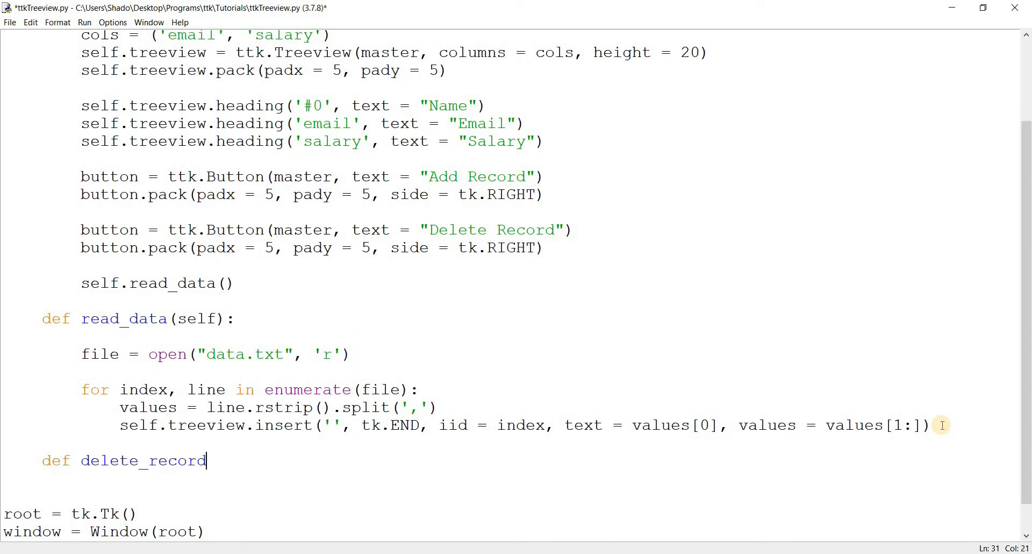
text((self):)
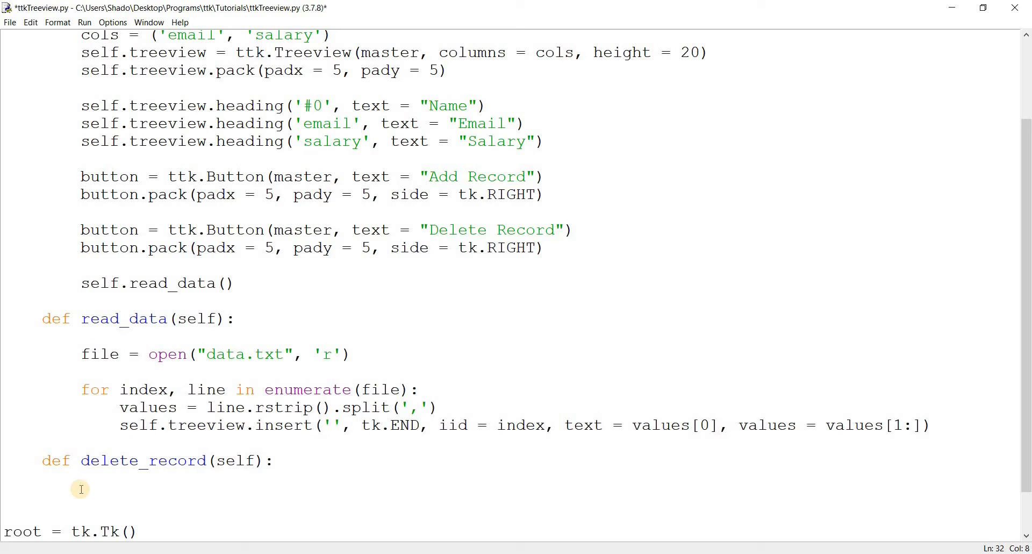
click(80, 476)
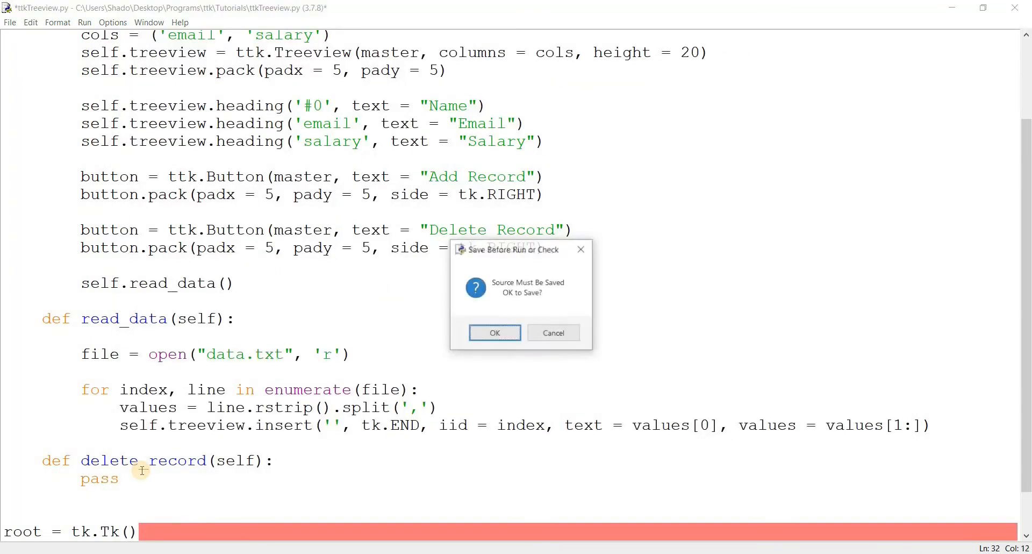
Step: Save and run the app, select the Emilia record in the table, then close the window
click(494, 332)
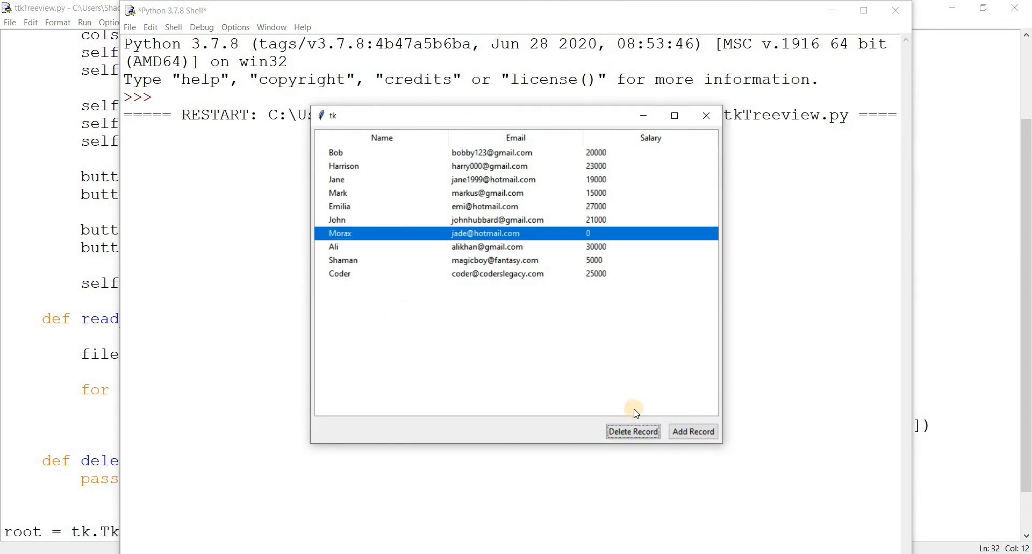
click(483, 206)
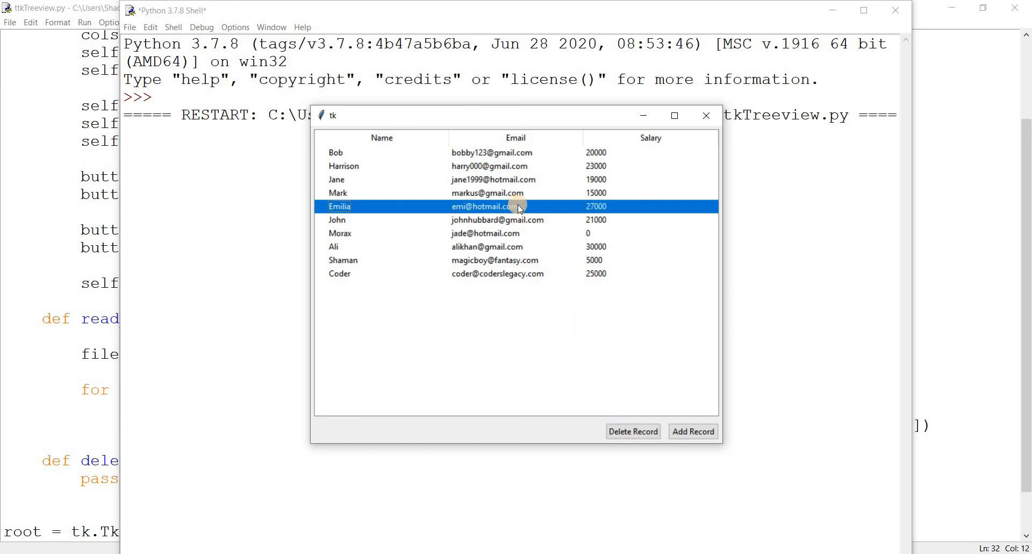
mouse_move(550, 313)
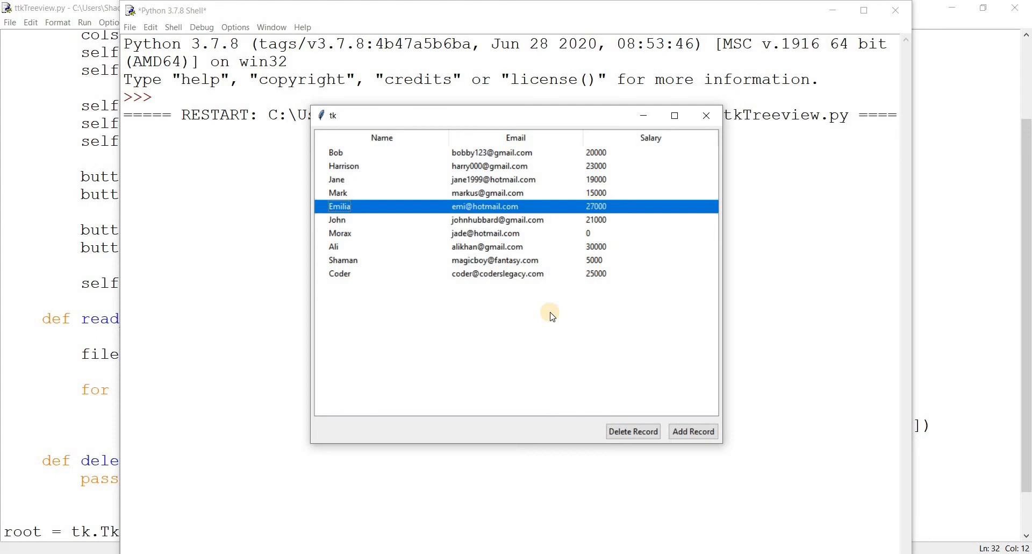
mouse_move(704, 116)
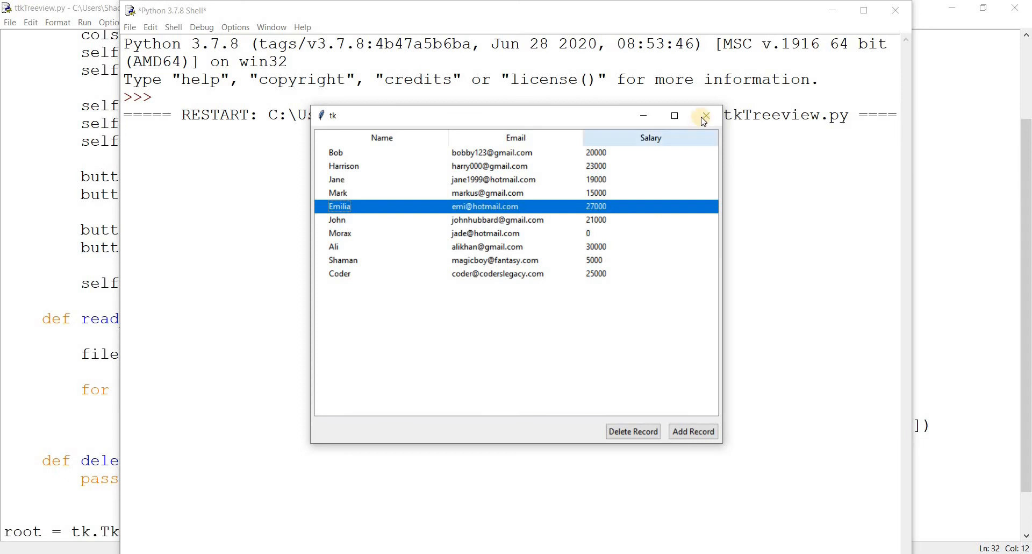
click(705, 115)
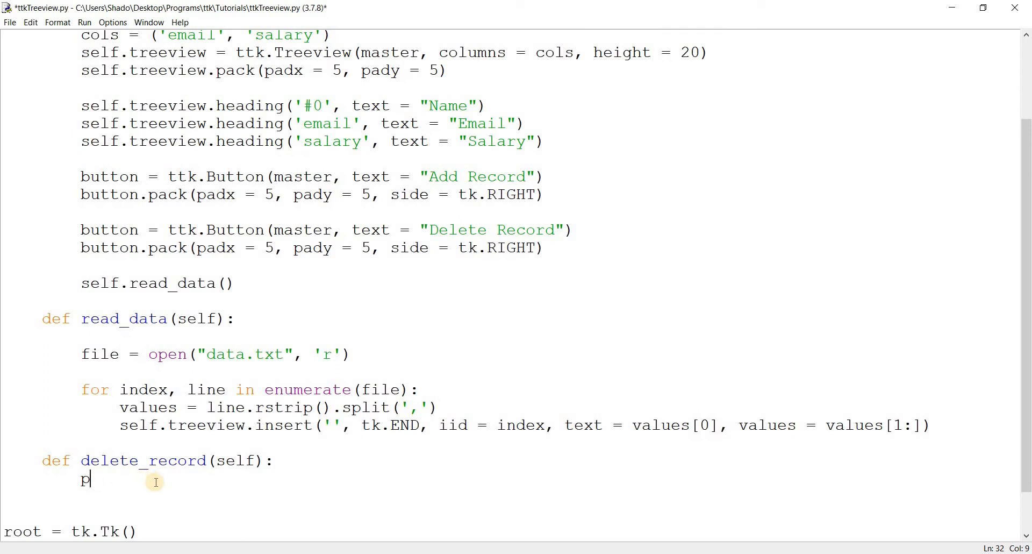
Step: Replace pass with row_id = self.treeview.focus() to read the focused row's id
key(backspace)
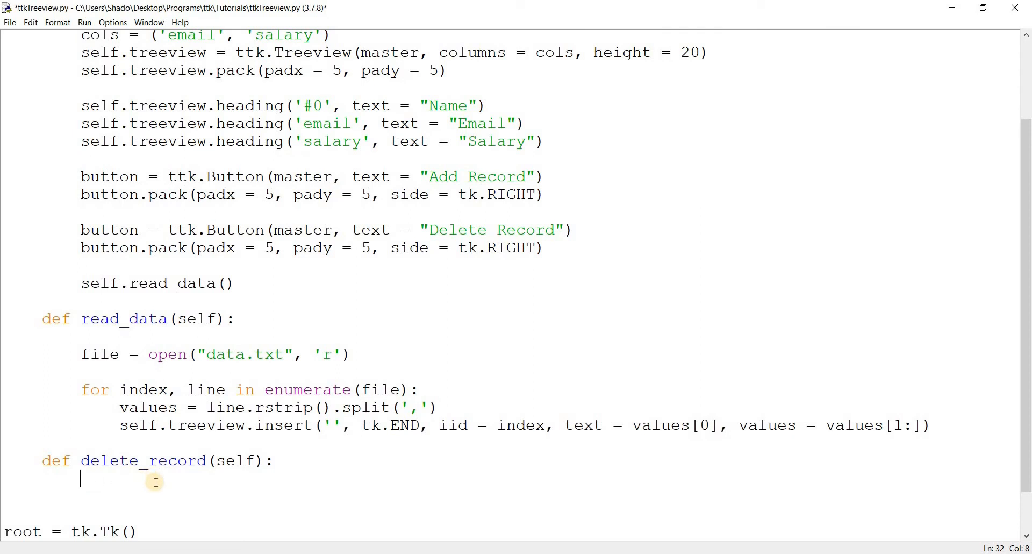
text(row_id =)
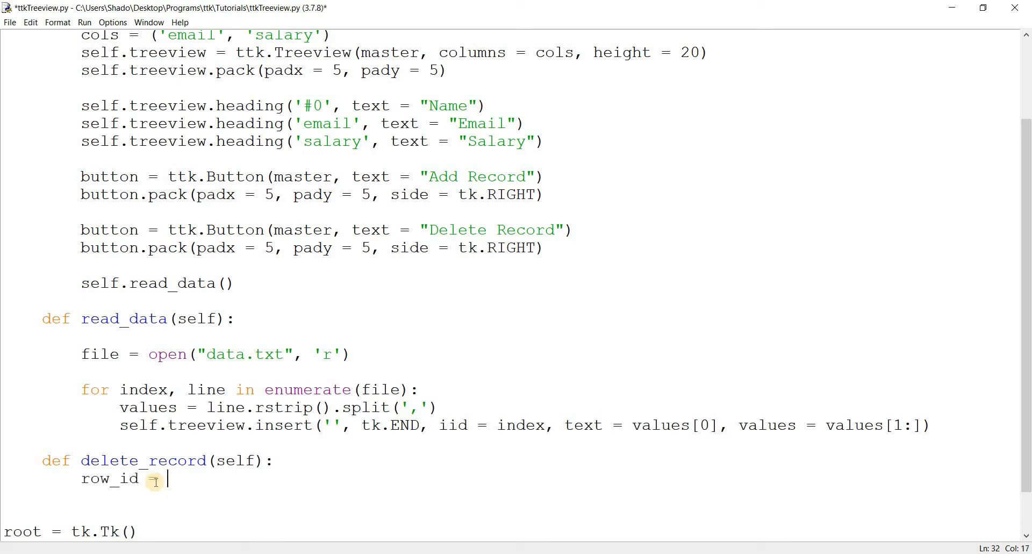
text(self.tr)
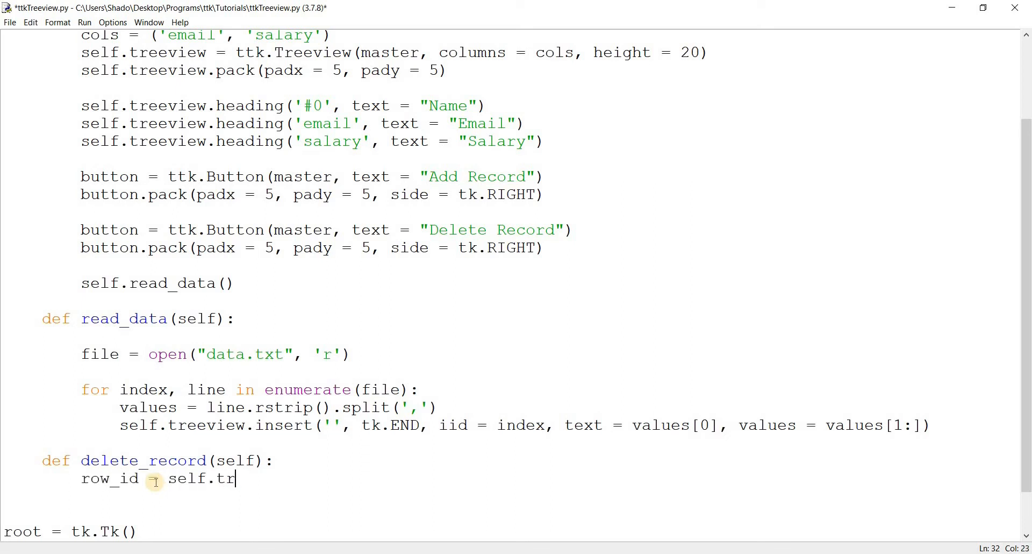
text(eeview.)
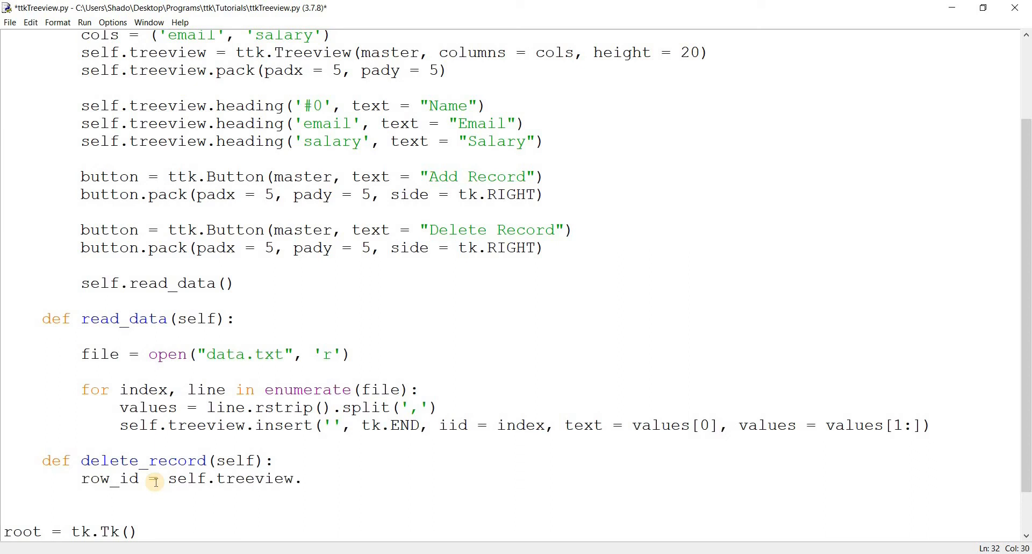
text(focus()
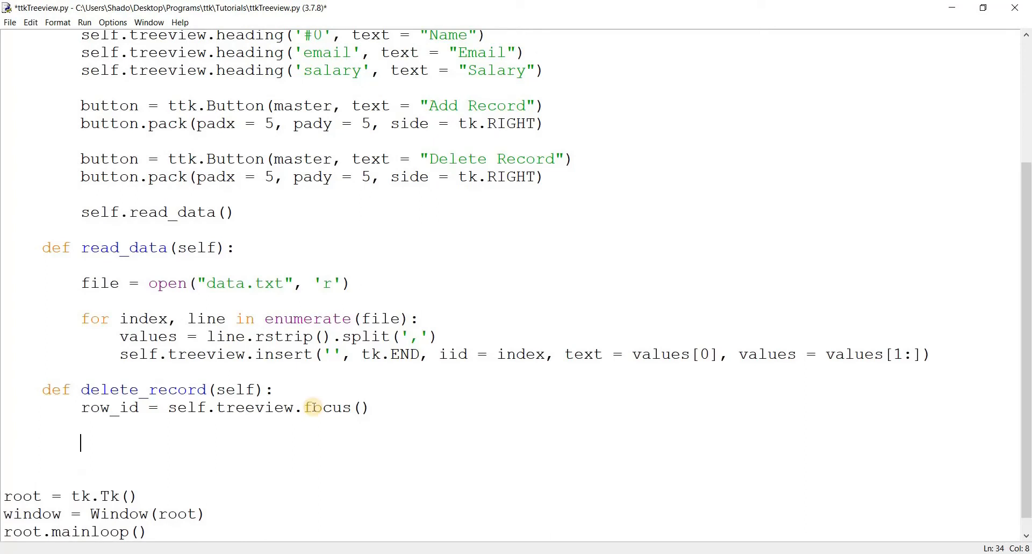
Step: Add if (row_id != ''): self.treeview.delete(row_id) to remove the focused row
text(if)
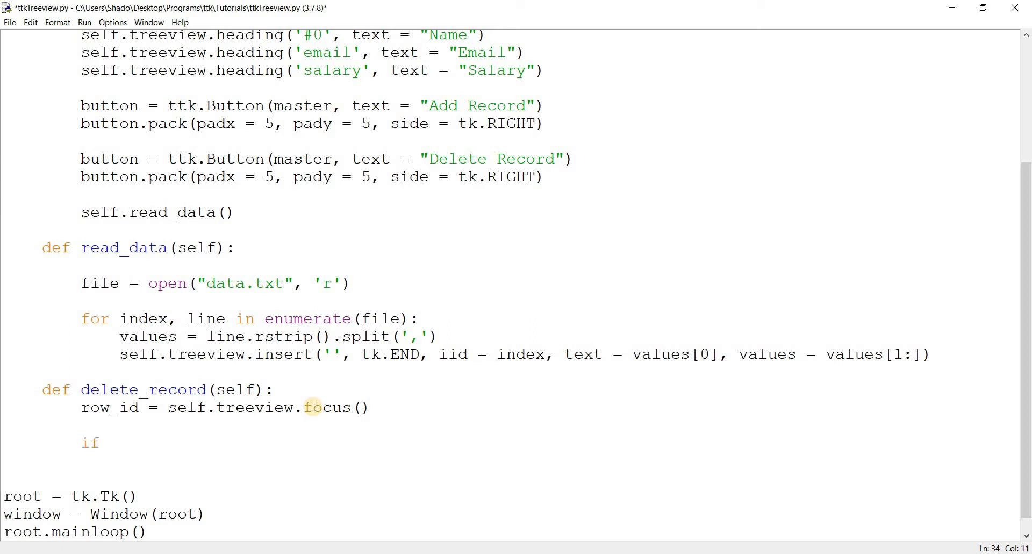
text((row_id ==)
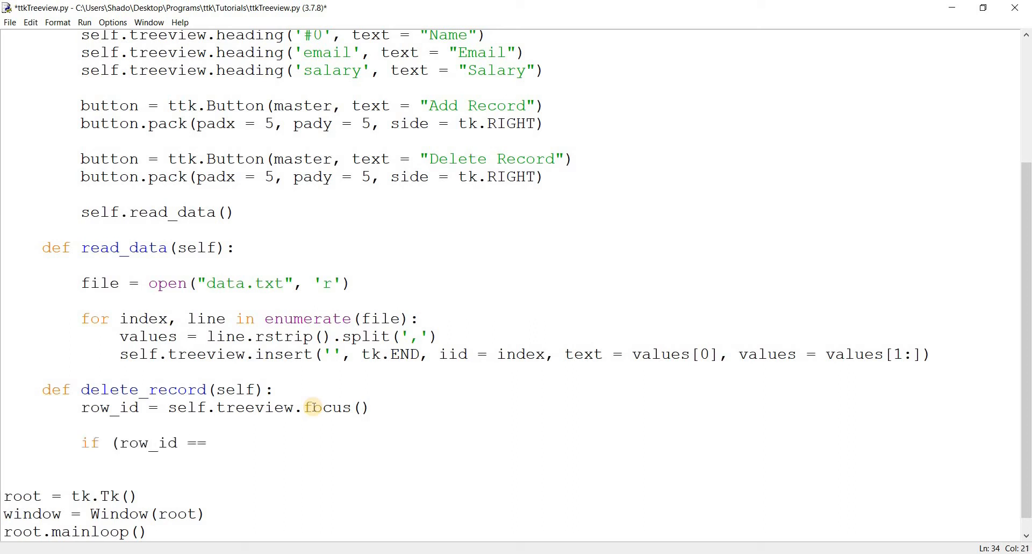
text(!= ')
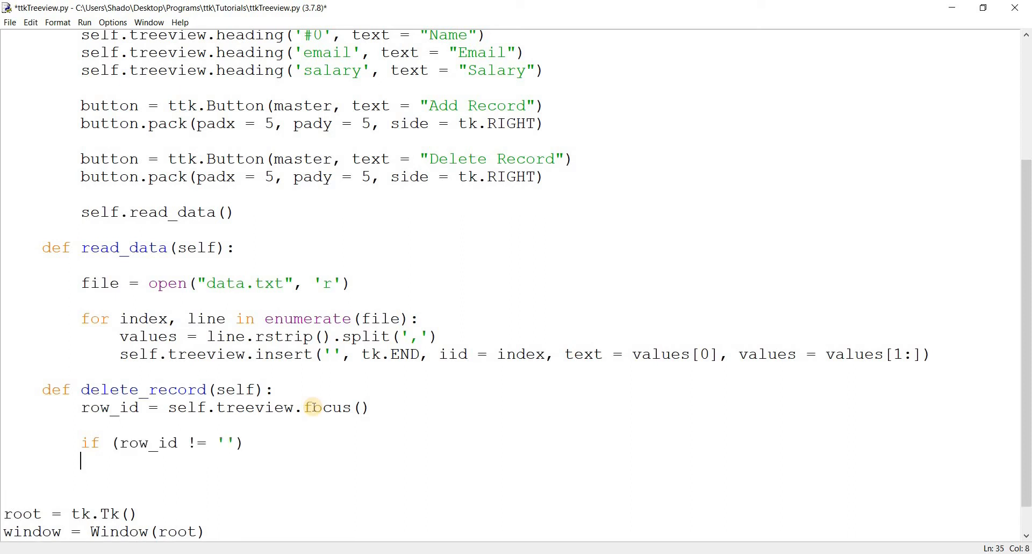
text(:)
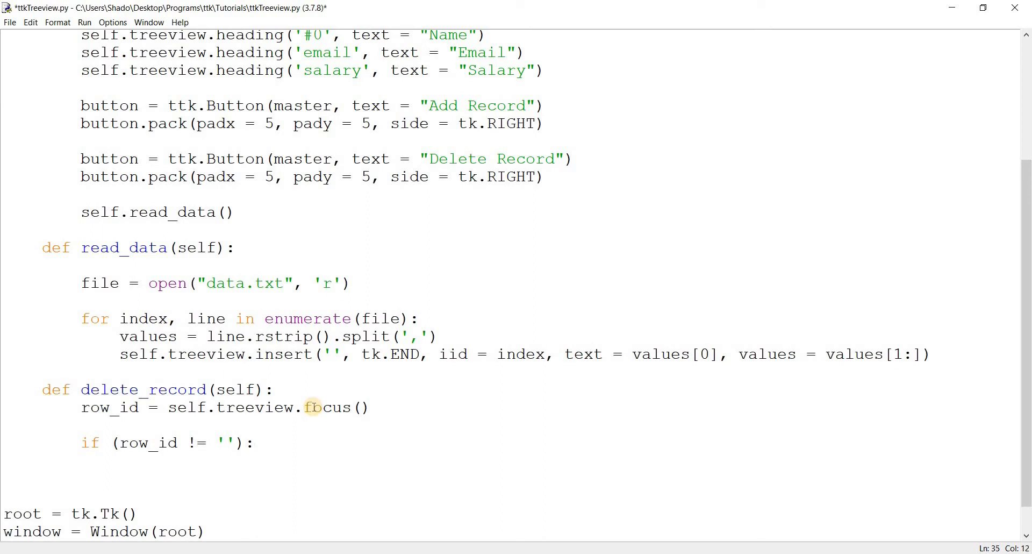
key(Return)
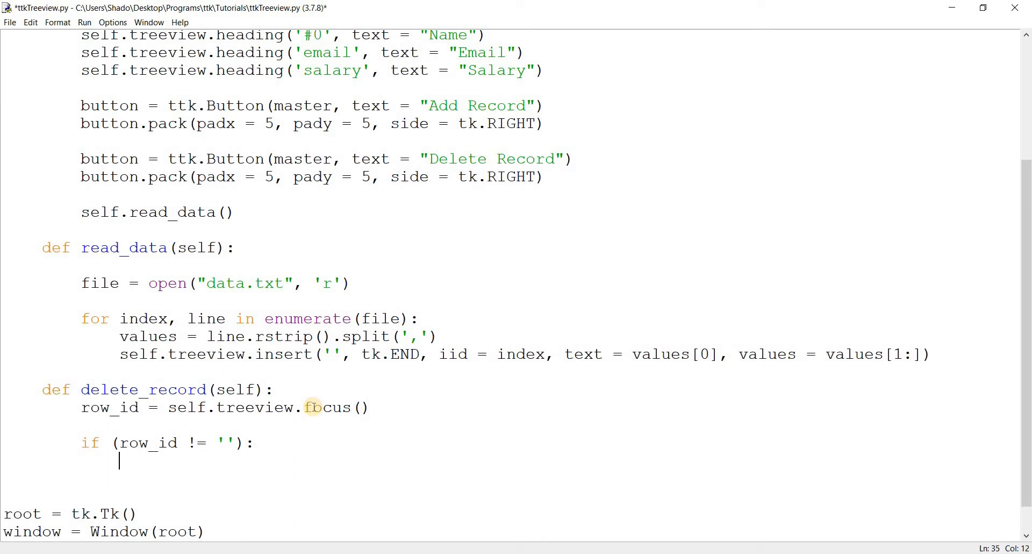
text(self.treevie)
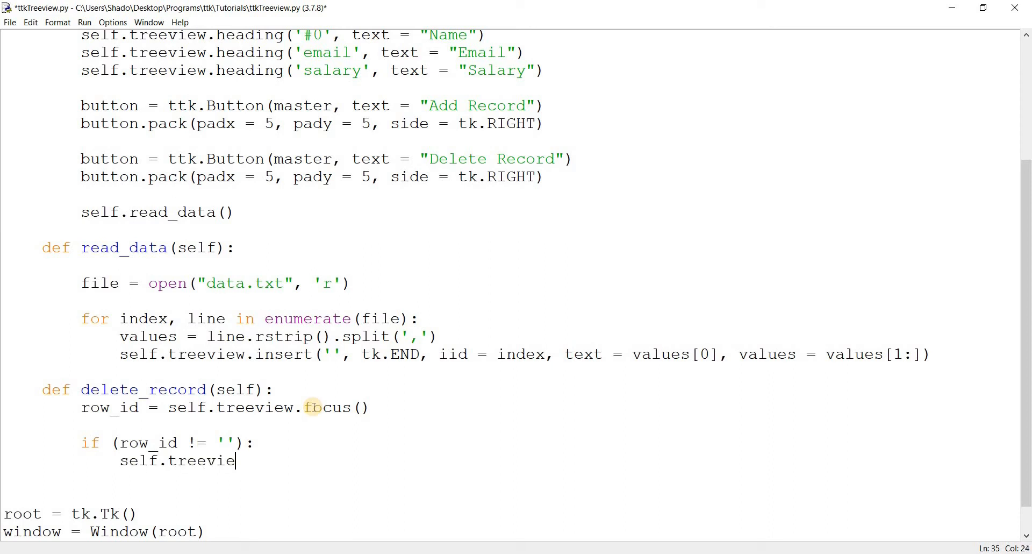
text(w.delete()
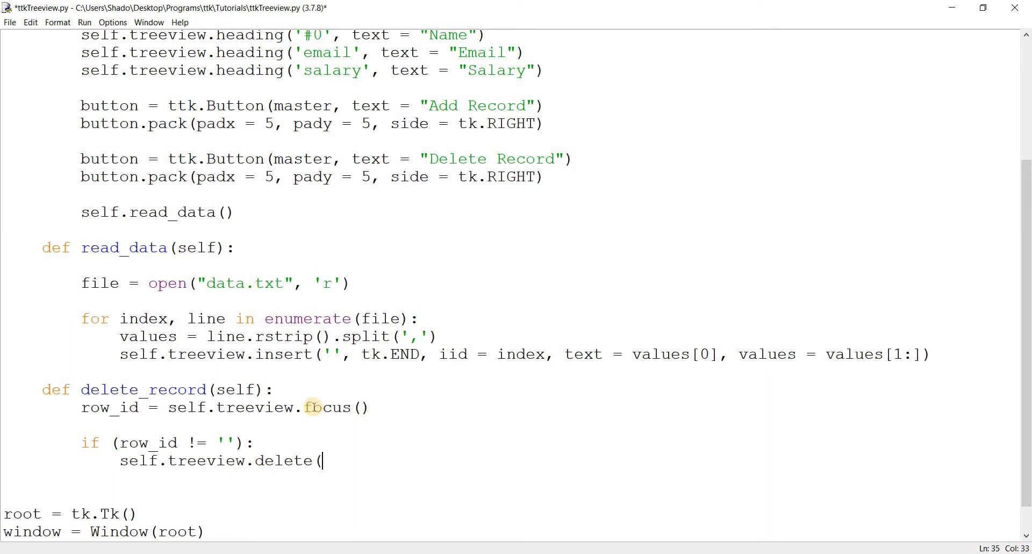
text(row_id))
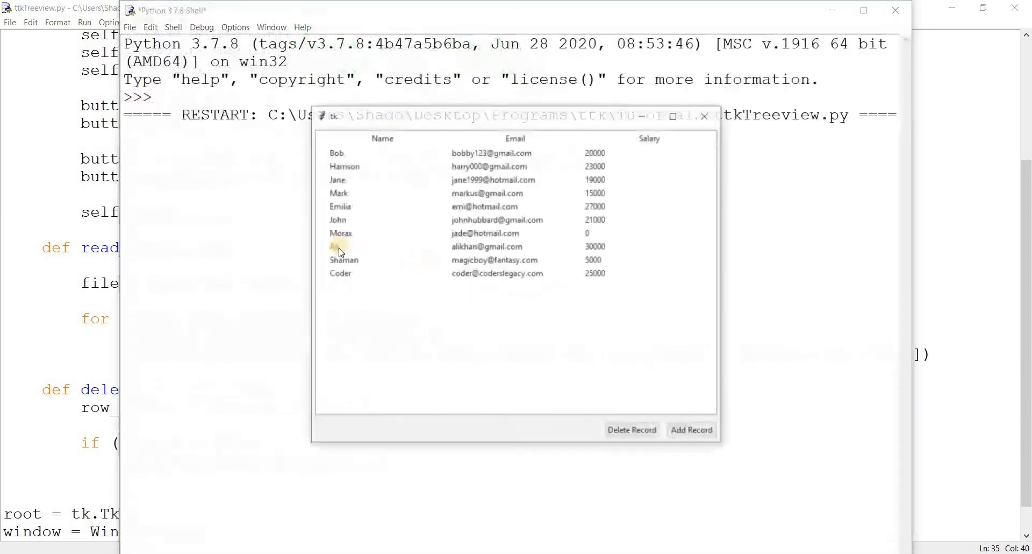
click(337, 192)
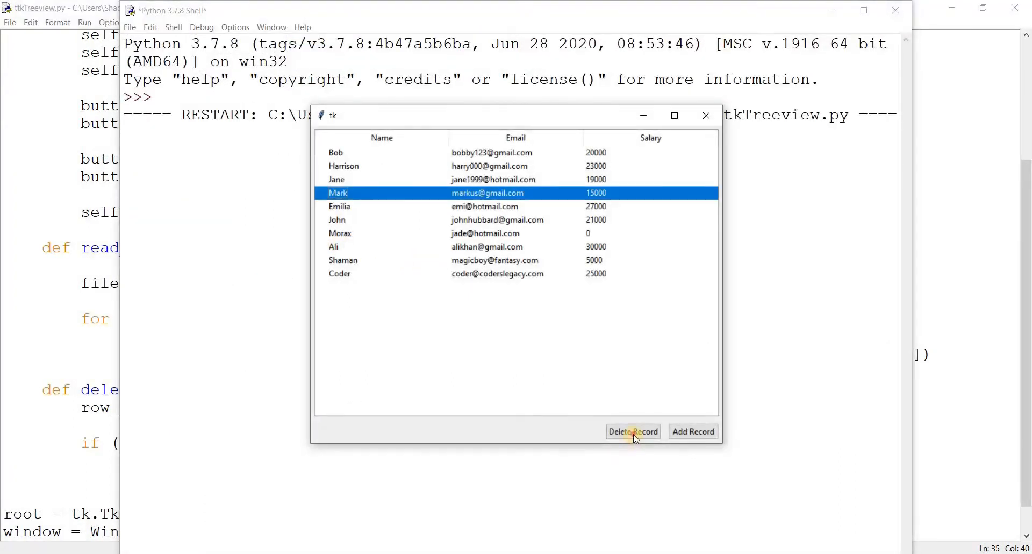
click(632, 431)
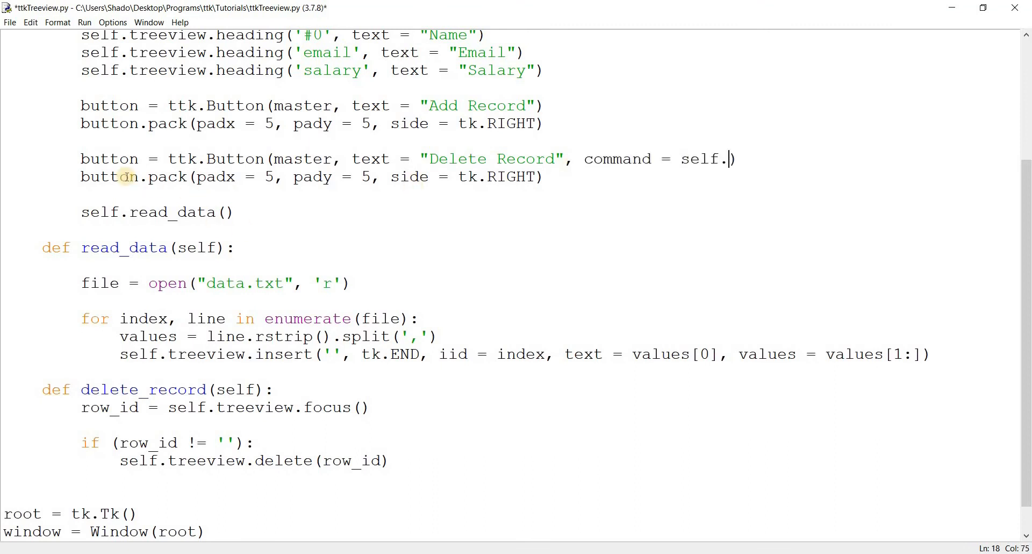
mouse_move(796, 121)
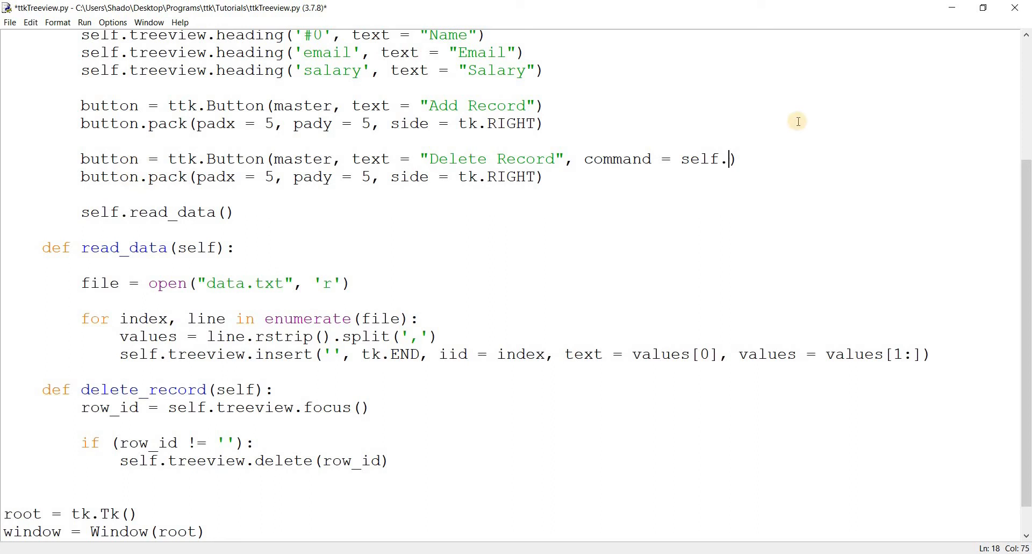
Step: Wire the Delete Record button to self.delete_record and run the script with F5
text(dele)
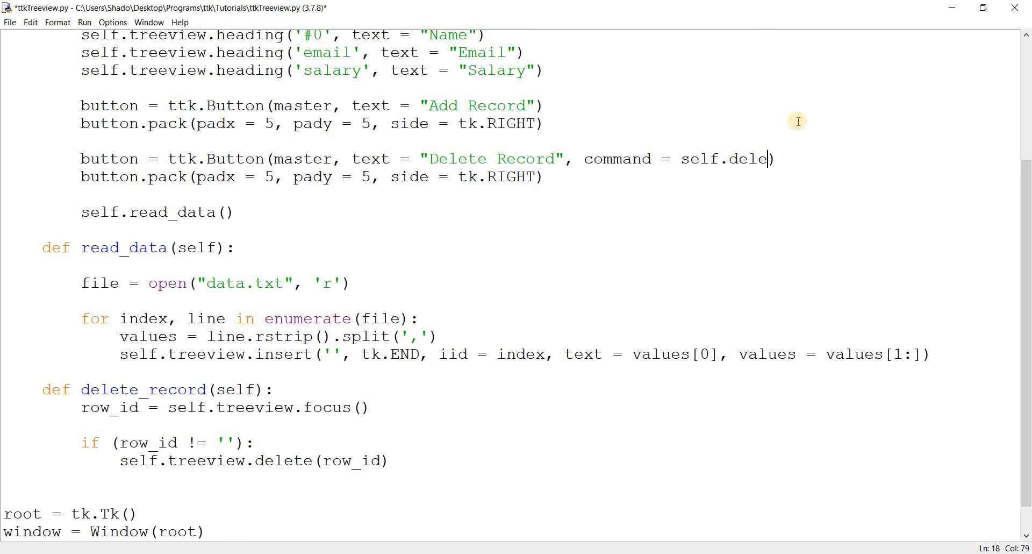
text(te_record)
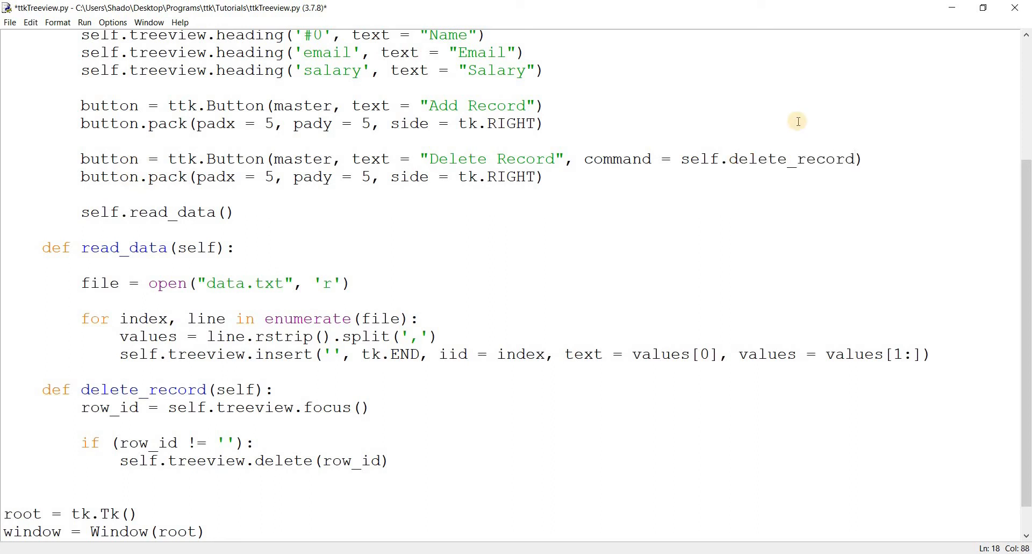
key(F5)
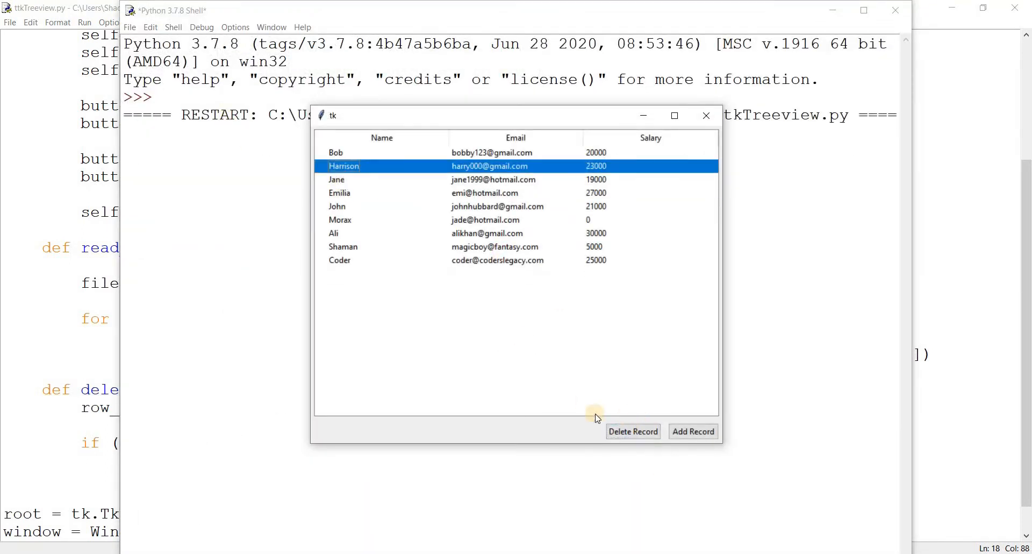
Step: Delete the Harrison, John and Morax records with the Delete Record button
click(631, 431)
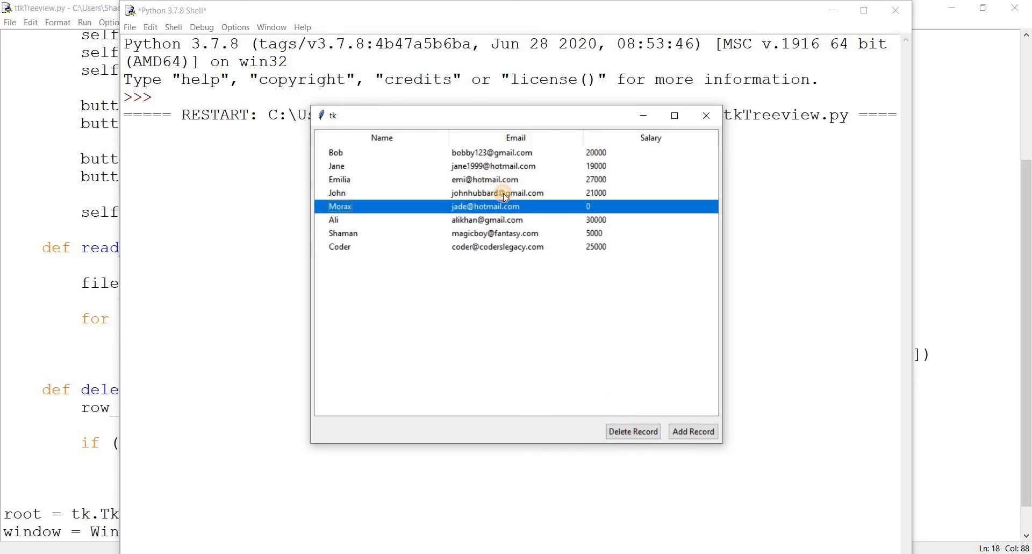
click(632, 431)
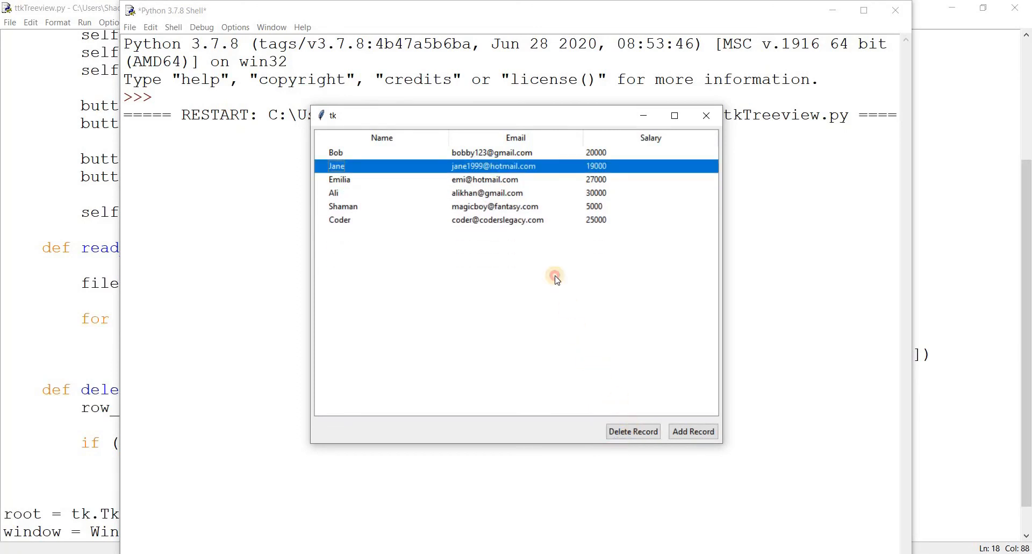
click(631, 431)
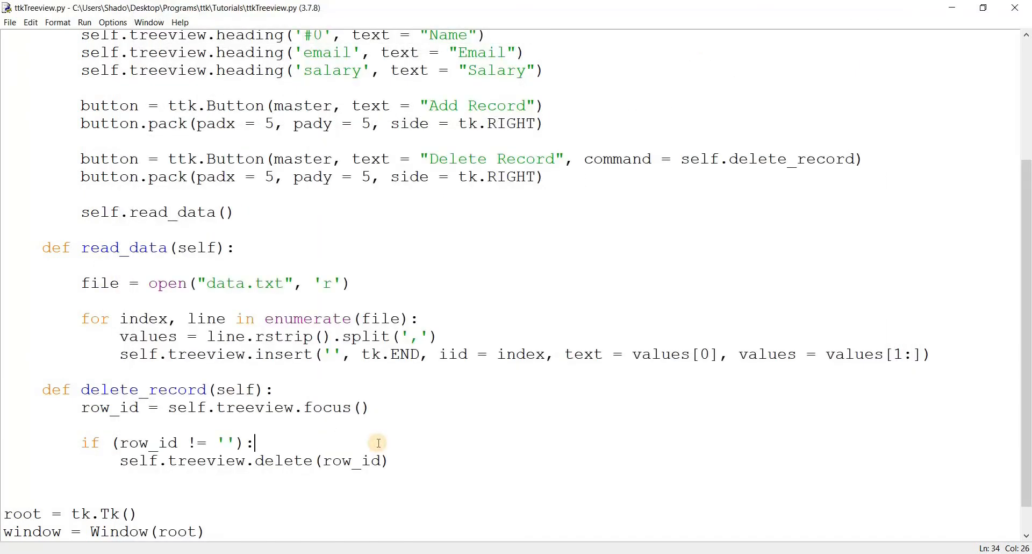
mouse_move(348, 295)
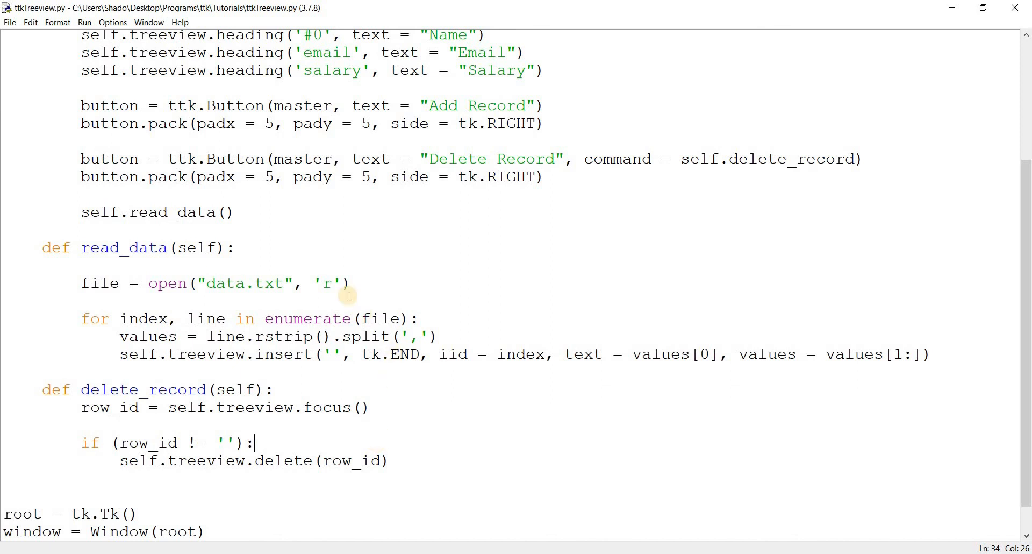
Step: Review the script and place the cursor on the blank area below delete_record
scroll(up, 3)
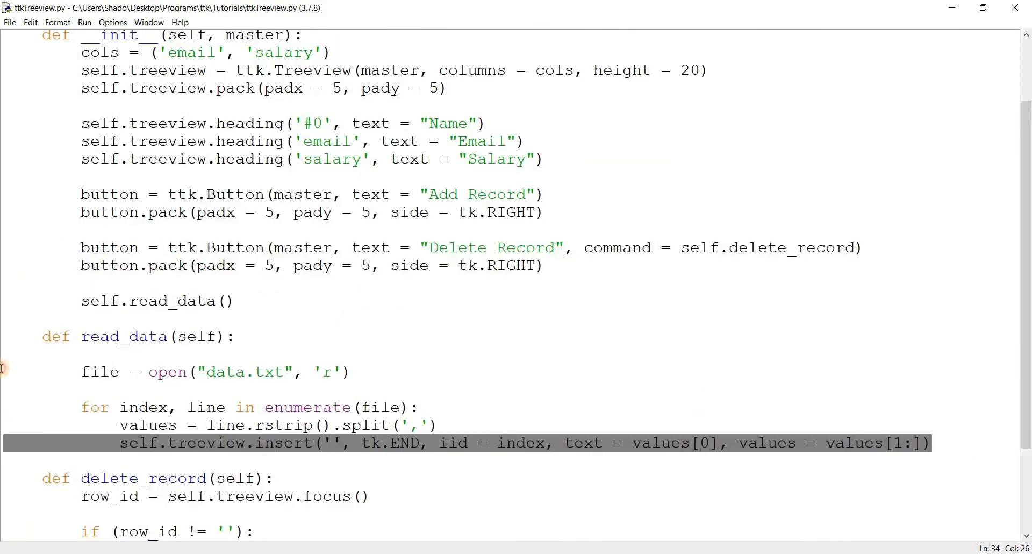
scroll(down, 3)
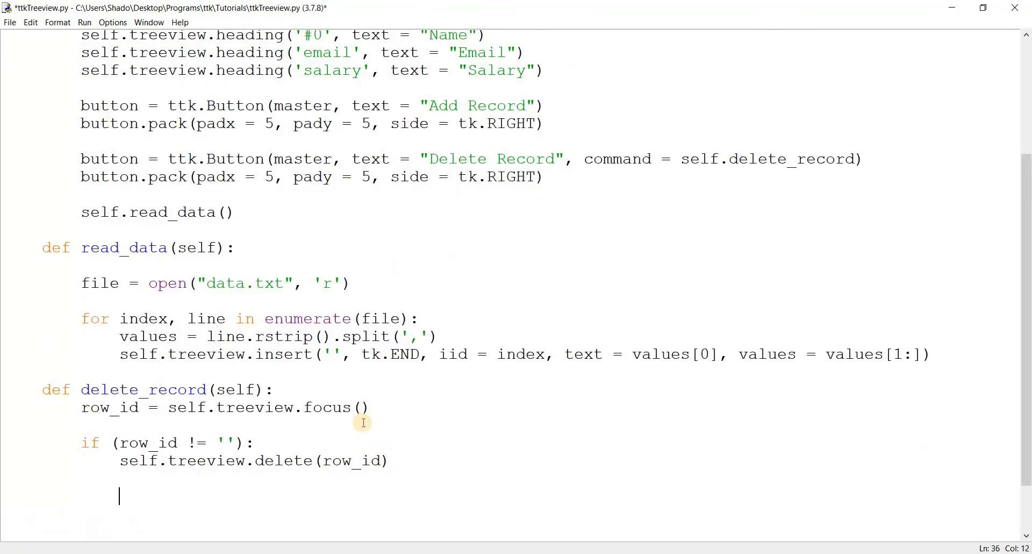
scroll(down, 3)
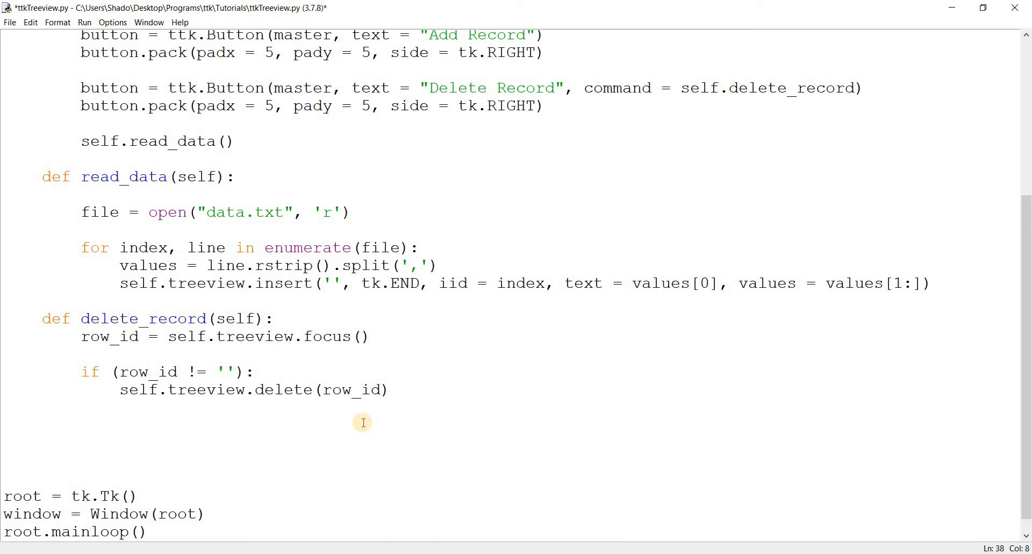
mouse_move(350, 358)
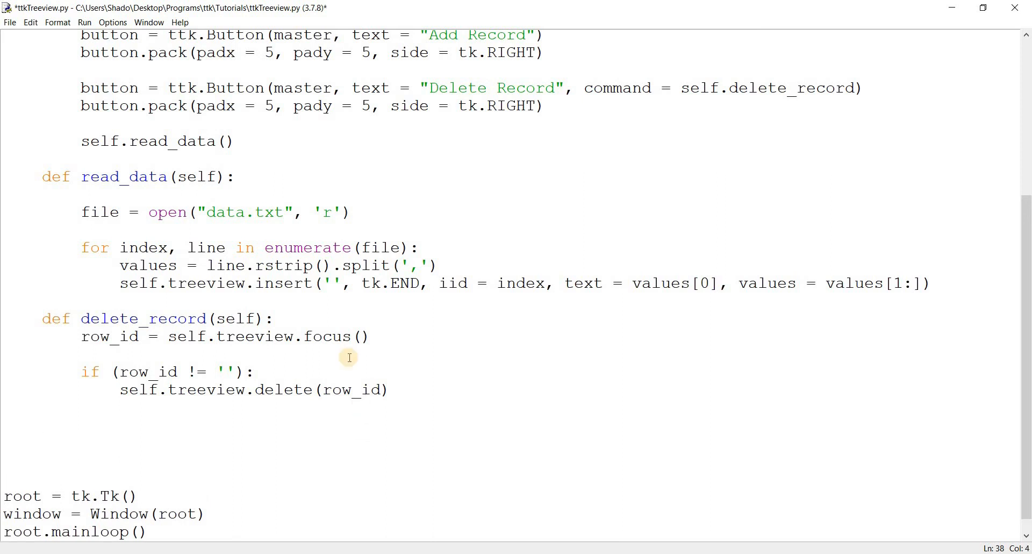
scroll(up, 3)
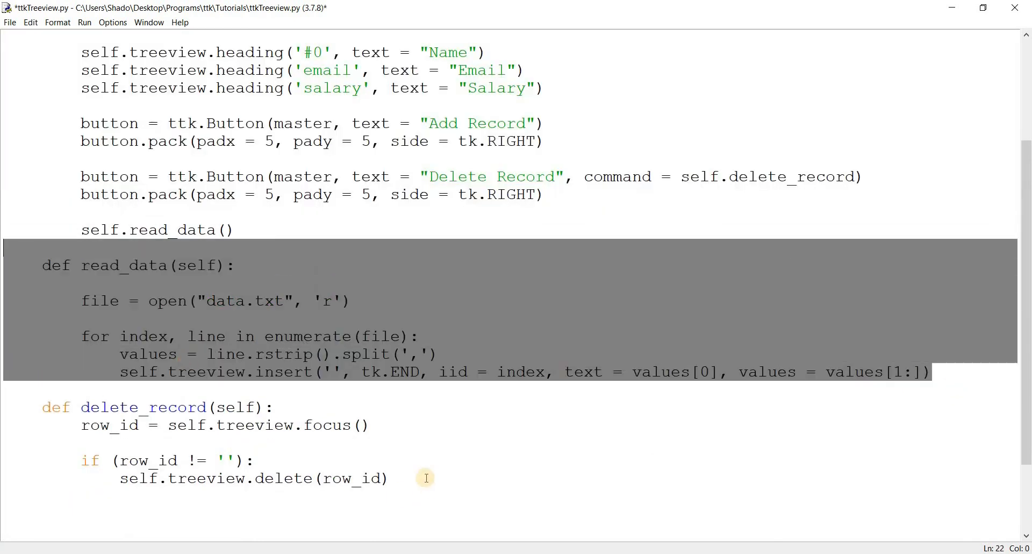
scroll(down, 3)
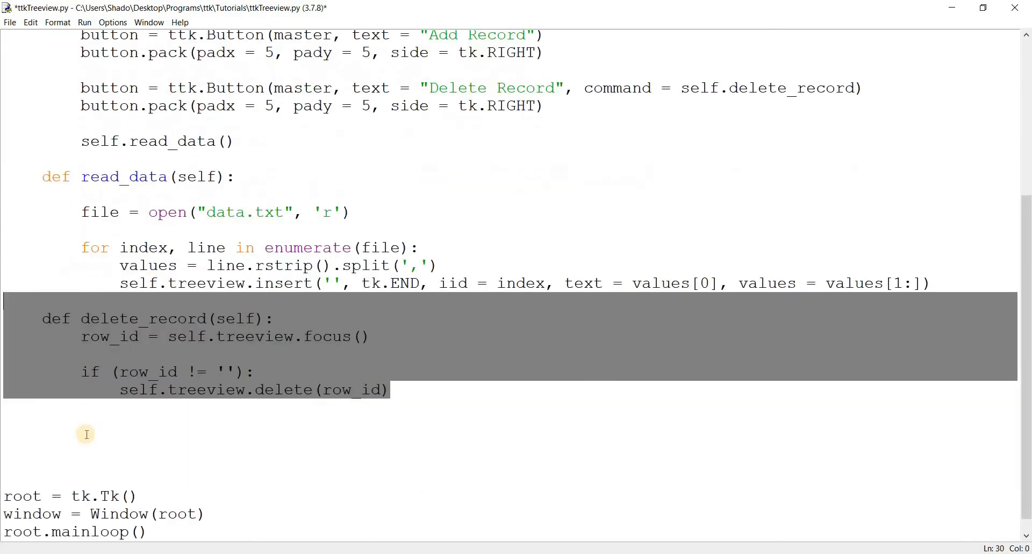
click(86, 438)
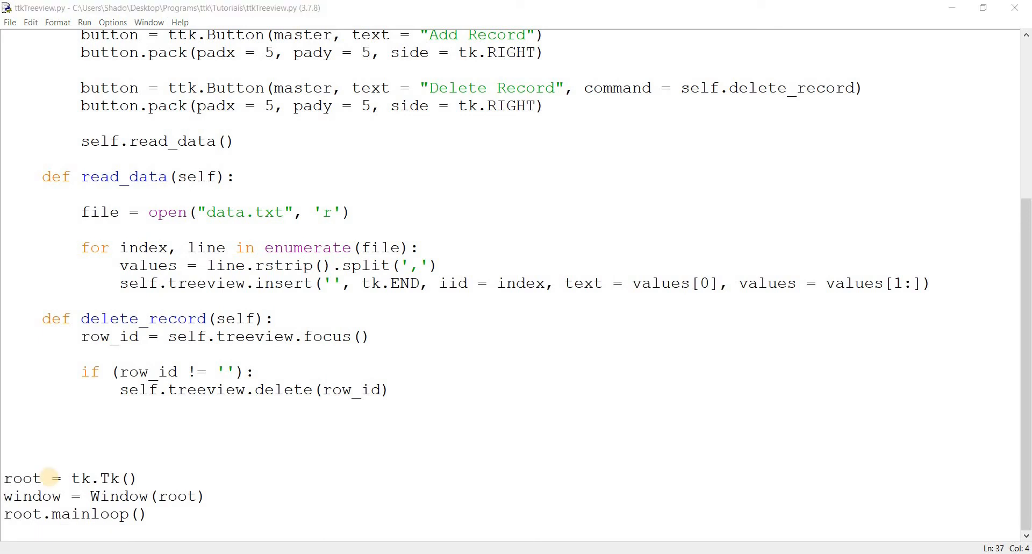
Step: Write the def add_record(self): header below delete_record and move into its body
click(72, 438)
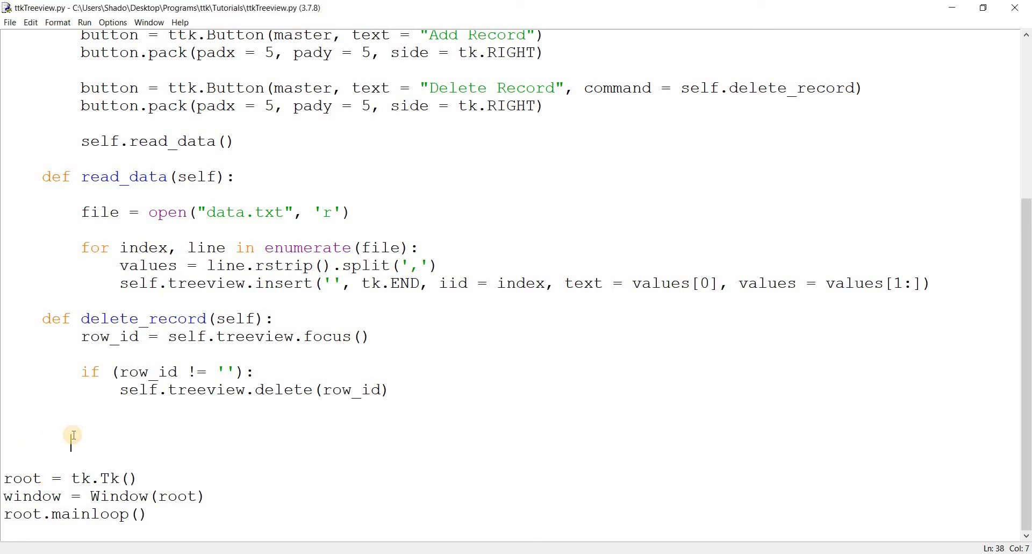
text(def)
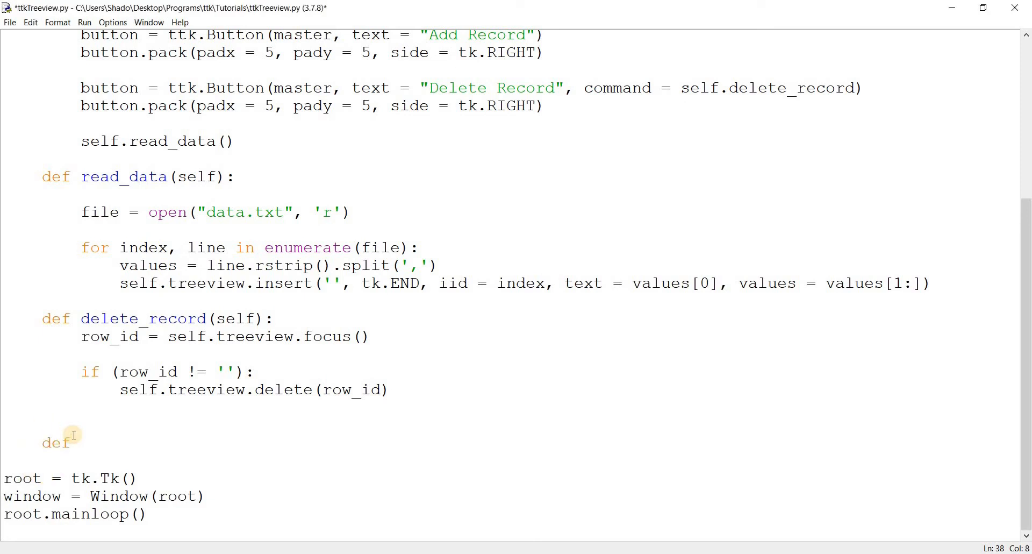
text(add_record)
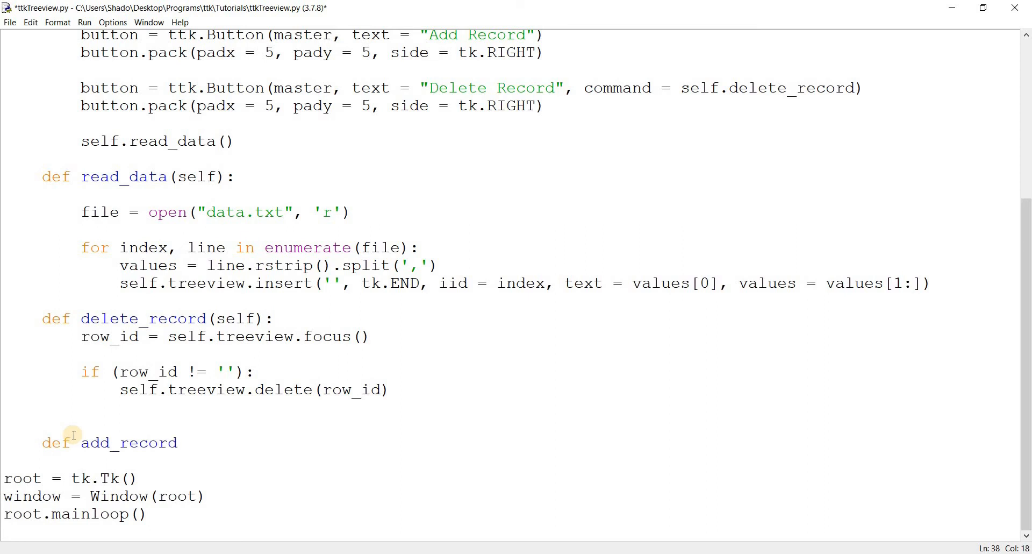
text((self):)
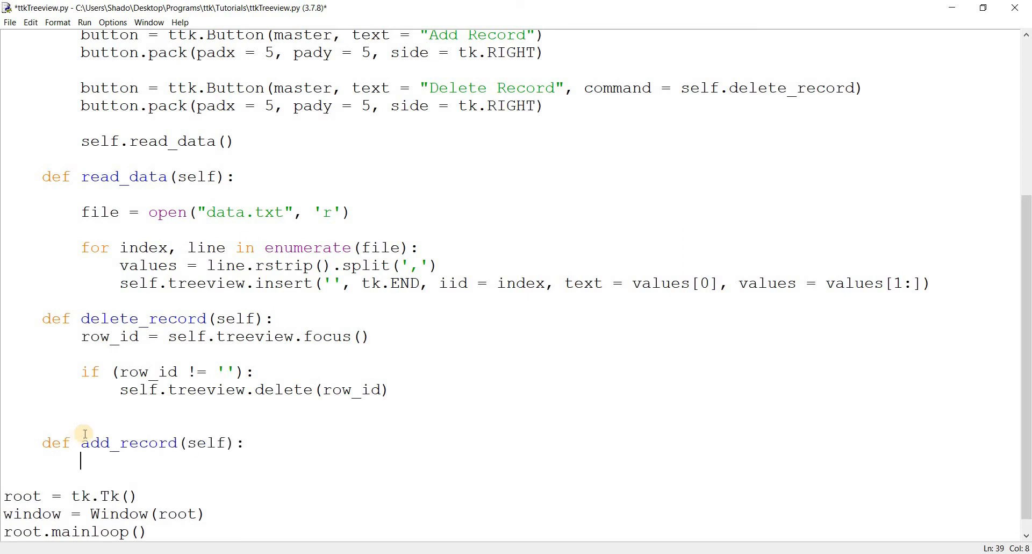
mouse_move(98, 412)
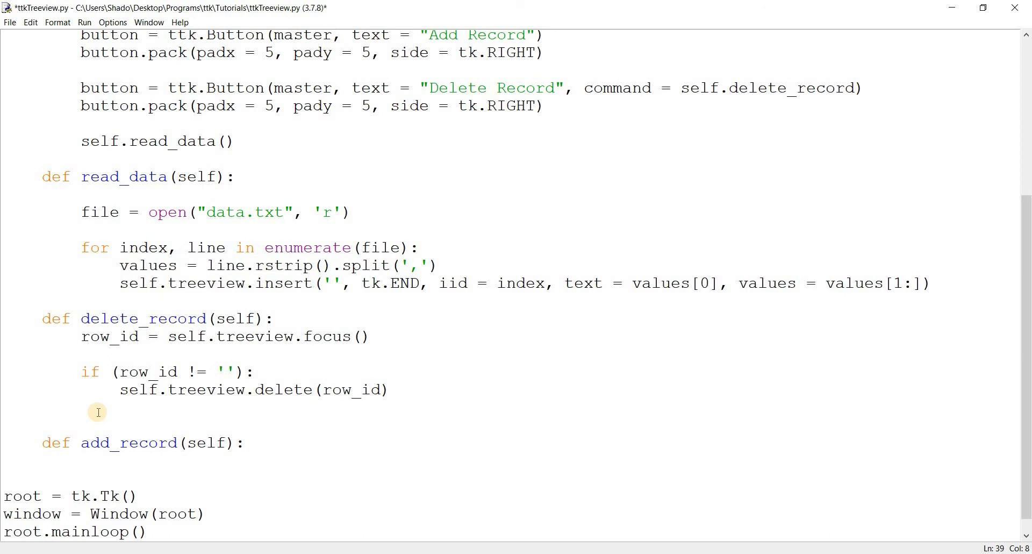
click(80, 461)
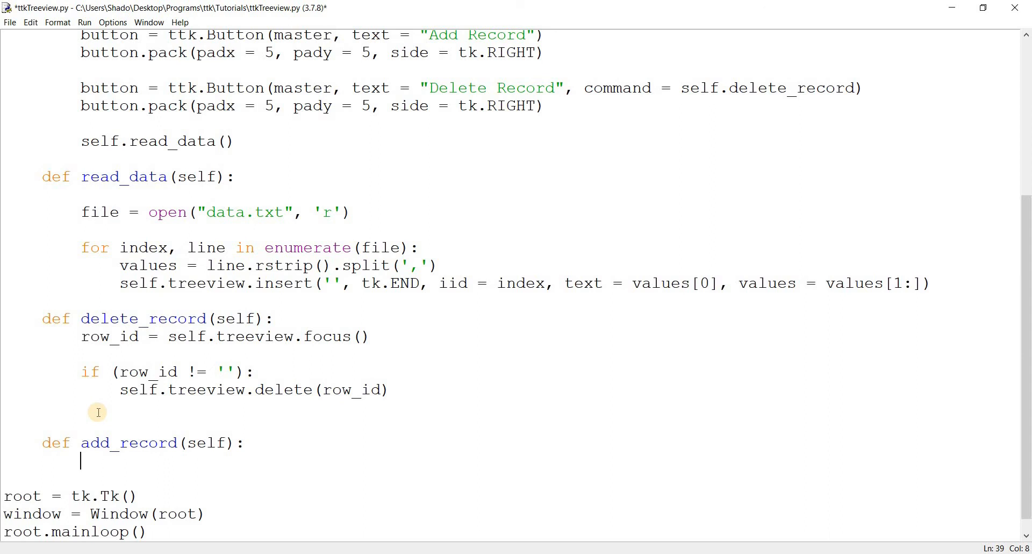
mouse_move(3, 61)
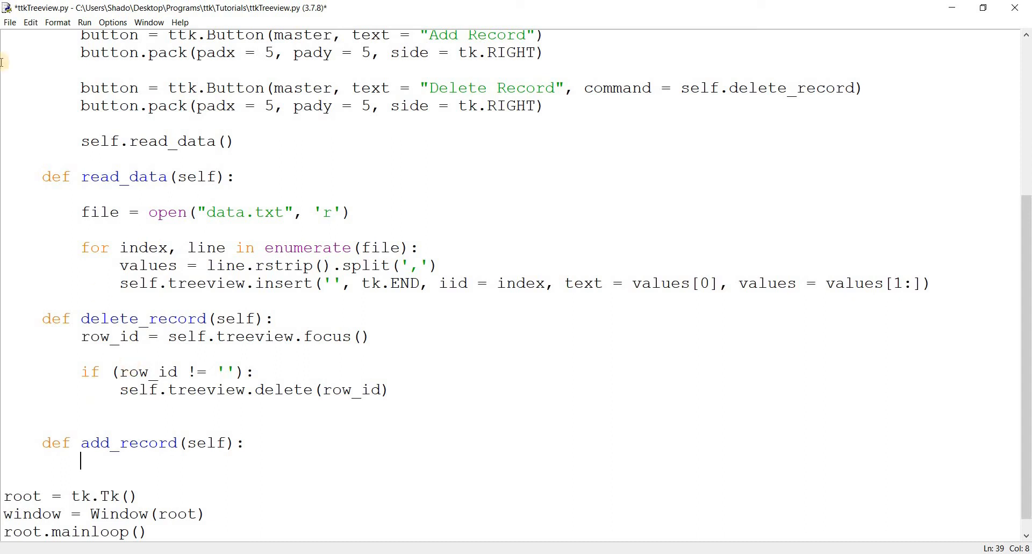
Step: Add 'from tkinter import simepldialog' (misspelled) as a third import line
scroll(up, 3)
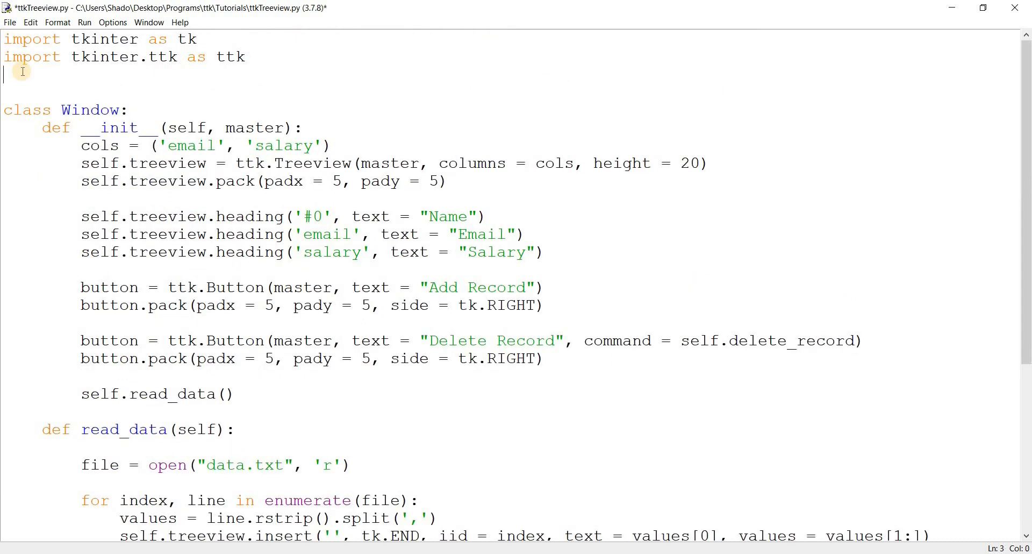
text(from tkinter i)
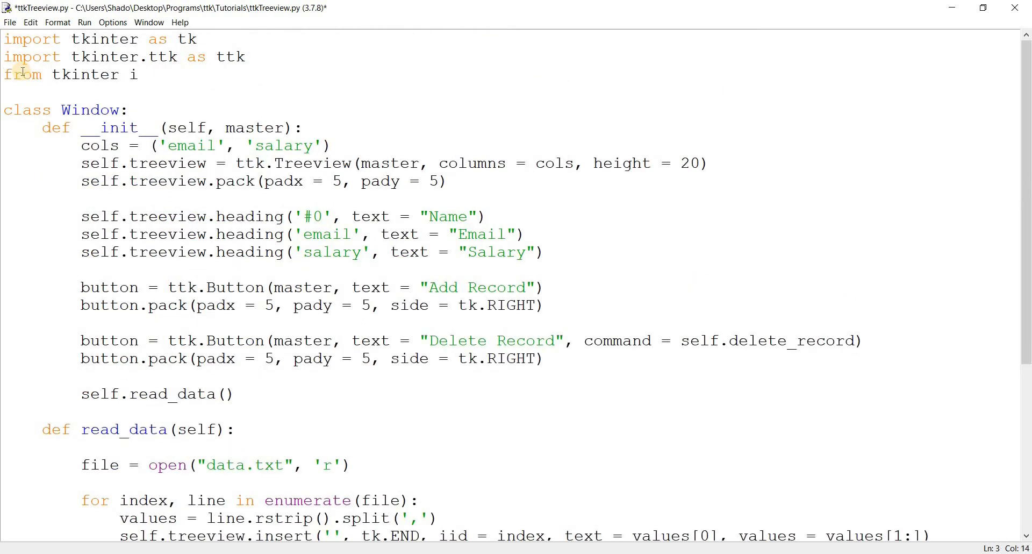
text(mport si)
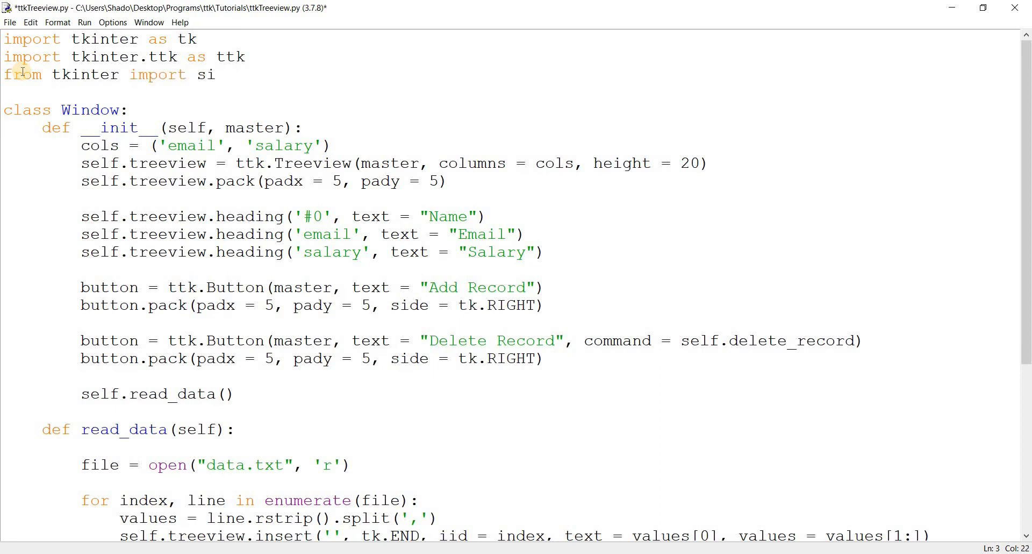
text(mepldialog)
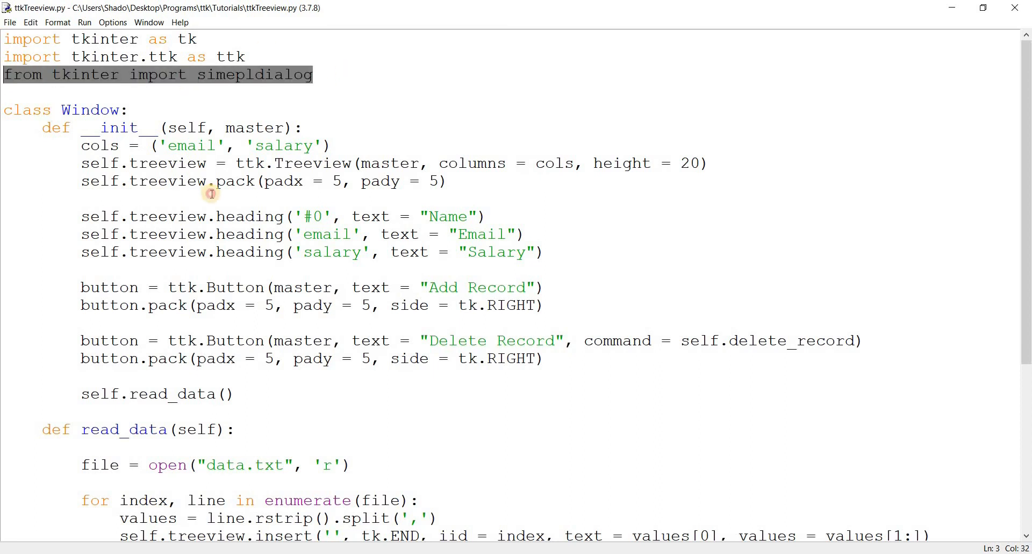
scroll(down, 3)
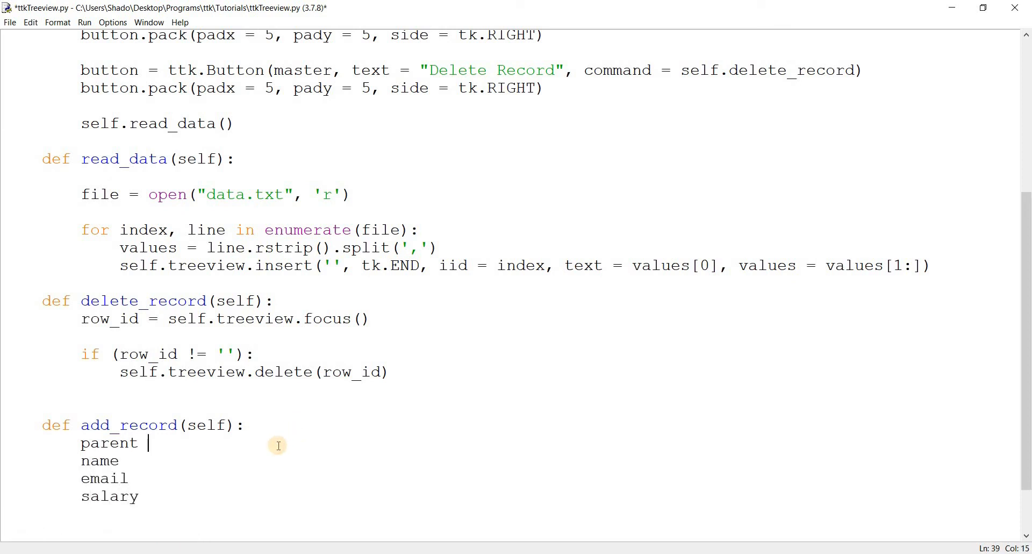
Step: Prompt for parent with simpledialog.askstring("Input", "Enter Parent (If exists)") and save
text(= si)
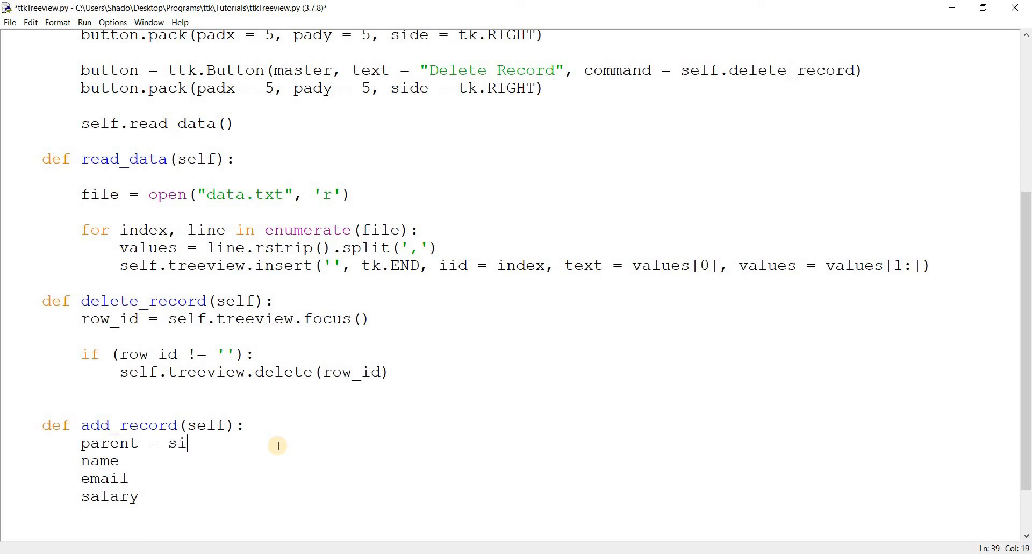
text(mpledialog.)
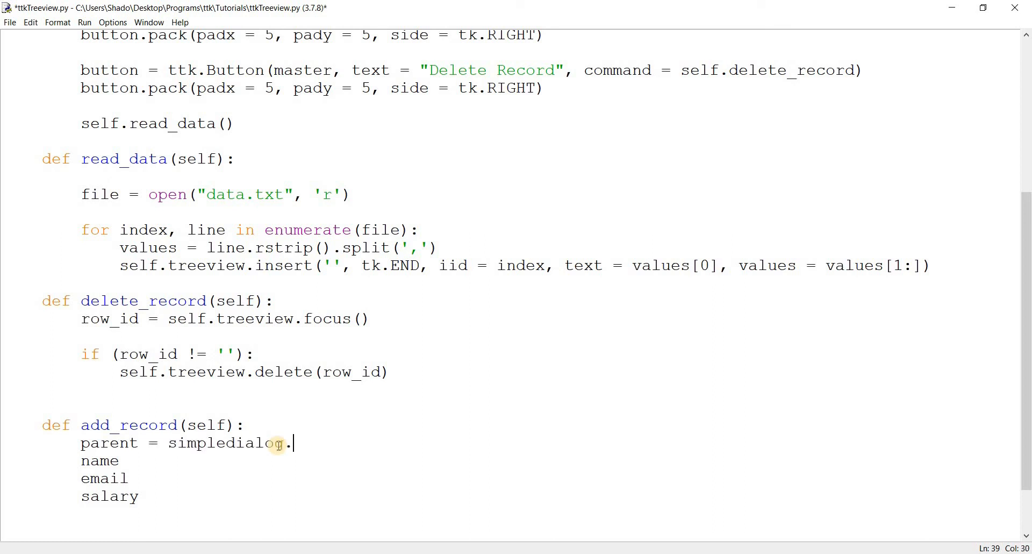
text(askstring(")
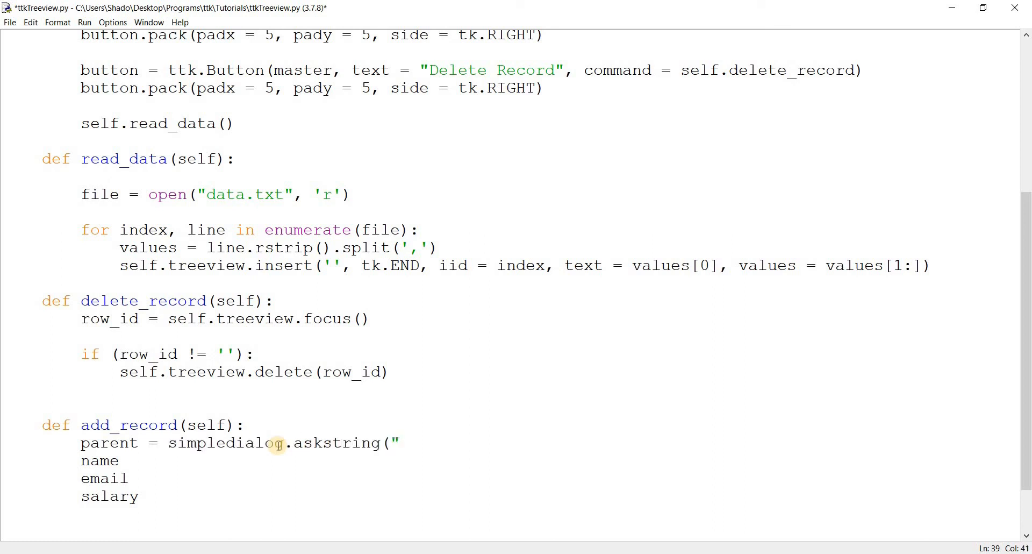
text(Inp)
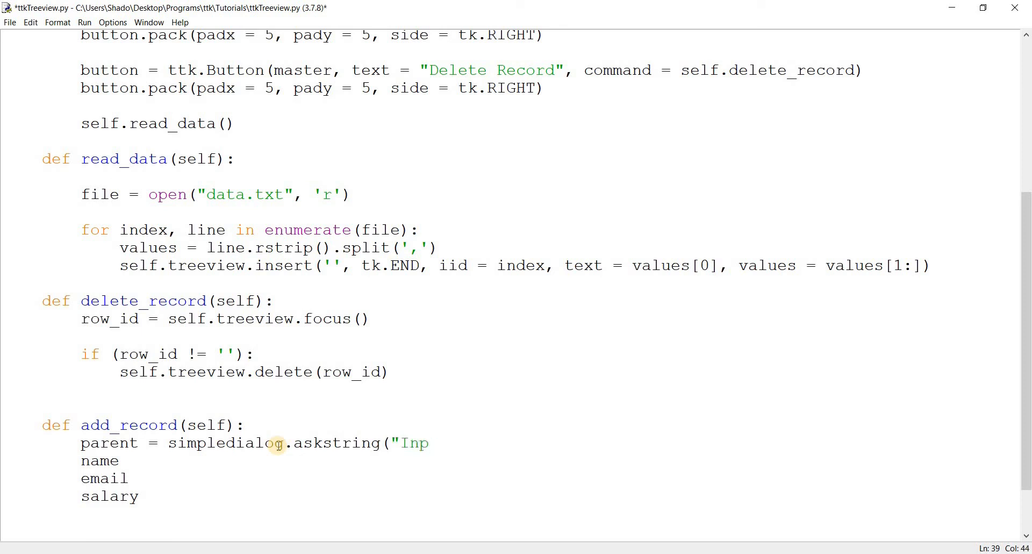
text(ut", ")
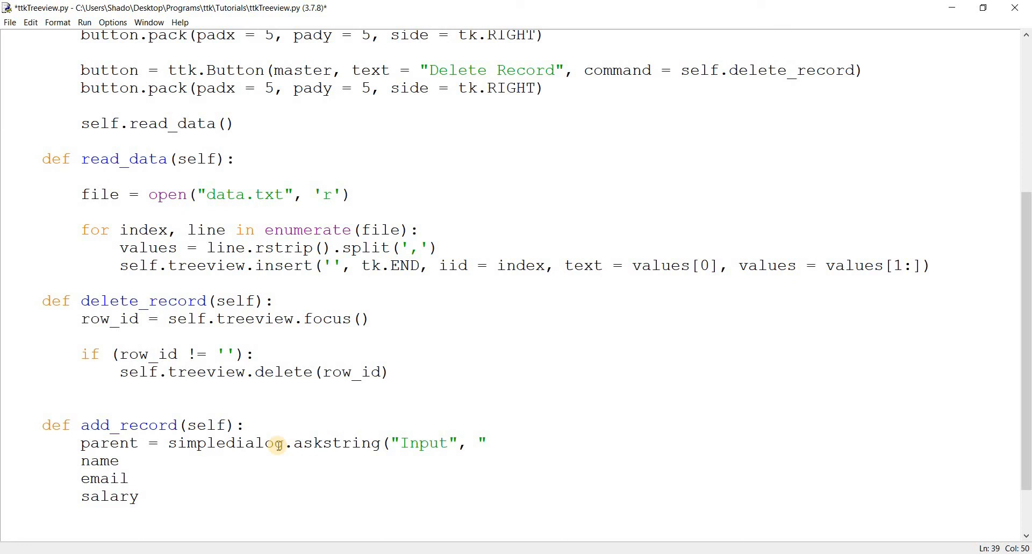
text(Enter)
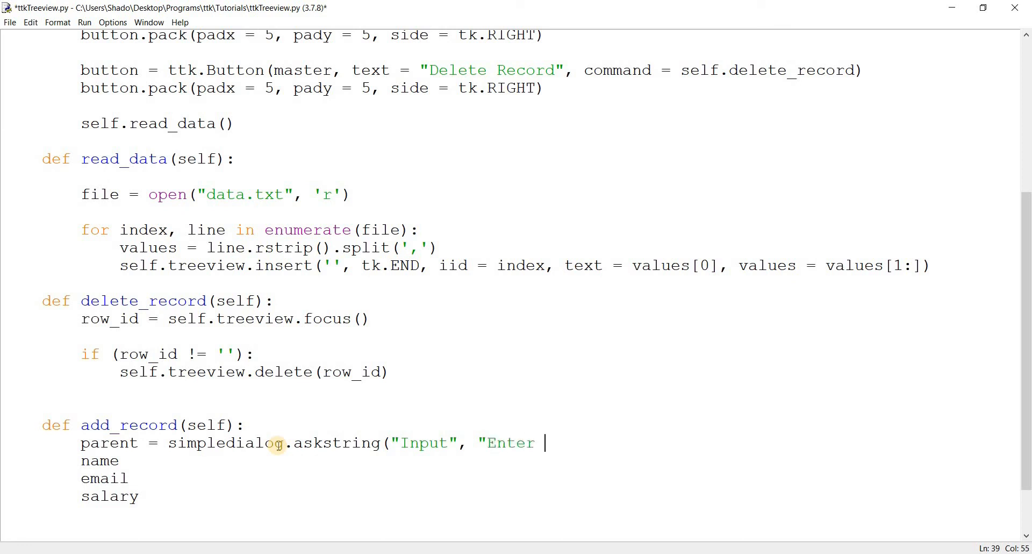
text(Parent ()
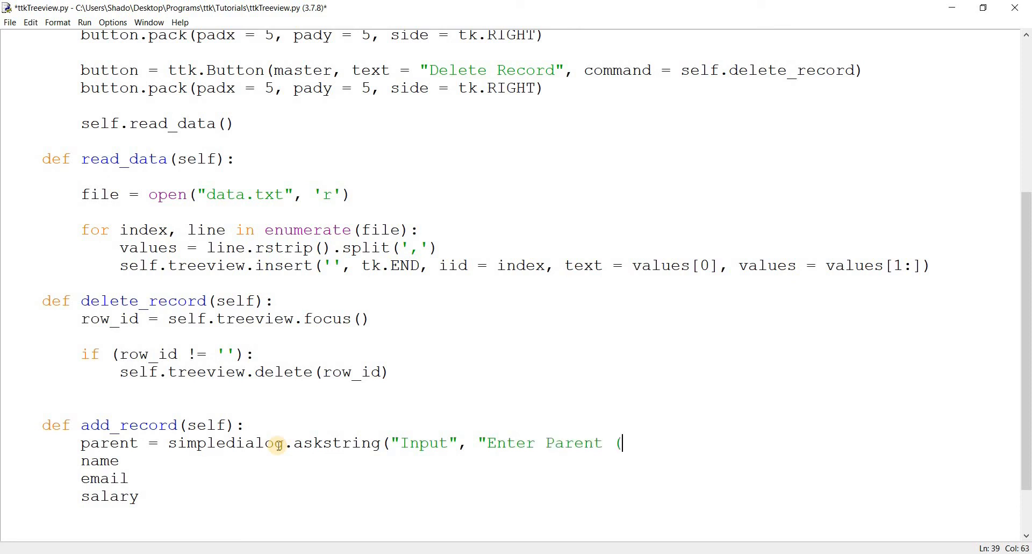
text(If exists)
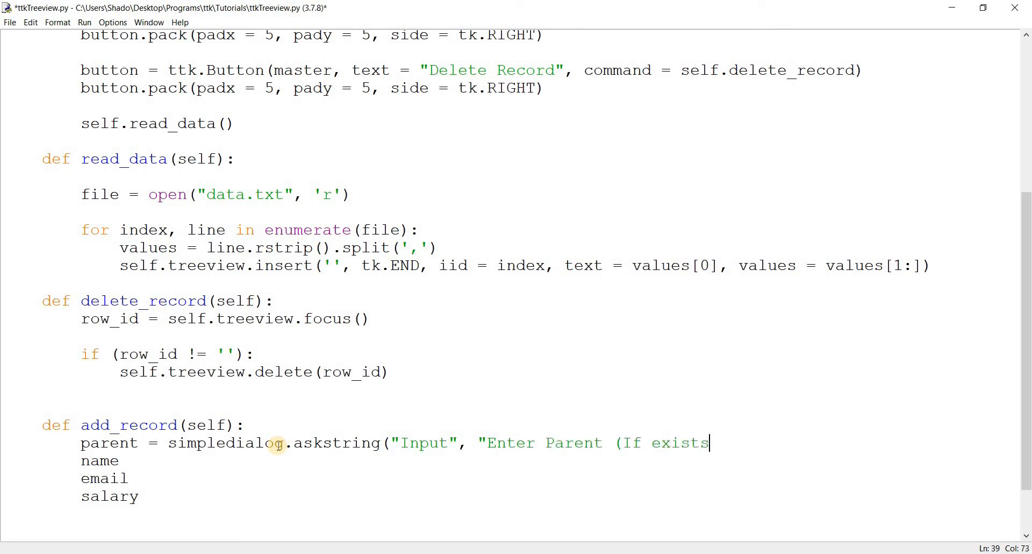
text(")))
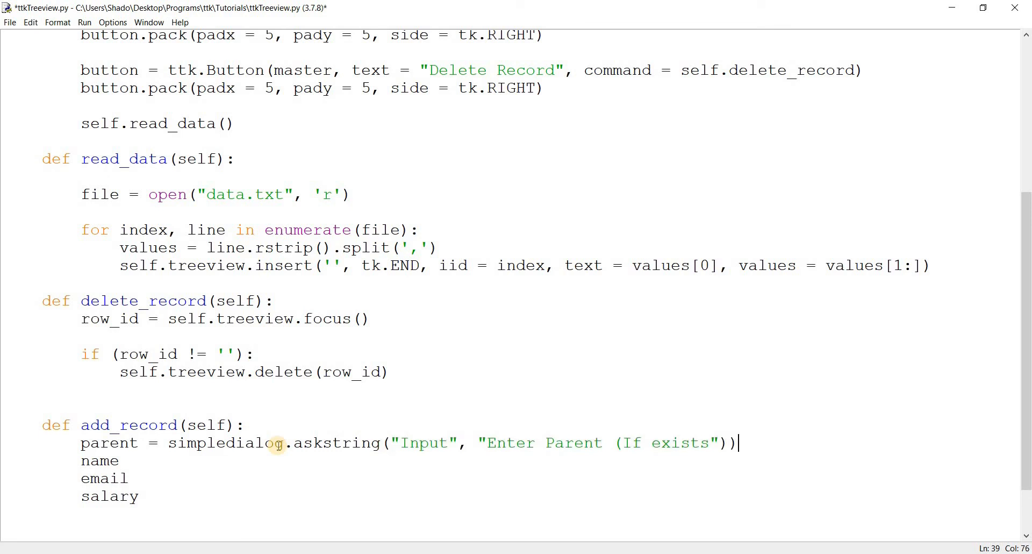
key(BackSpace)
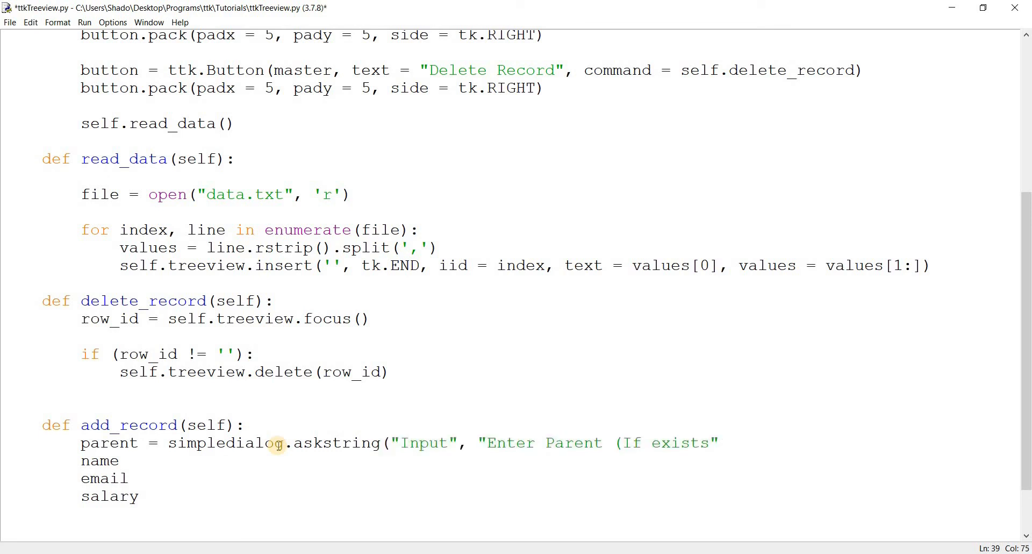
text())
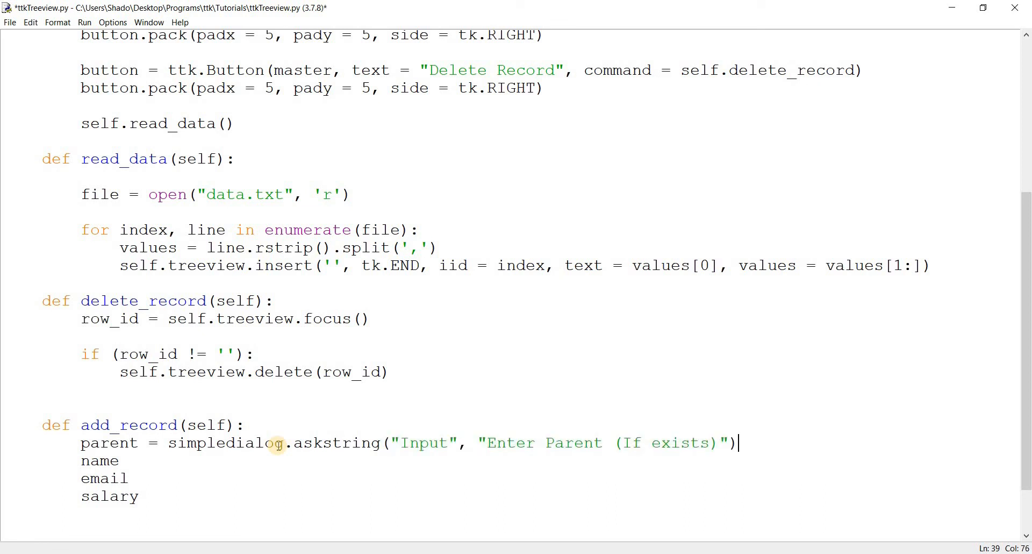
key(ctrl+s)
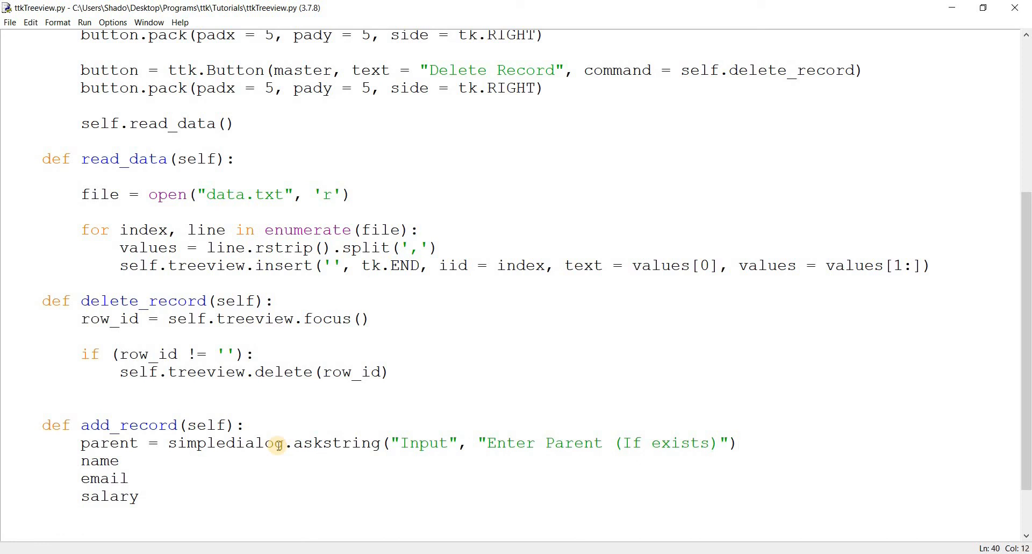
Step: Add askstring prompts for name, email and salary
text(= simpel)
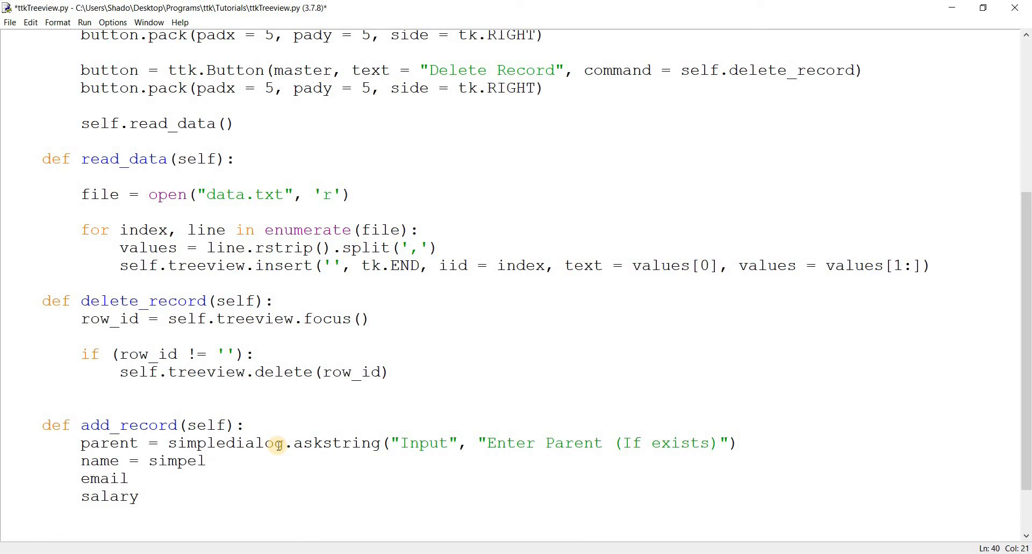
text(simpledialog)
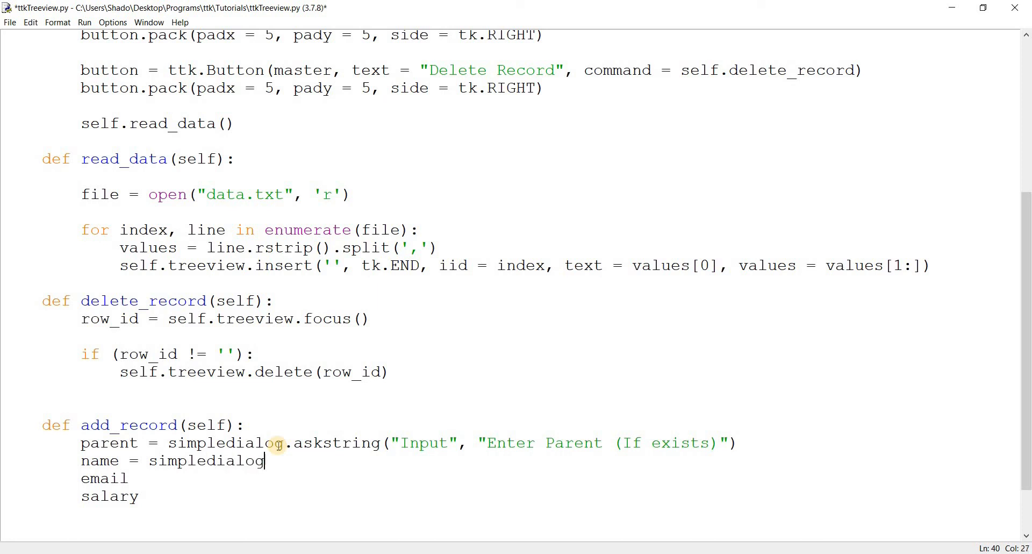
text(.askstring(")
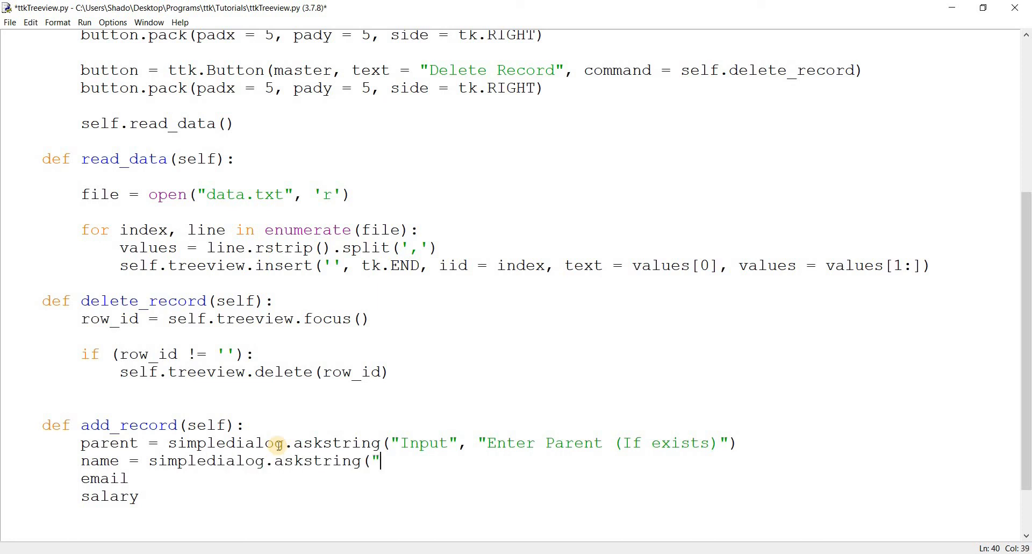
text(Input", ")
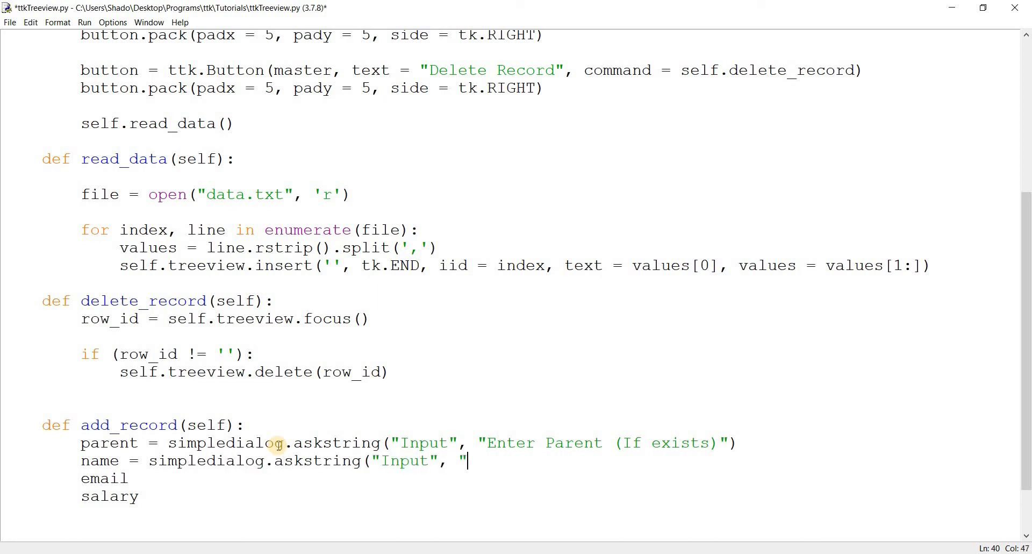
text(Enter Name"))
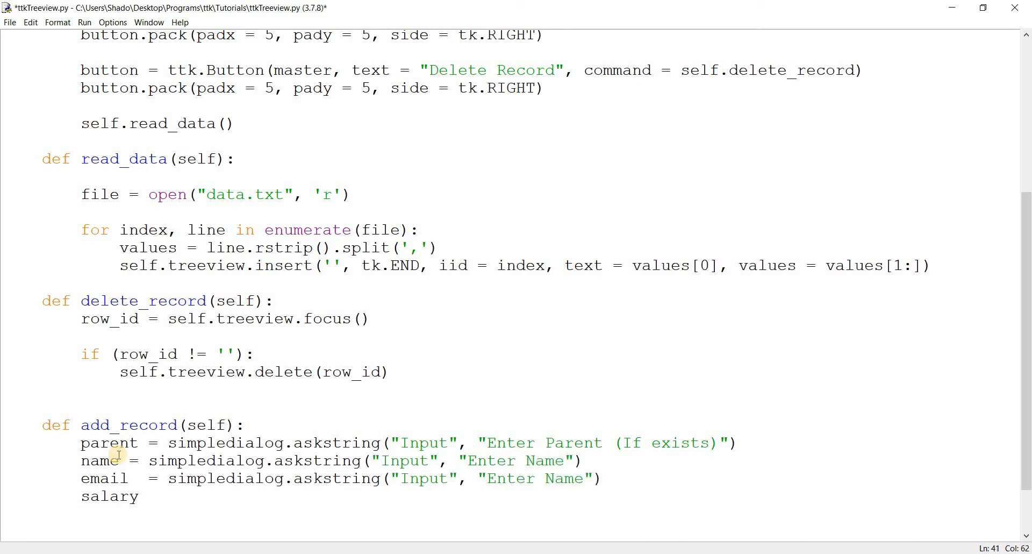
text(= simpledialog.askstring("Input", "Enter Name"))
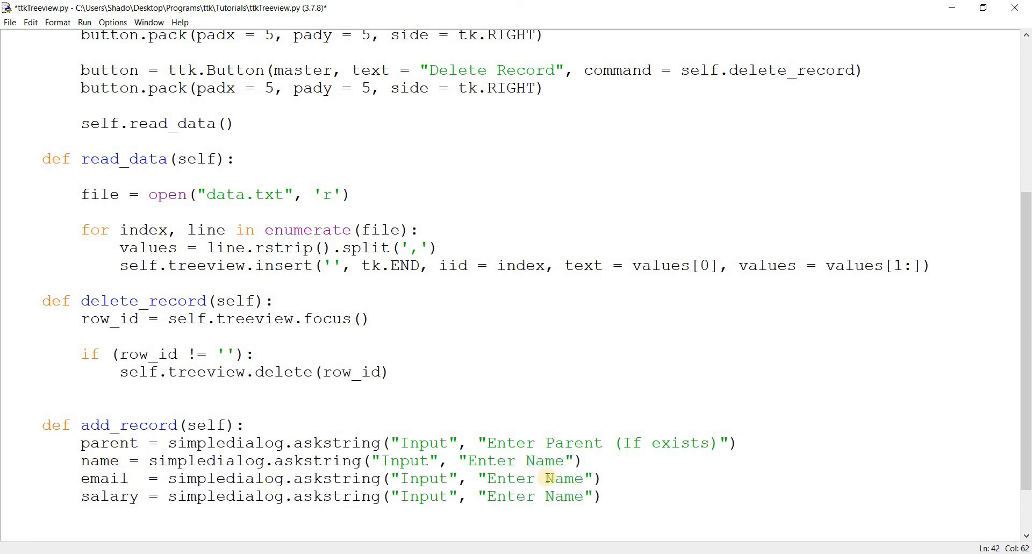
text(Email)
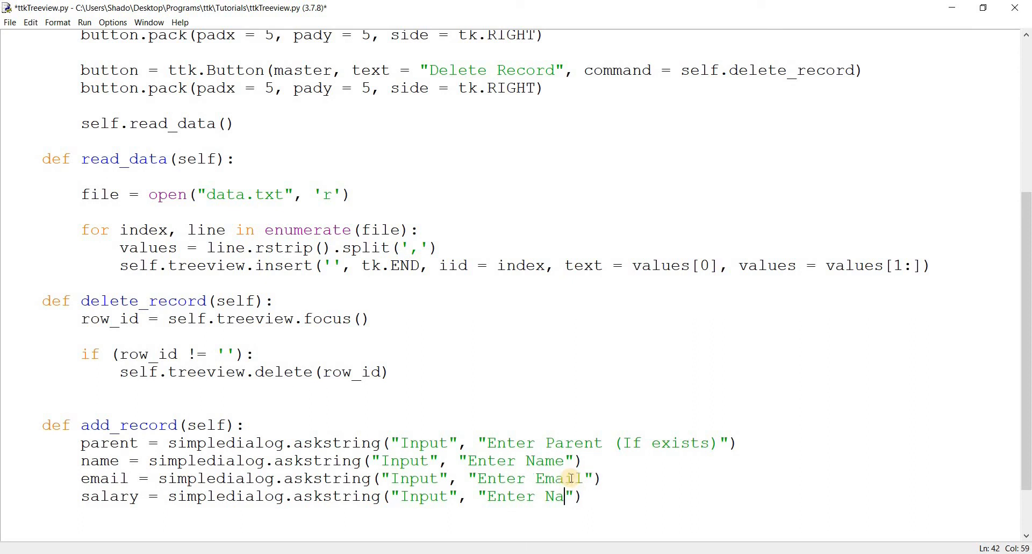
text(lary)
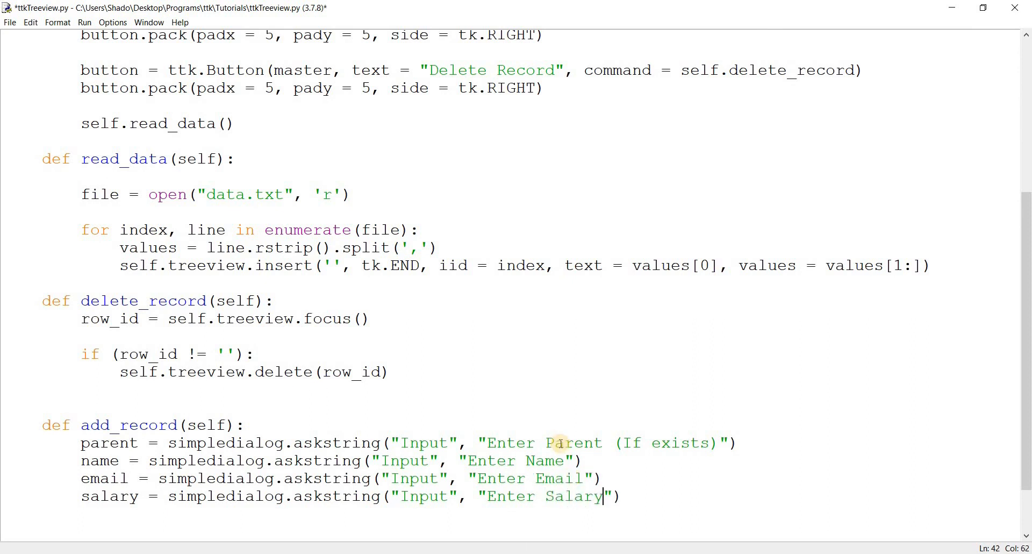
Step: Insert the record with self.treeview.insert(parent, tk.END, text=name, values=(email, salary))
text(s)
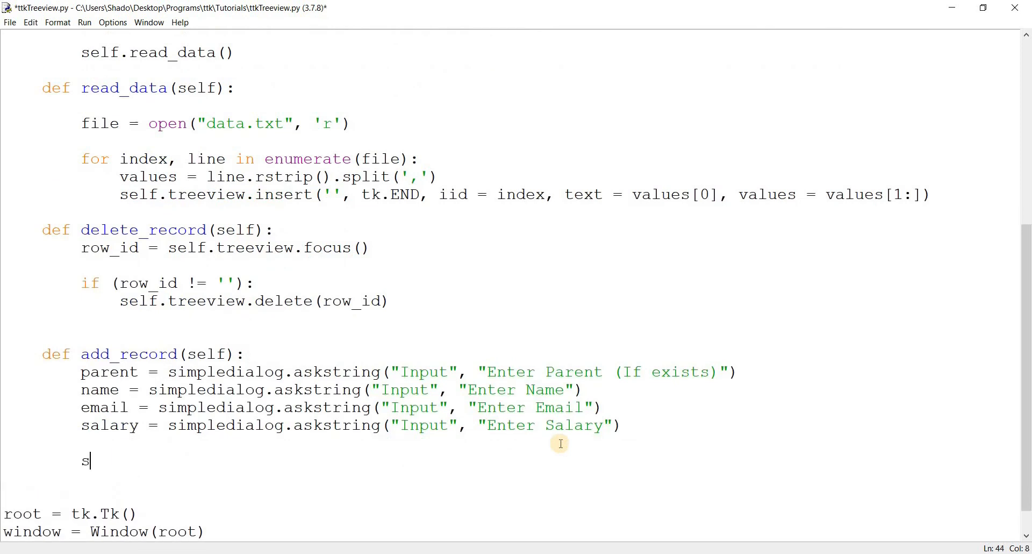
text(elf.treeview.)
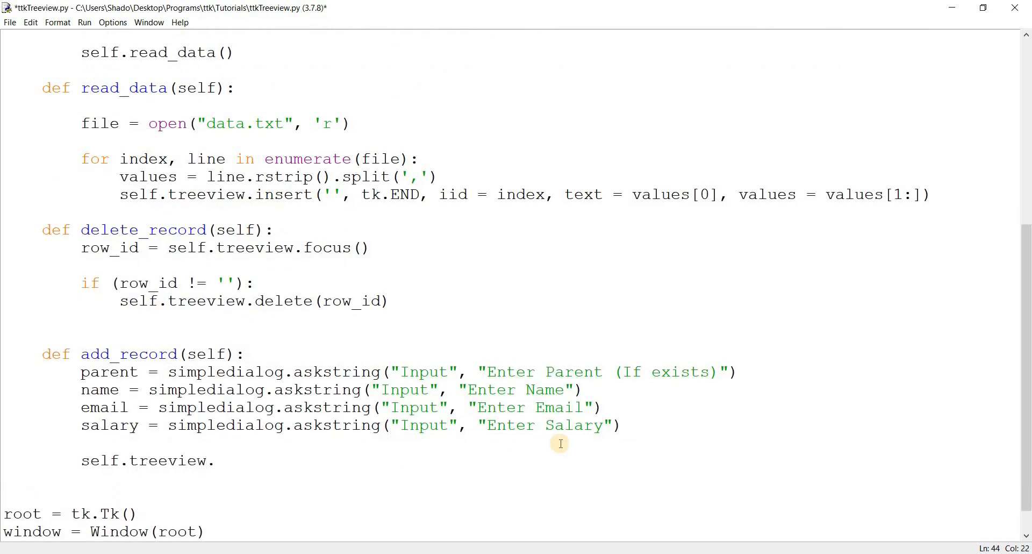
text(insert(pare)
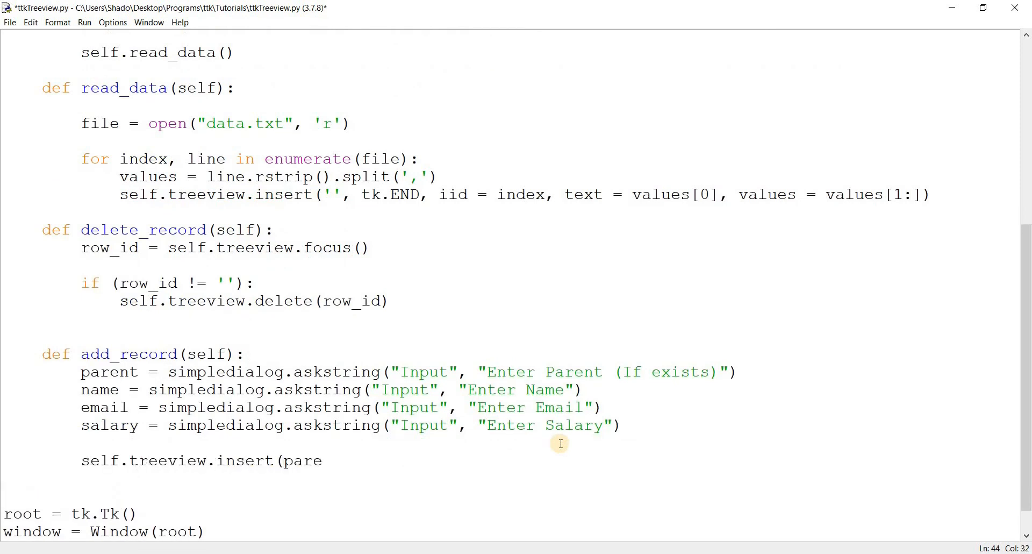
text(nt,)
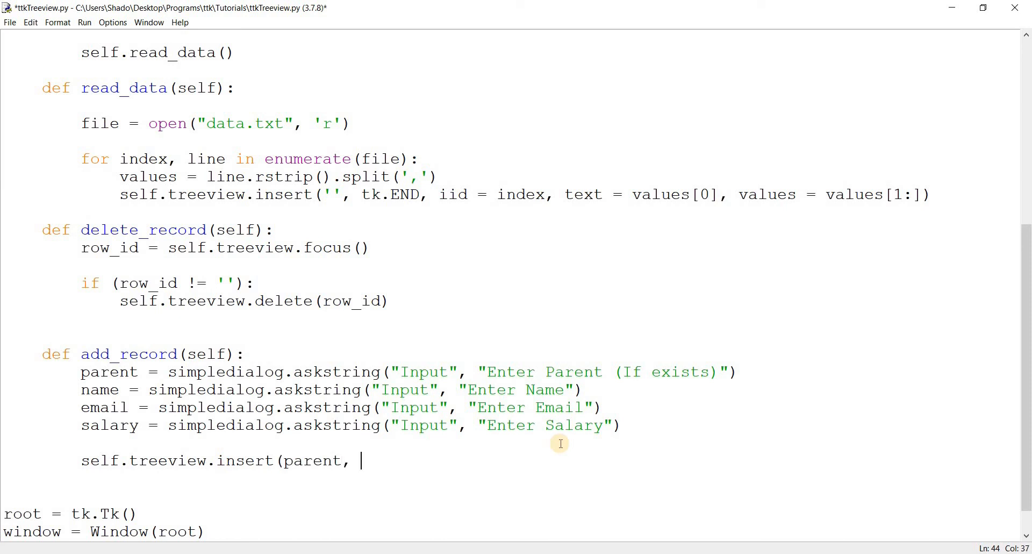
text(tk.END, t)
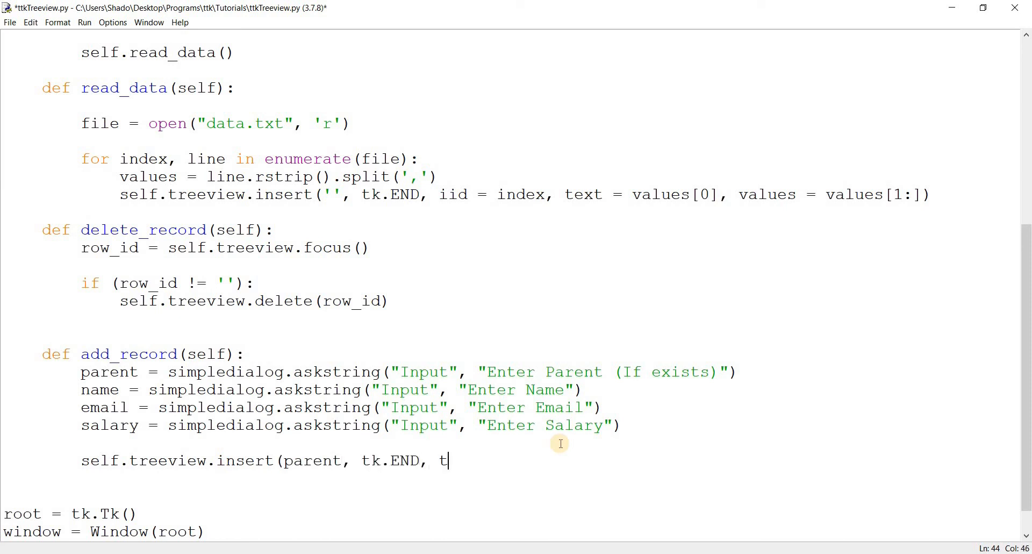
text(ext = name,)
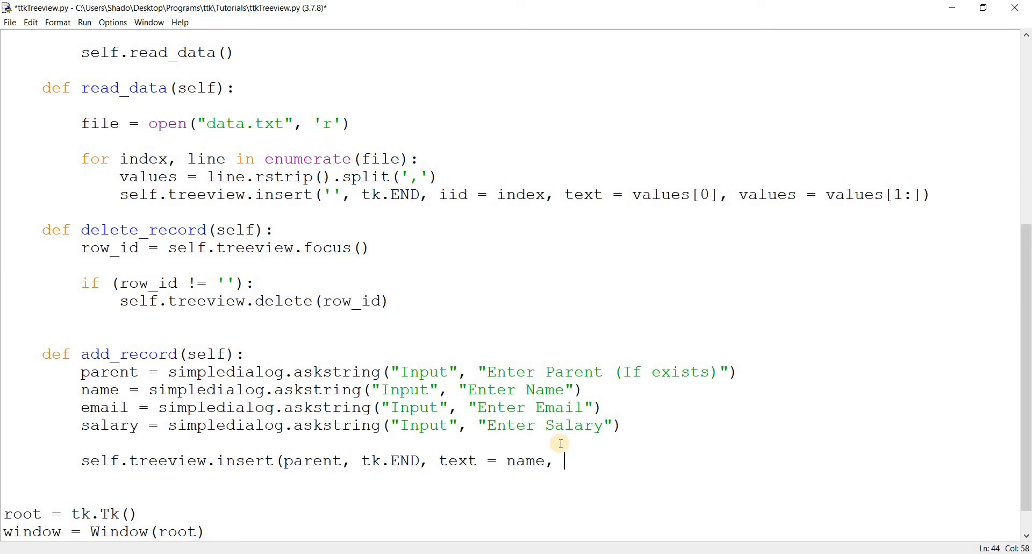
text(values = (email, salar)
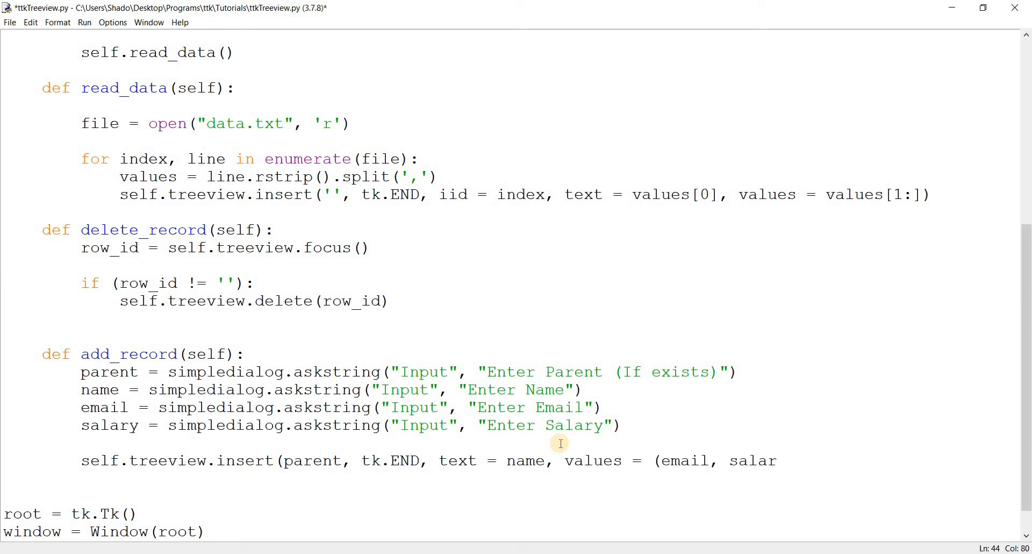
text(y))
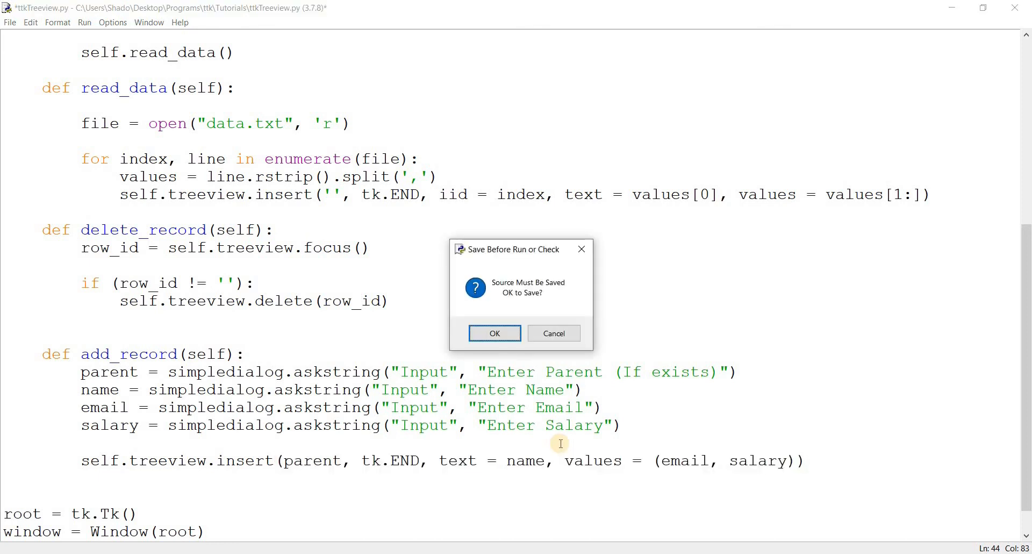
Step: Run into the ImportError, close the shell, and wire Add Record to self.add_record
click(494, 332)
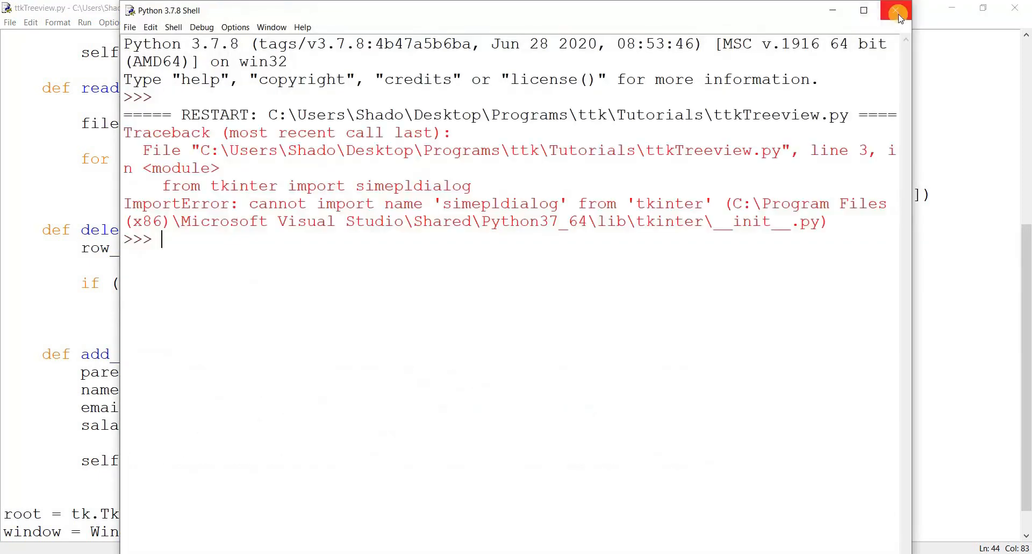
mouse_move(895, 10)
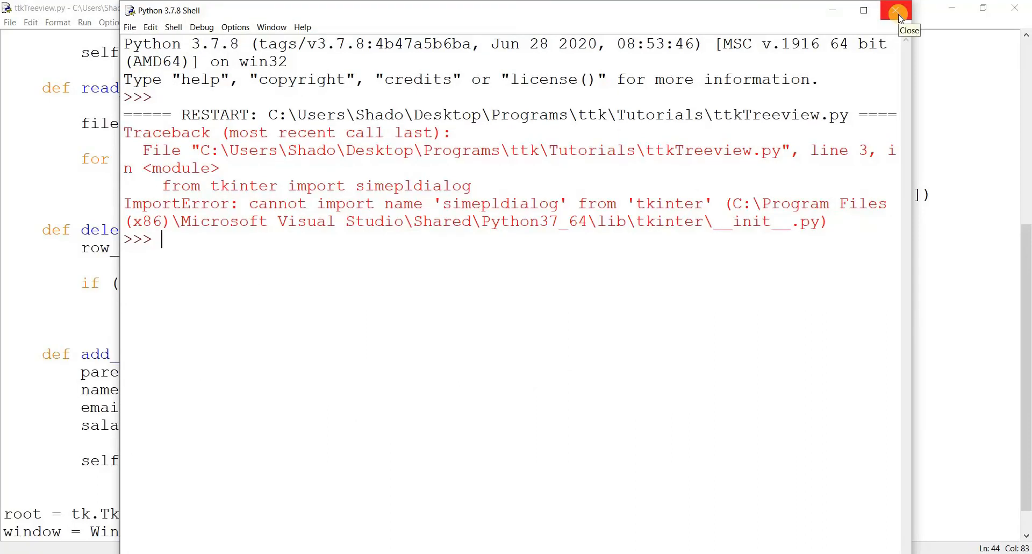
click(895, 9)
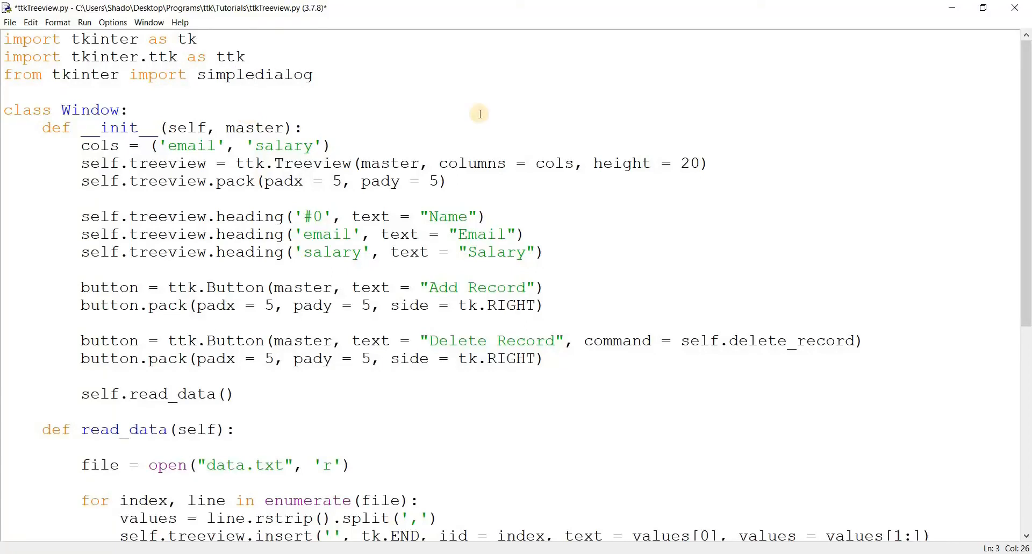
click(533, 287)
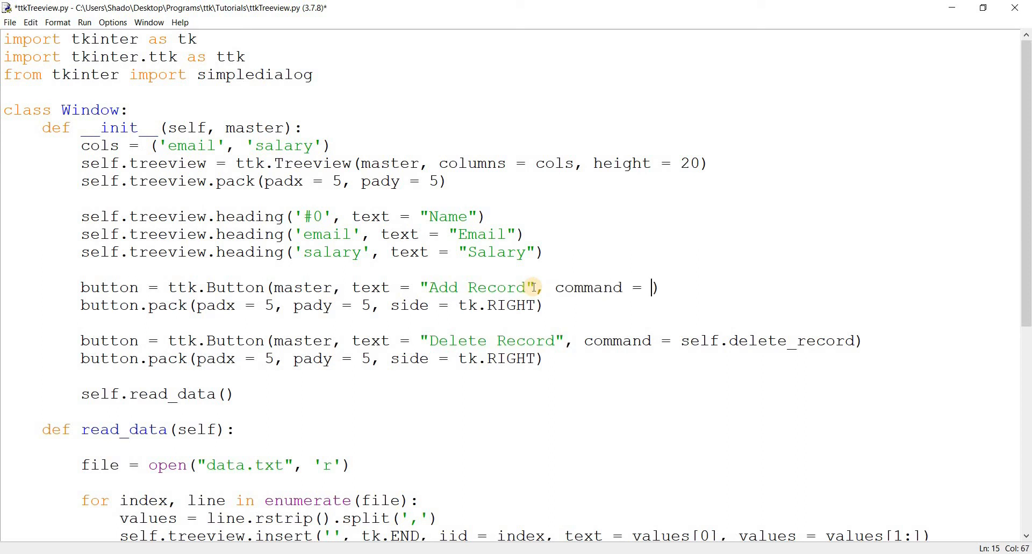
text(self.add_record)
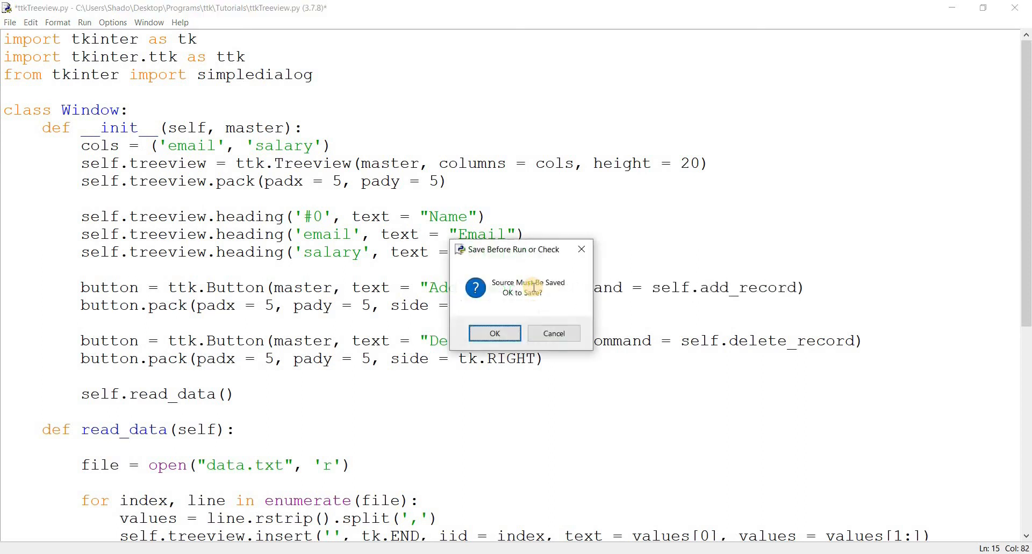
click(494, 332)
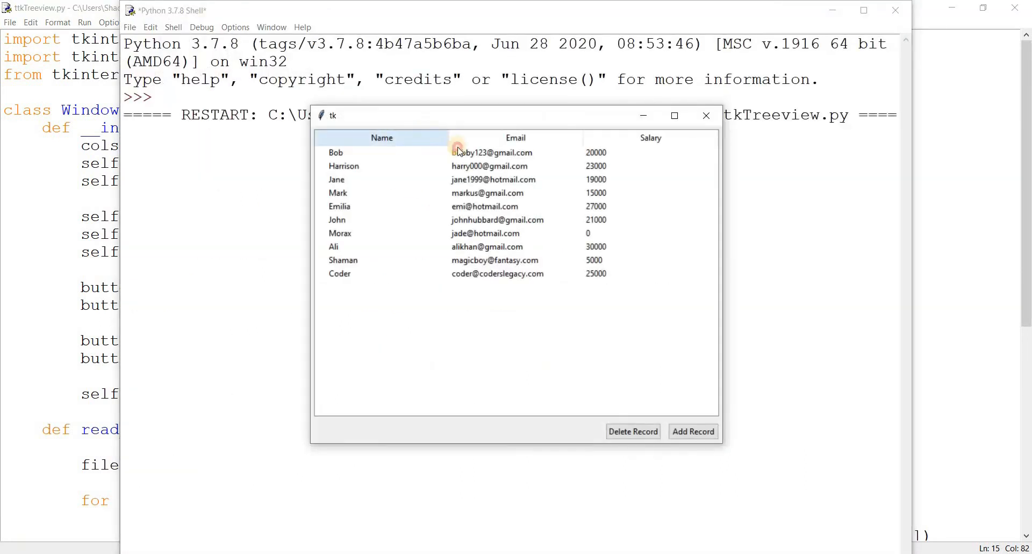
drag(517, 115, 578, 142)
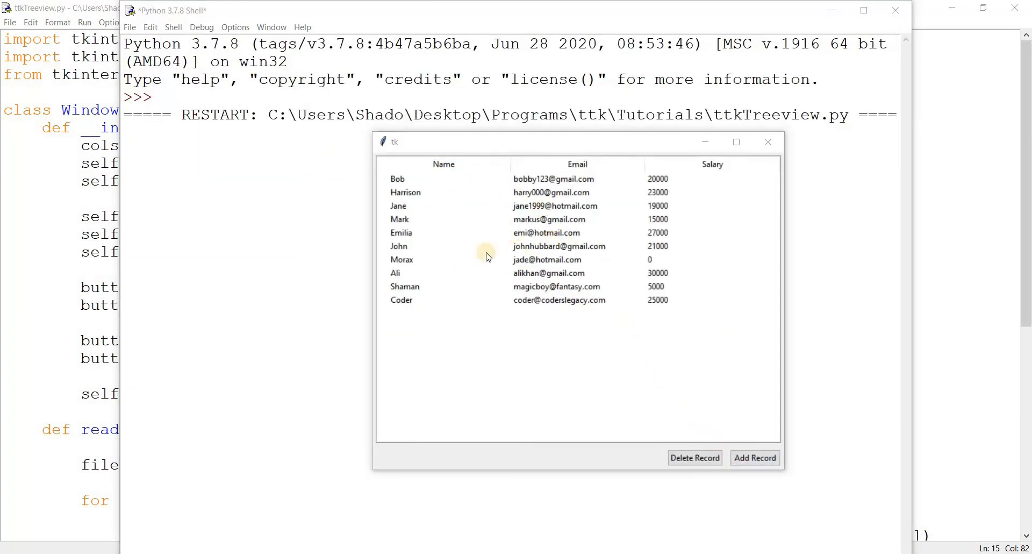
click(755, 457)
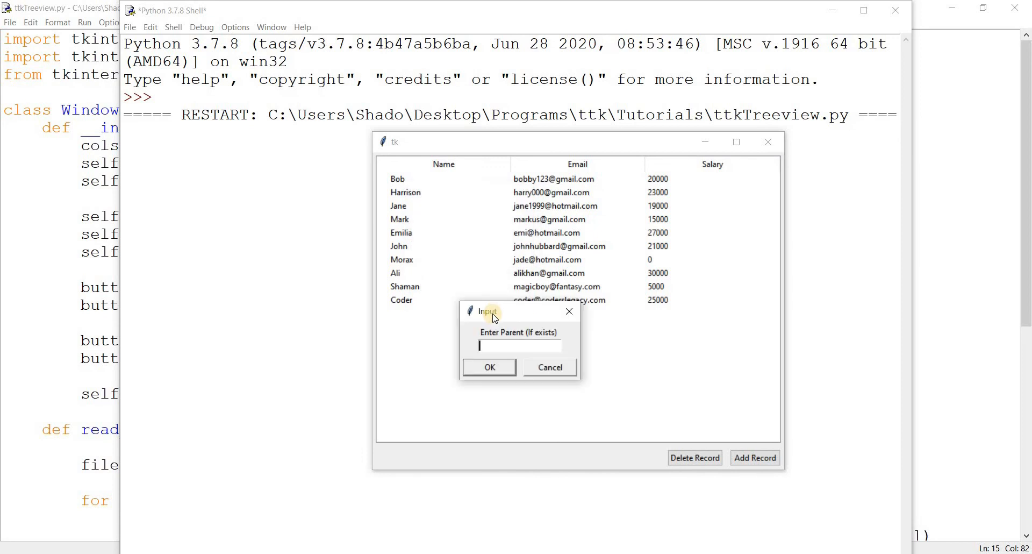
click(488, 366)
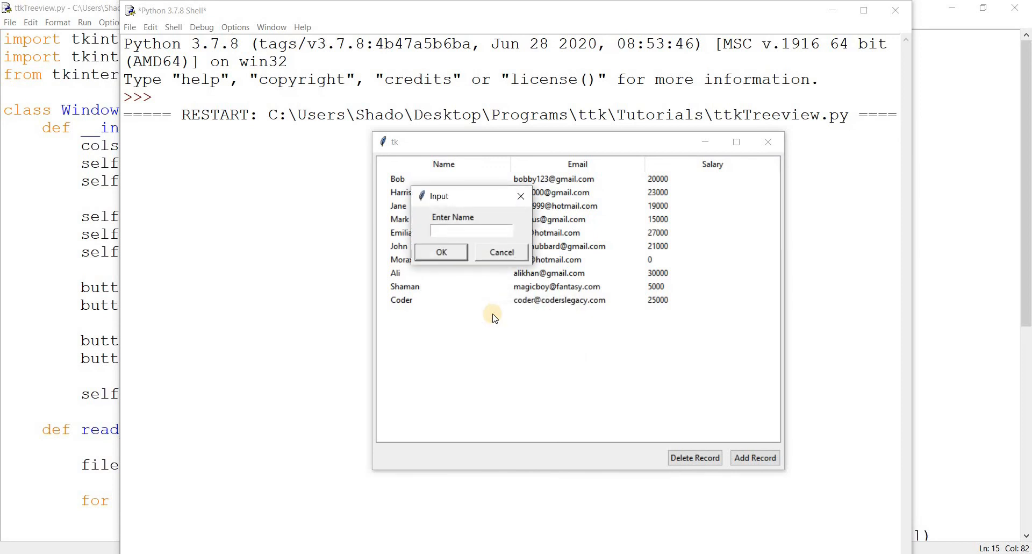
text(Co)
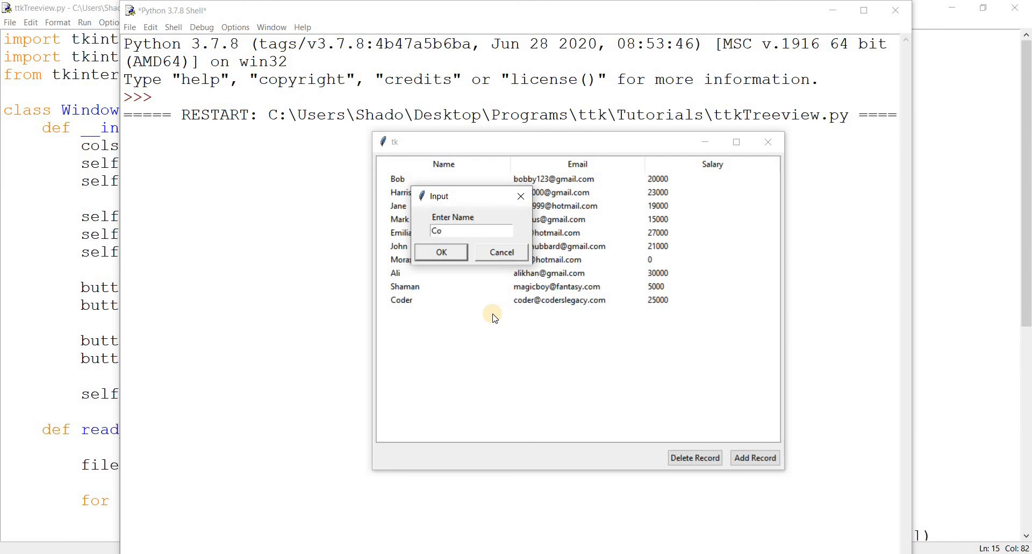
text(Kat)
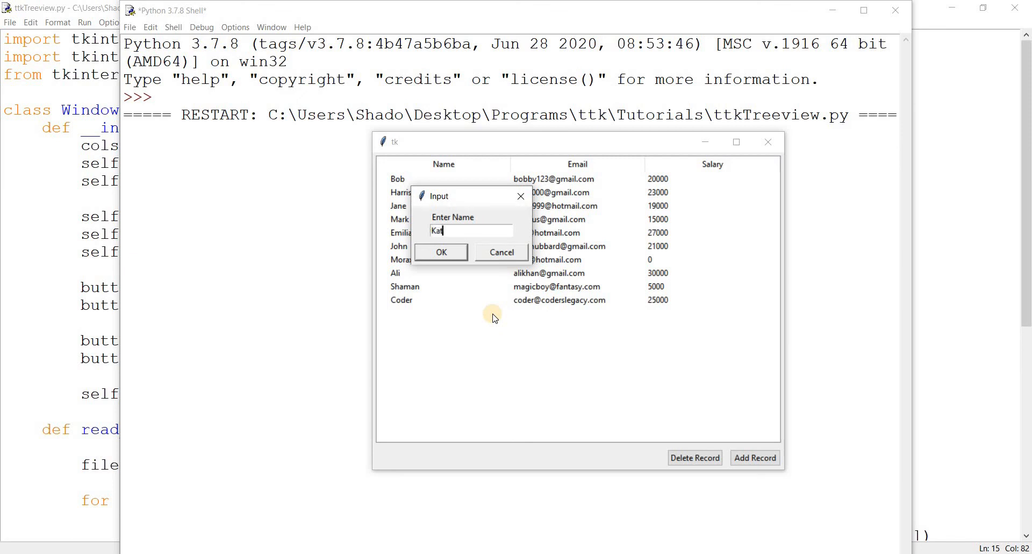
click(441, 252)
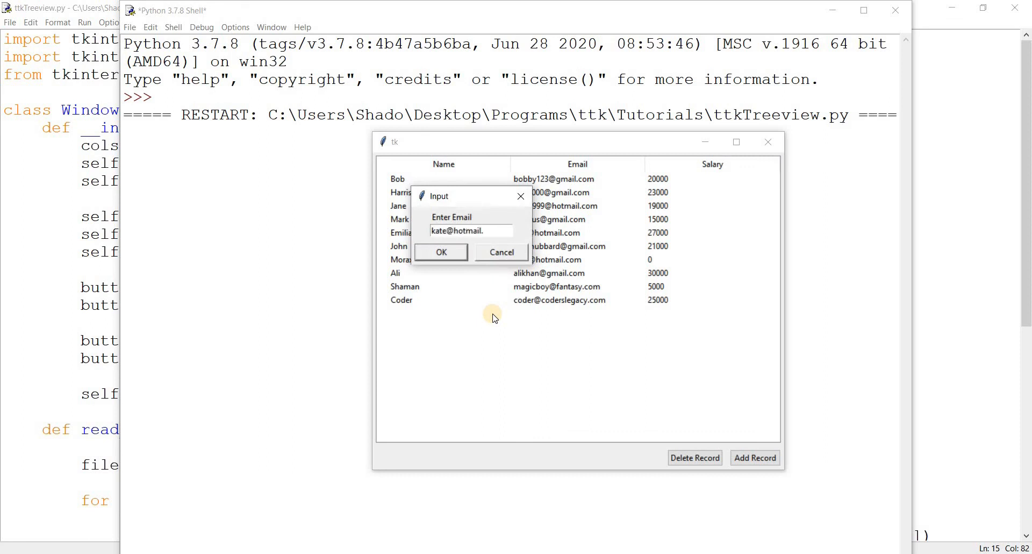
click(441, 253)
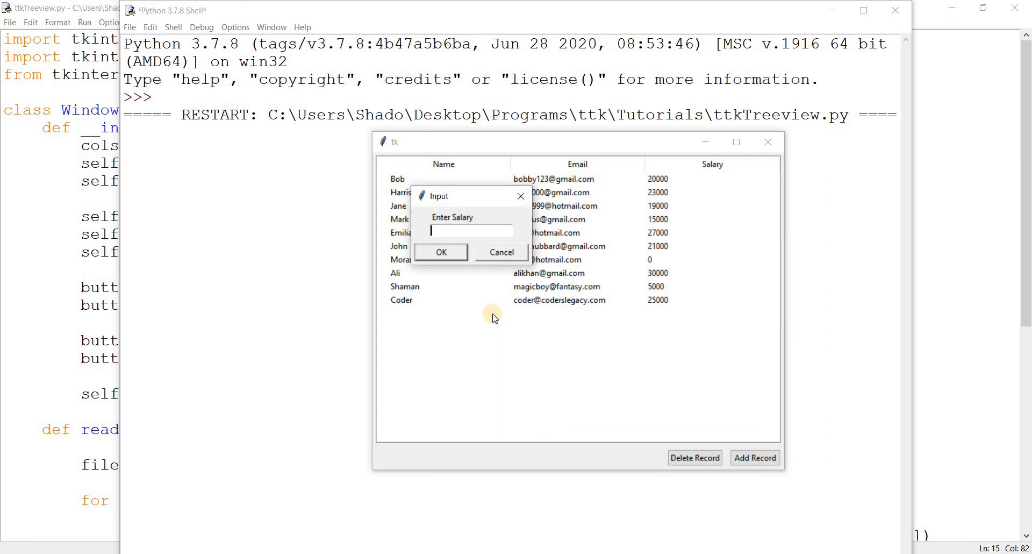
click(440, 251)
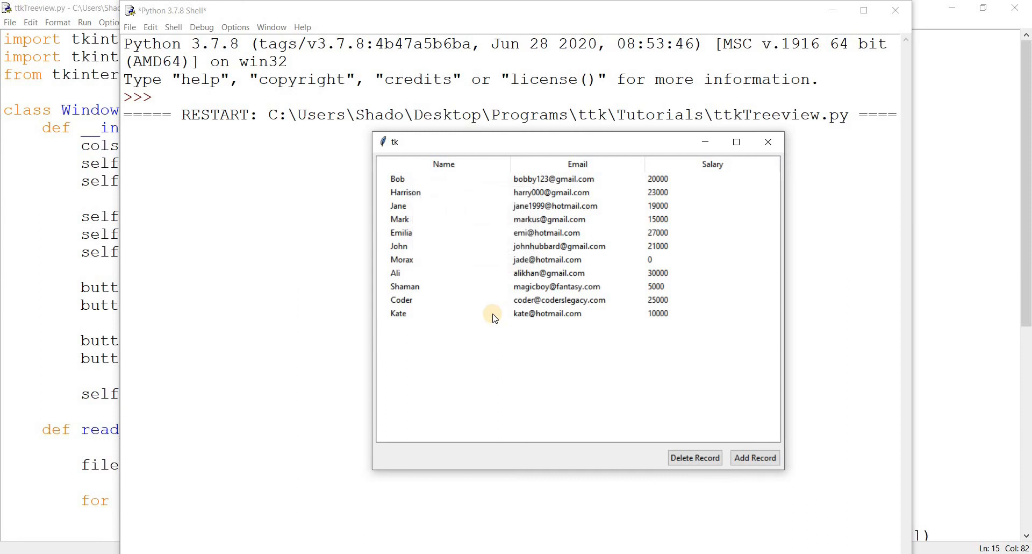
Step: Delete Kate's record again and start adding another record
click(397, 313)
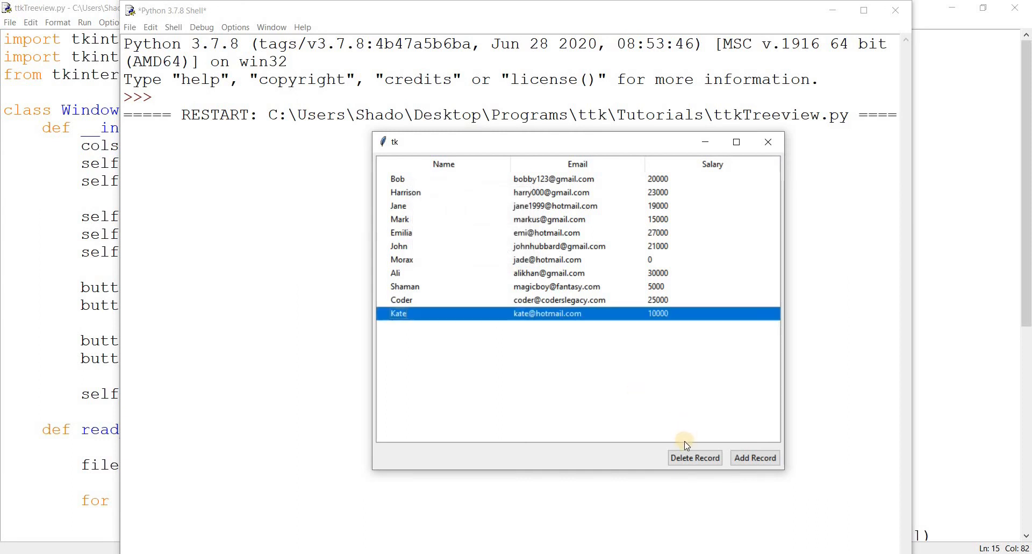
click(694, 457)
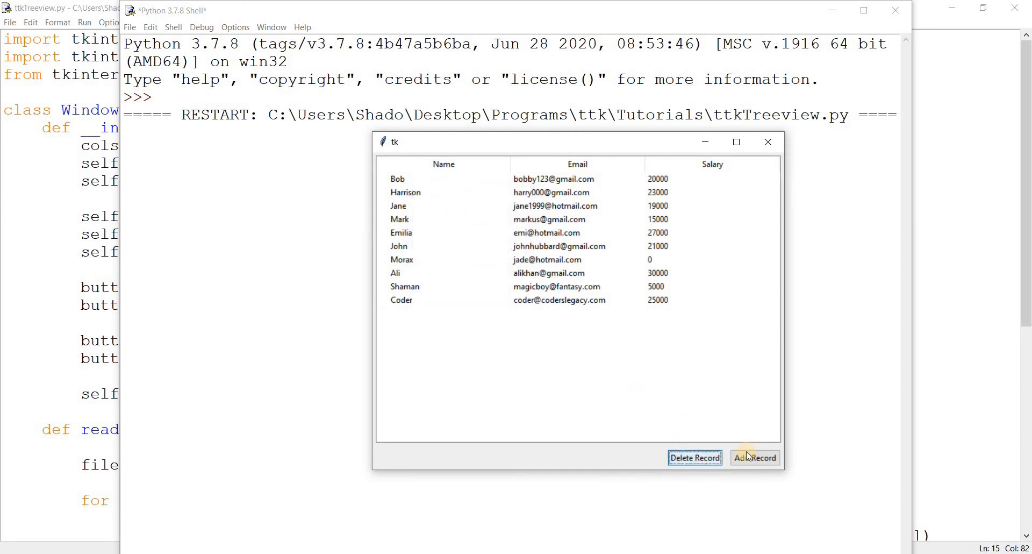
click(755, 458)
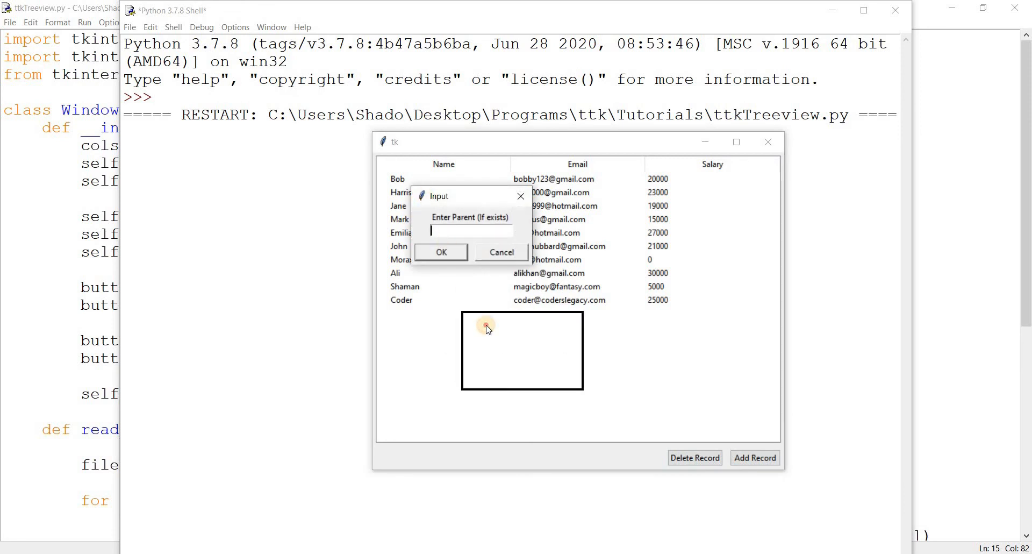
Step: Enter 3 as the parent id for the new record
drag(438, 195, 500, 327)
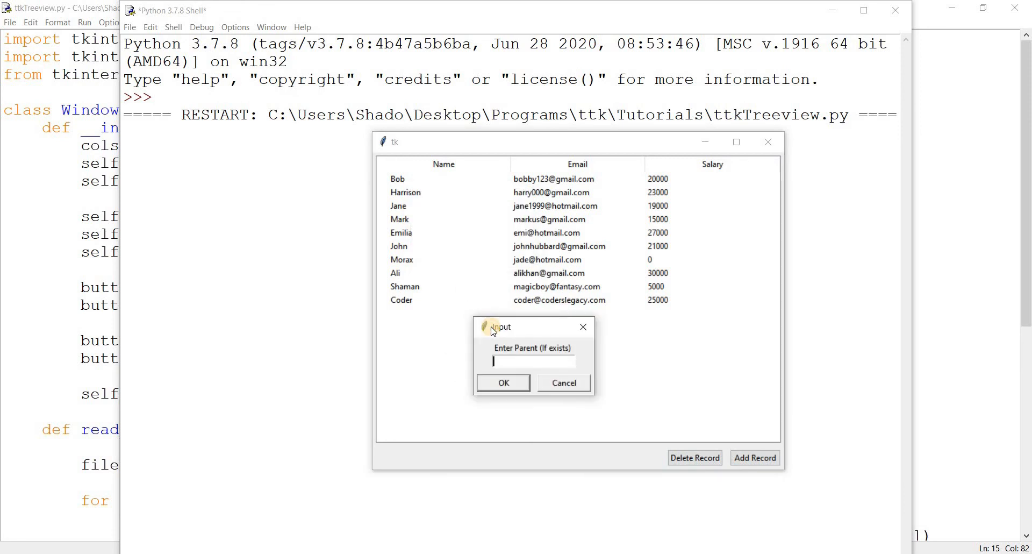
mouse_move(495, 316)
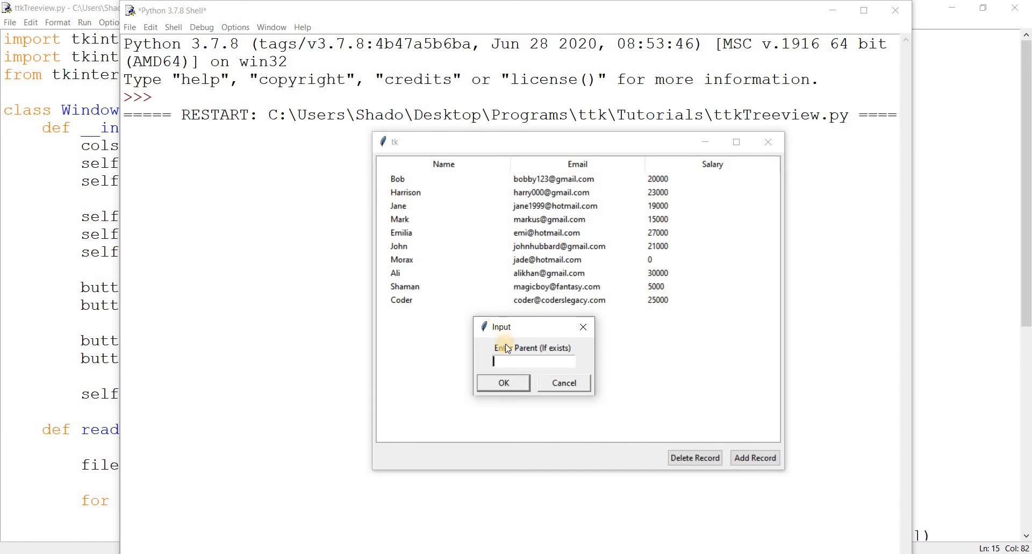
mouse_move(517, 361)
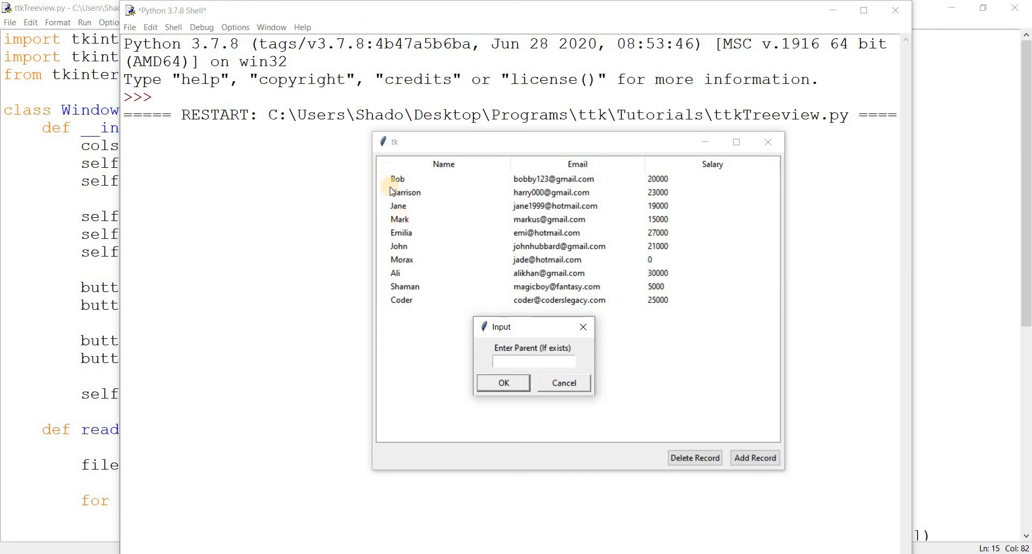
click(533, 361)
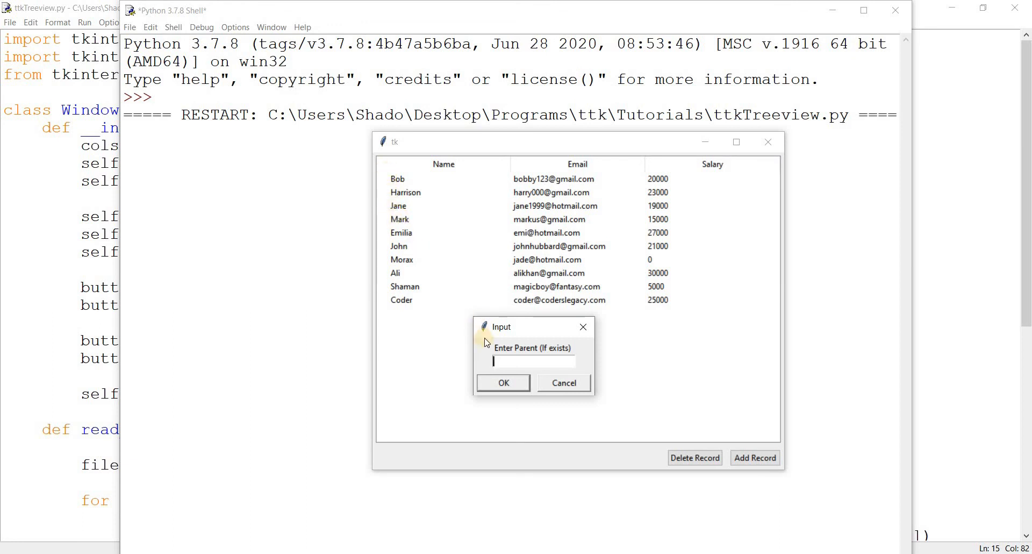
text(3)
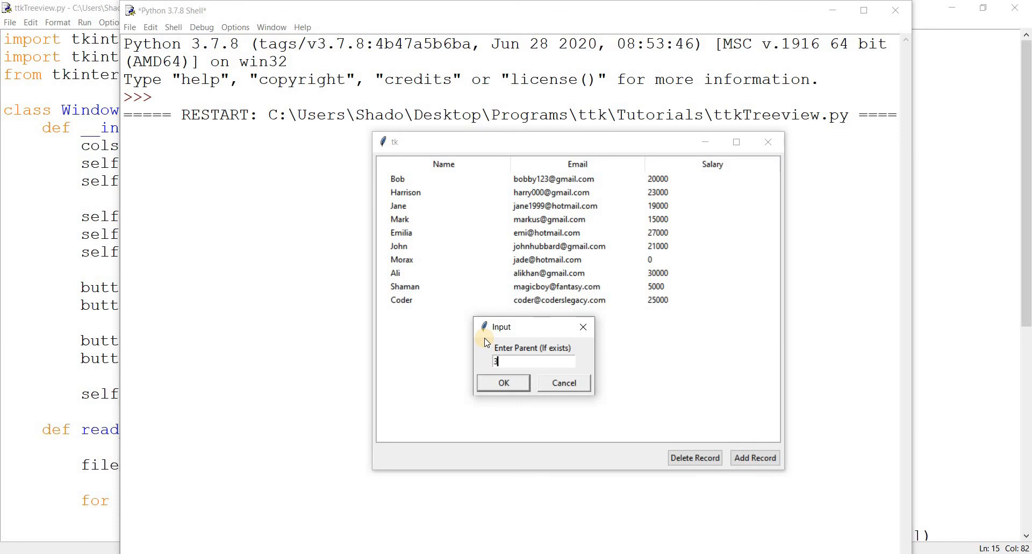
click(503, 382)
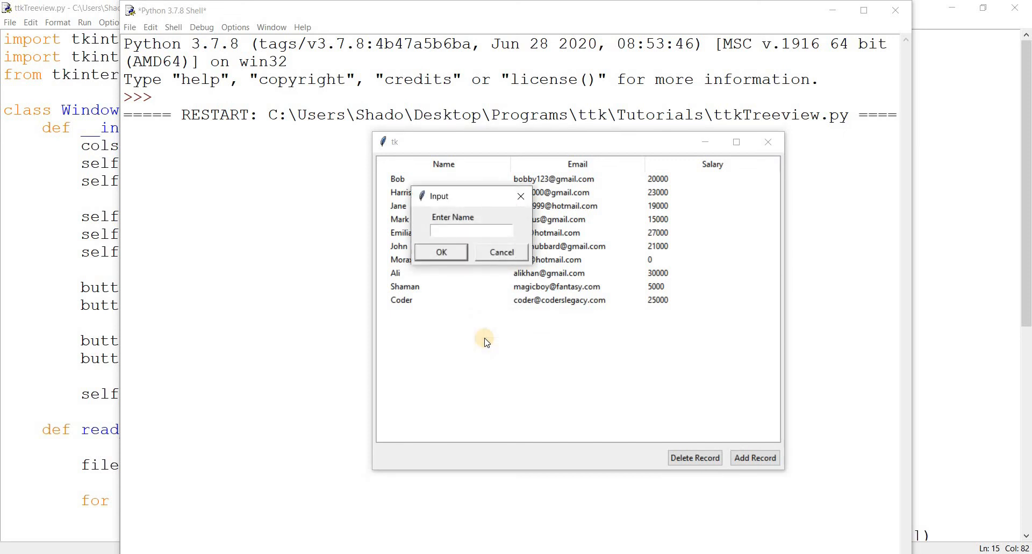
click(441, 251)
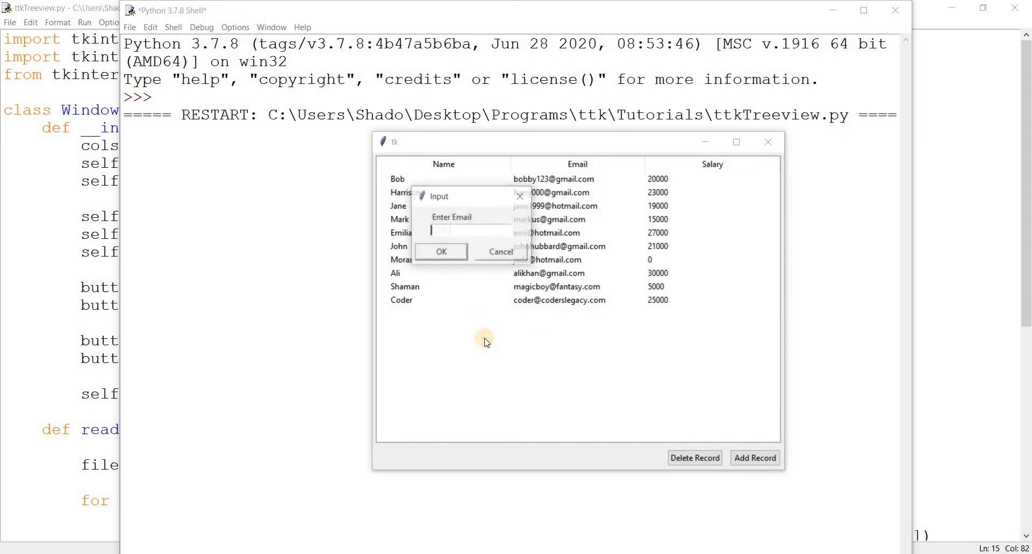
text(child)
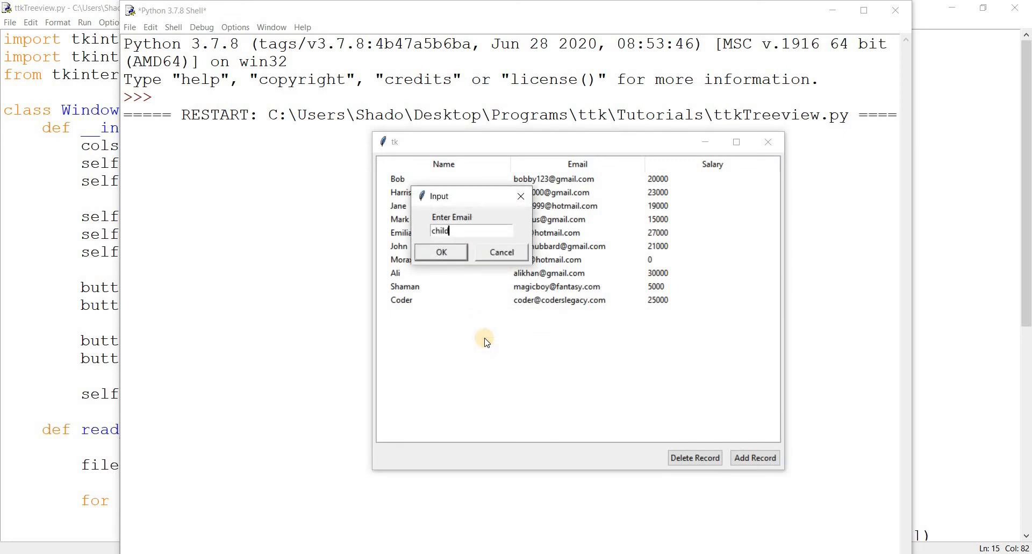
text(@parent.com)
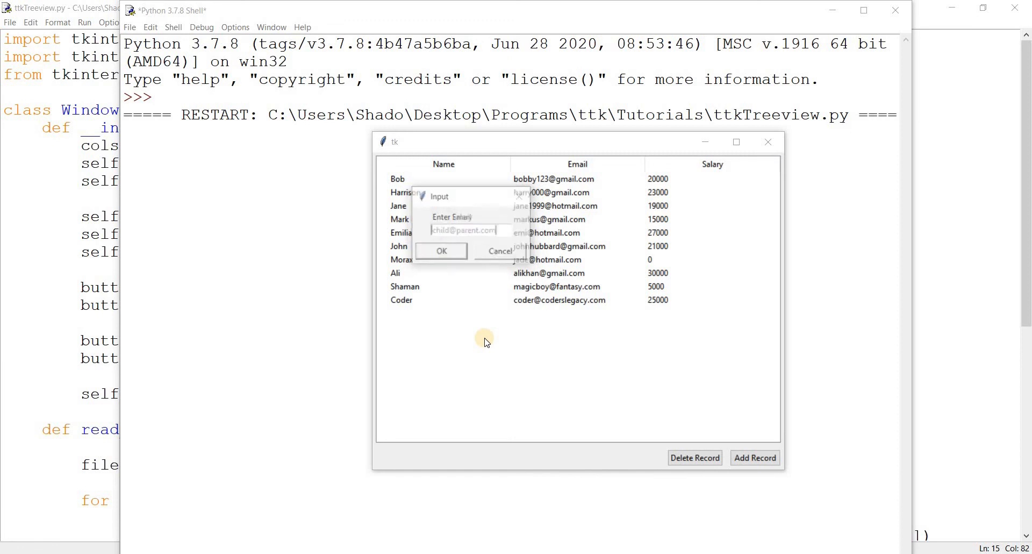
text(500)
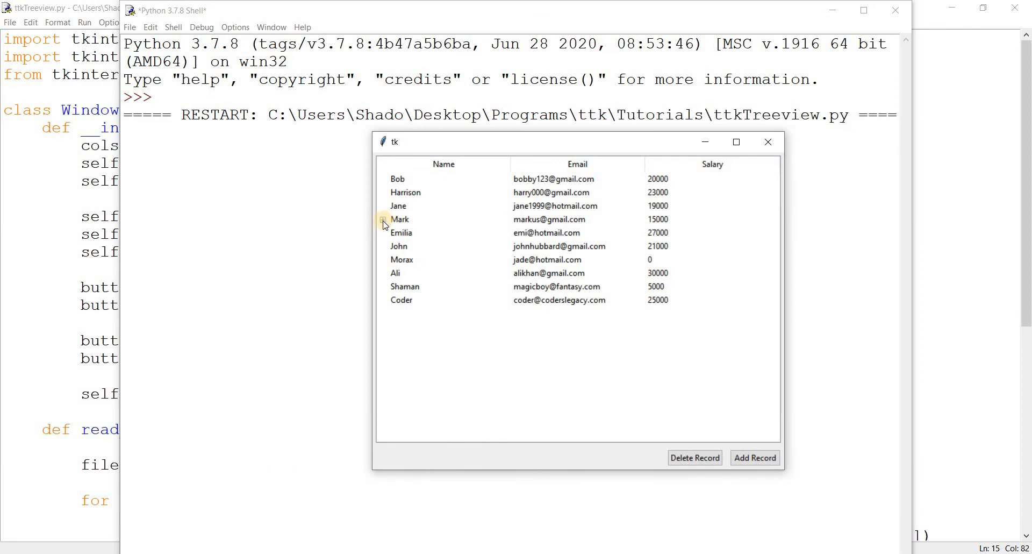
click(382, 219)
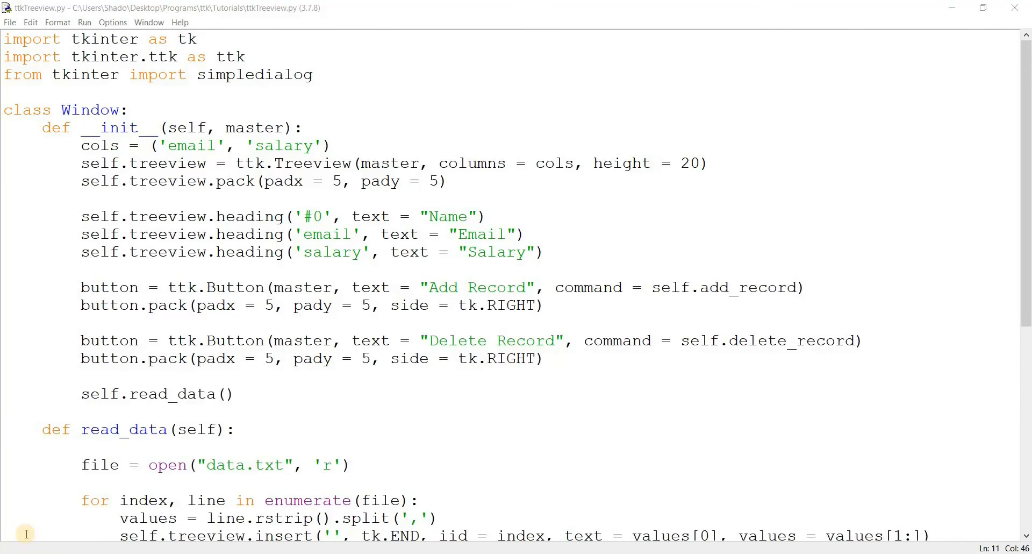
scroll(down, 3)
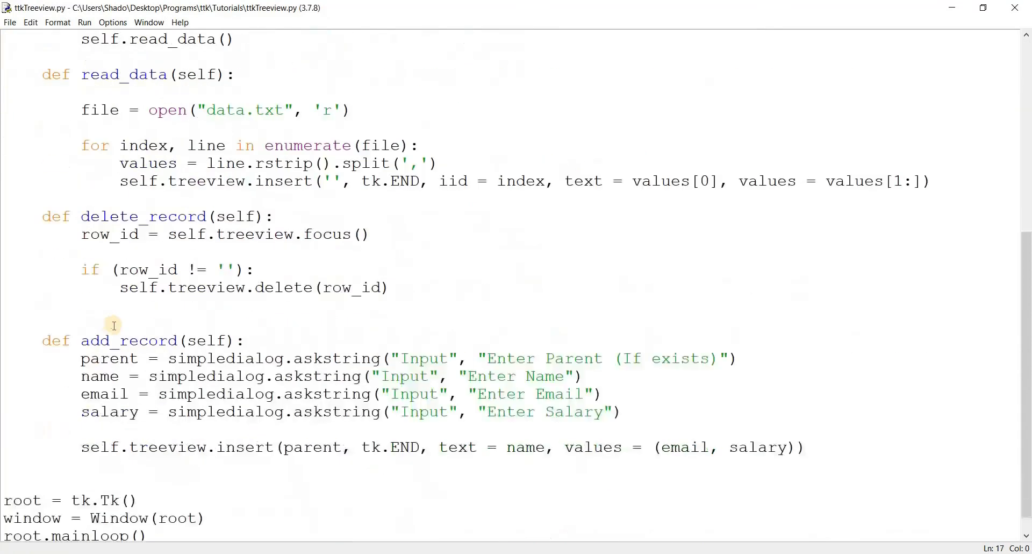
scroll(up, 3)
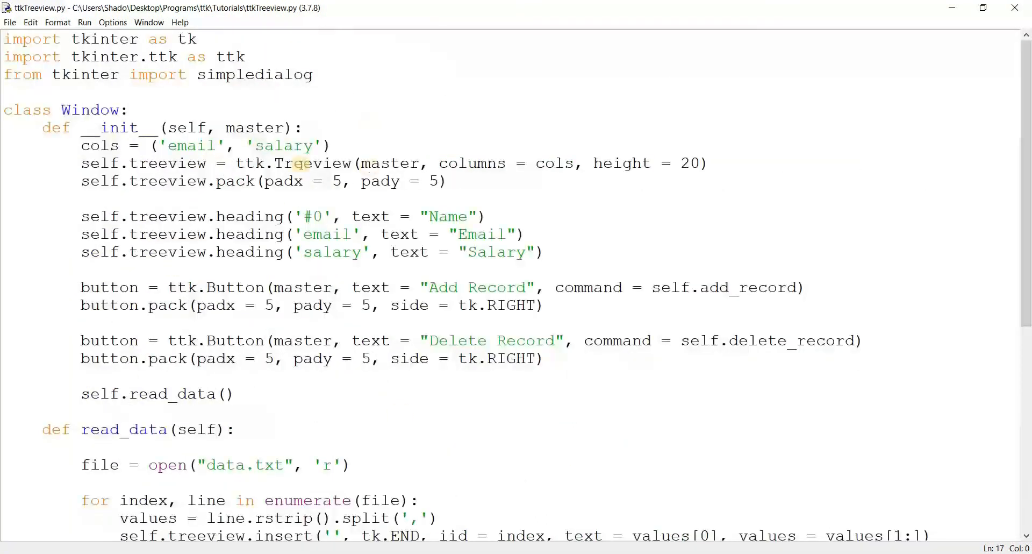
click(130, 109)
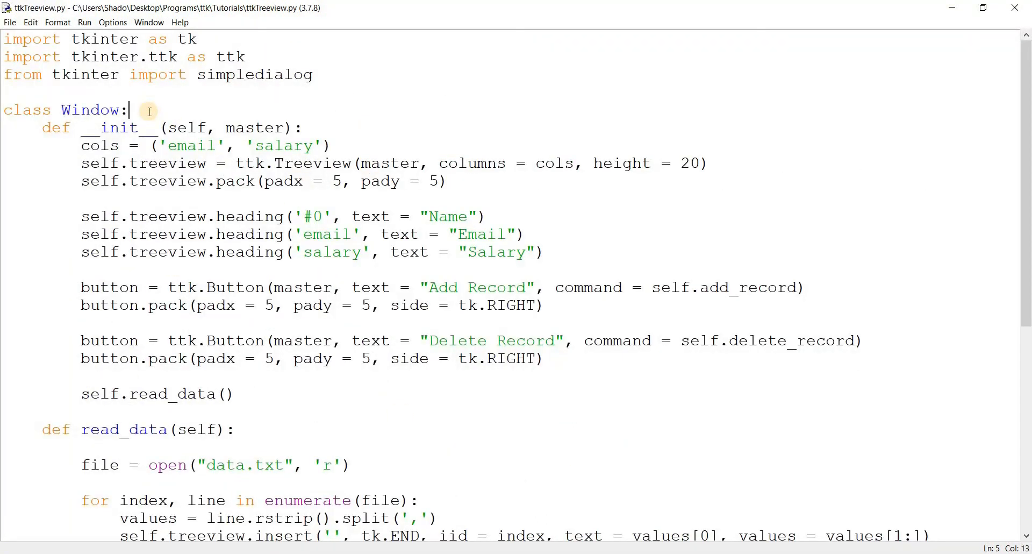